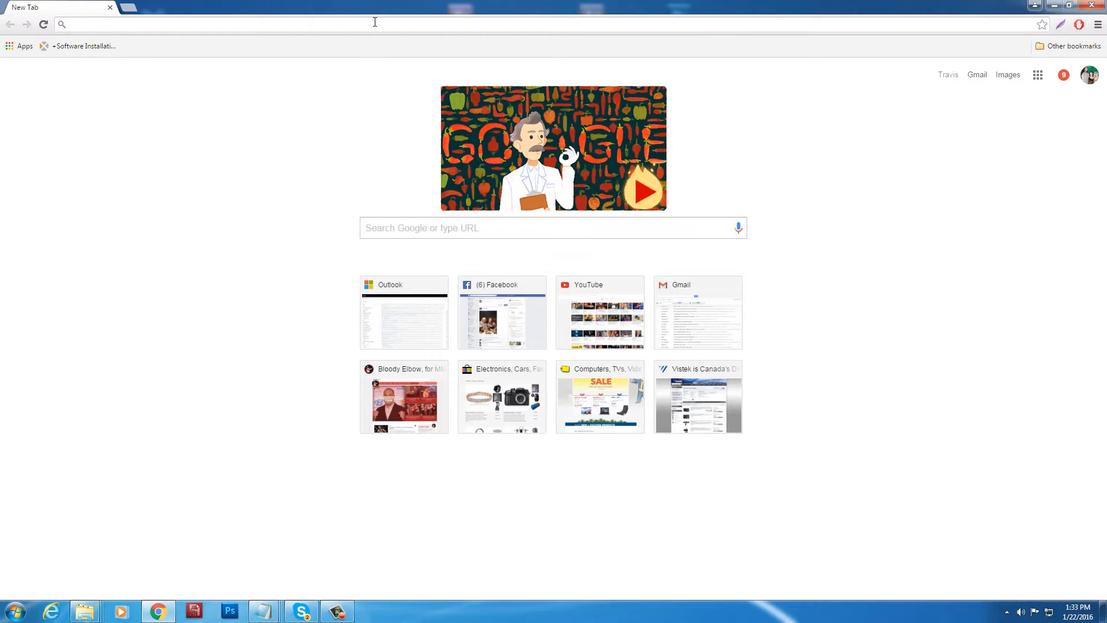
Step: Search Google for 'trelby' after trelby.org returns a database connection error
text(trelby.org)
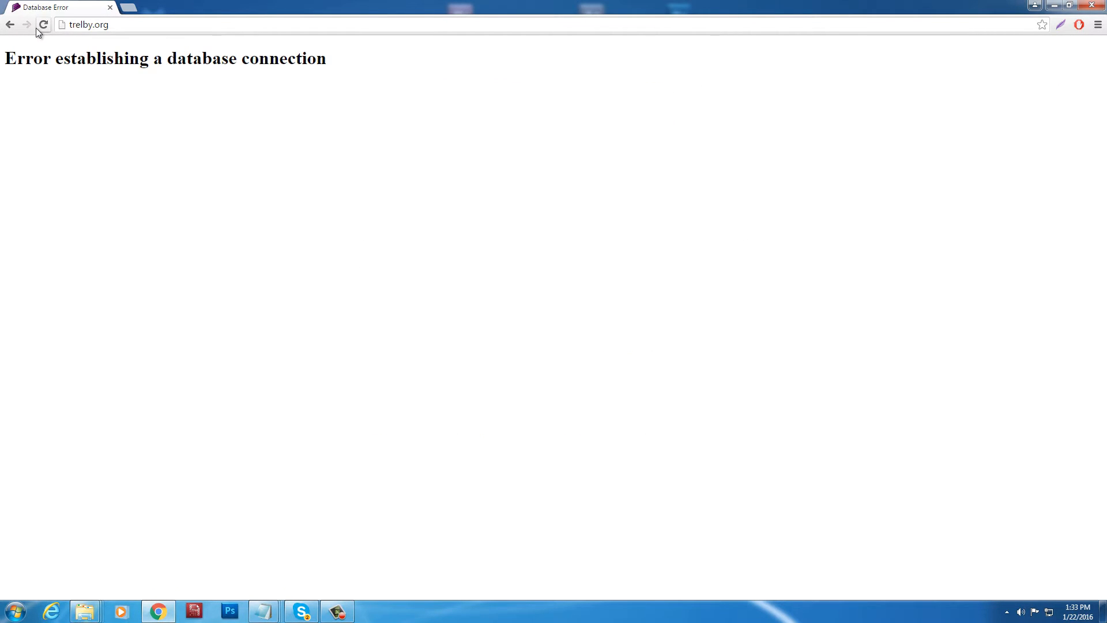
click(126, 6)
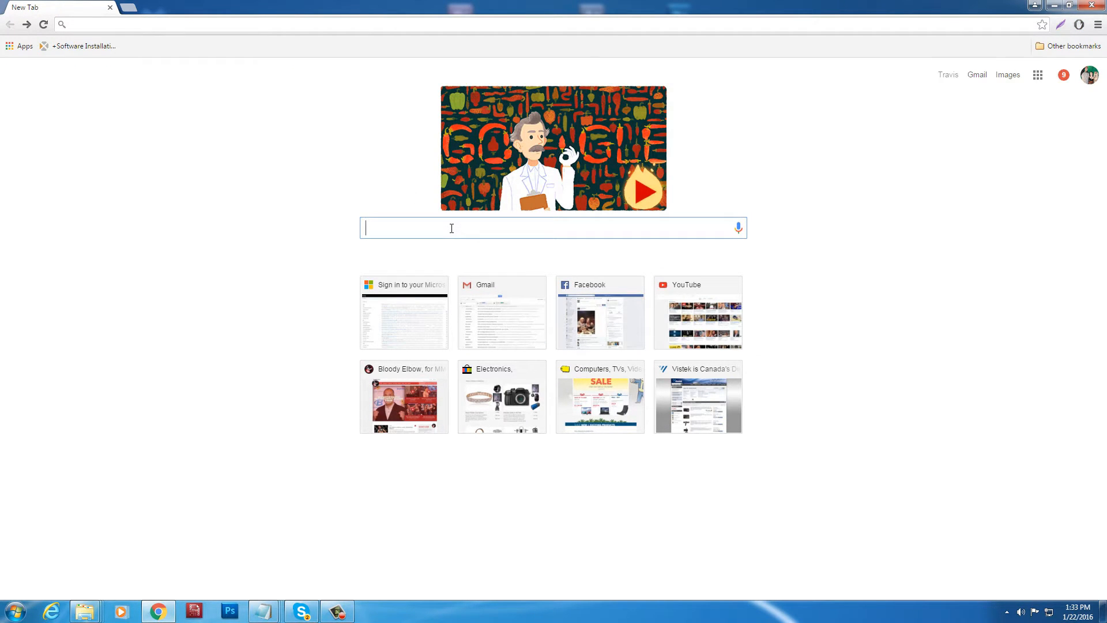
text(trelby)
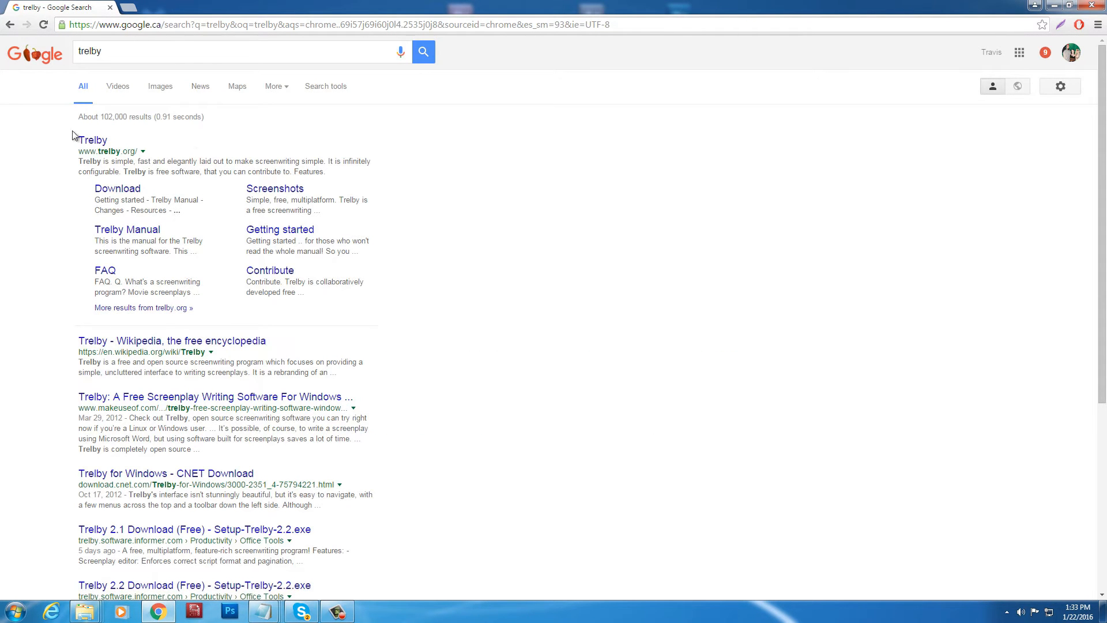
mouse_move(93, 140)
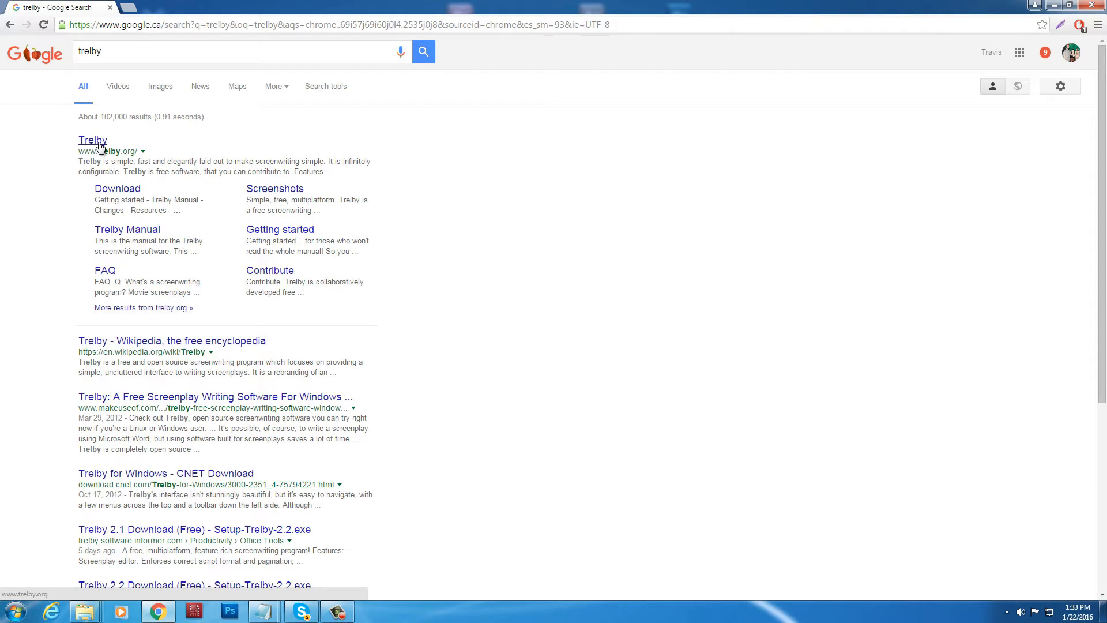
Step: Download the Trelby 2.2 Windows installer (9.1MB) from trelby.org and open the extra guide pages
click(92, 140)
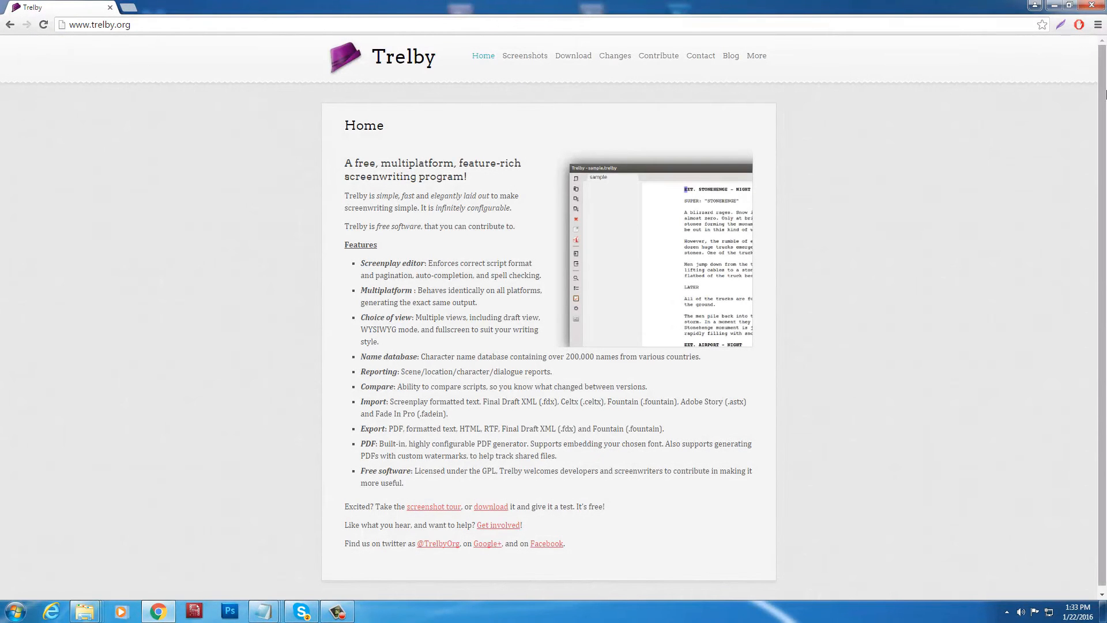
mouse_move(969, 98)
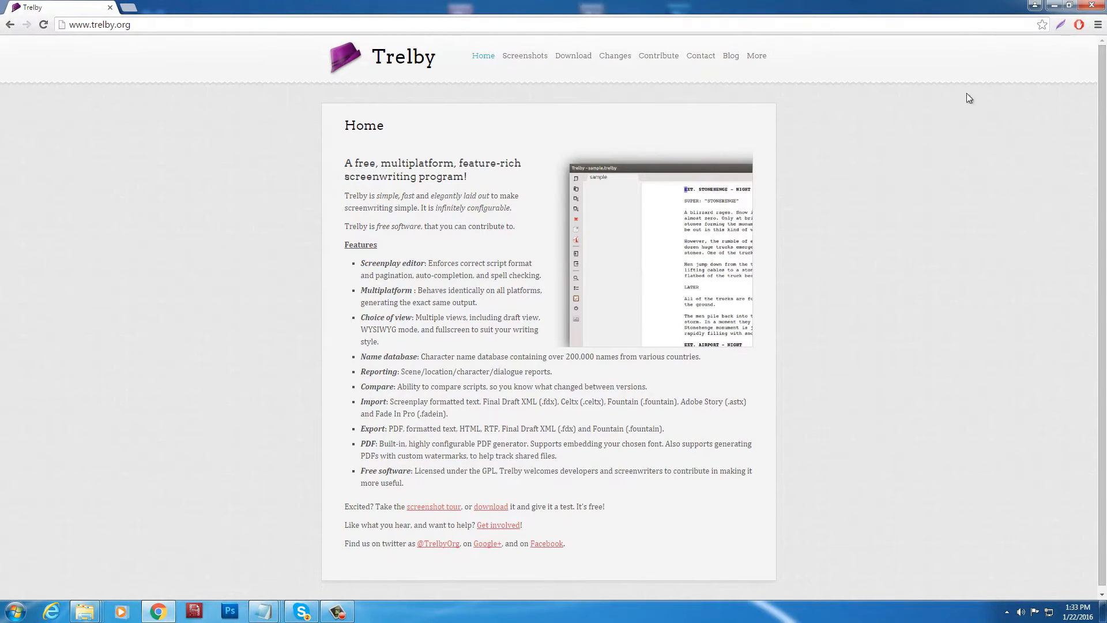
mouse_move(573, 55)
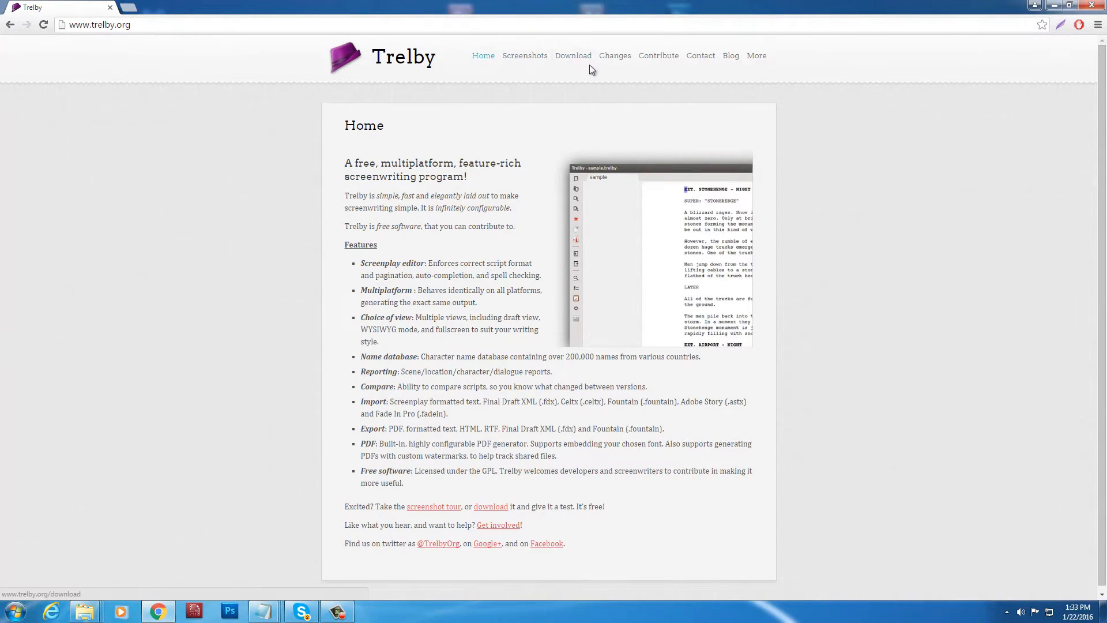
click(574, 55)
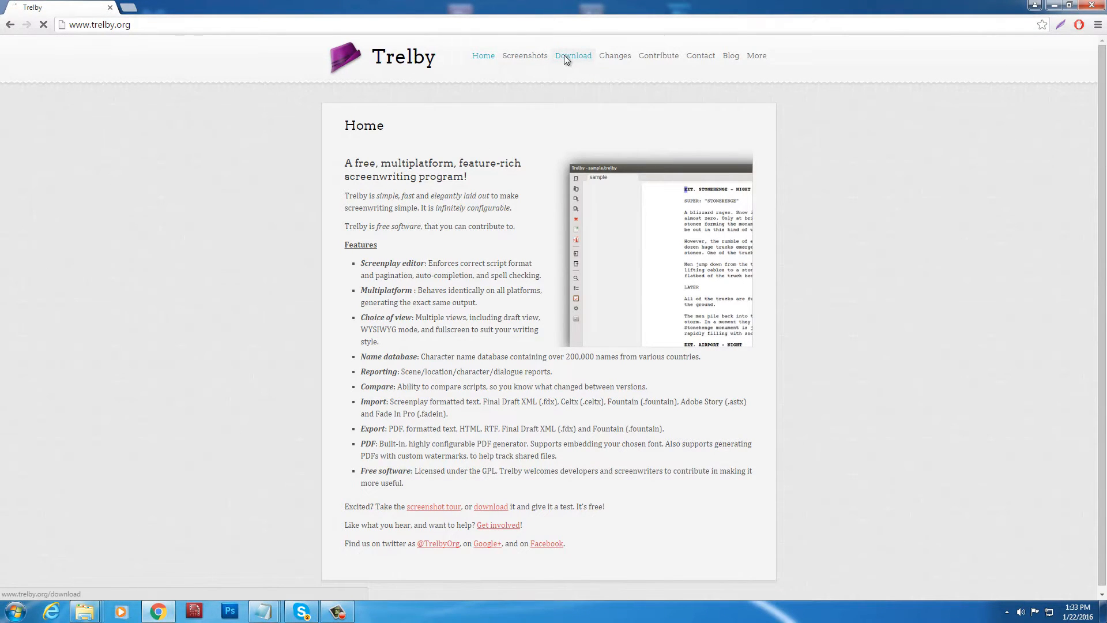
click(574, 56)
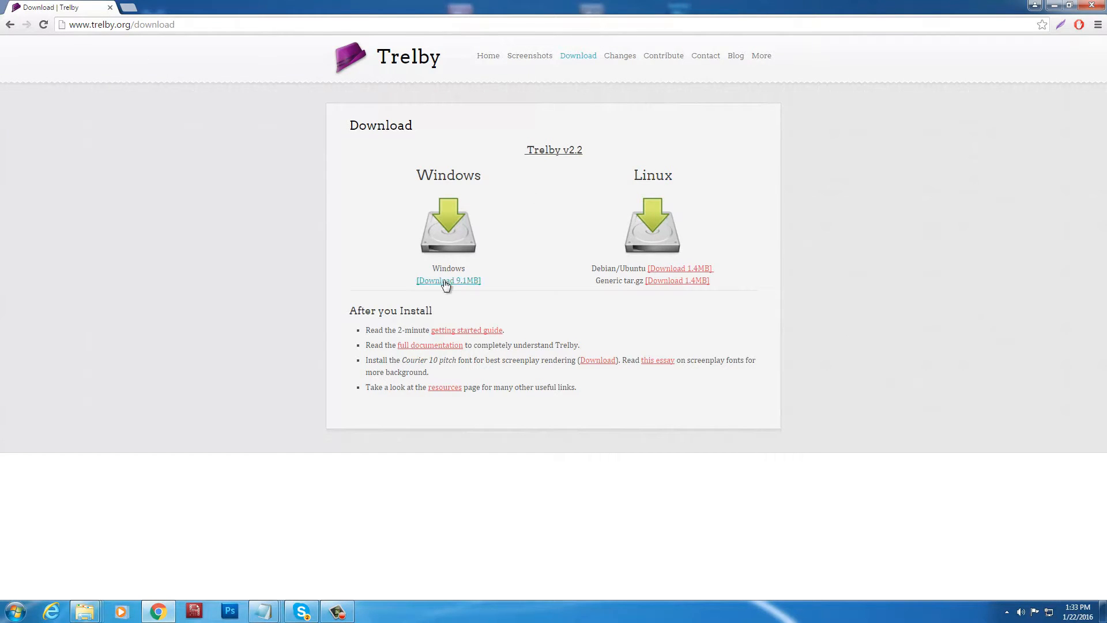
mouse_move(449, 280)
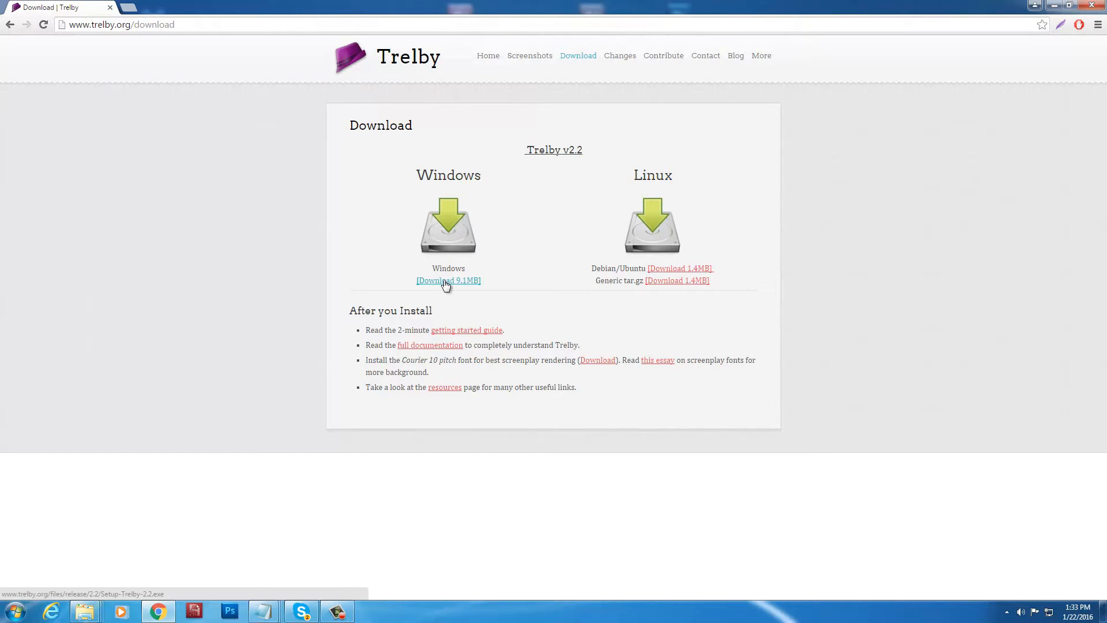
click(448, 280)
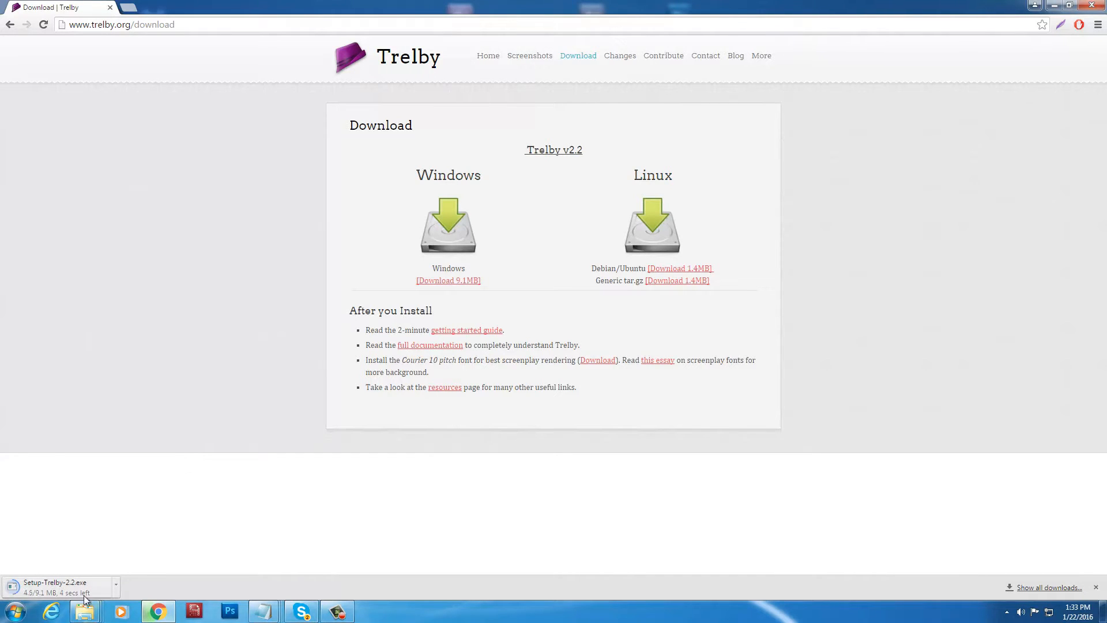
mouse_move(99, 536)
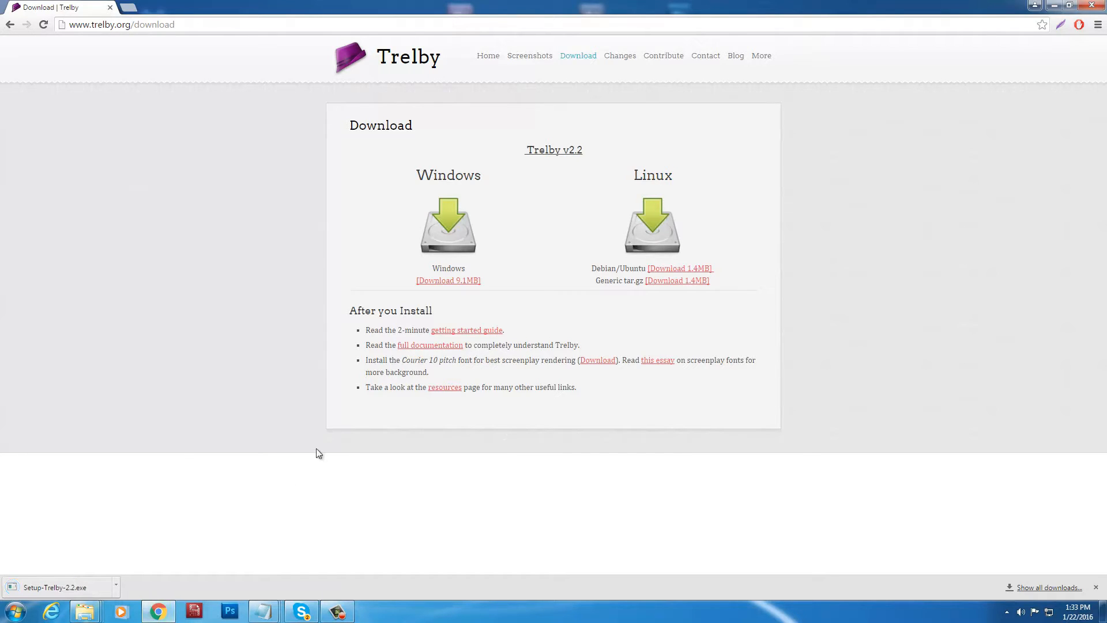
click(445, 387)
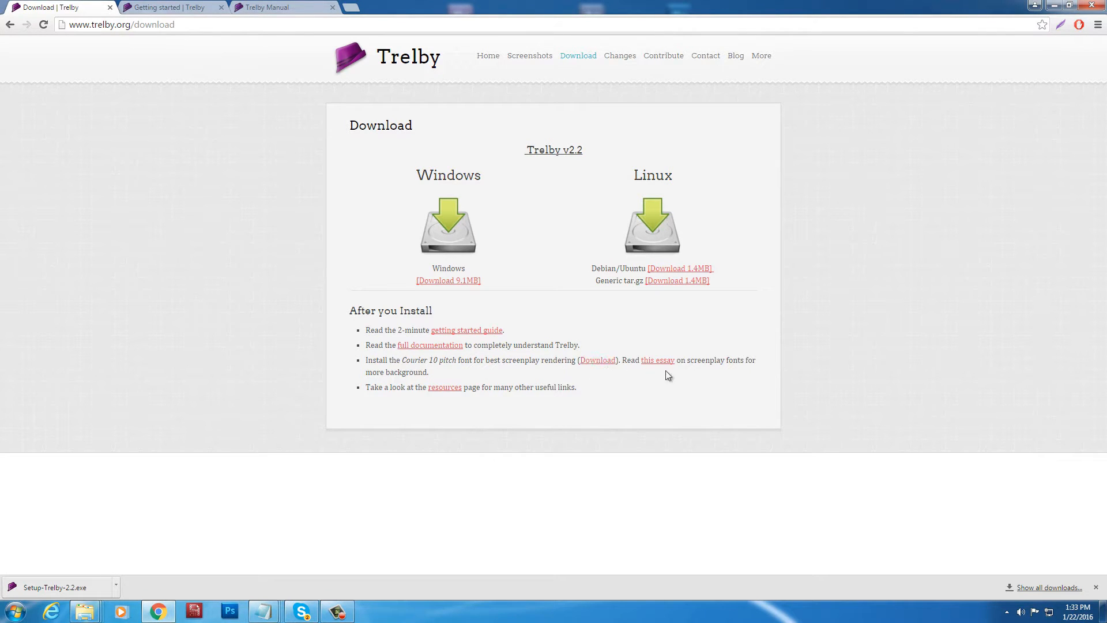
mouse_move(441, 405)
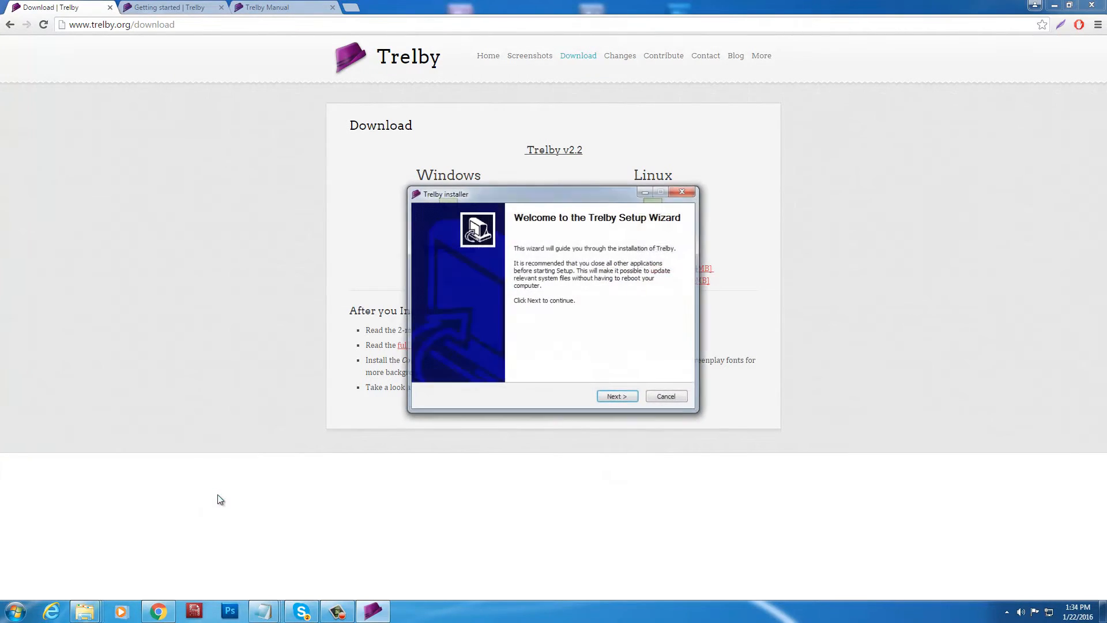
Step: Run Setup-Trelby-2.2 into C:\Program Files\Trelby and finish the wizard
click(616, 396)
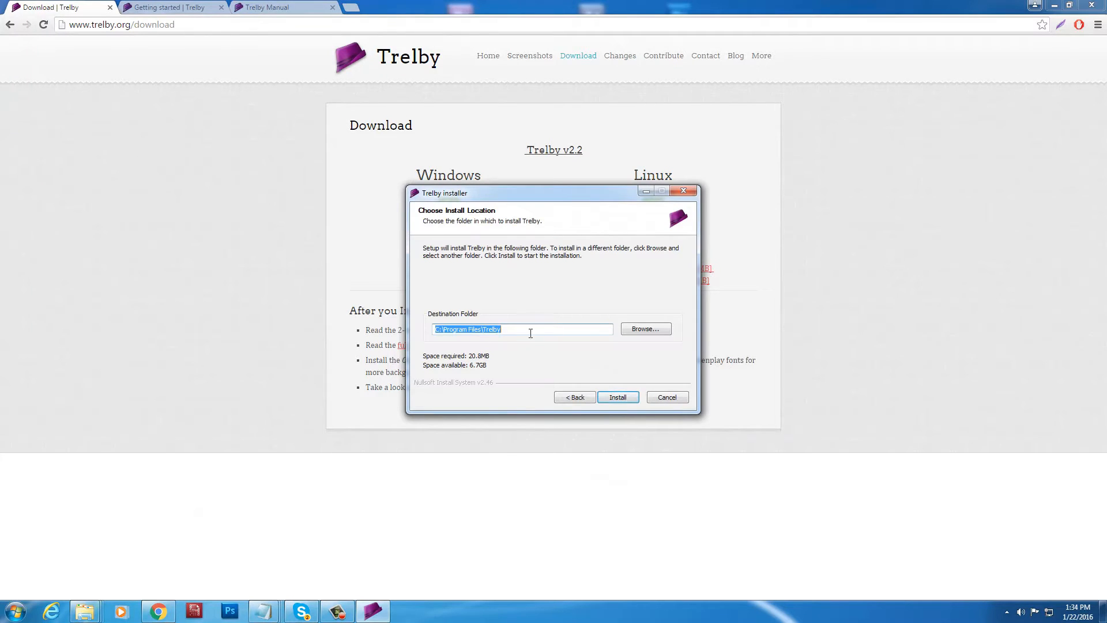
click(617, 396)
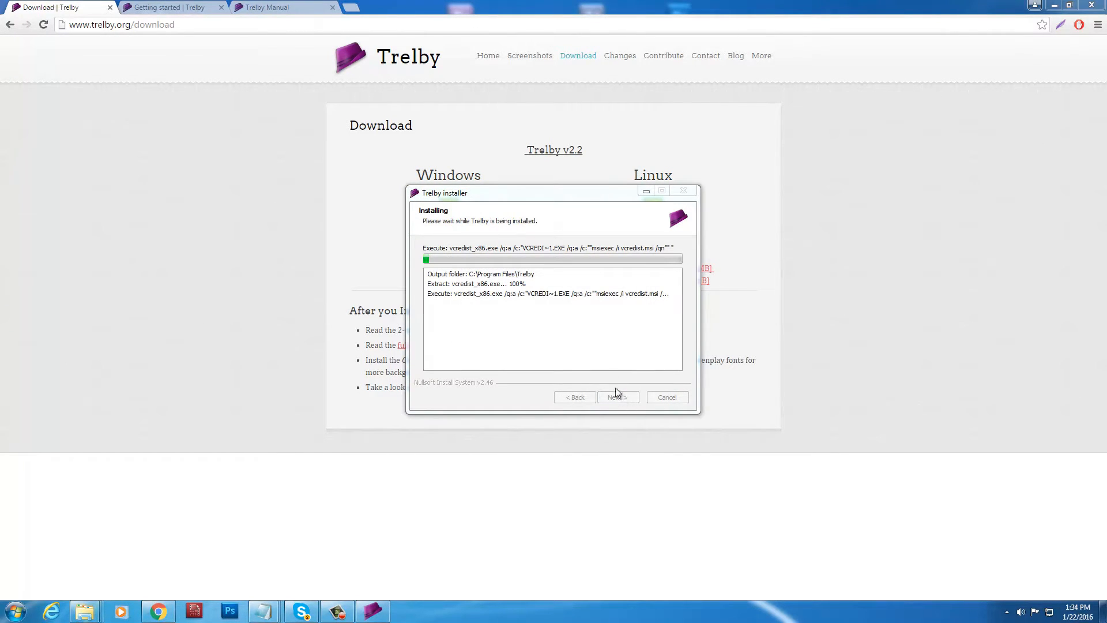
mouse_move(613, 313)
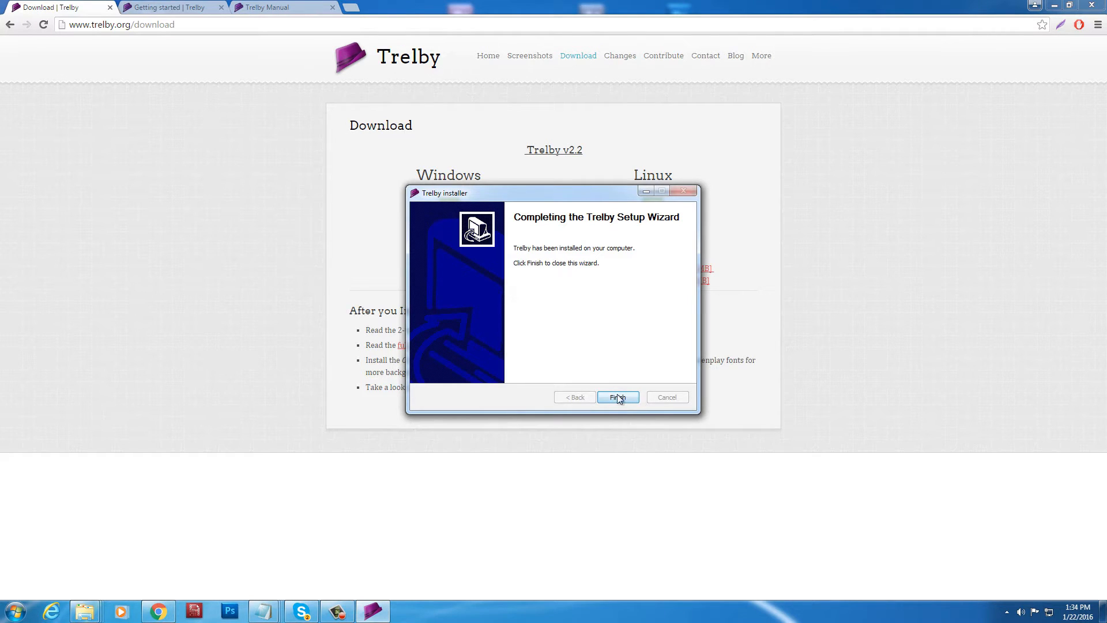
click(617, 397)
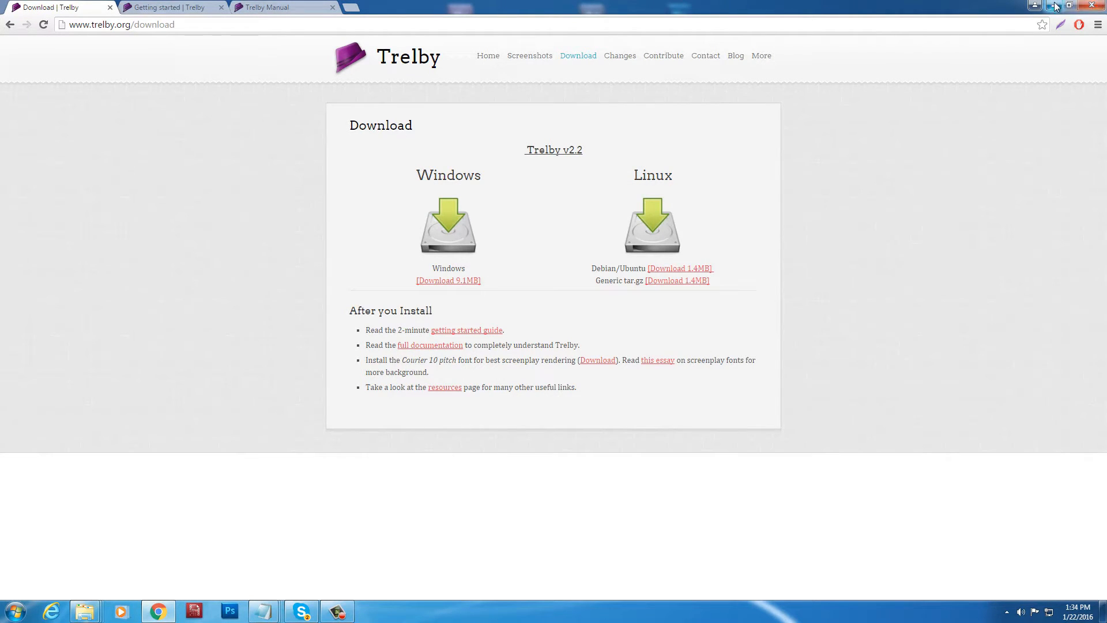
Step: Minimize Chrome and launch Trelby from the Start menu
click(1034, 7)
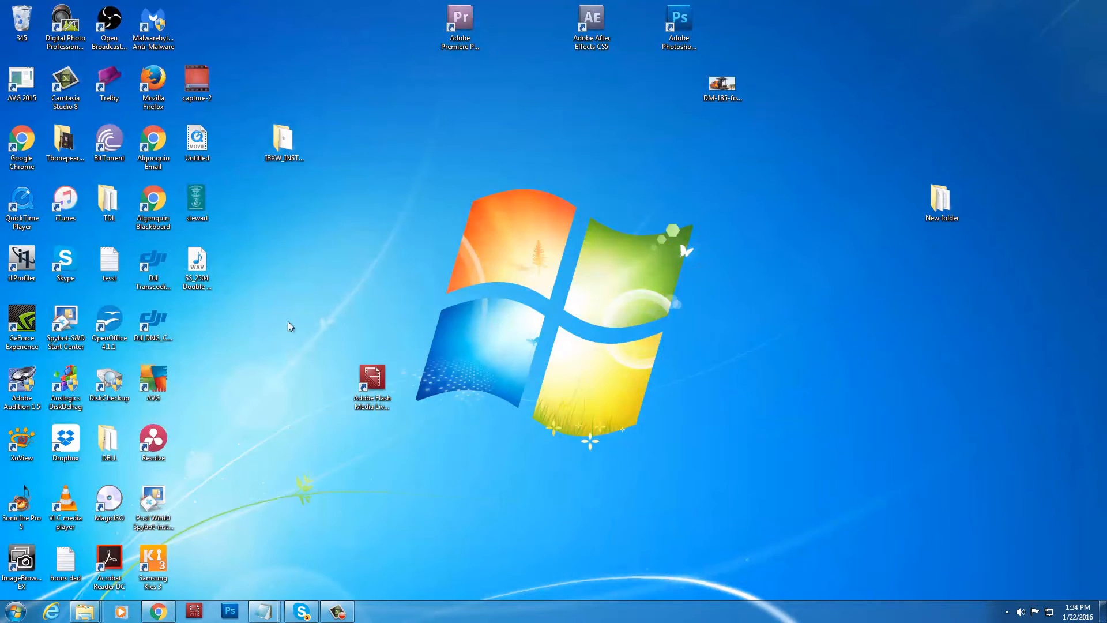
mouse_move(10, 613)
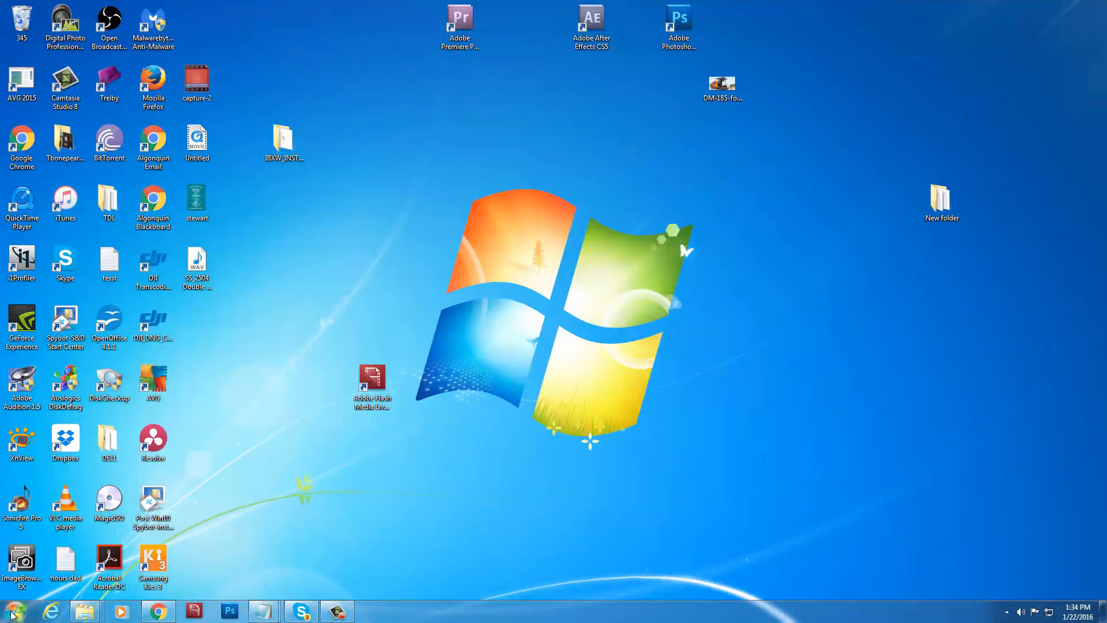
click(8, 610)
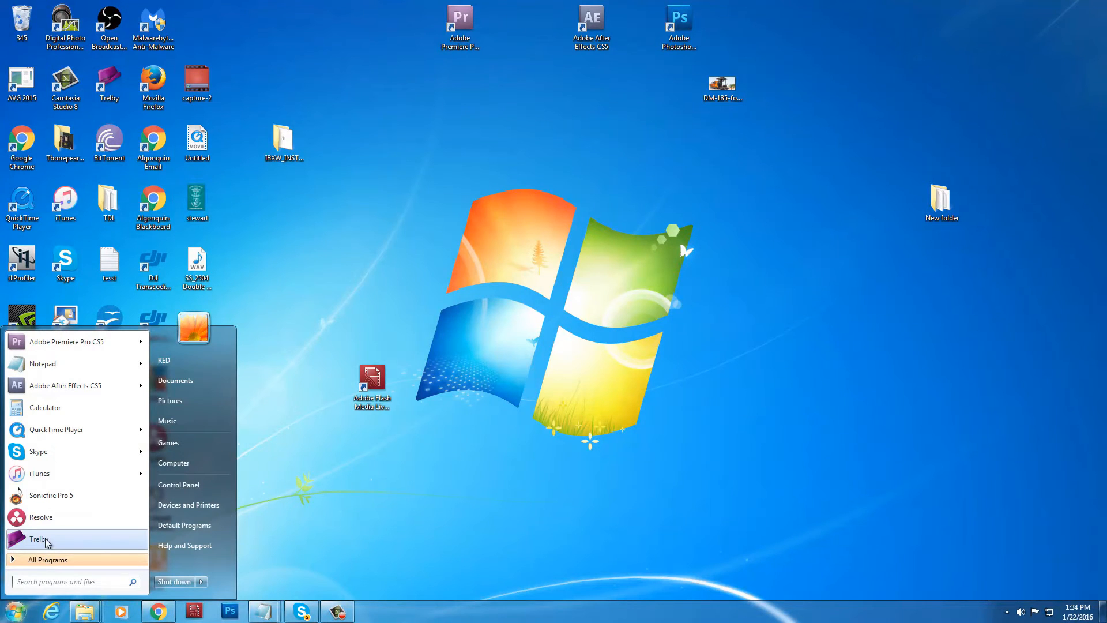
click(36, 539)
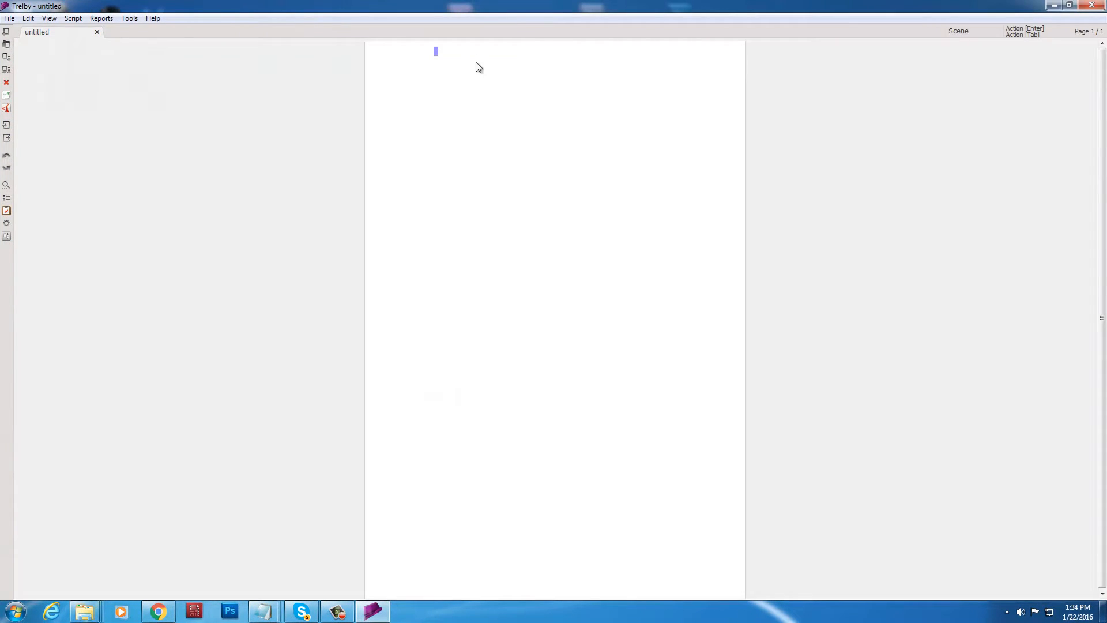
mouse_move(101, 78)
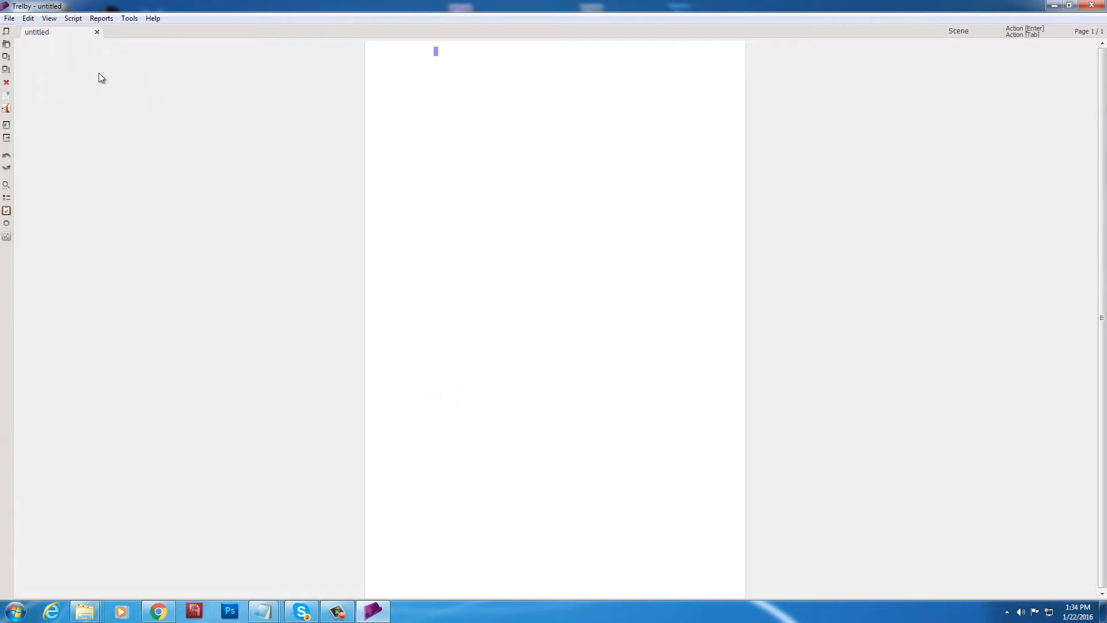
click(129, 18)
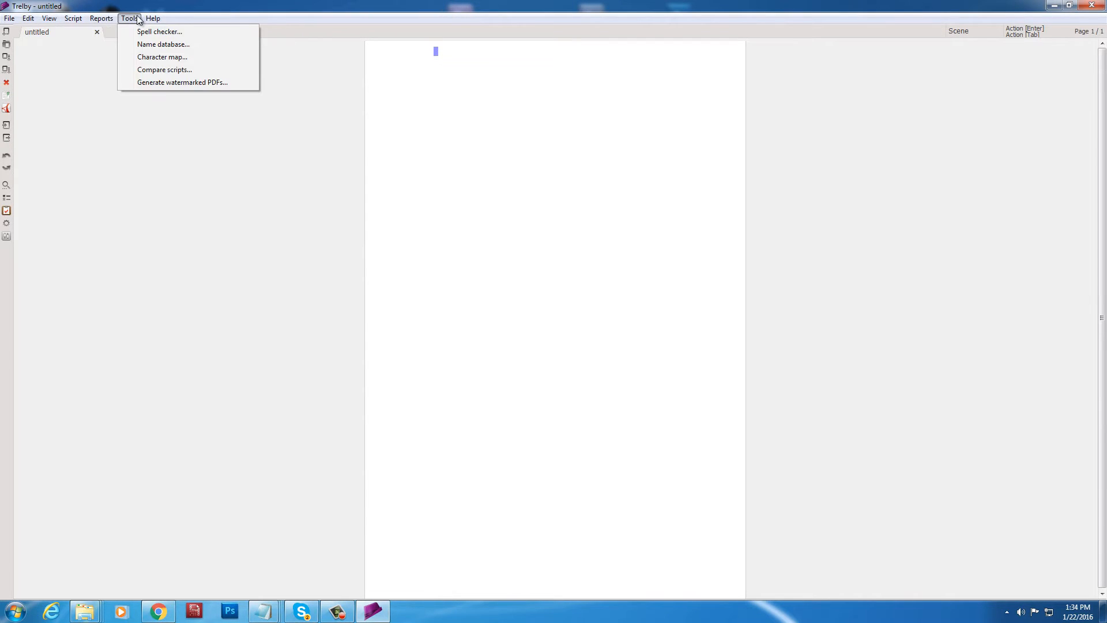
click(10, 18)
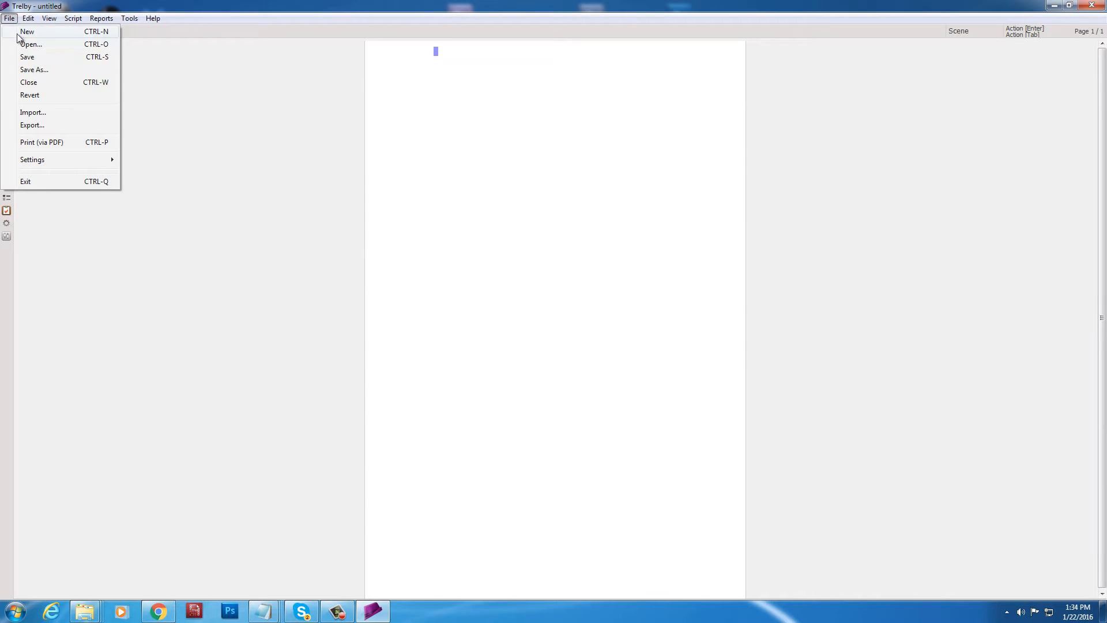
mouse_move(32, 112)
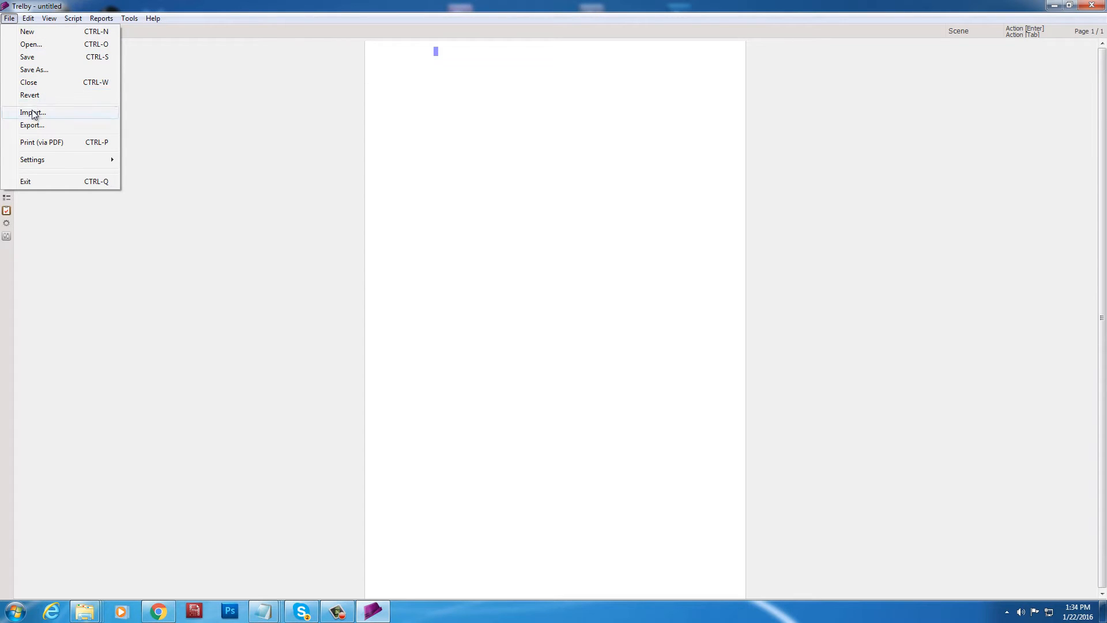
mouse_move(38, 177)
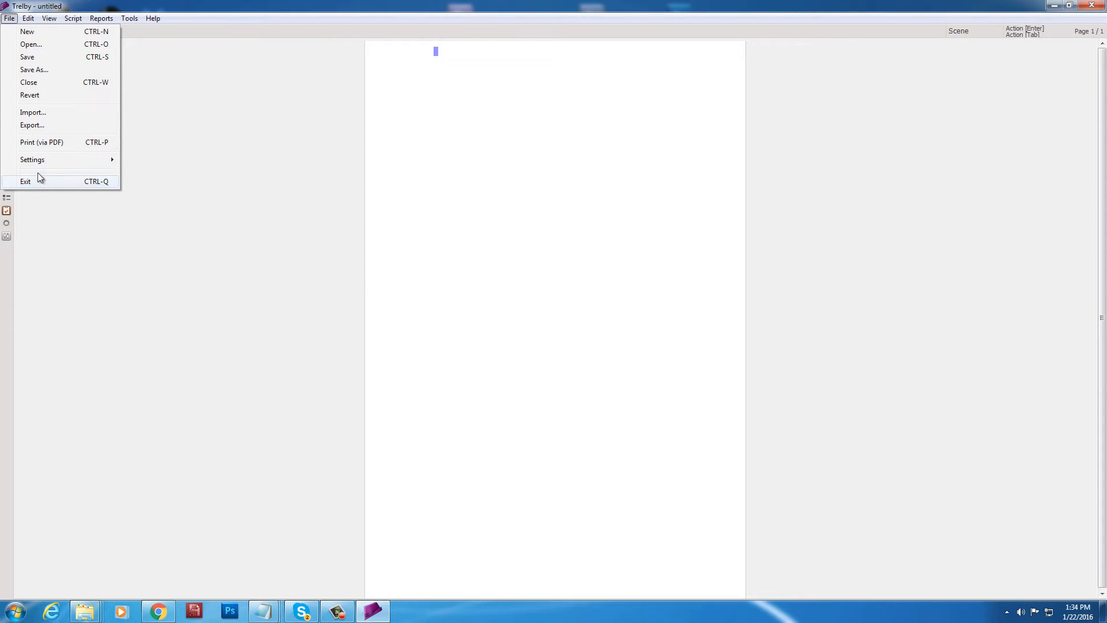
click(28, 18)
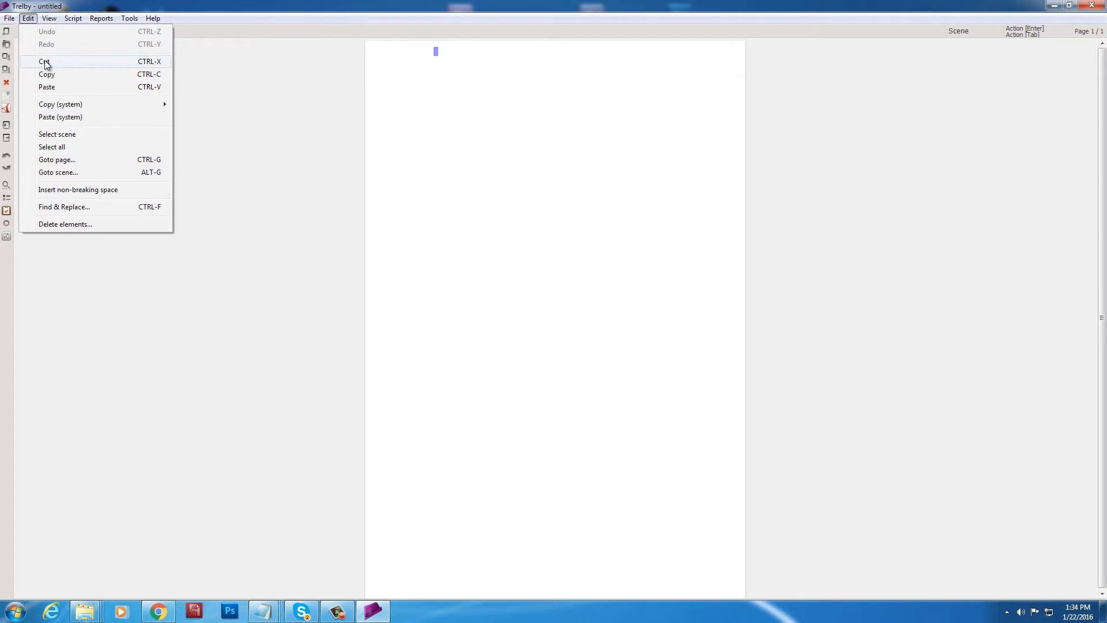
mouse_move(56, 134)
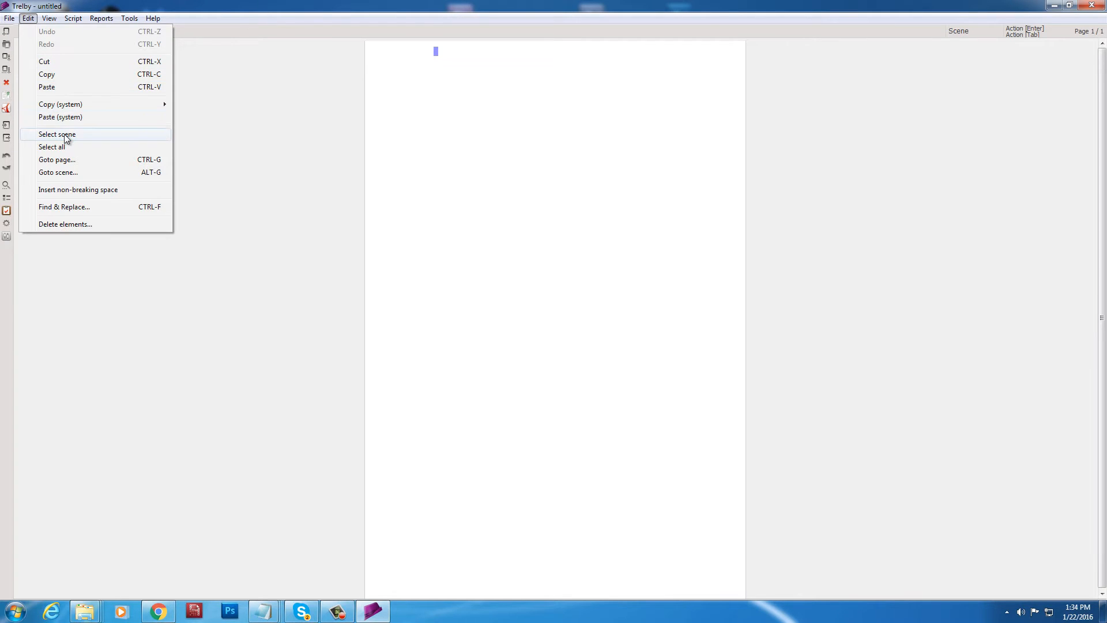
mouse_move(78, 193)
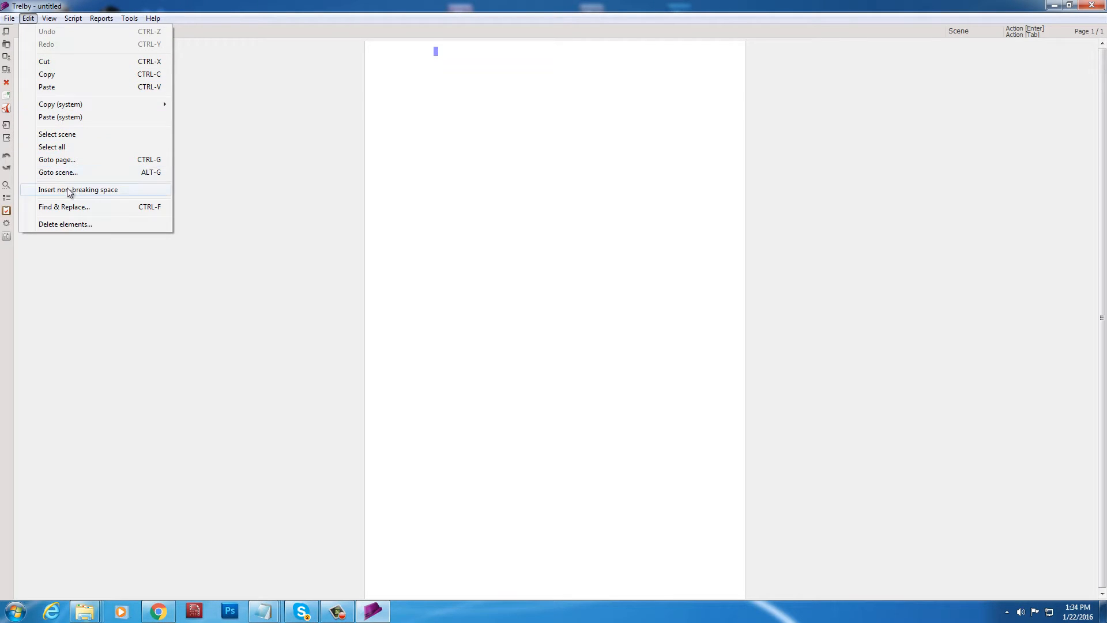
click(48, 18)
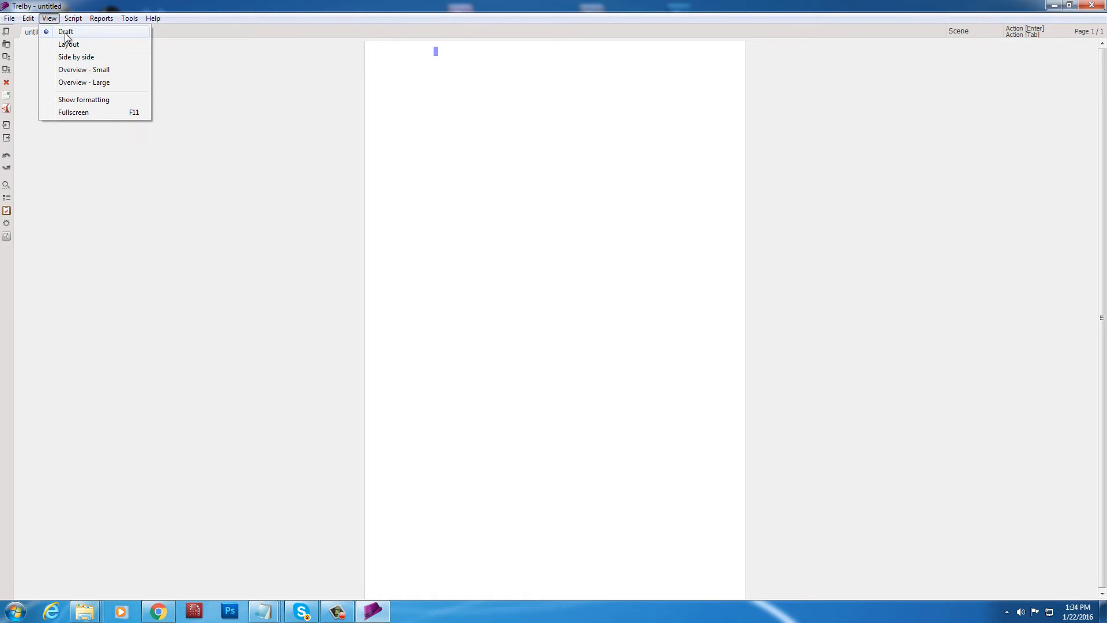
mouse_move(83, 82)
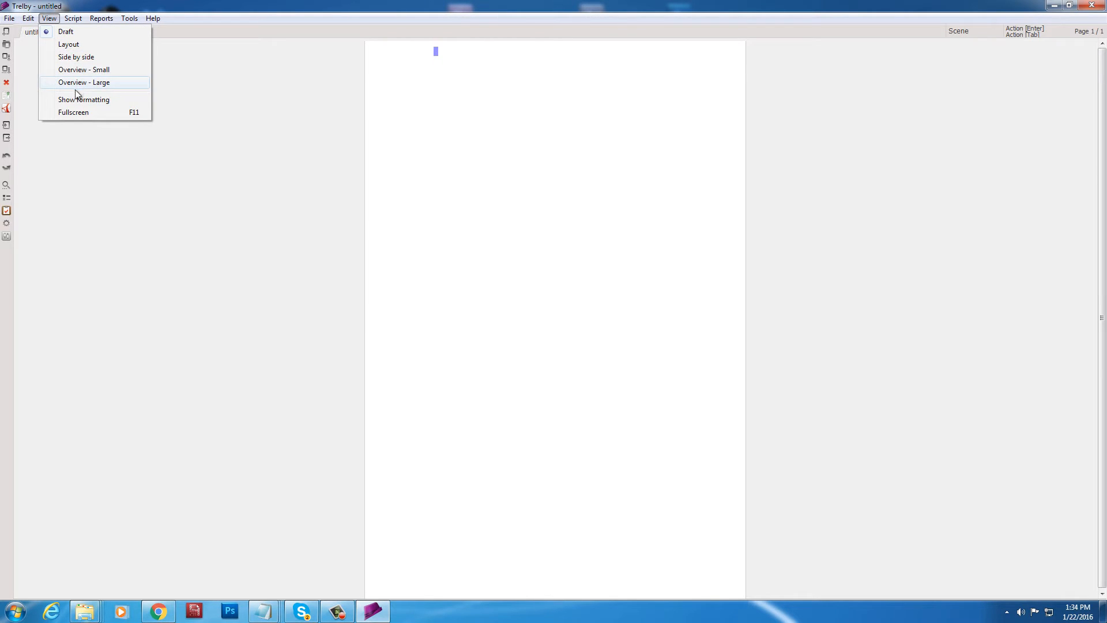
click(72, 18)
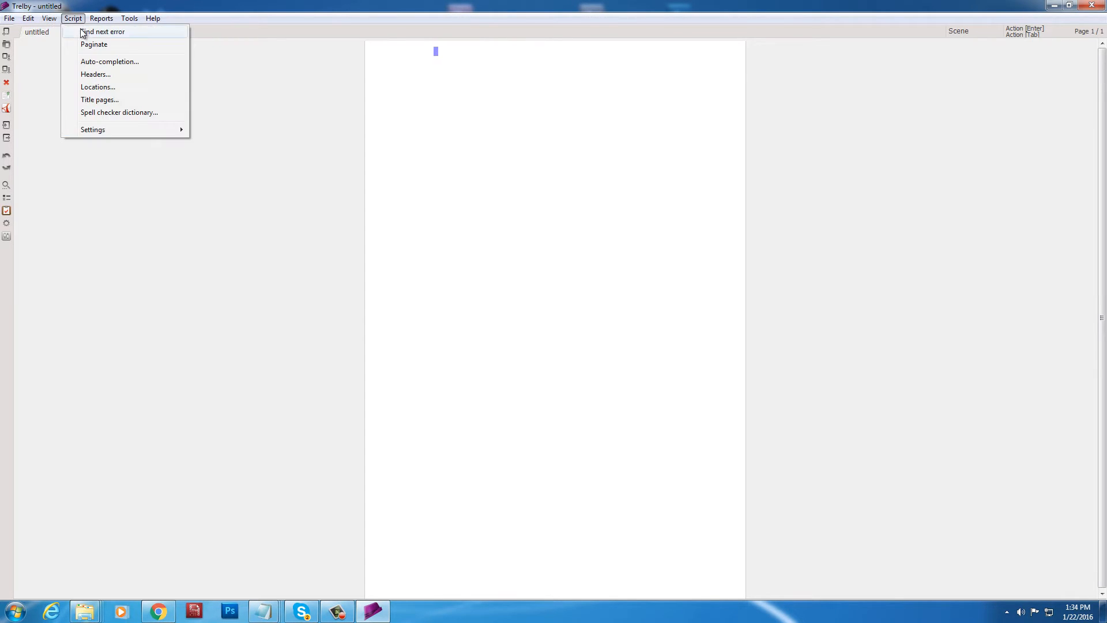
mouse_move(95, 74)
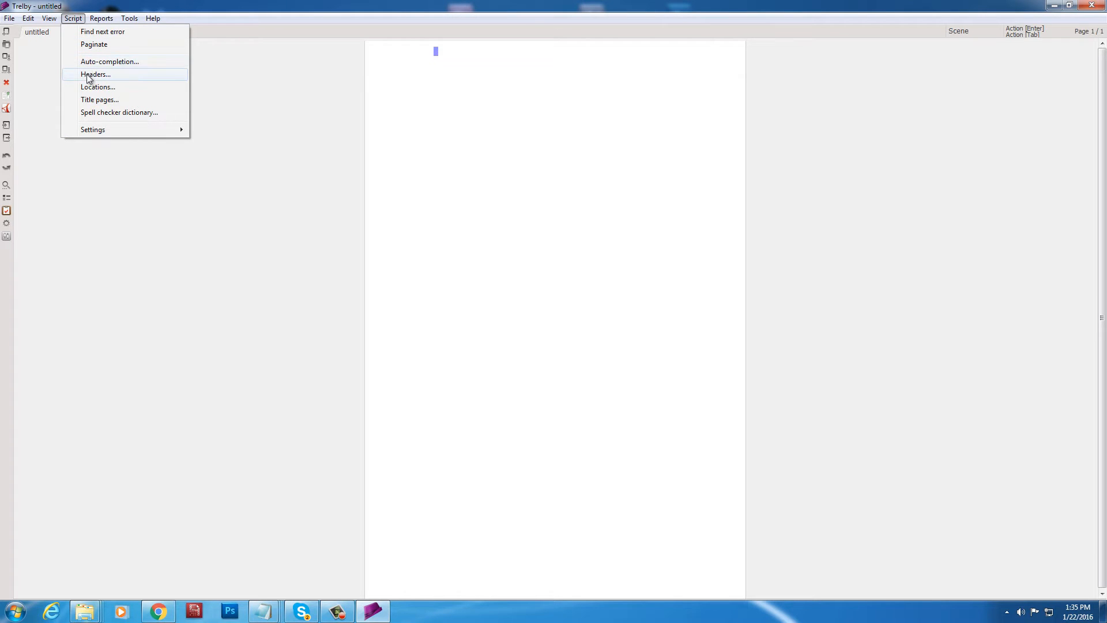
mouse_move(91, 112)
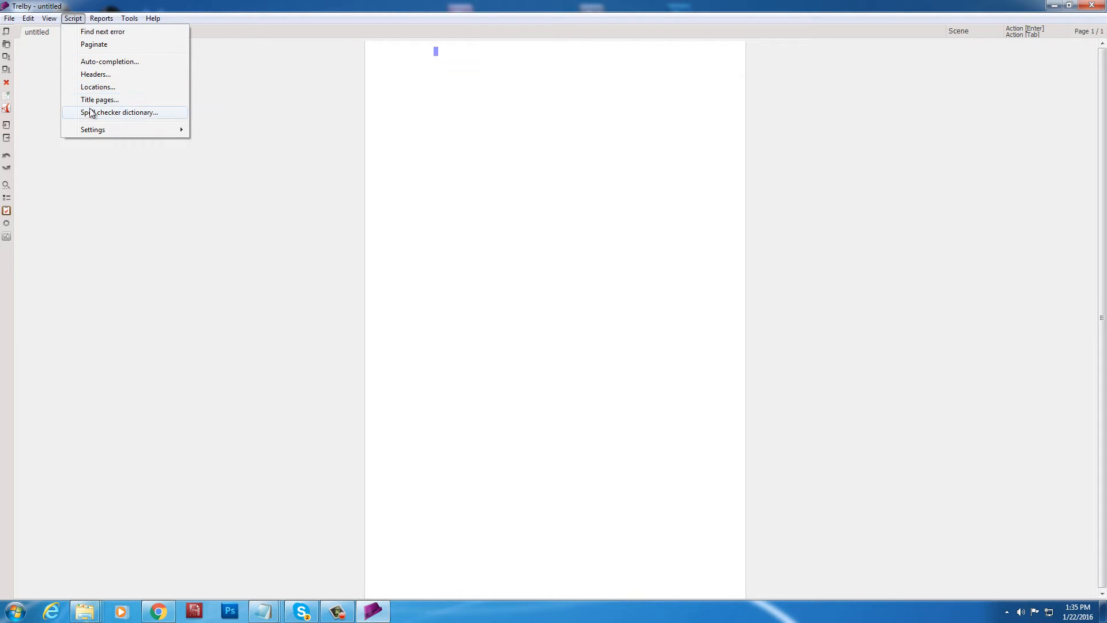
click(101, 18)
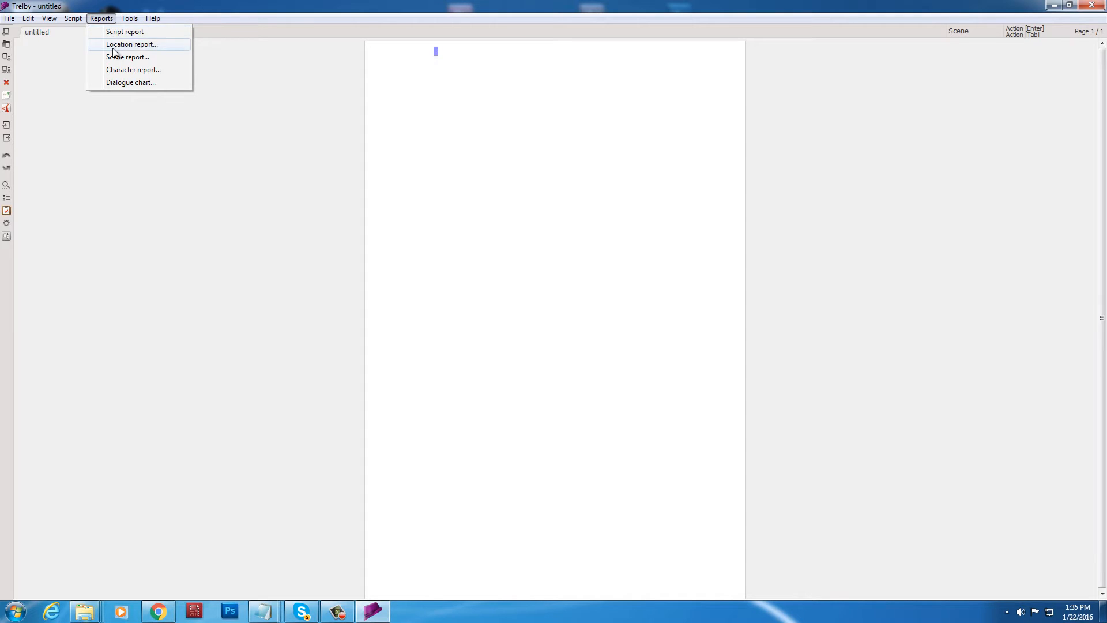
mouse_move(127, 57)
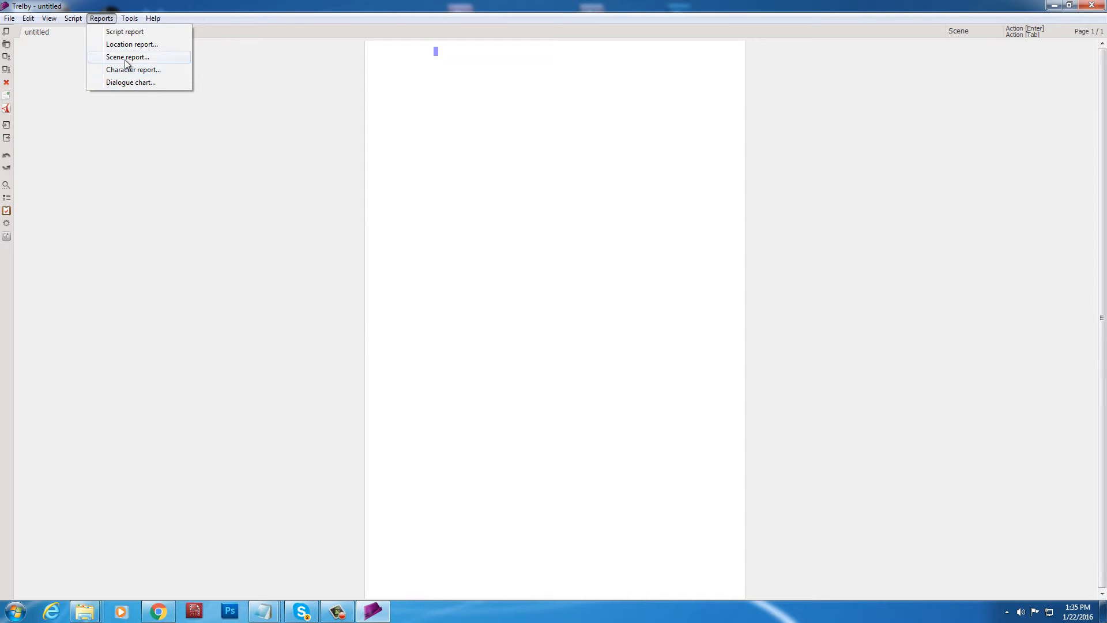
click(129, 18)
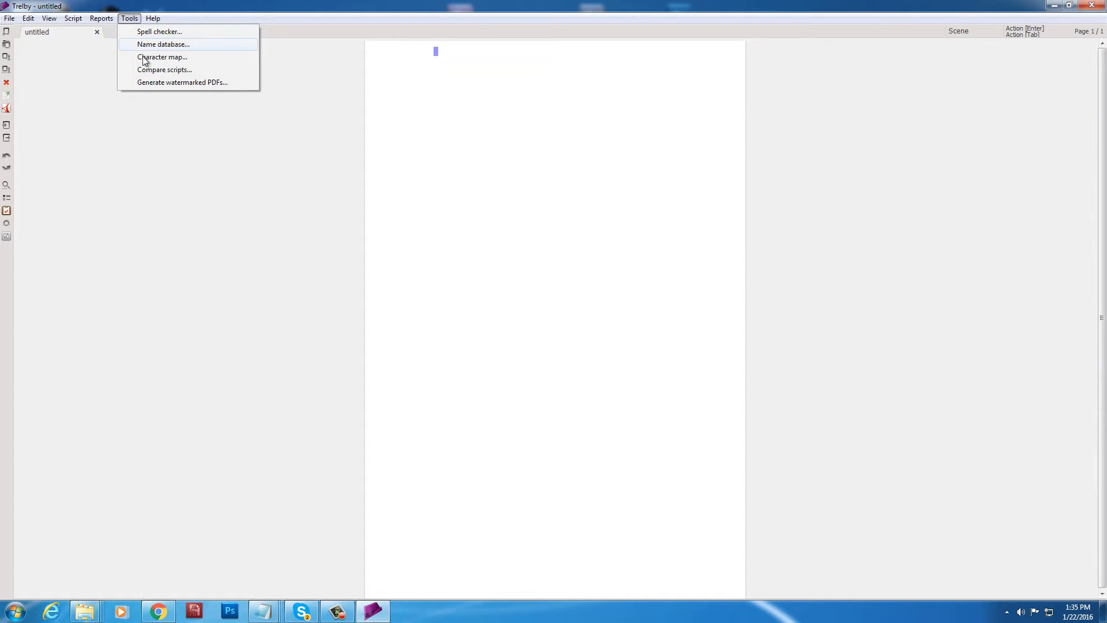
click(152, 18)
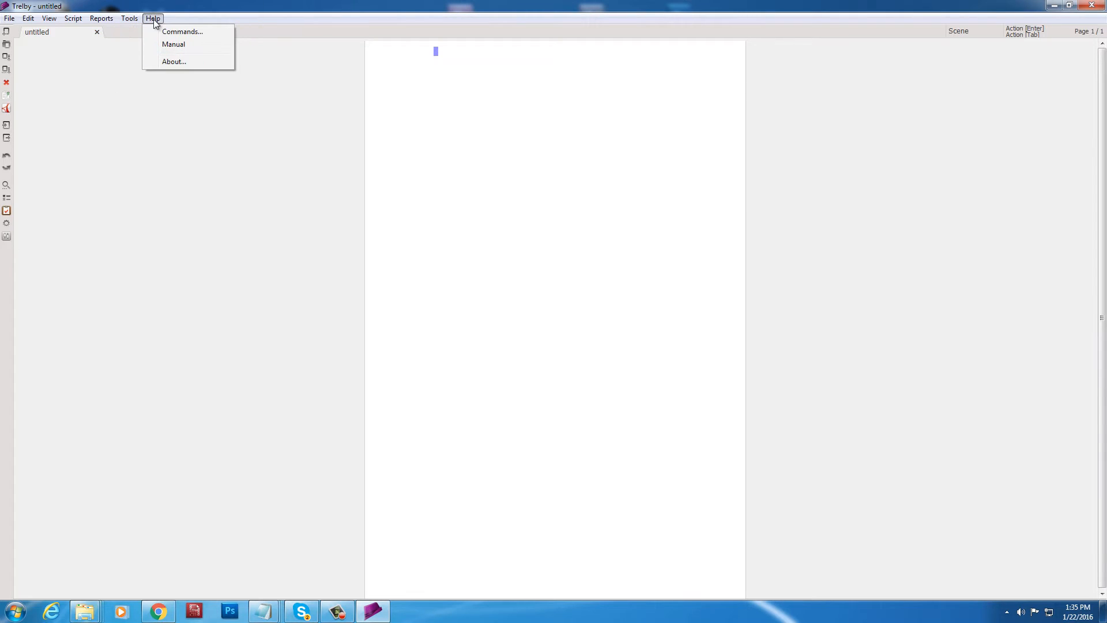
mouse_move(444, 65)
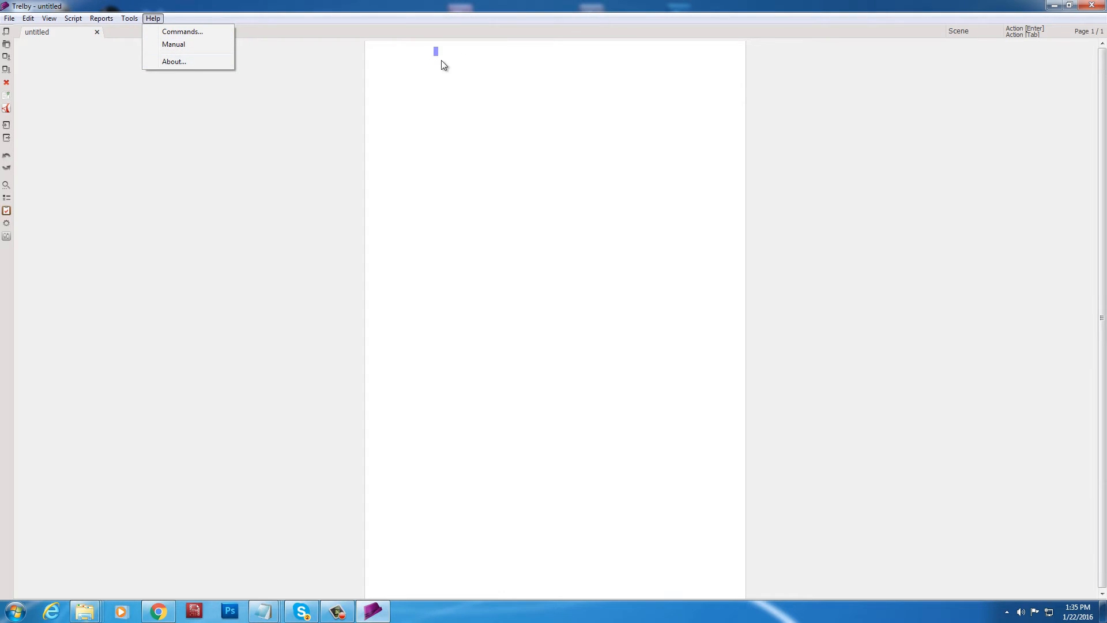
click(456, 55)
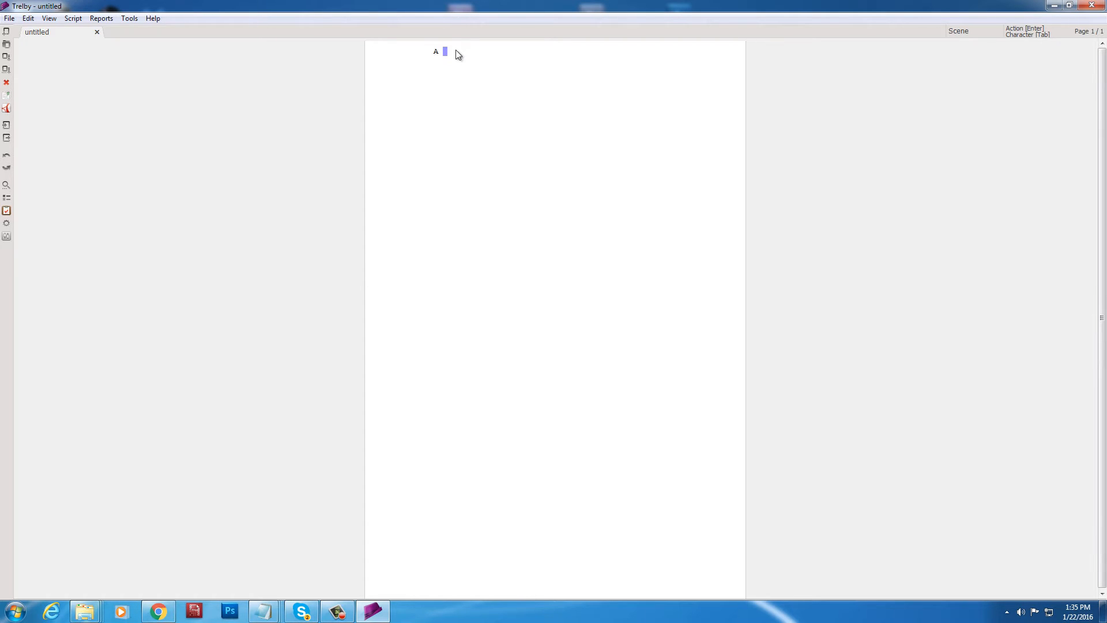
Step: Type 'A SCARY FUNNY THRILLER', then 'MAN' on the next line, removing stray characters
text(SCARY FUNNY THRILLER)
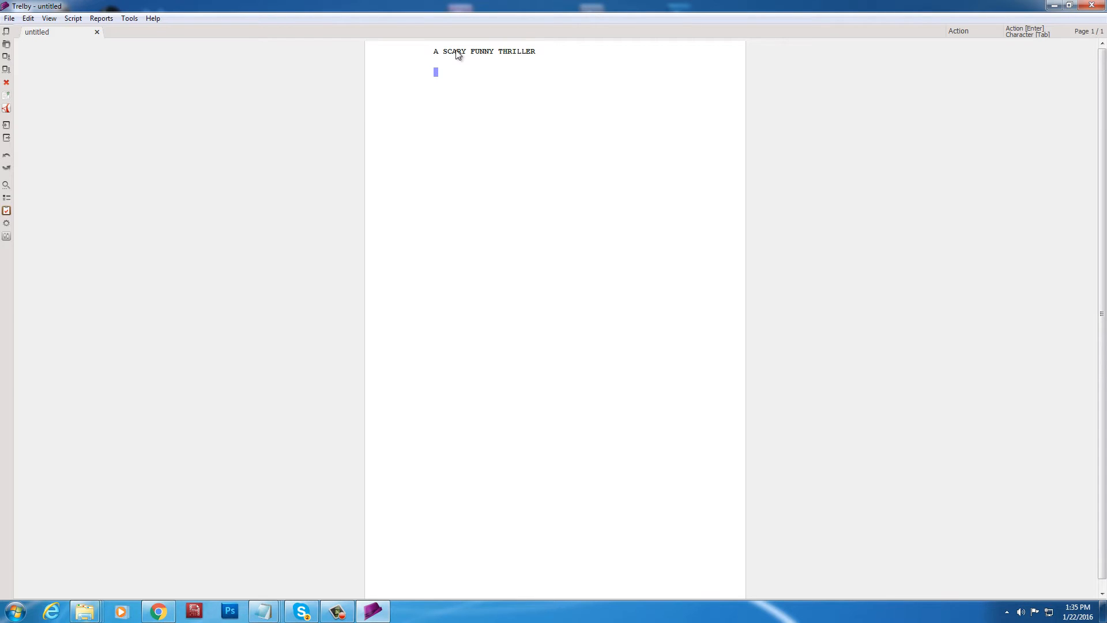
text(MANsafdas)
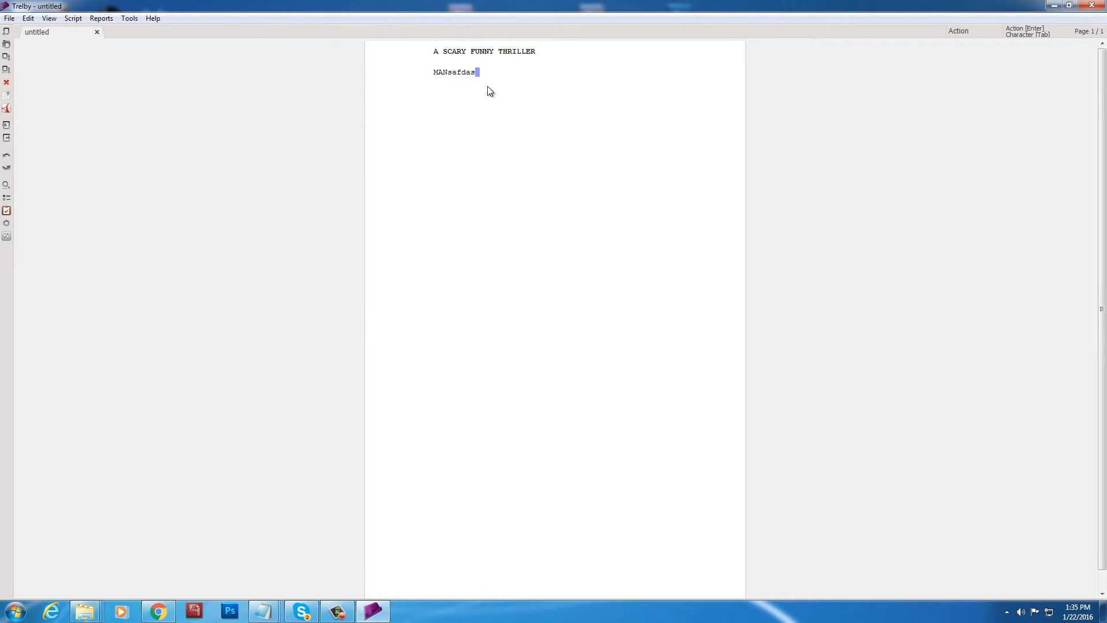
key(BackSpace)
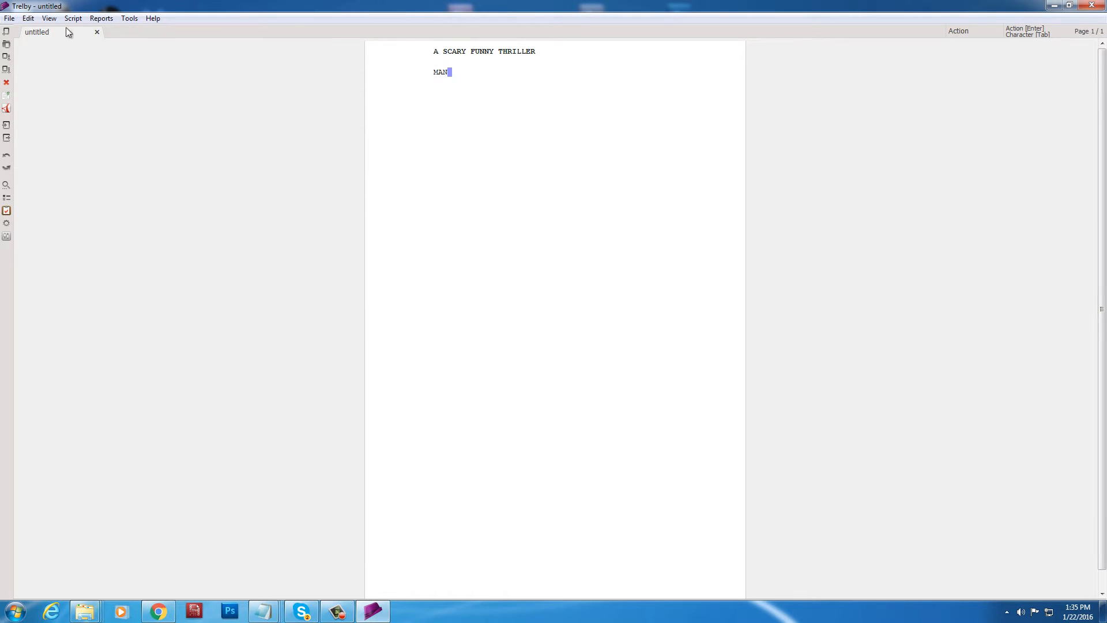
Step: Create a new script and close the first untitled one without saving
click(9, 18)
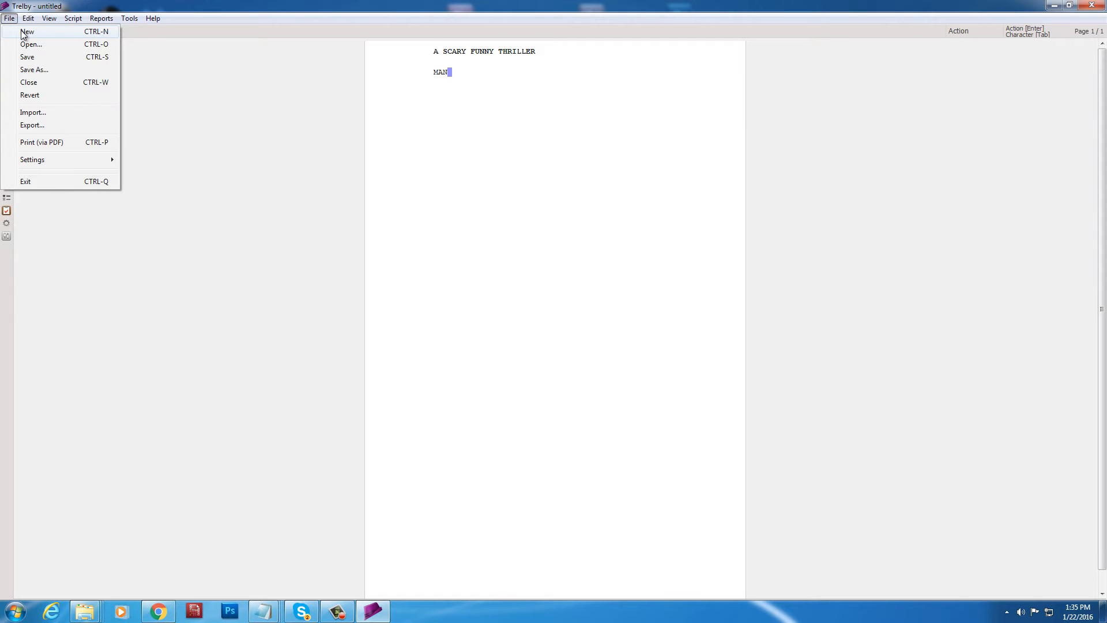
click(27, 31)
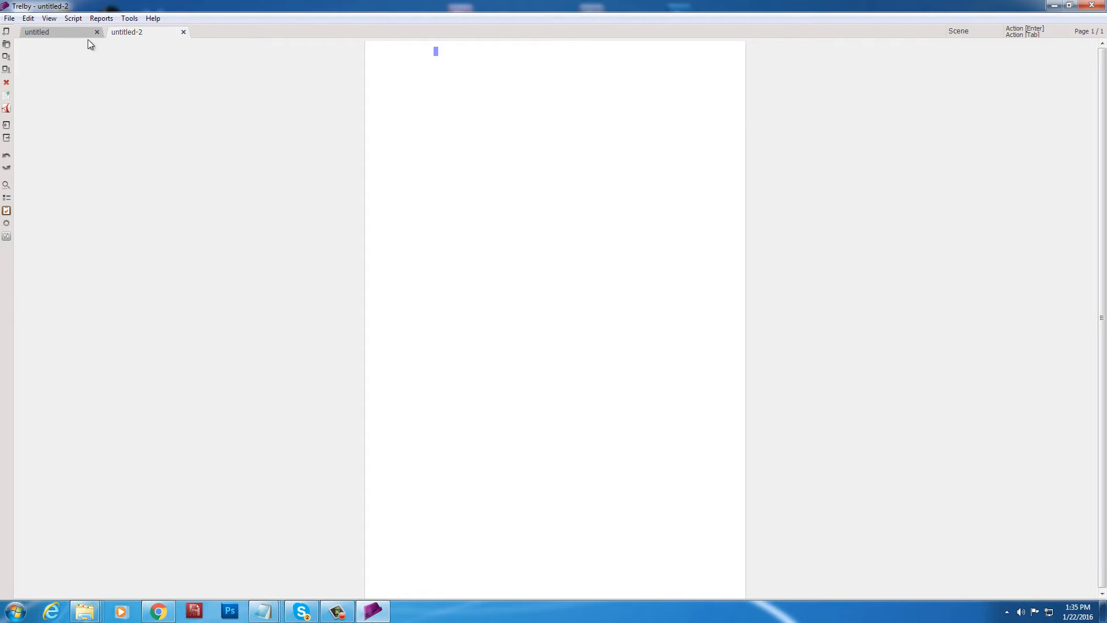
click(97, 32)
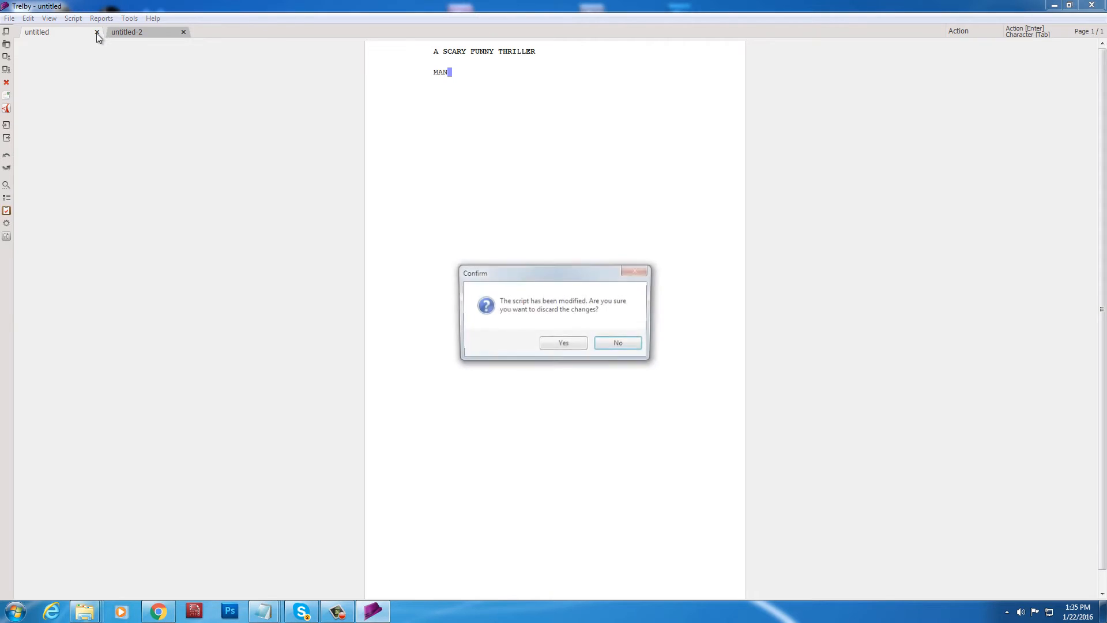
click(562, 343)
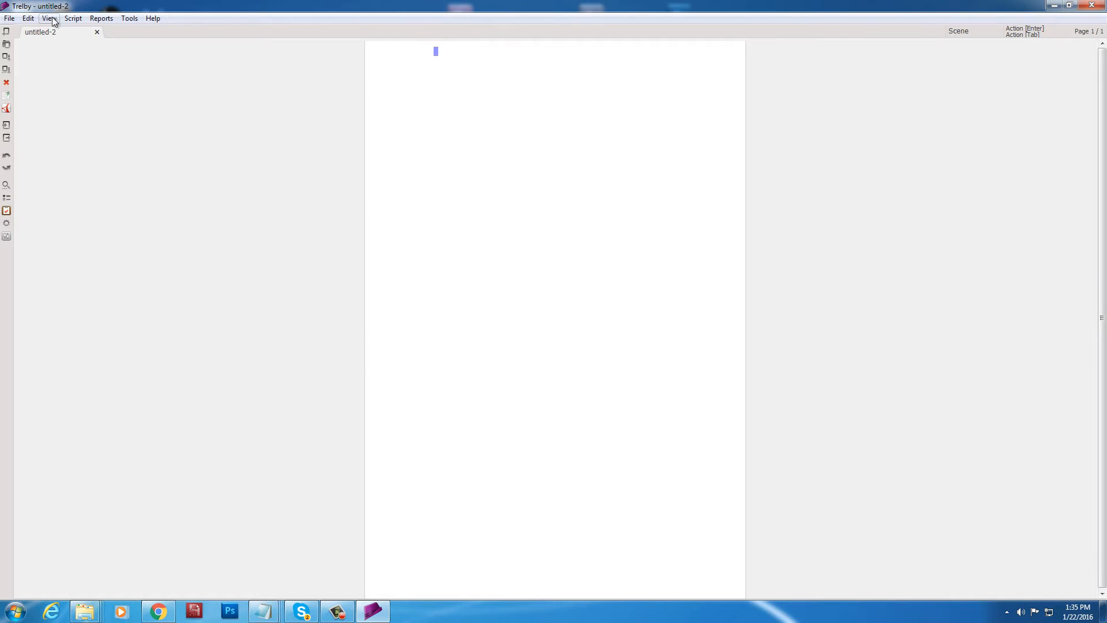
Step: Browse Trelby's menus and script commands, leaving the second untitled script blank
click(28, 18)
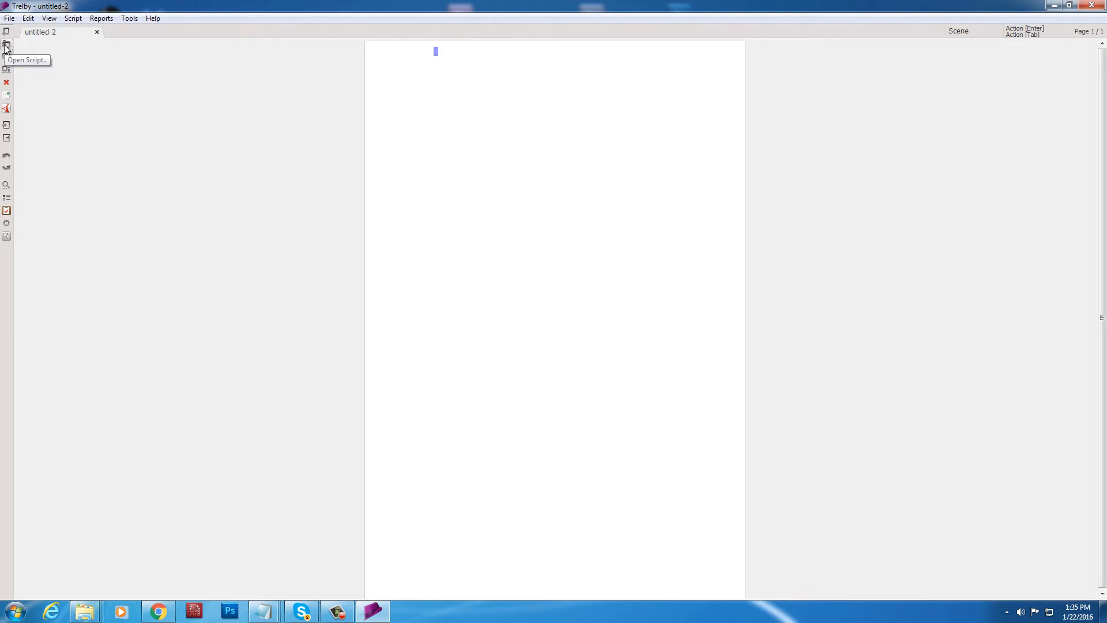
mouse_move(6, 95)
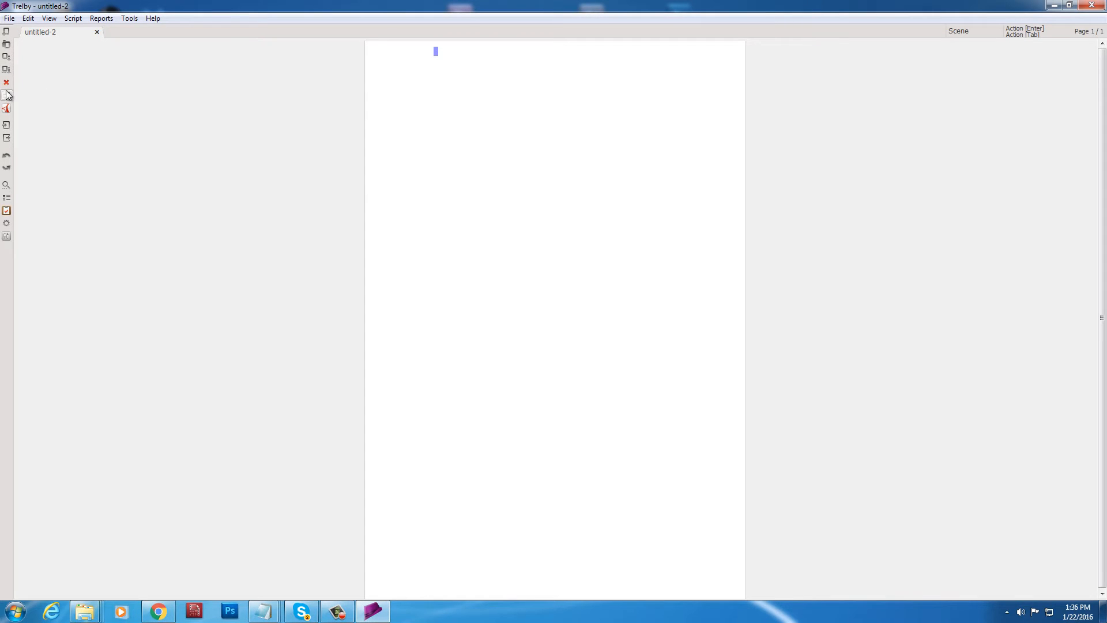
mouse_move(6, 95)
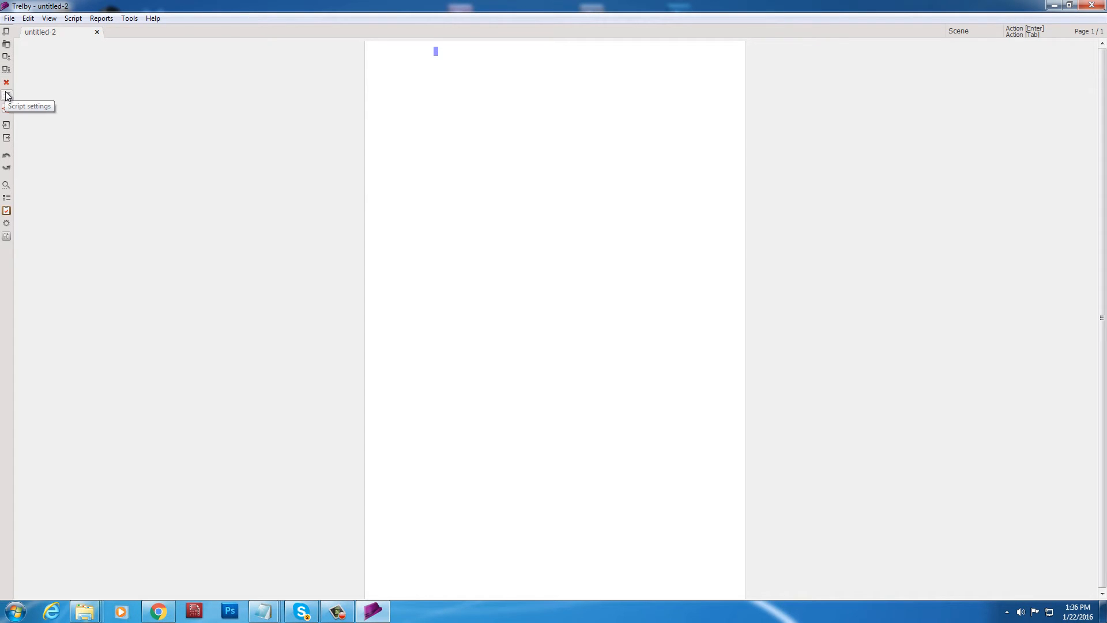
mouse_move(7, 138)
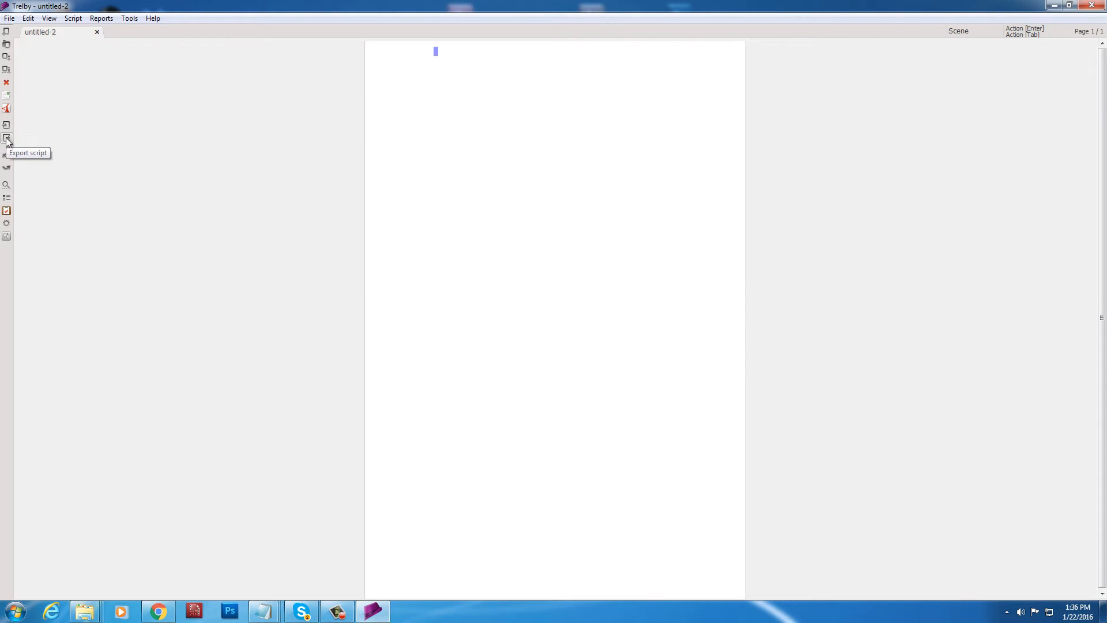
mouse_move(10, 167)
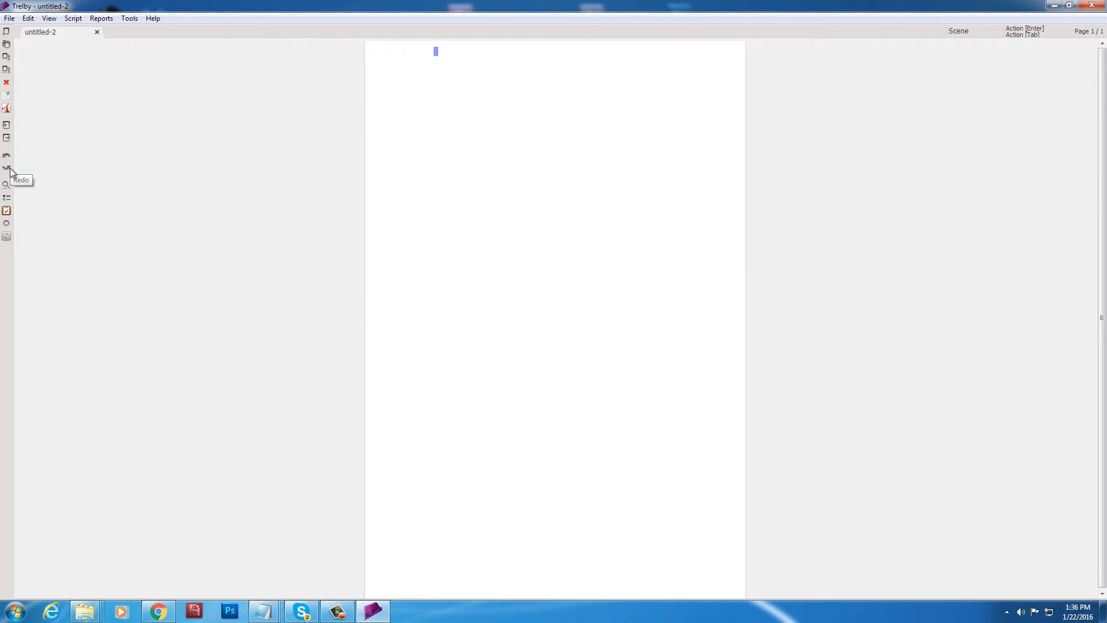
mouse_move(8, 212)
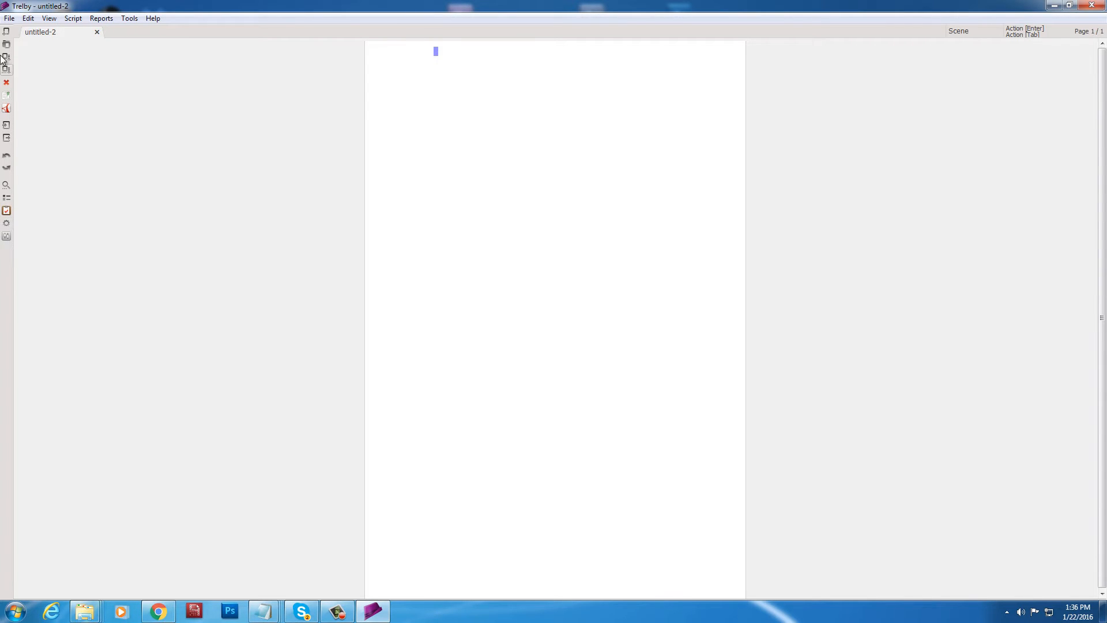
click(73, 18)
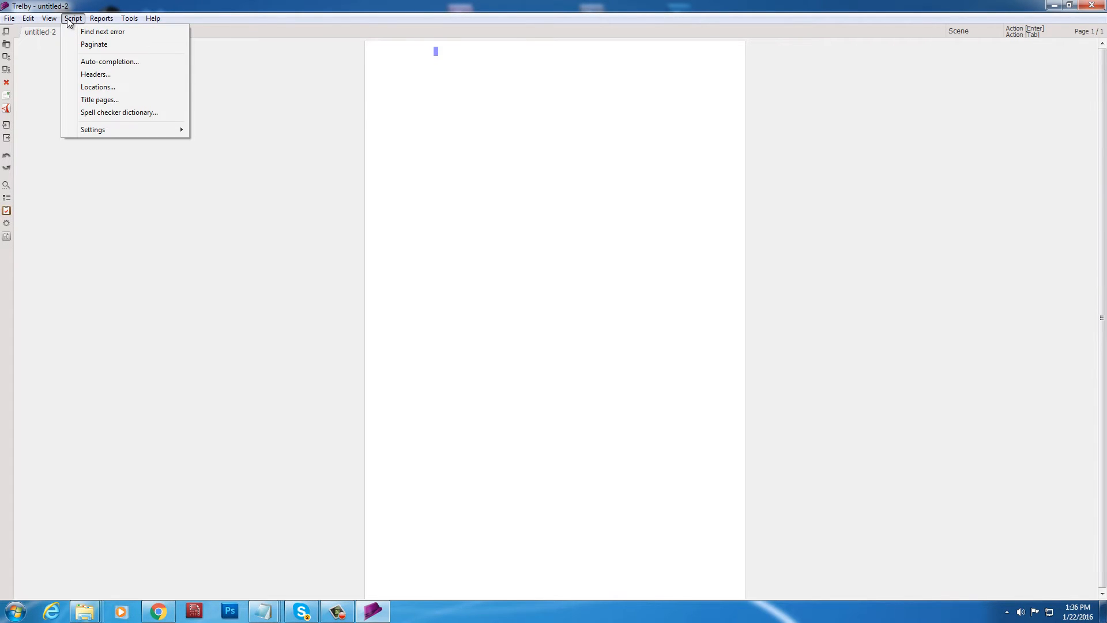
mouse_move(99, 28)
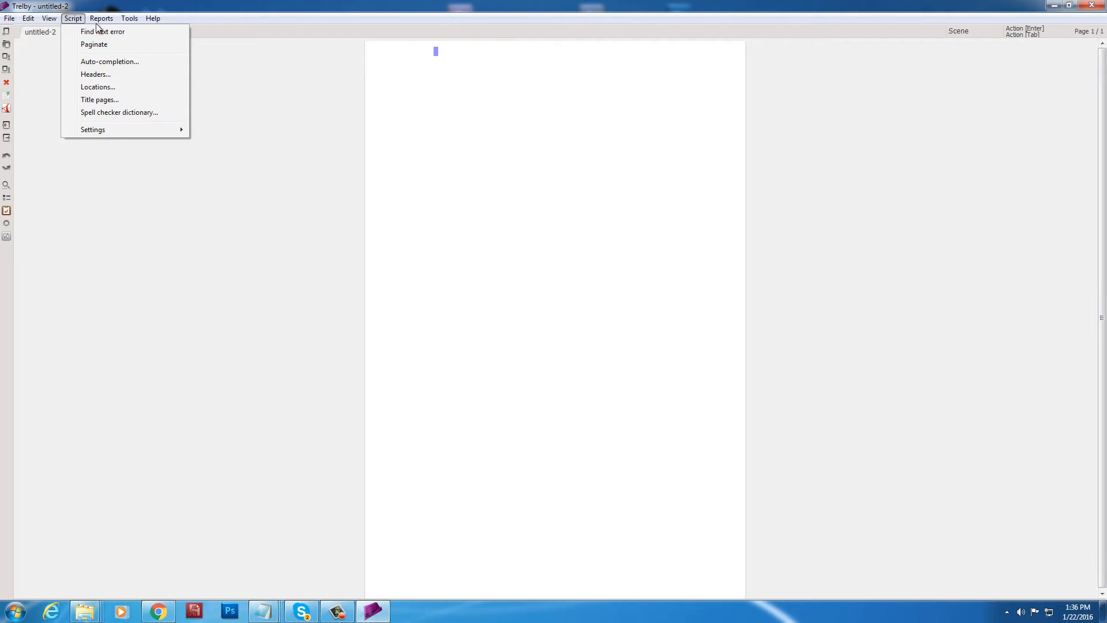
click(436, 57)
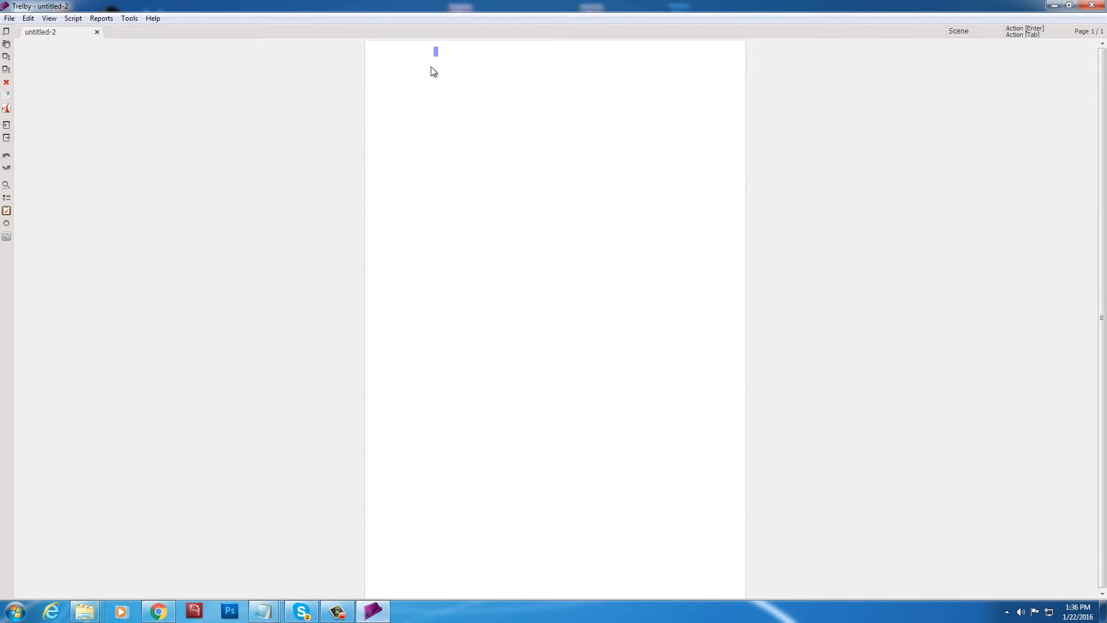
mouse_move(473, 54)
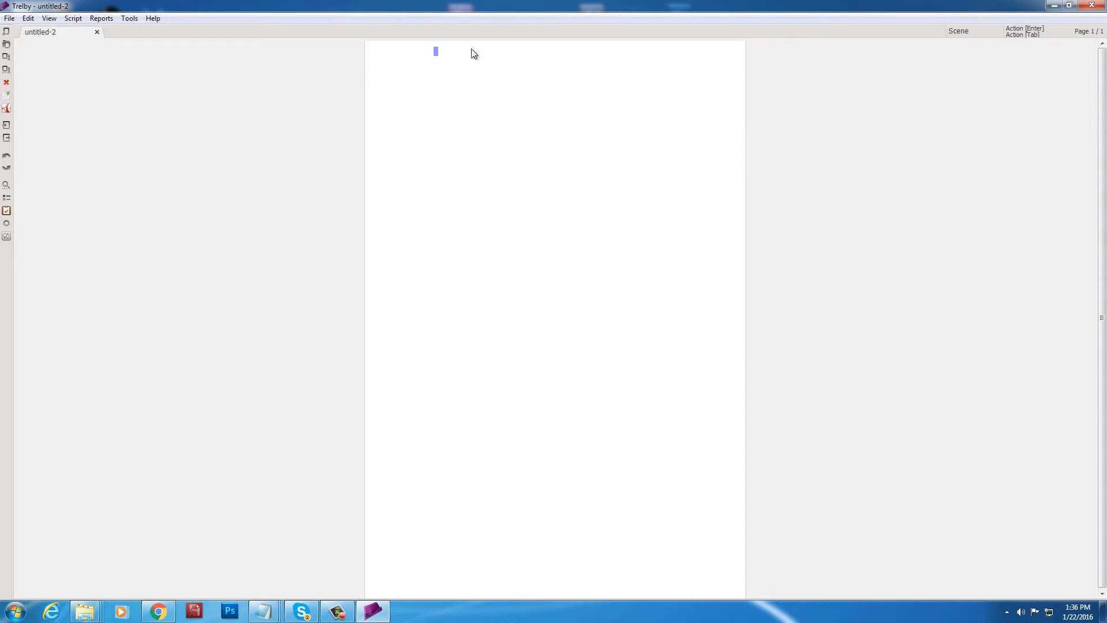
Step: Type the scene heading 'A MAN SAVES THE WORLD' and start a new line
text(A MAN)
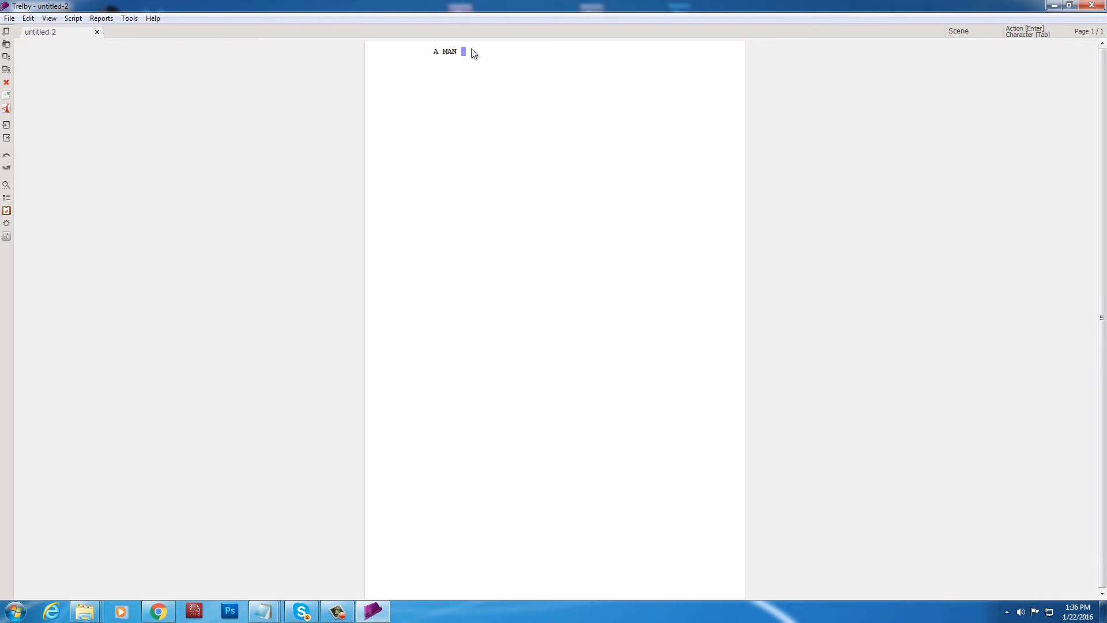
text(S)
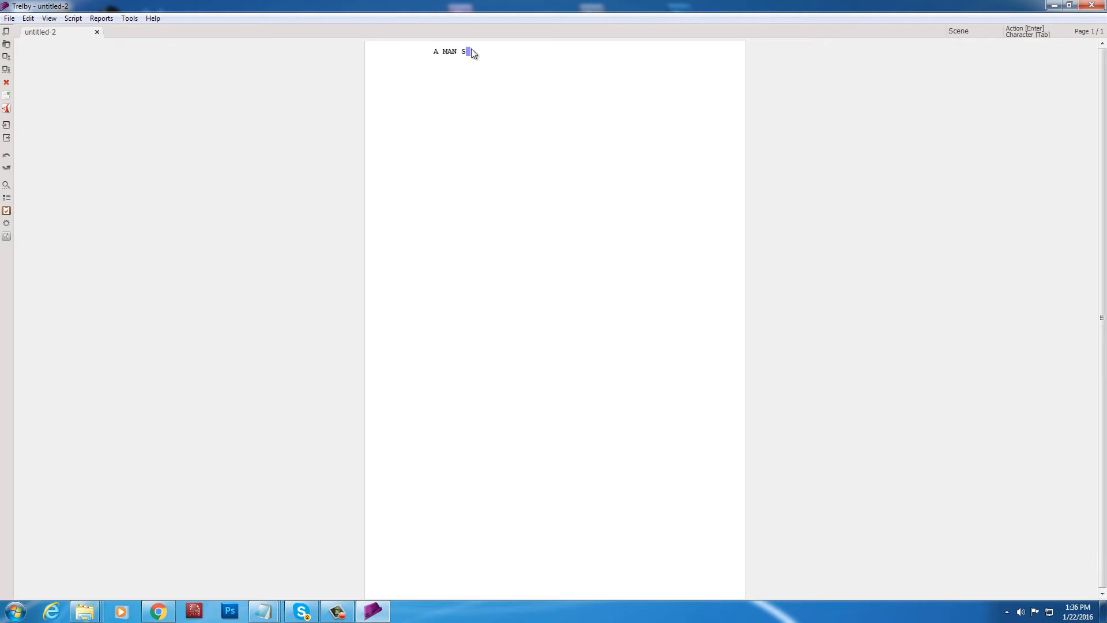
text(AVES THE)
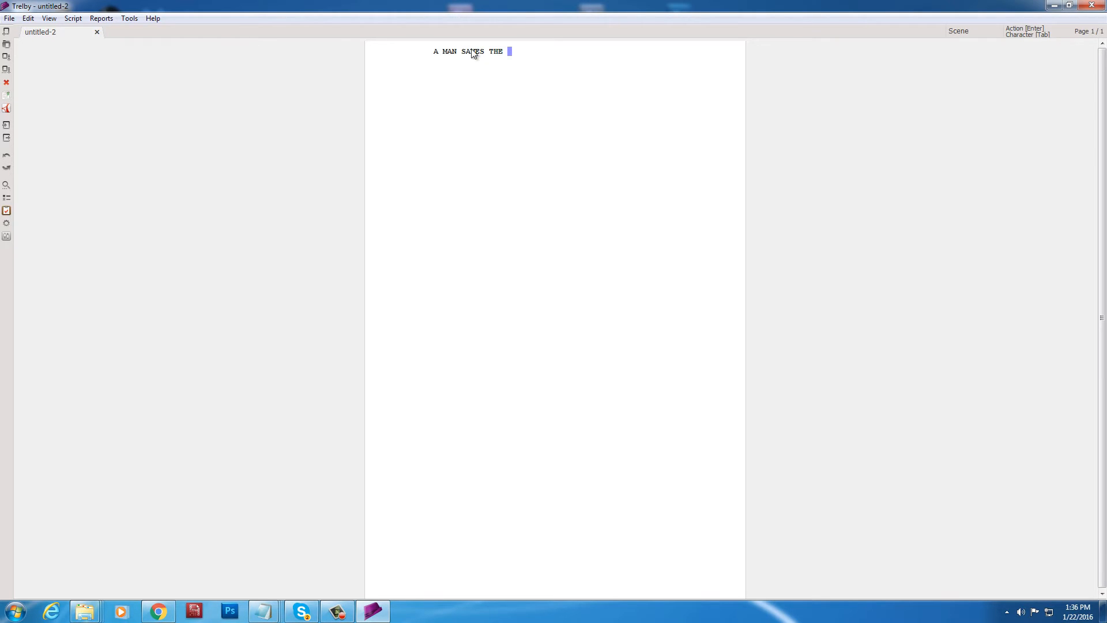
text(WORLD)
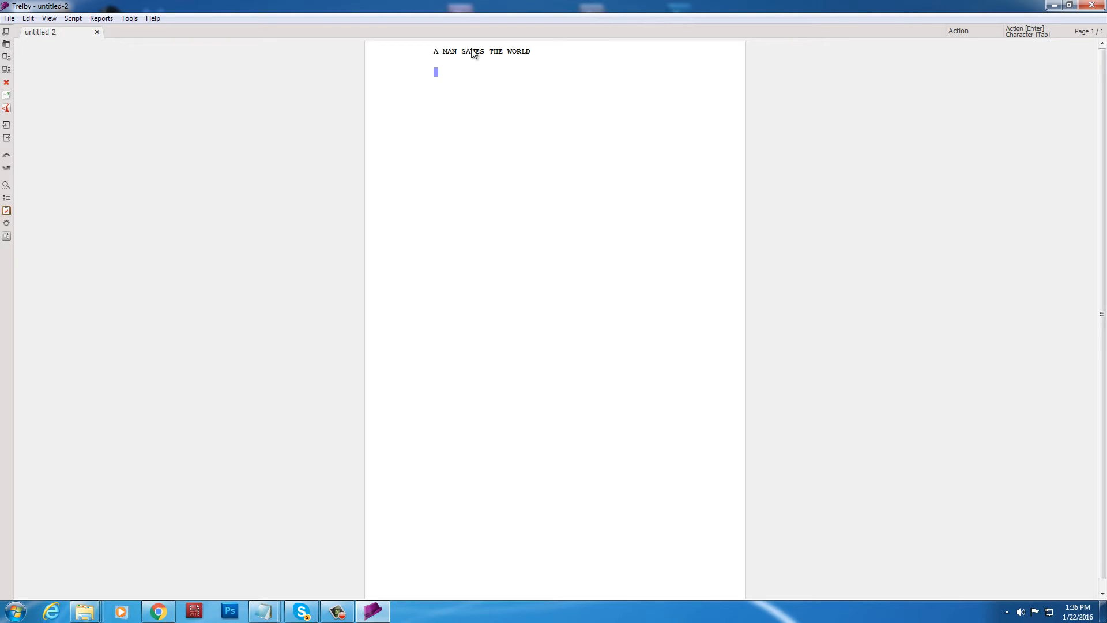
Step: Add character TREVOR with dialogue 'I must save the world' and start a new cue
key(Tab)
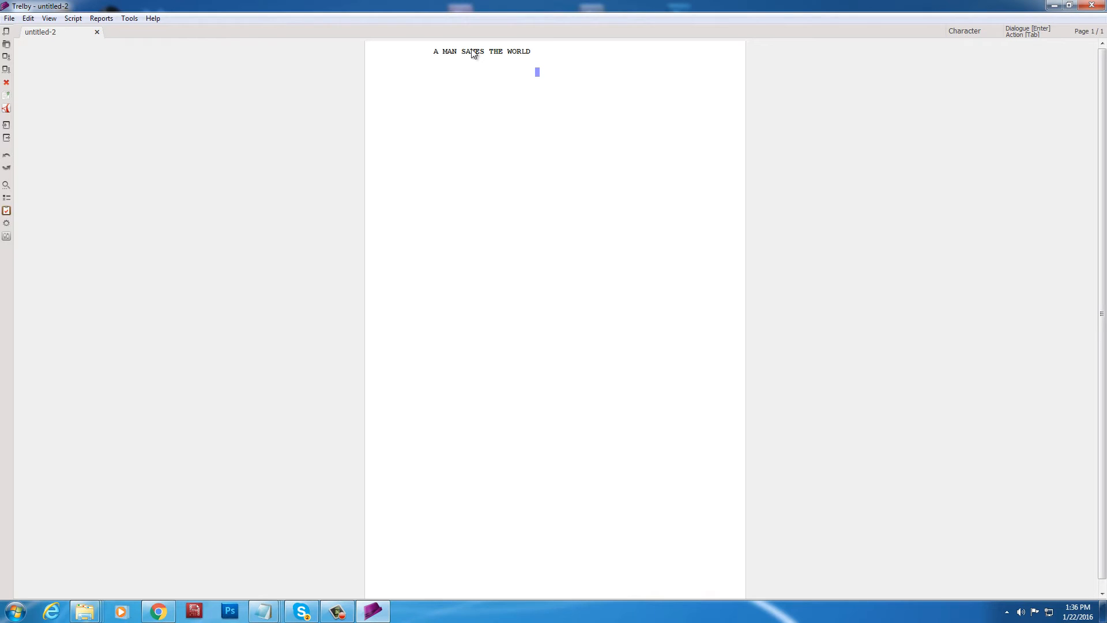
text(TR)
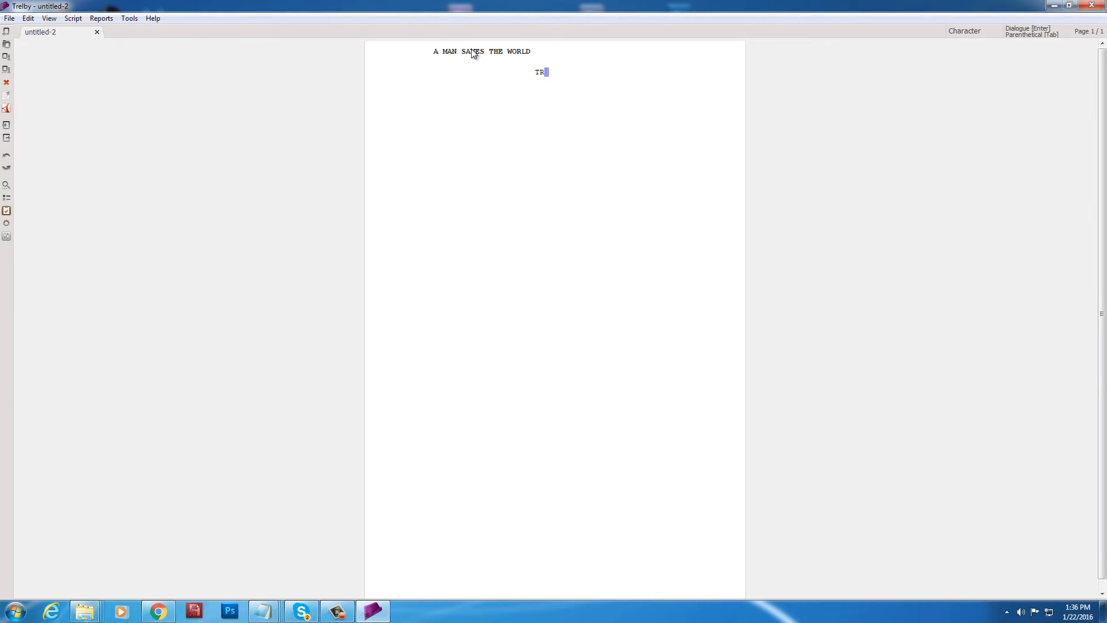
text(EVOR)
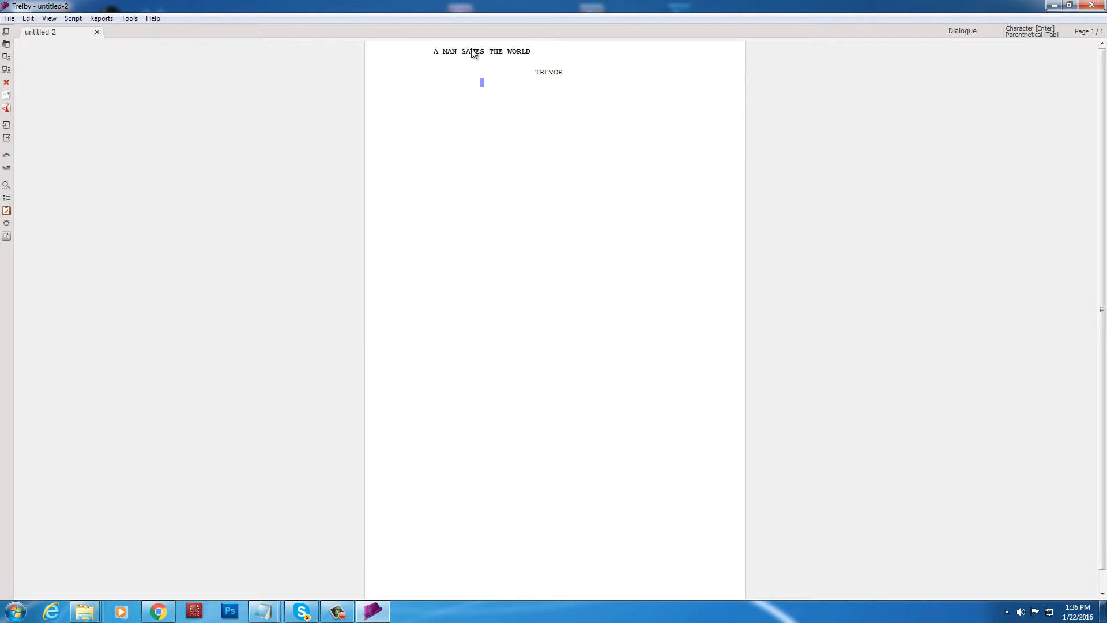
text(I)
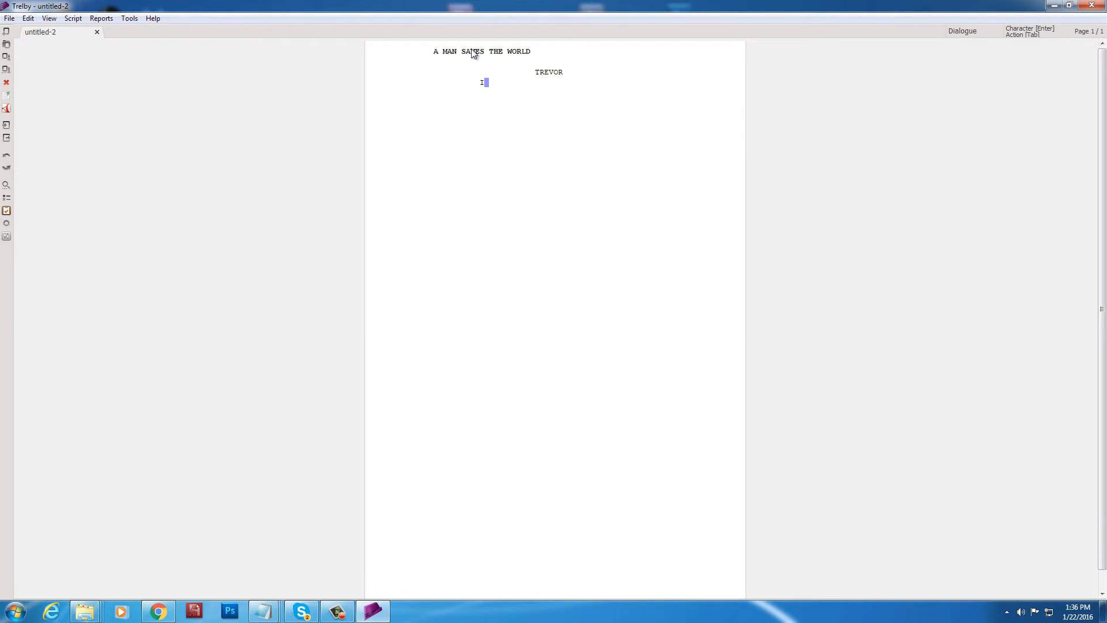
text(must s)
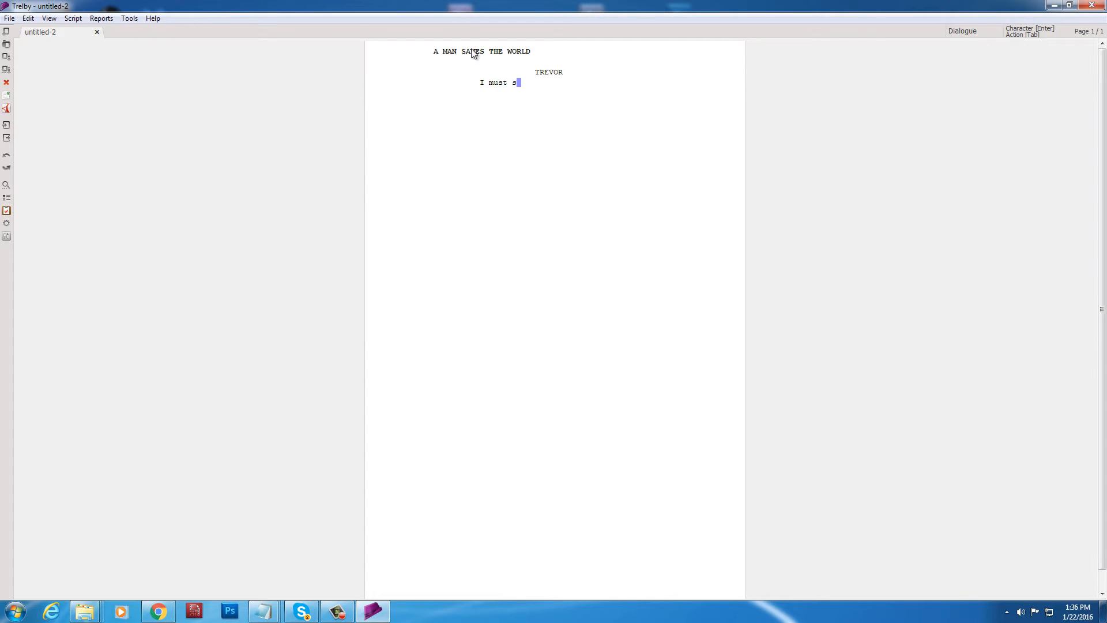
text(ave the worl)
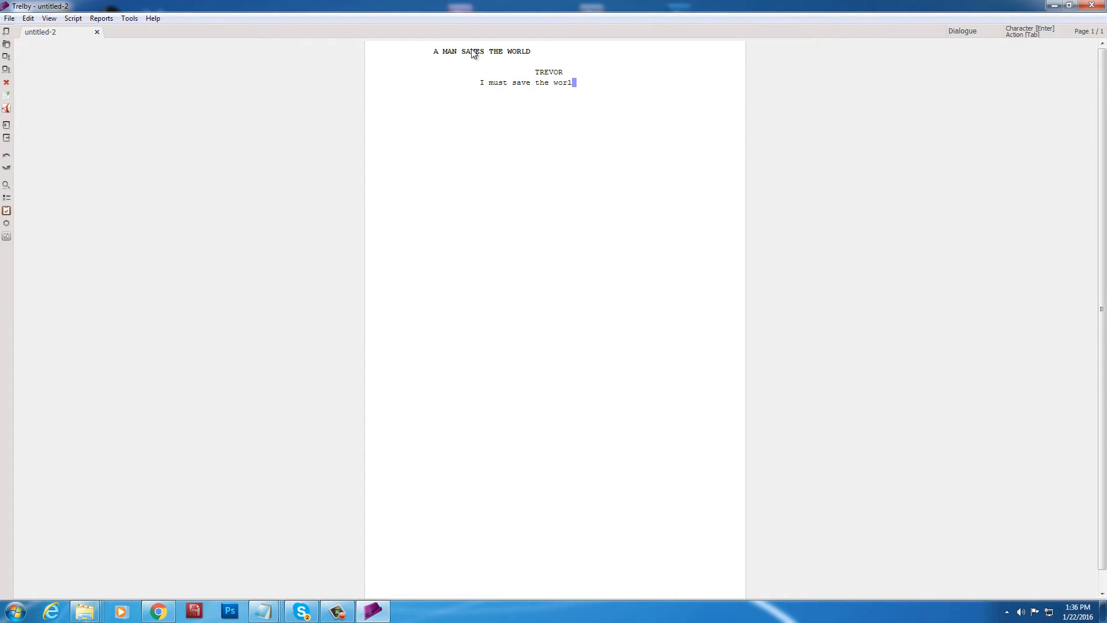
key(enter)
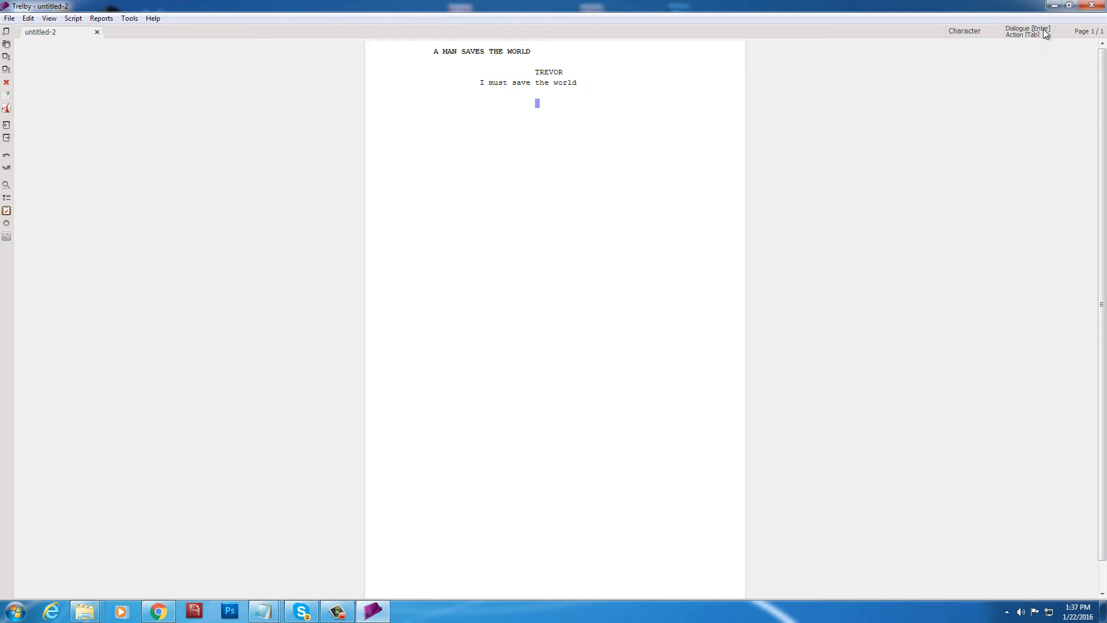
mouse_move(560, 107)
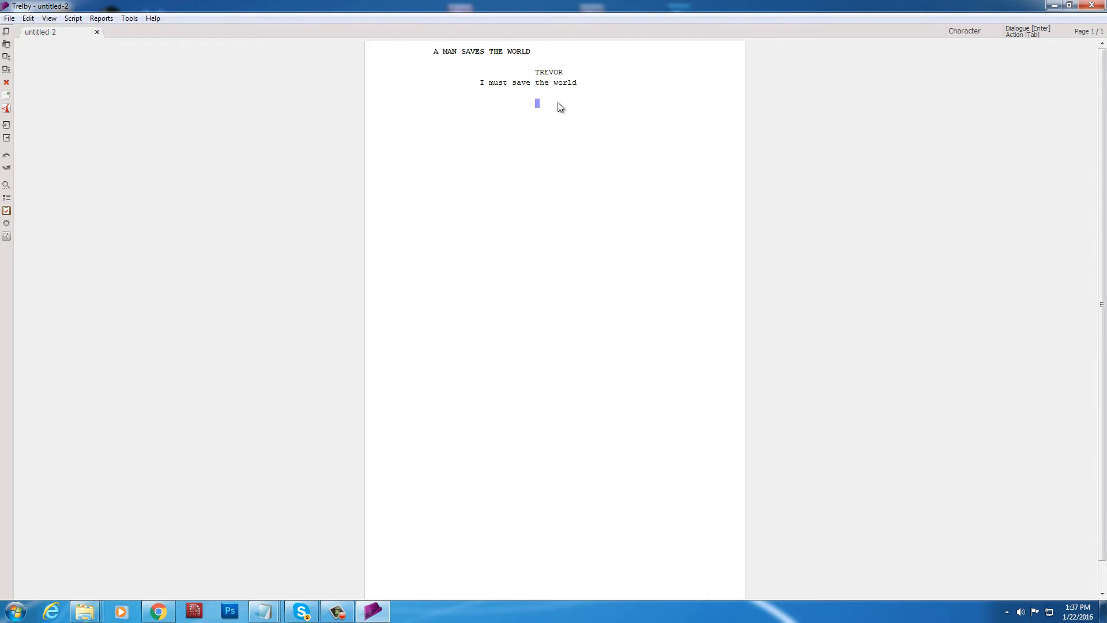
Step: Add JACKSON's reply that it would be wise, since he likes living
text(JACKSON\)
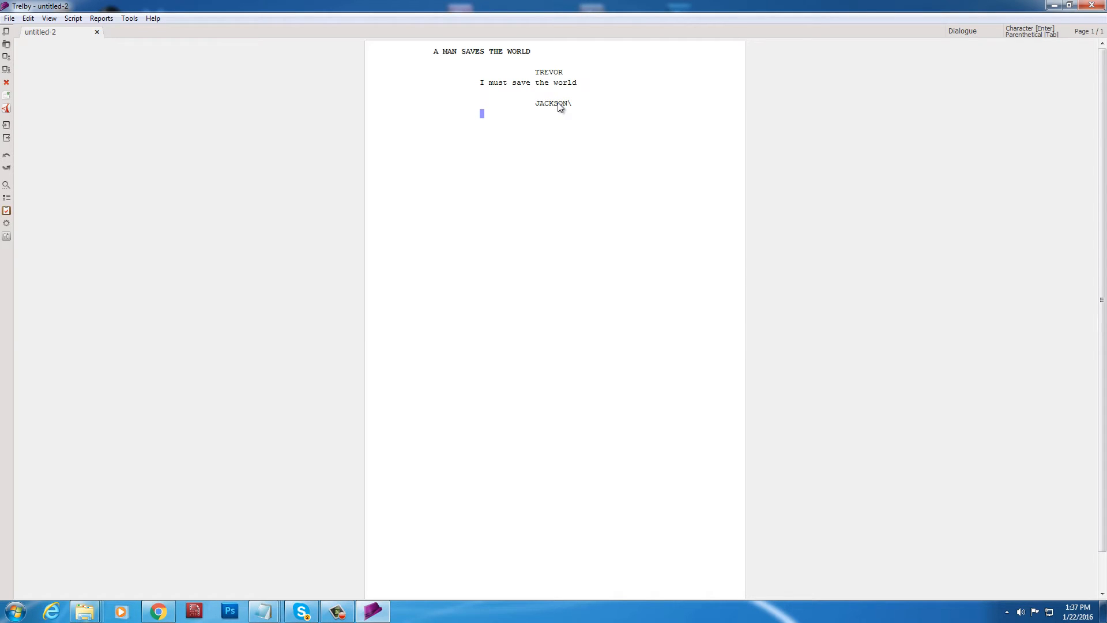
key(backspace)
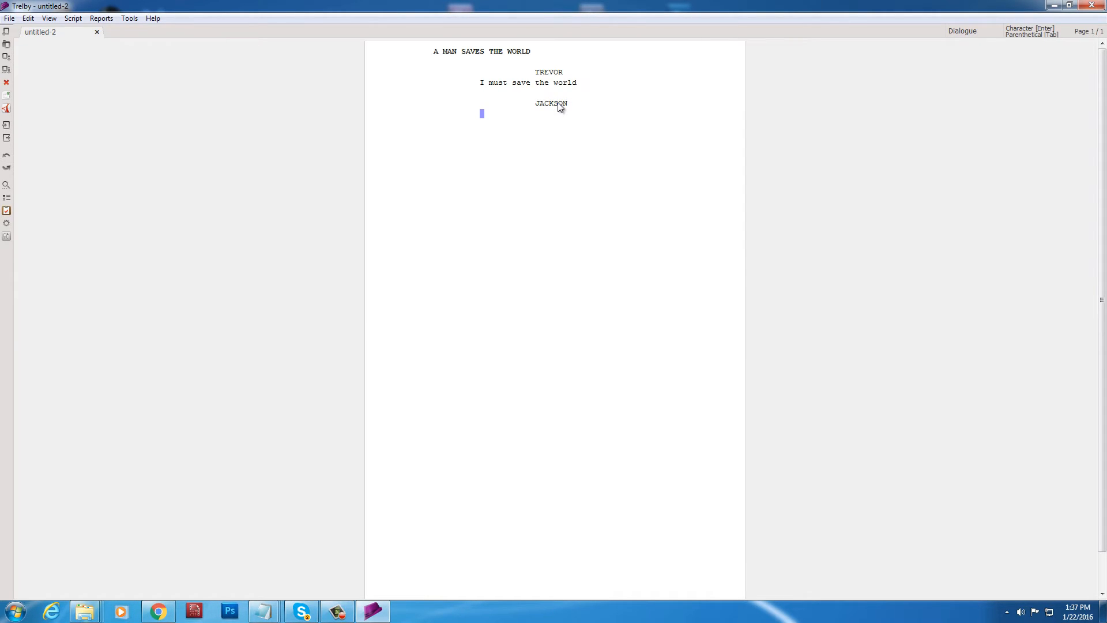
text(That would proba)
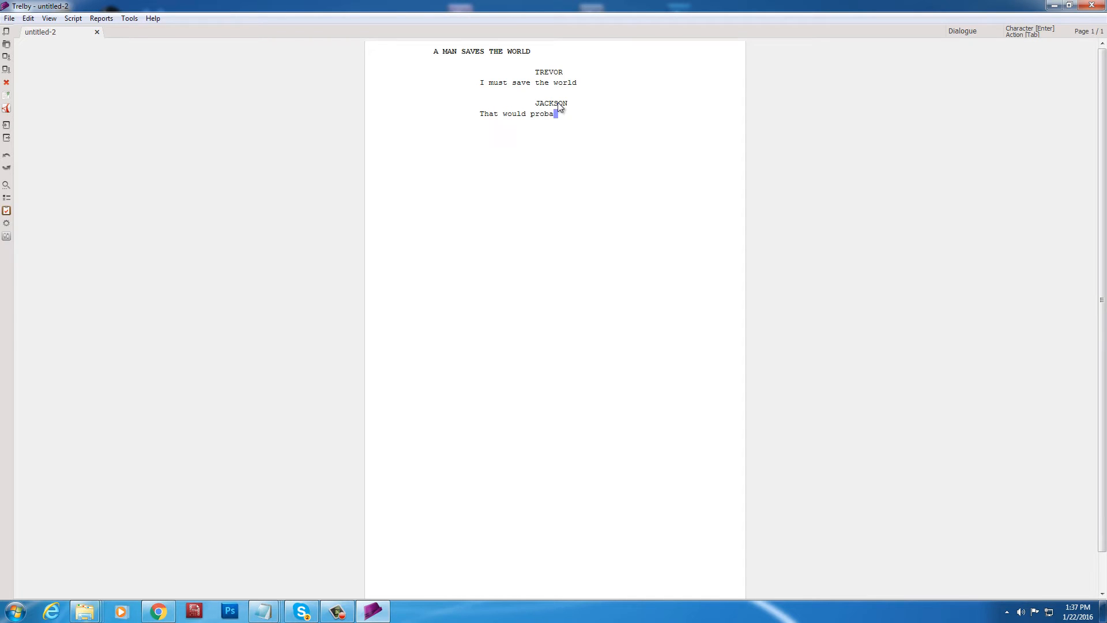
text(bly)
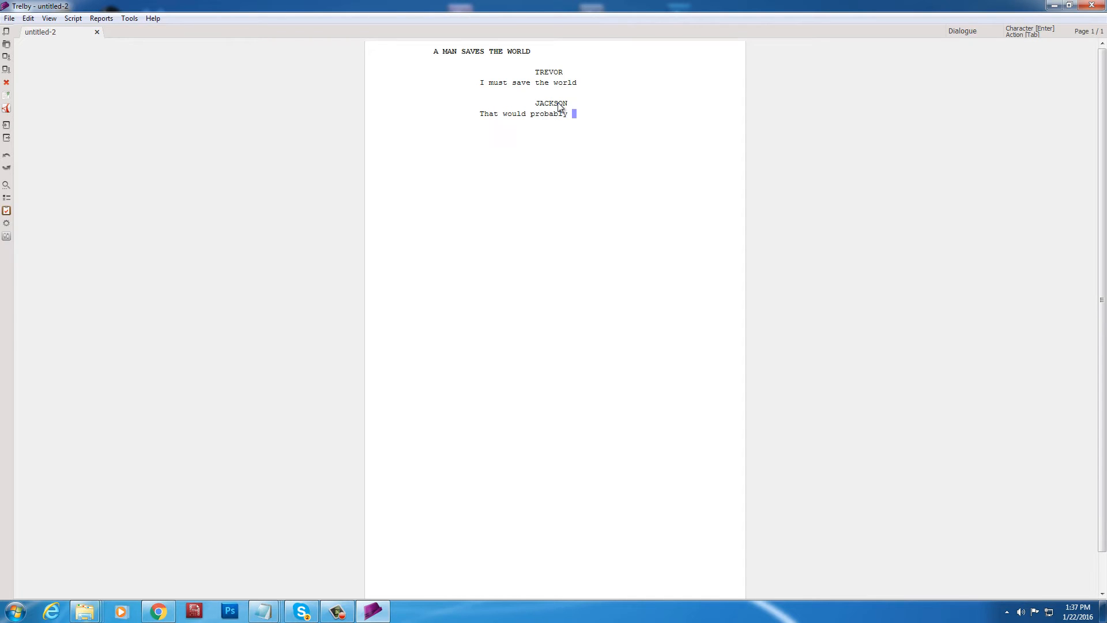
text(be wise,)
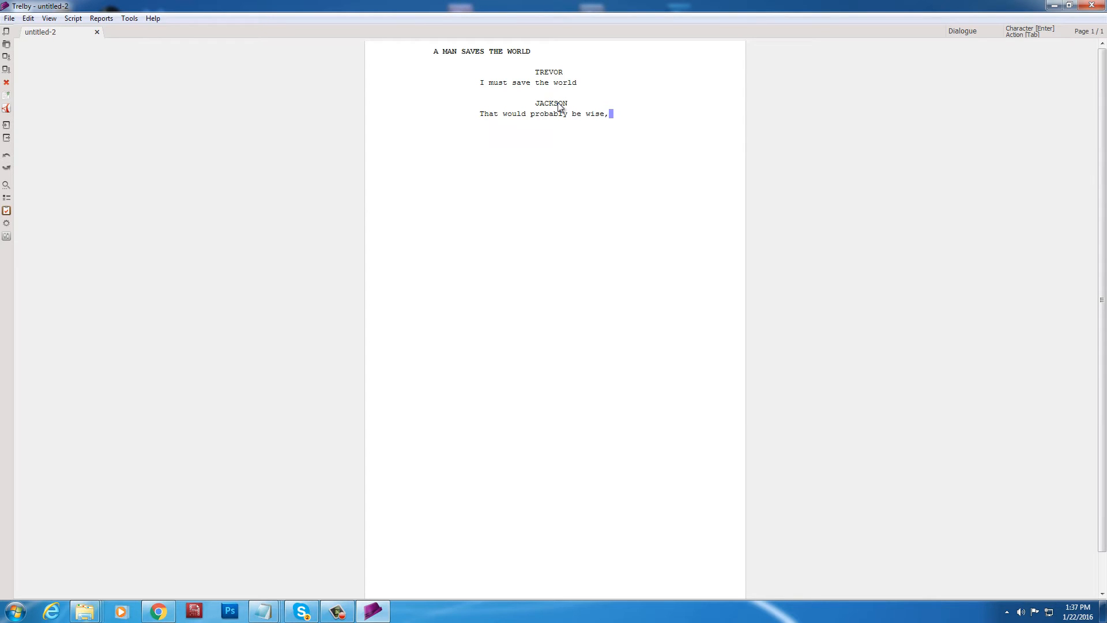
text(I like to)
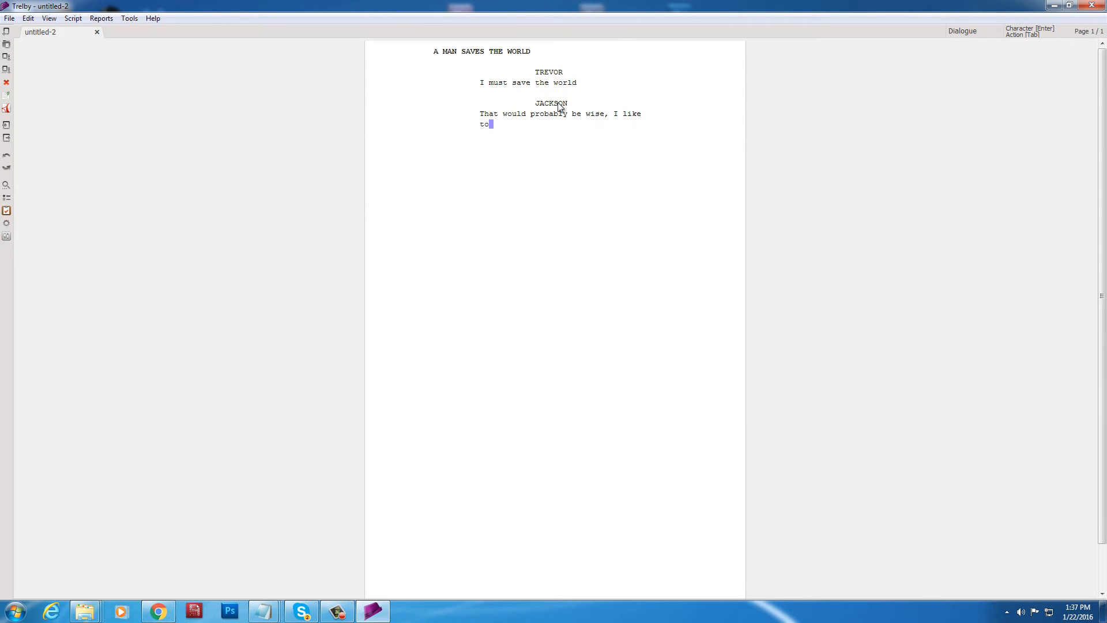
key(BackSpace)
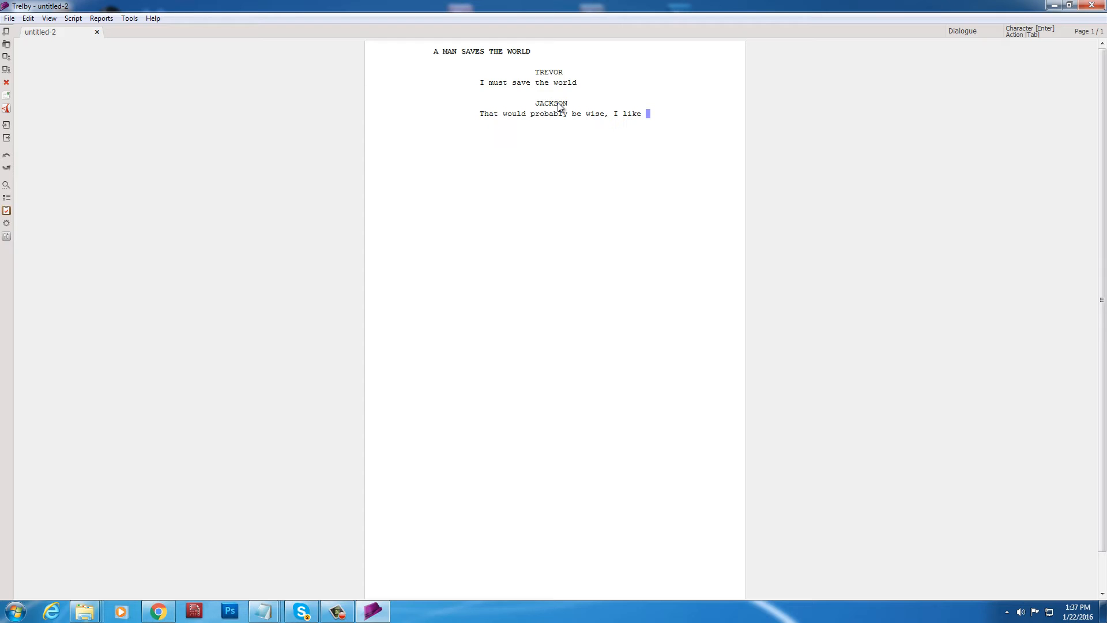
text(living.)
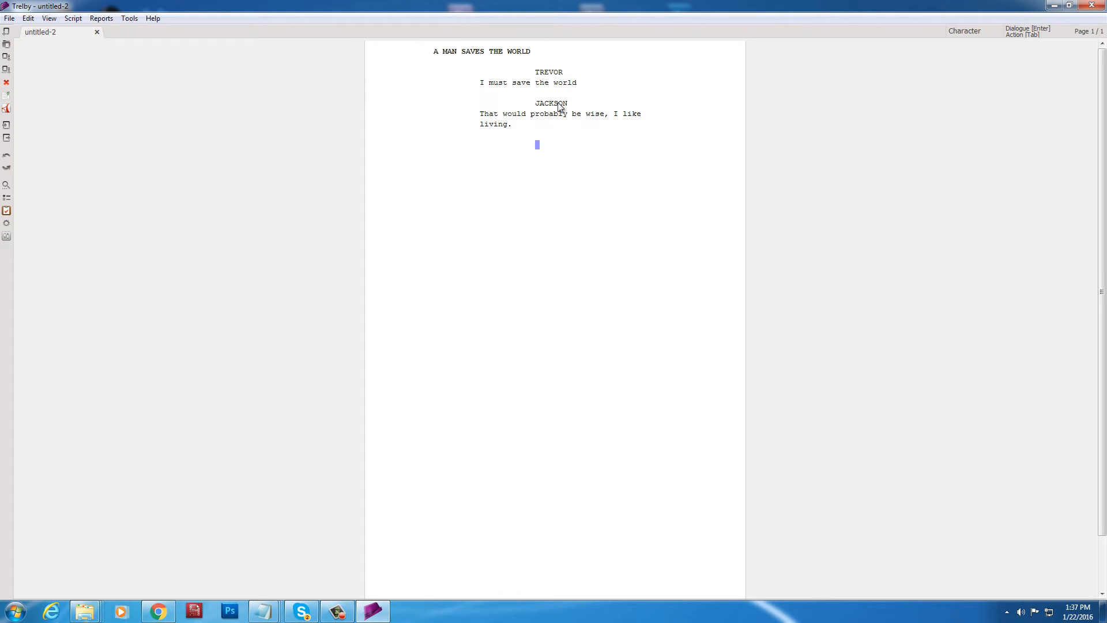
Step: Add TREVOR's line 'As do I. But it seems Dr. SmashEarth has no weaknesses.'
text(TREVOR)
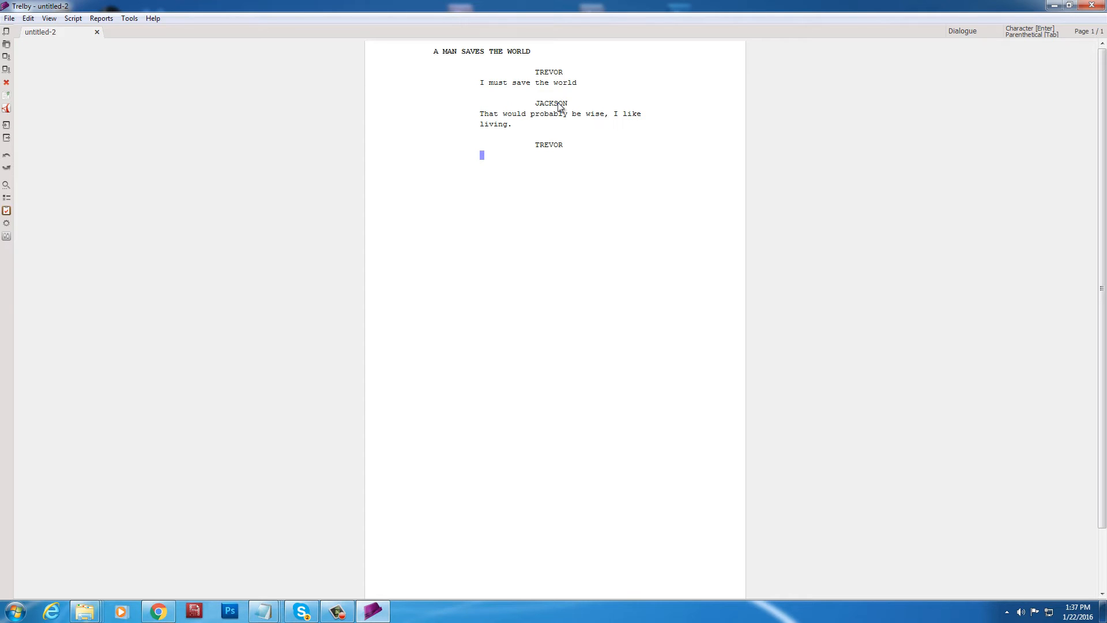
text(As do)
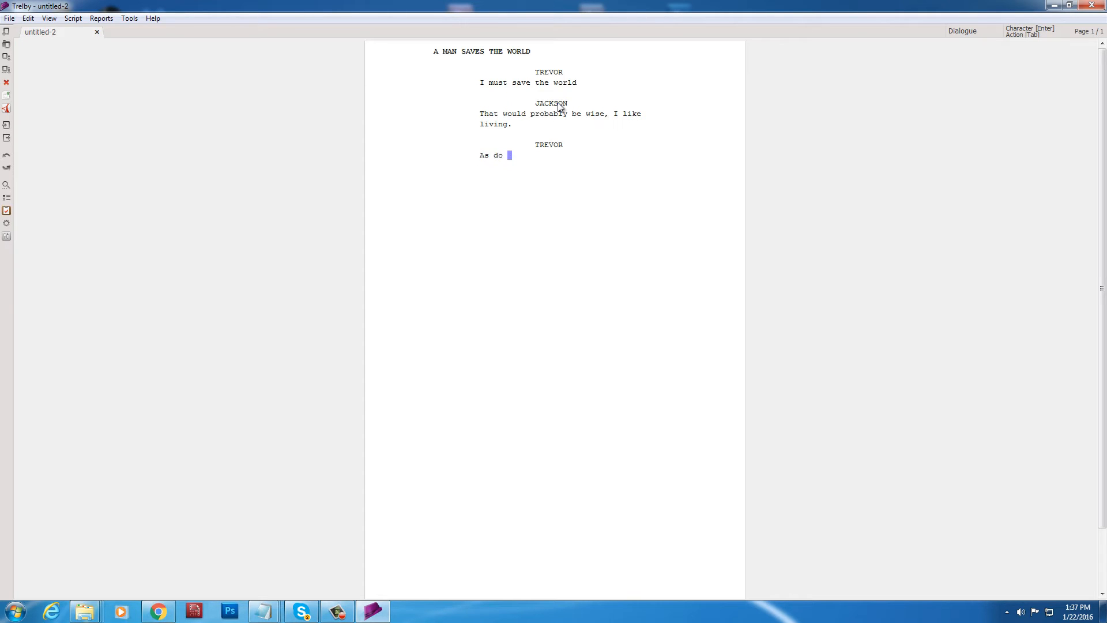
text(I.)
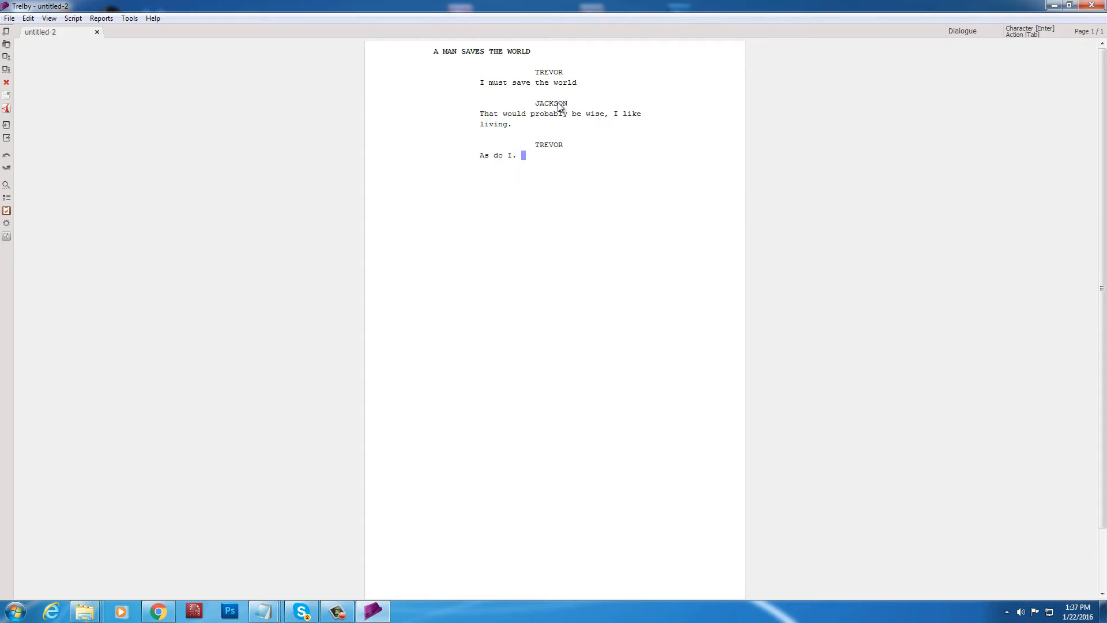
text(Bu)
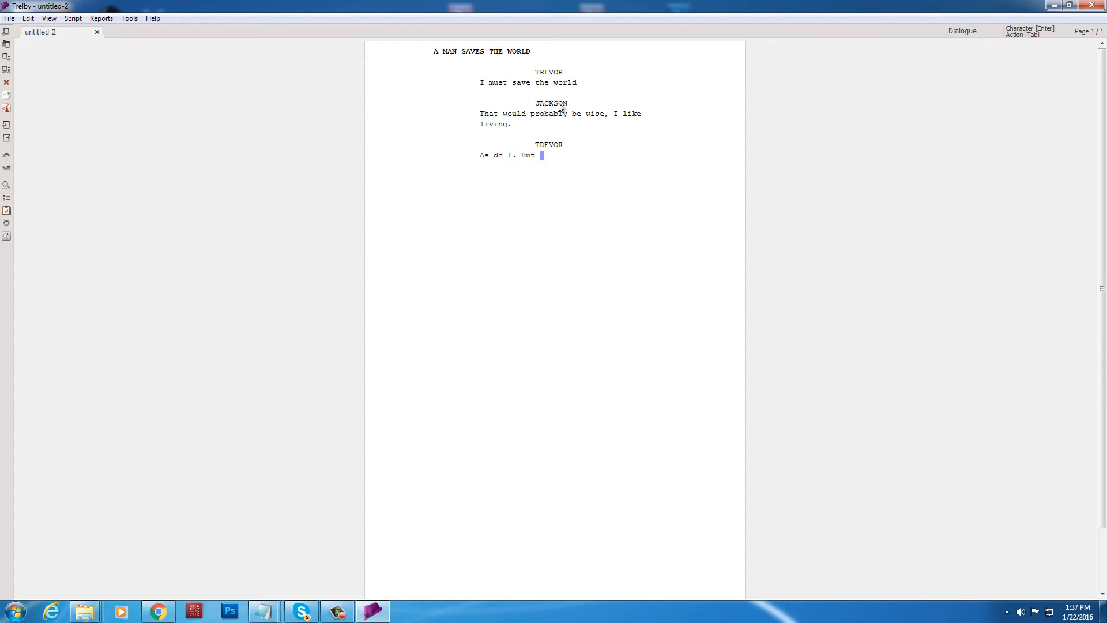
text(th)
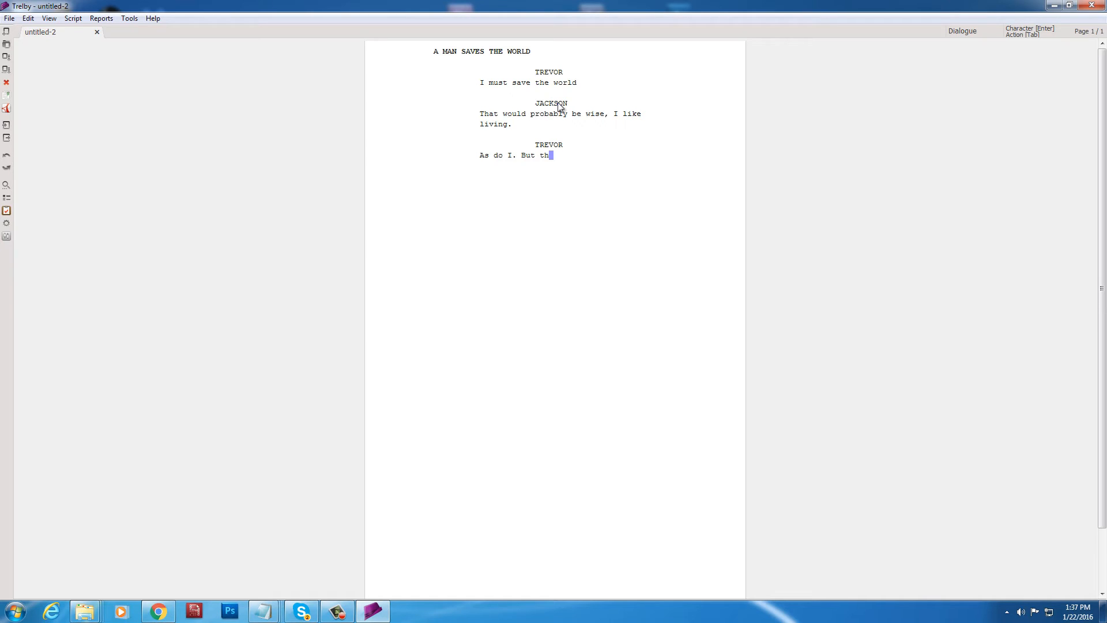
text(Dr.)
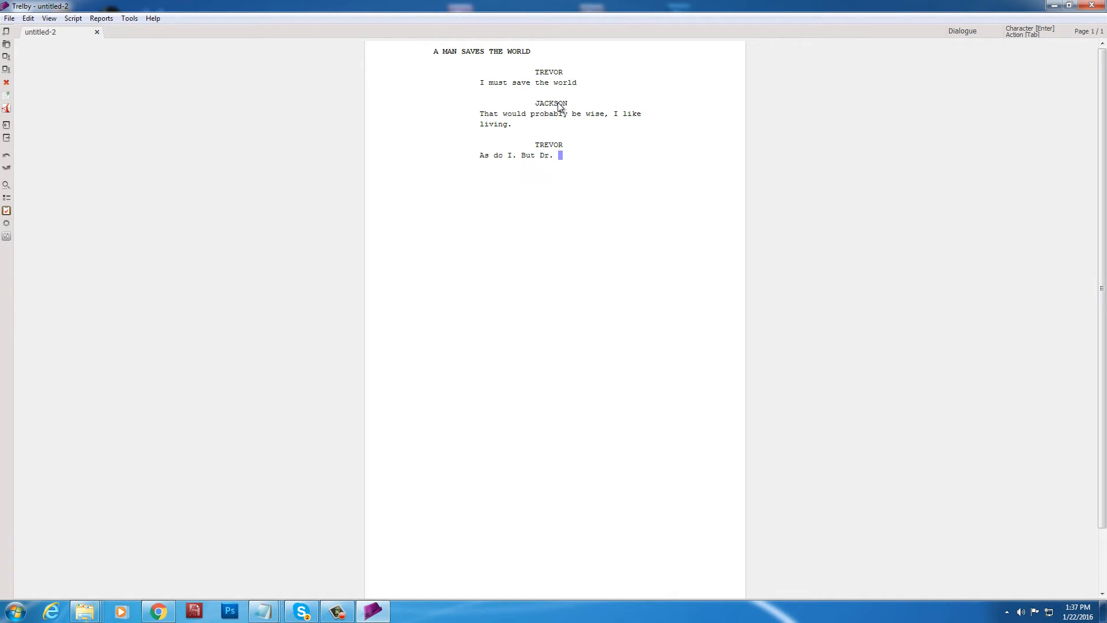
text(Sm)
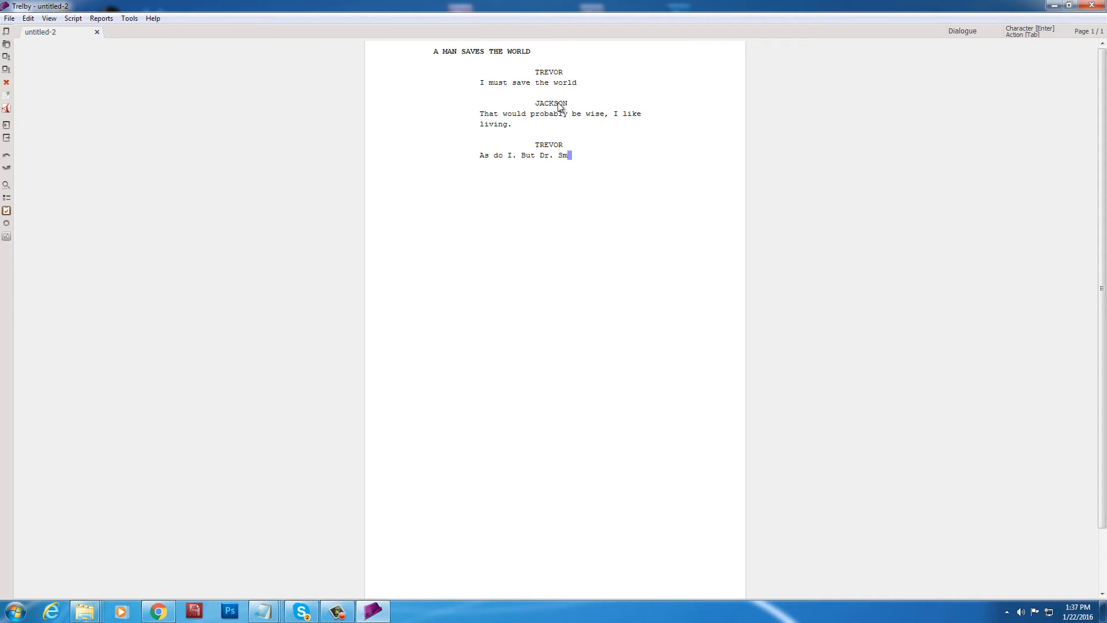
text(ashE)
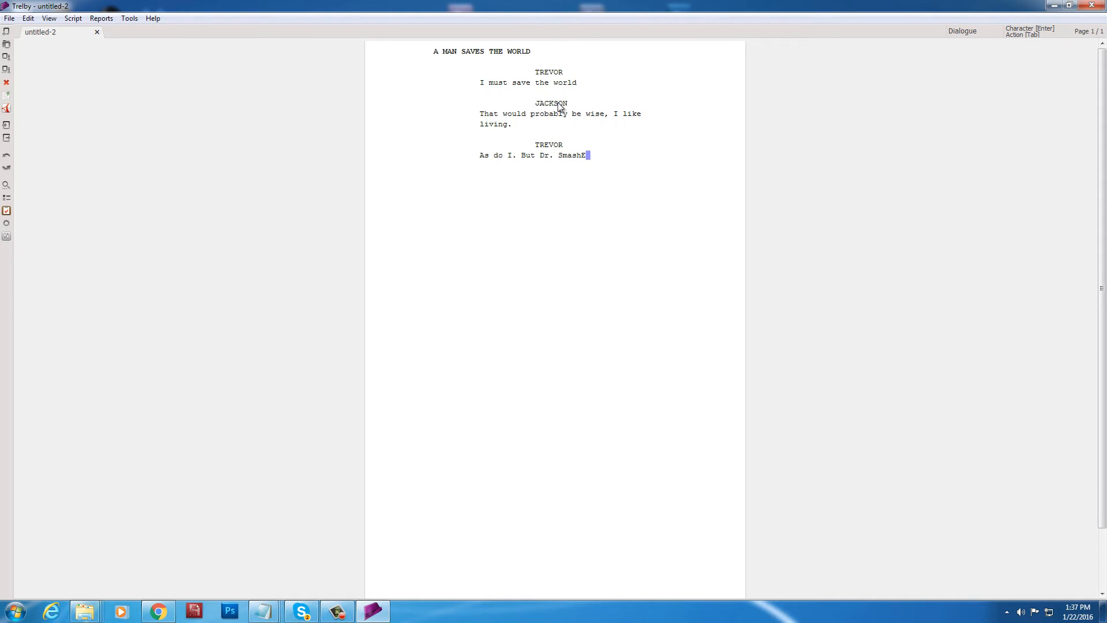
text(rth)
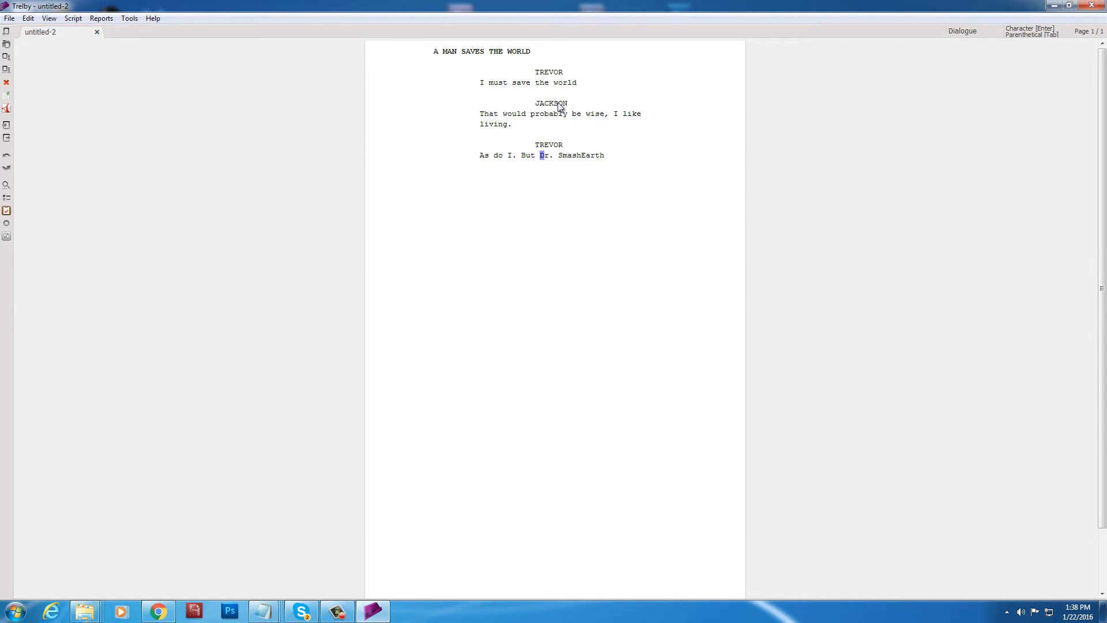
text(it seems)
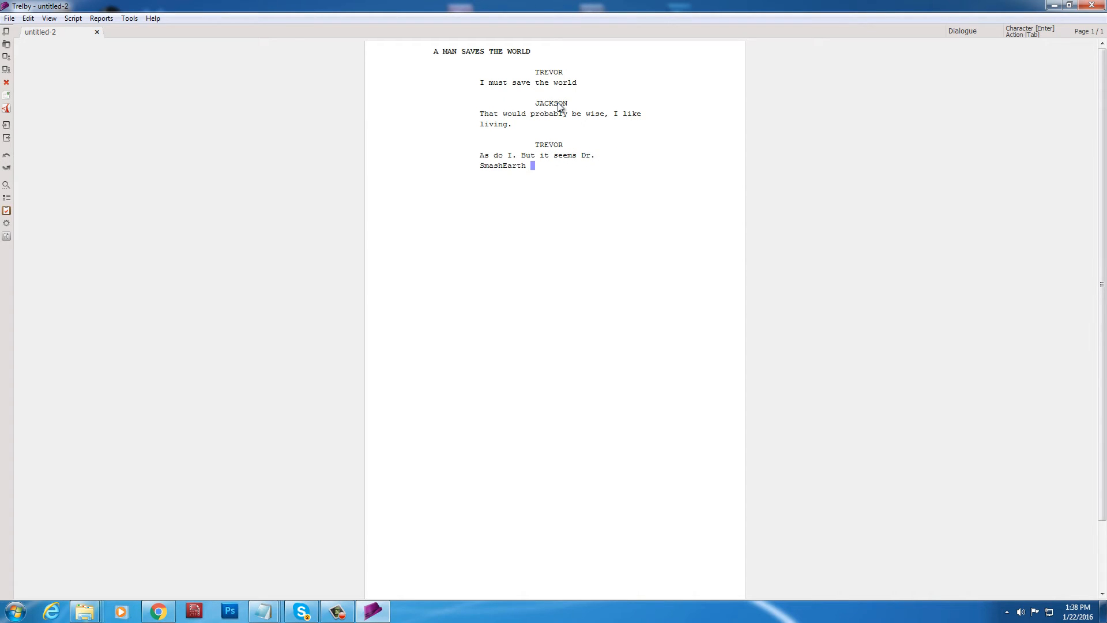
text(has)
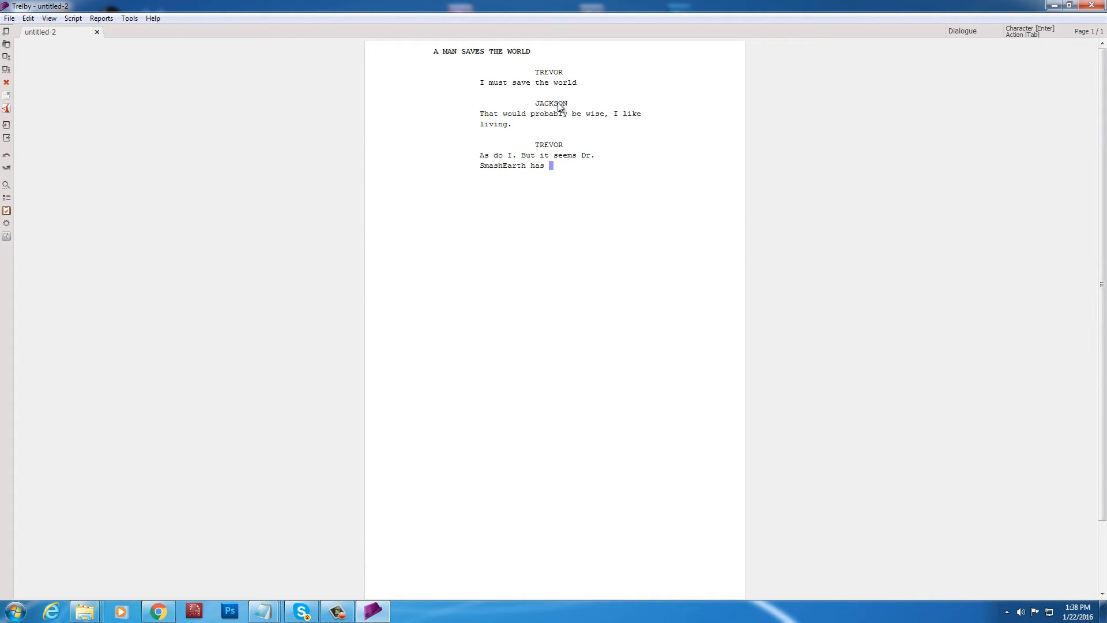
text(no w)
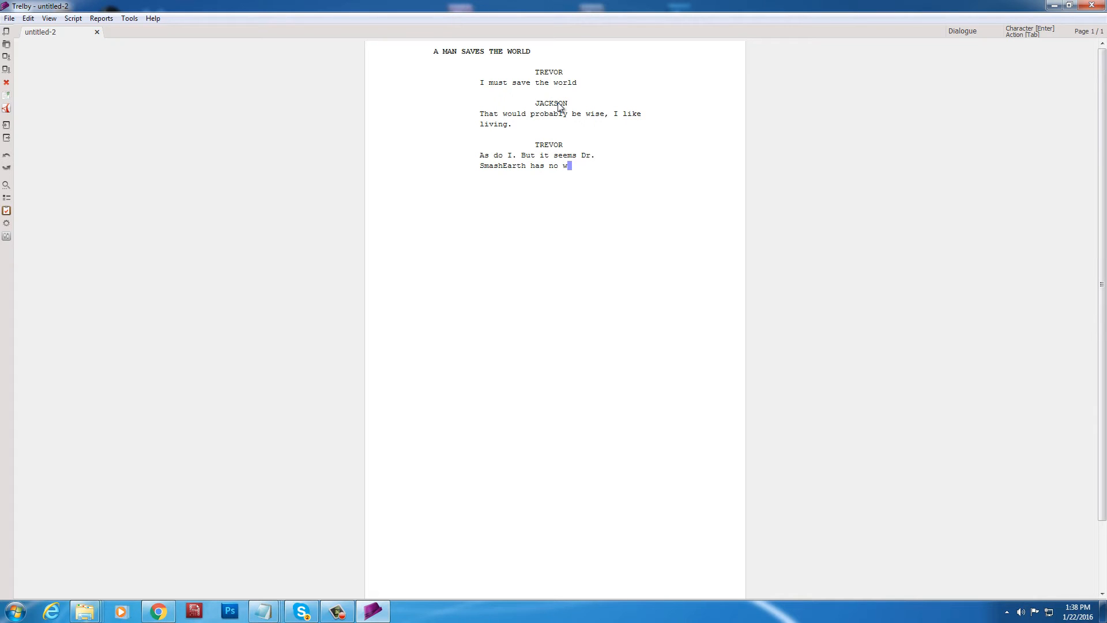
text(eaknesses)
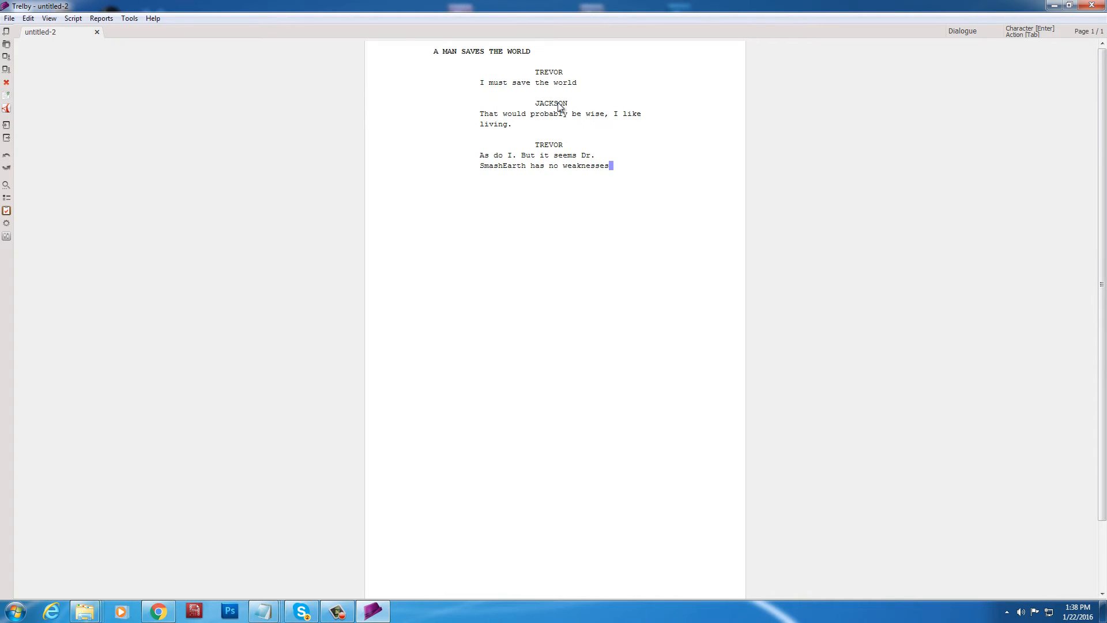
key(Return)
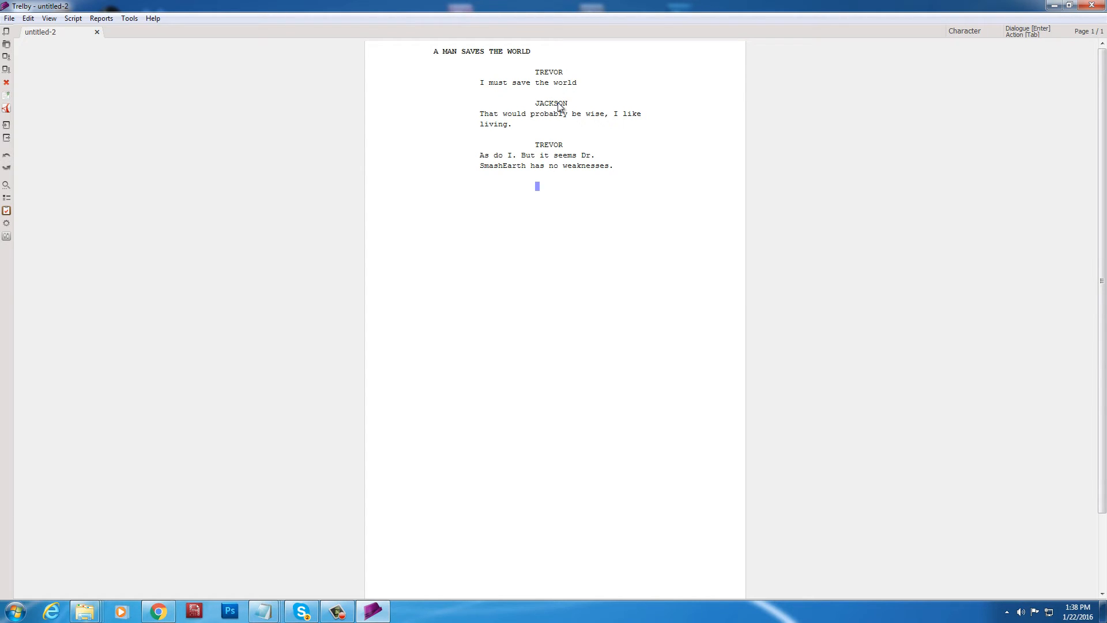
Step: Add character DR.SMASHEARTH saying "You're right I don't!!!!!"
text(D)
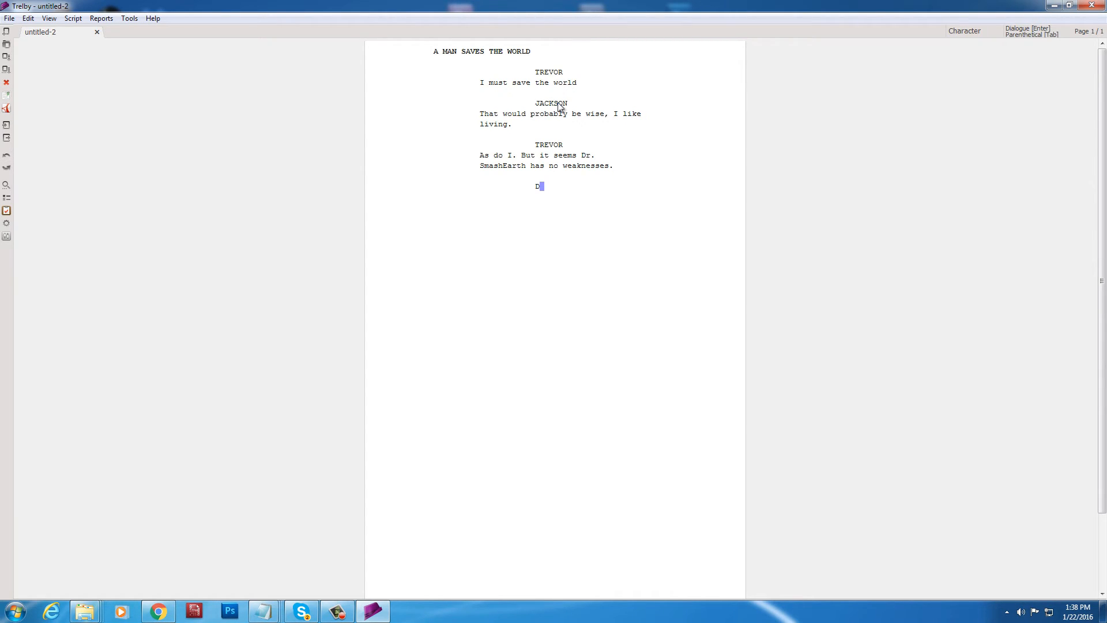
text(R.)
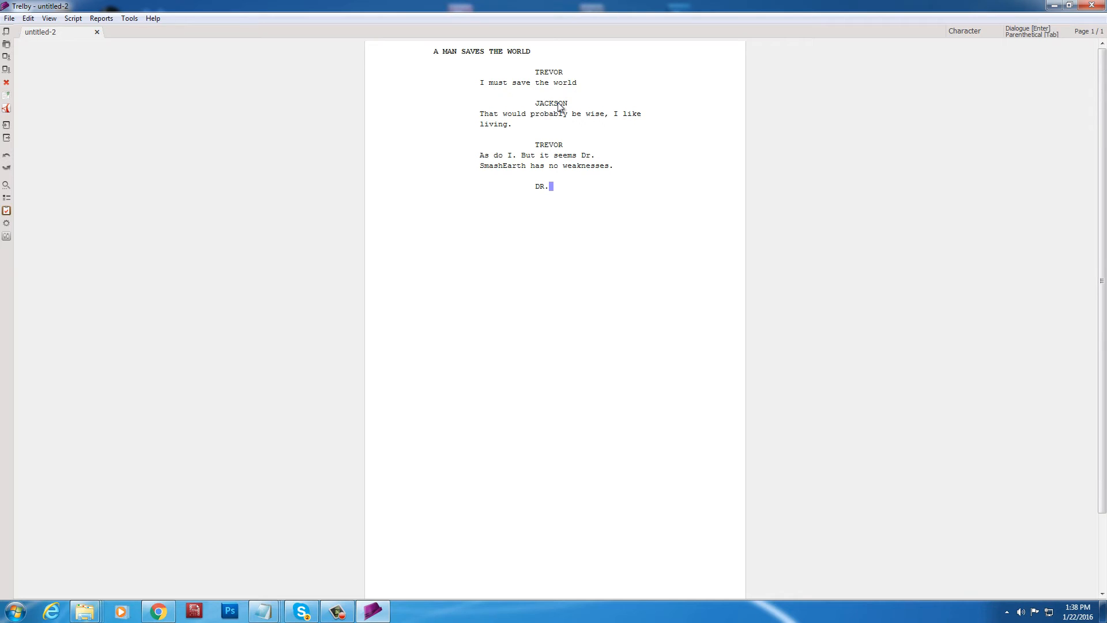
text(SMASH)
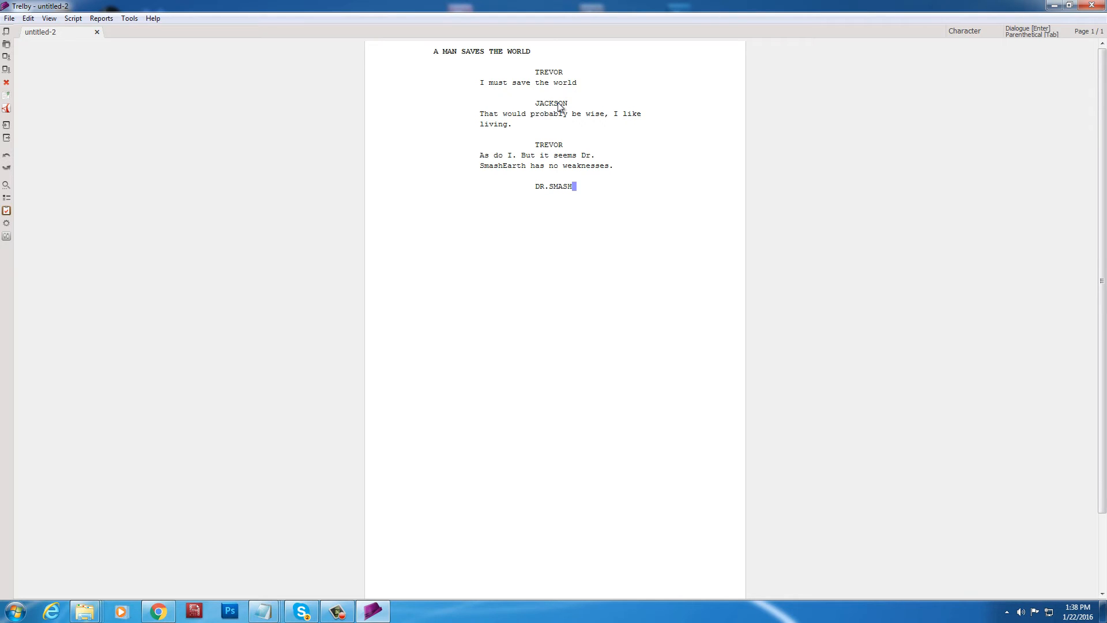
text(EARTH)
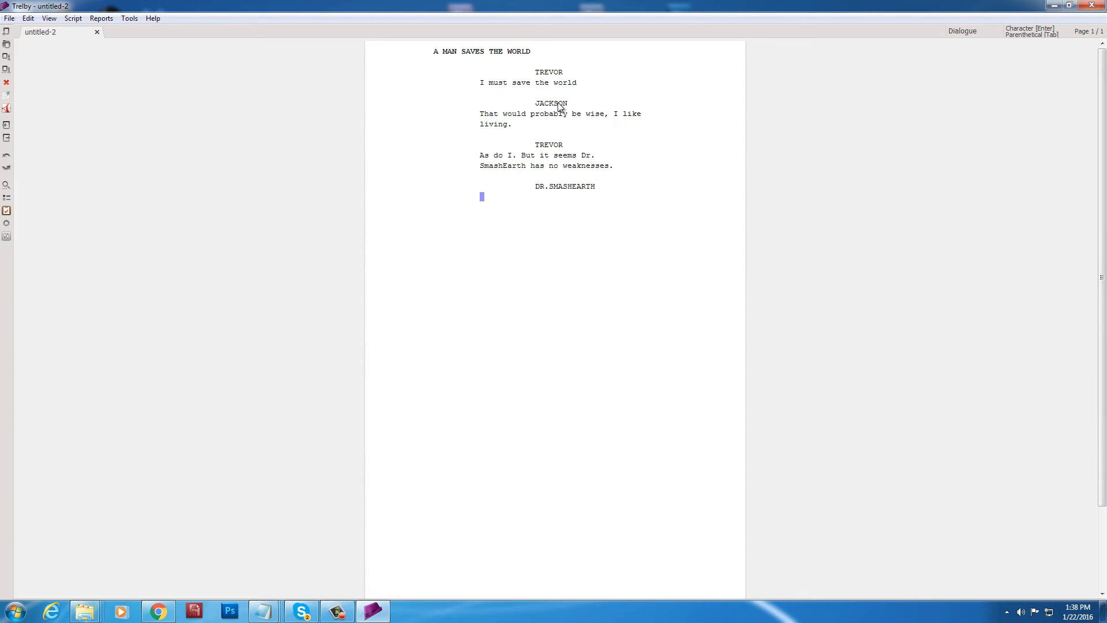
text(You)
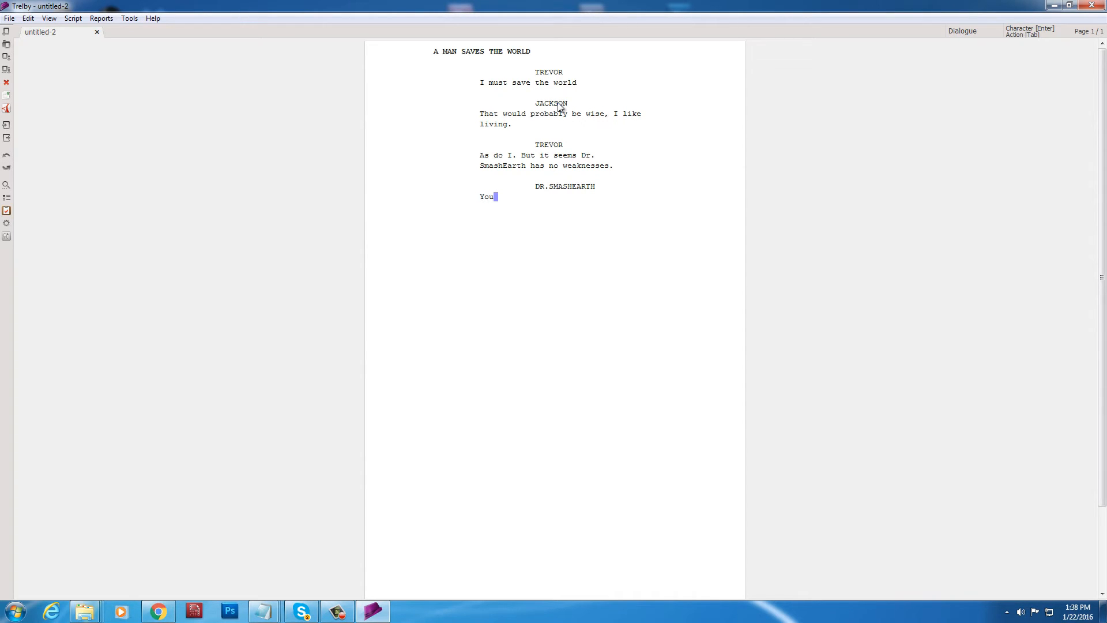
text('re right)
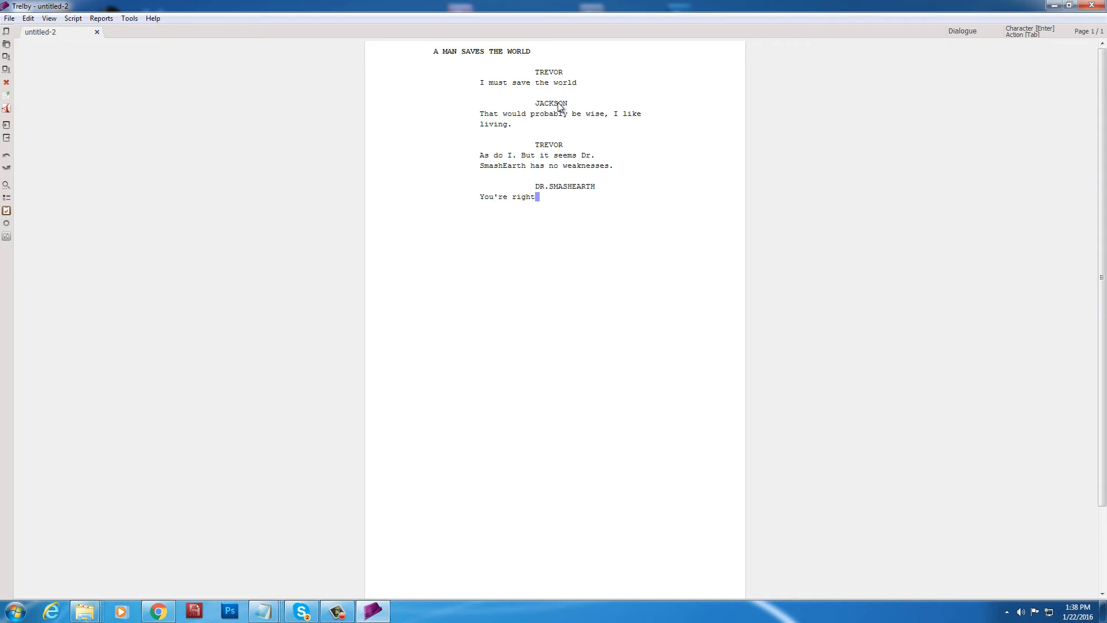
text(I don')
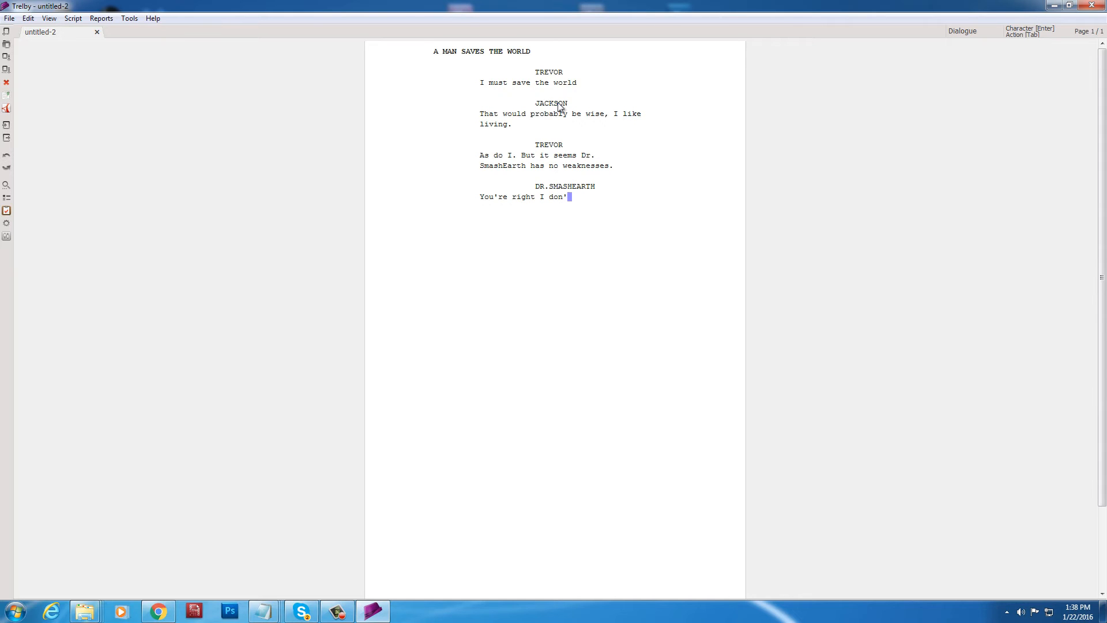
text(!!!!!)
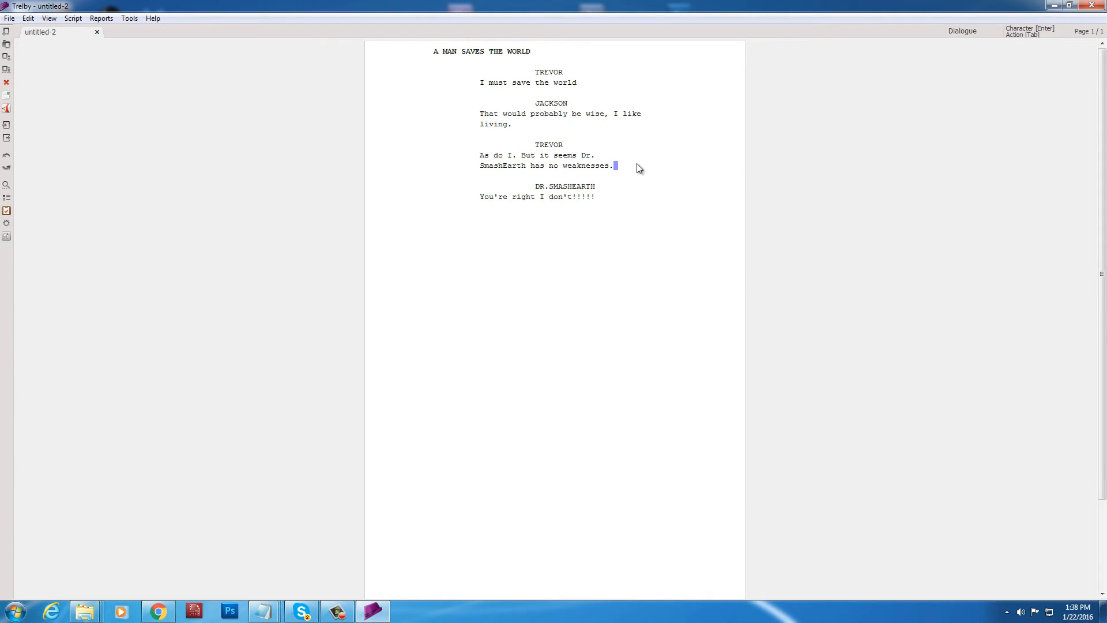
Step: Write the action 'Dr.Smashearth sneaks in and jumps out of the darkness scaring our hereos.'
text(D)
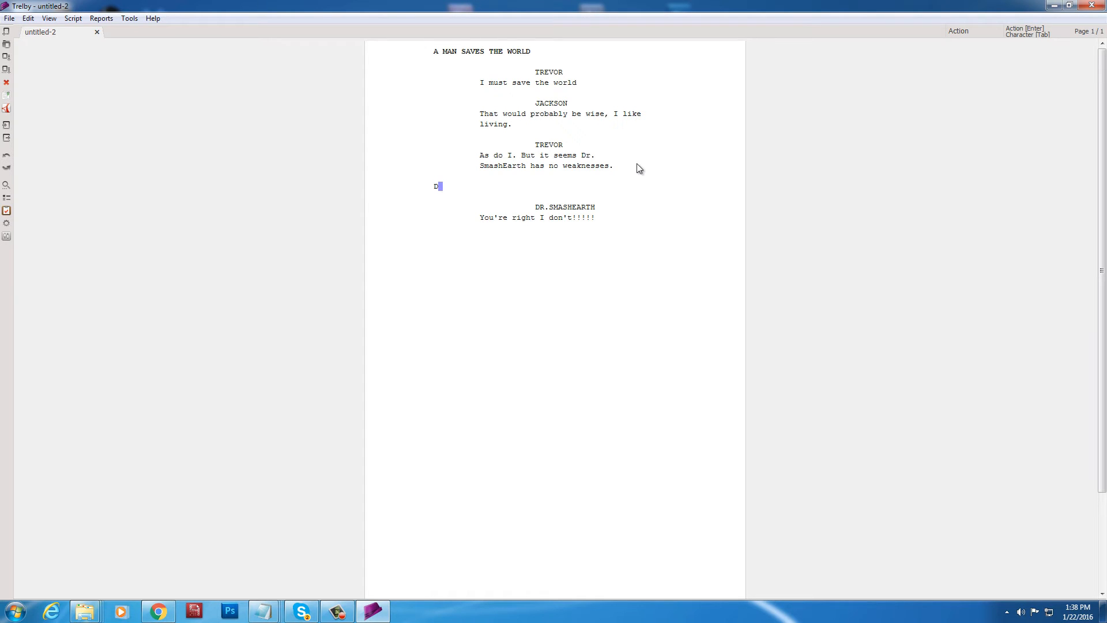
text(r.)
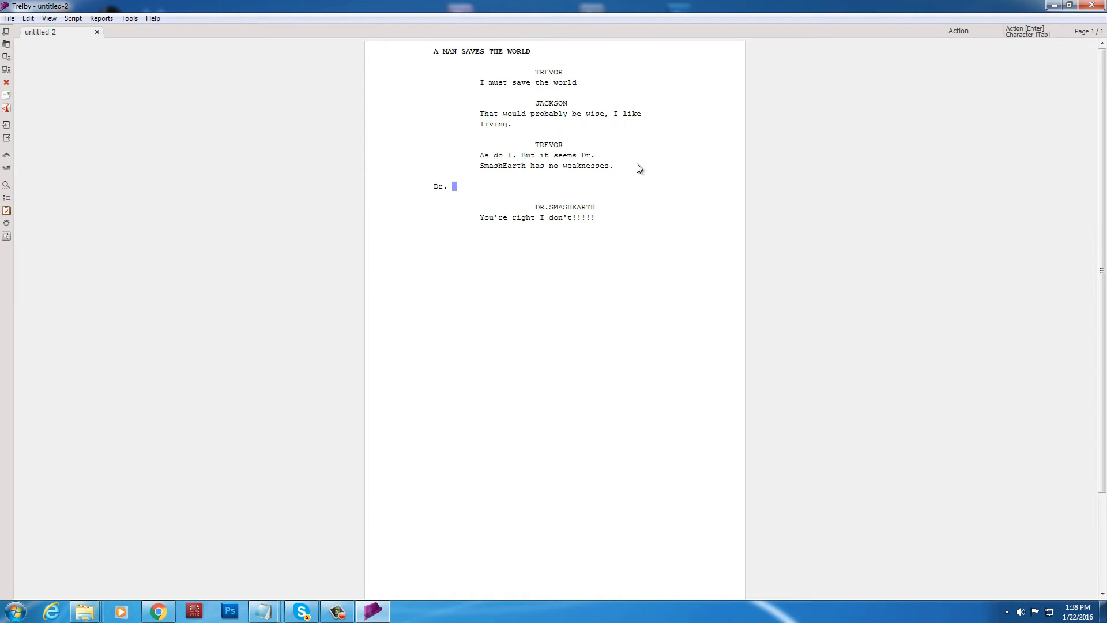
text(Sma)
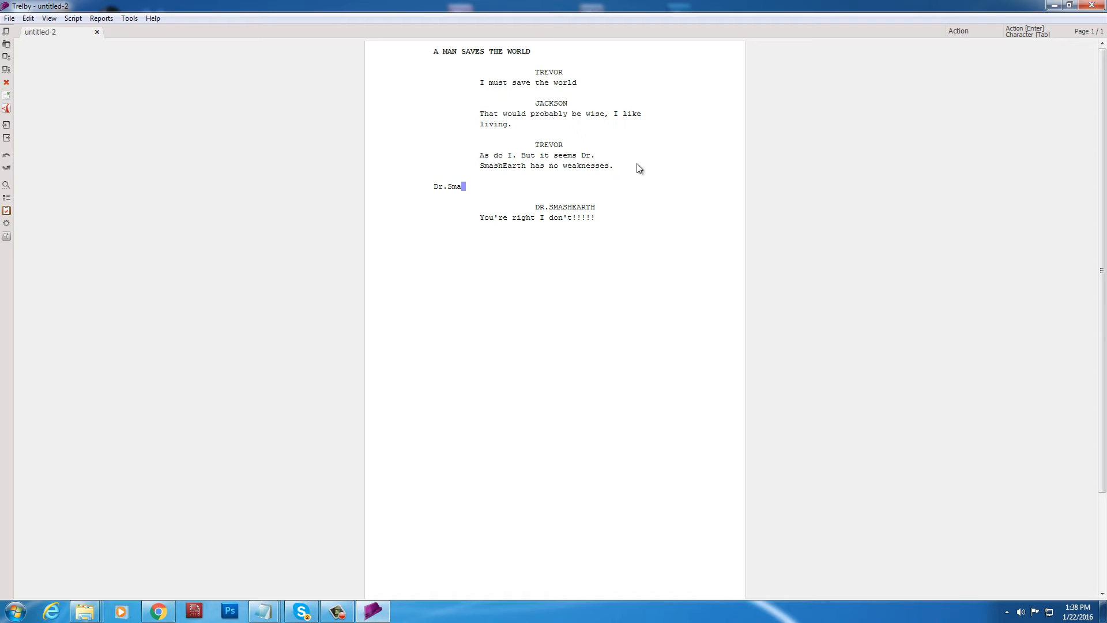
text(shearth shows)
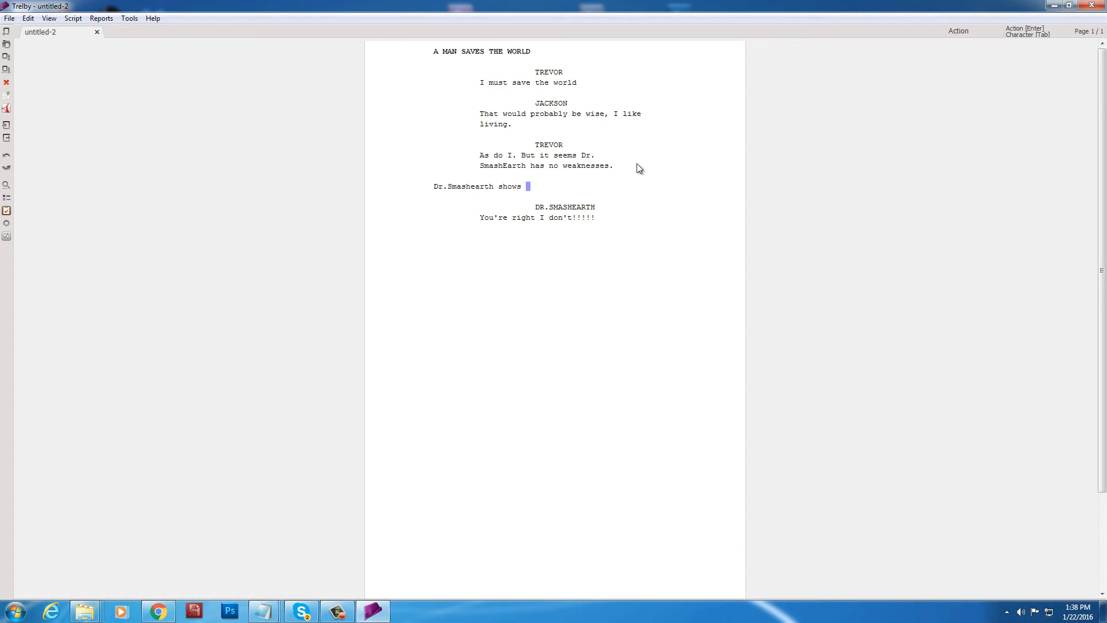
key(backspace)
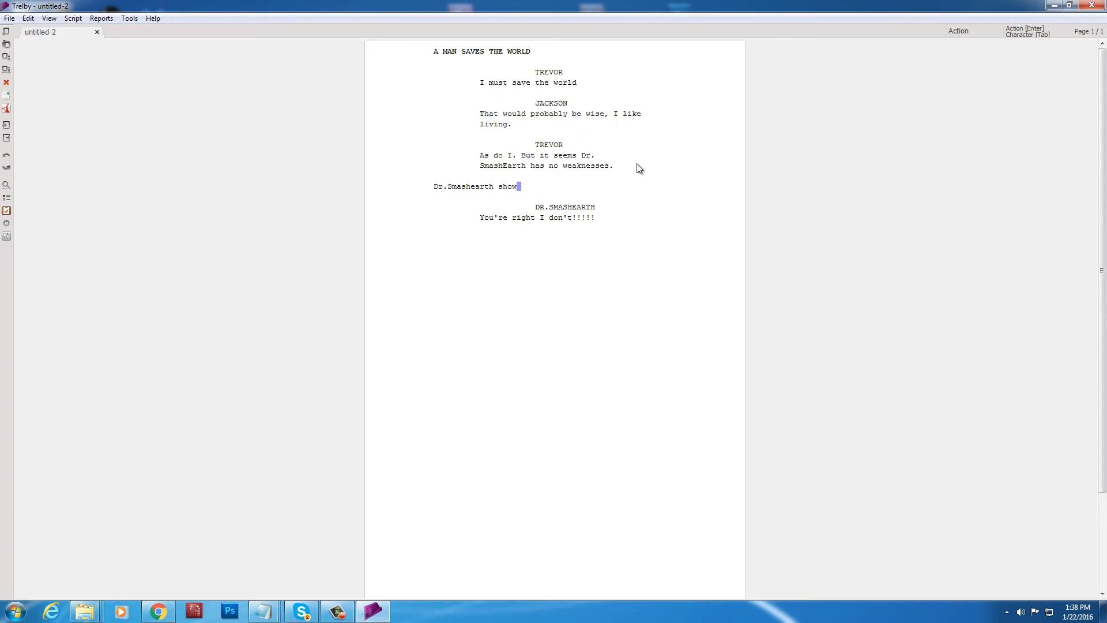
text(sneaks in and)
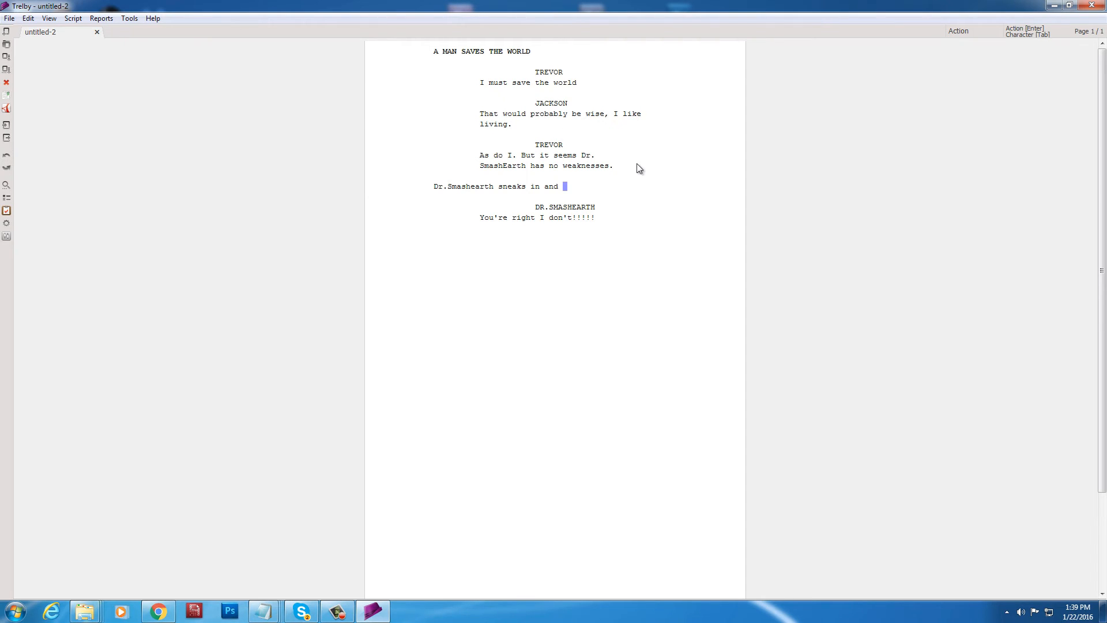
text(jumps)
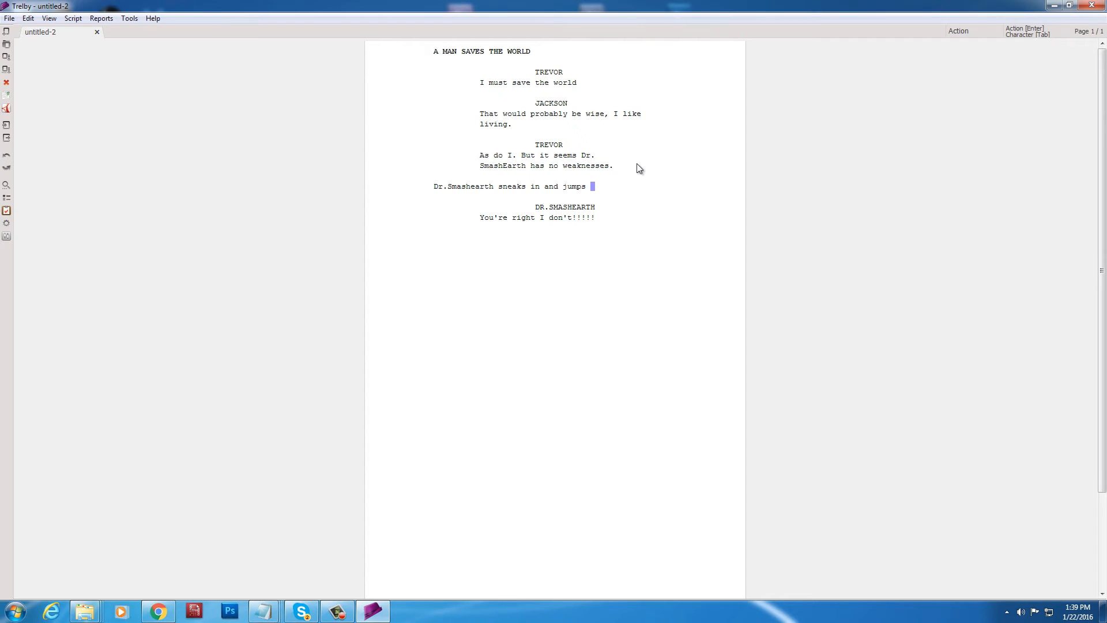
text(out of th)
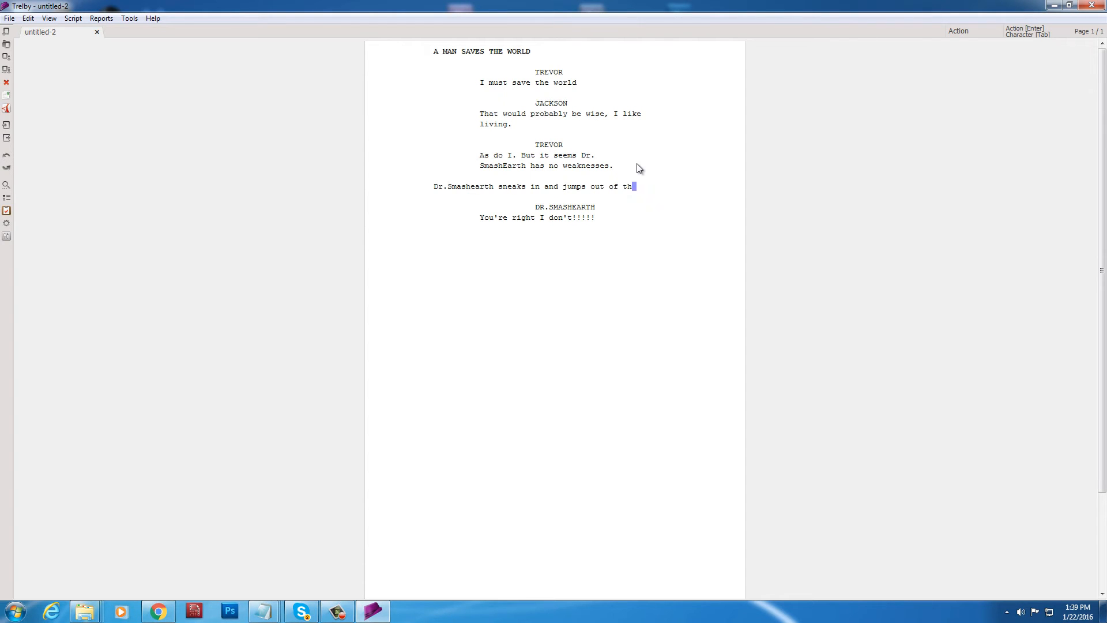
text(e darkness)
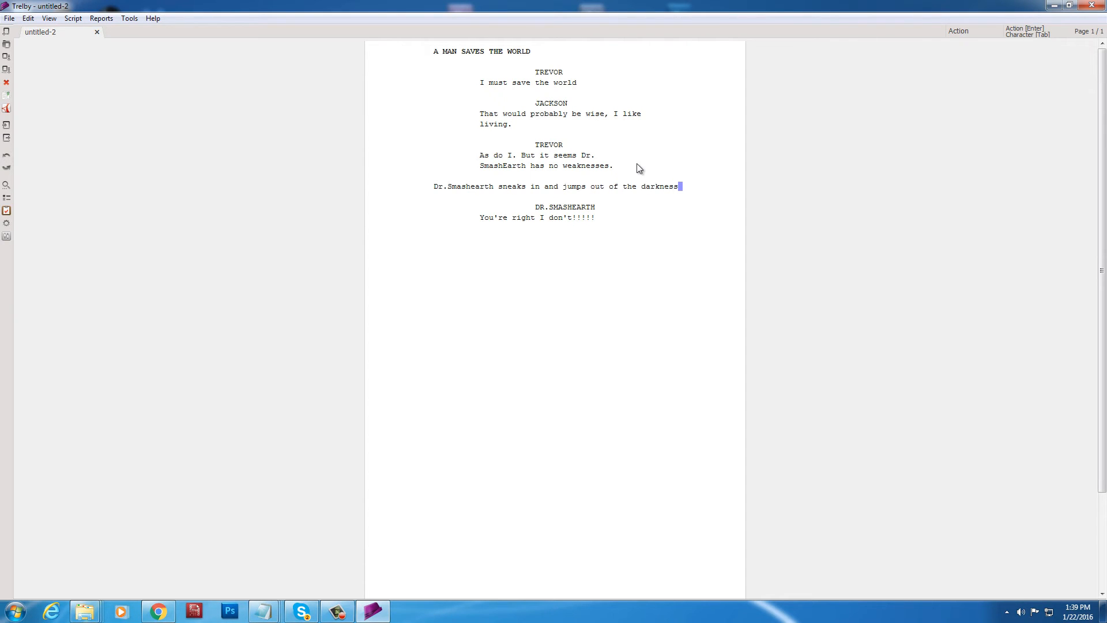
text(scariun)
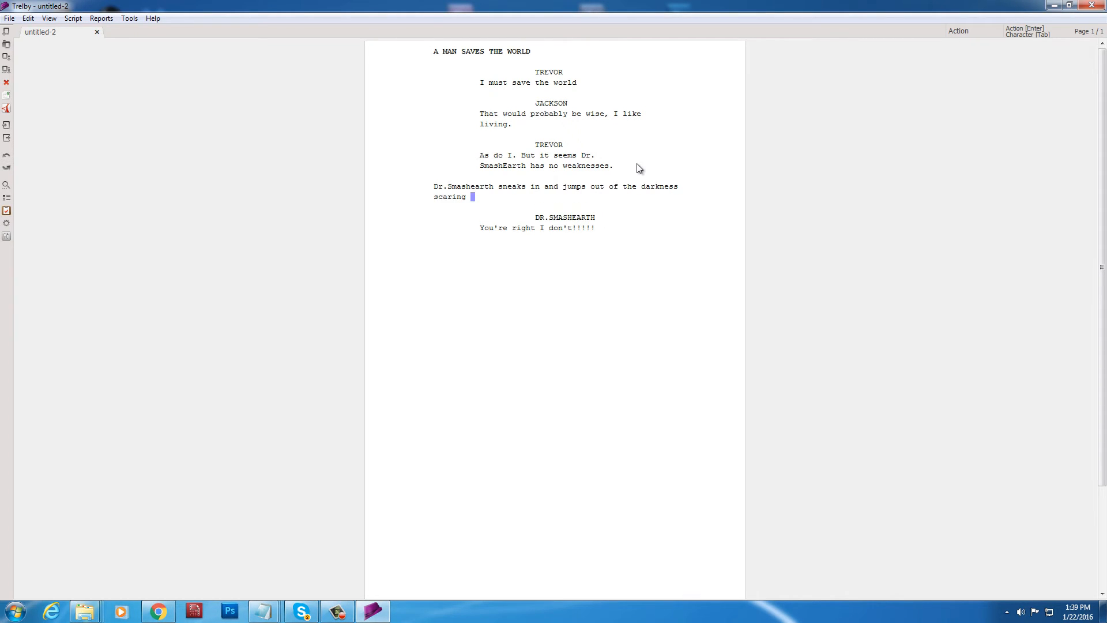
text(our hereos.)
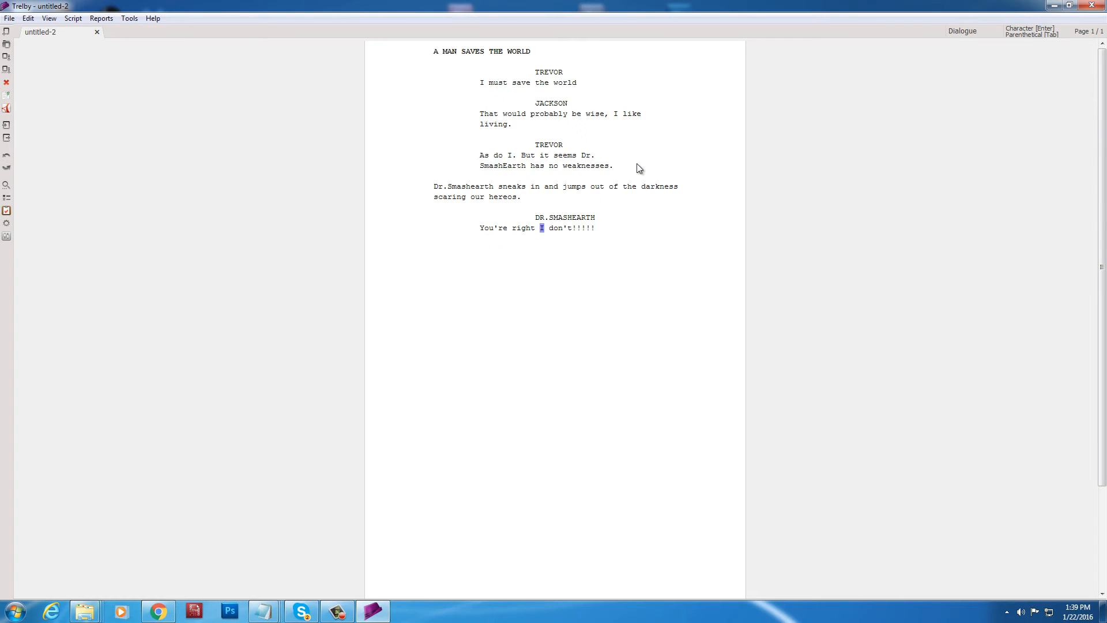
Step: Add TREVOR's line 'Oh my!! Dr.Smashearth!'
key(enter)
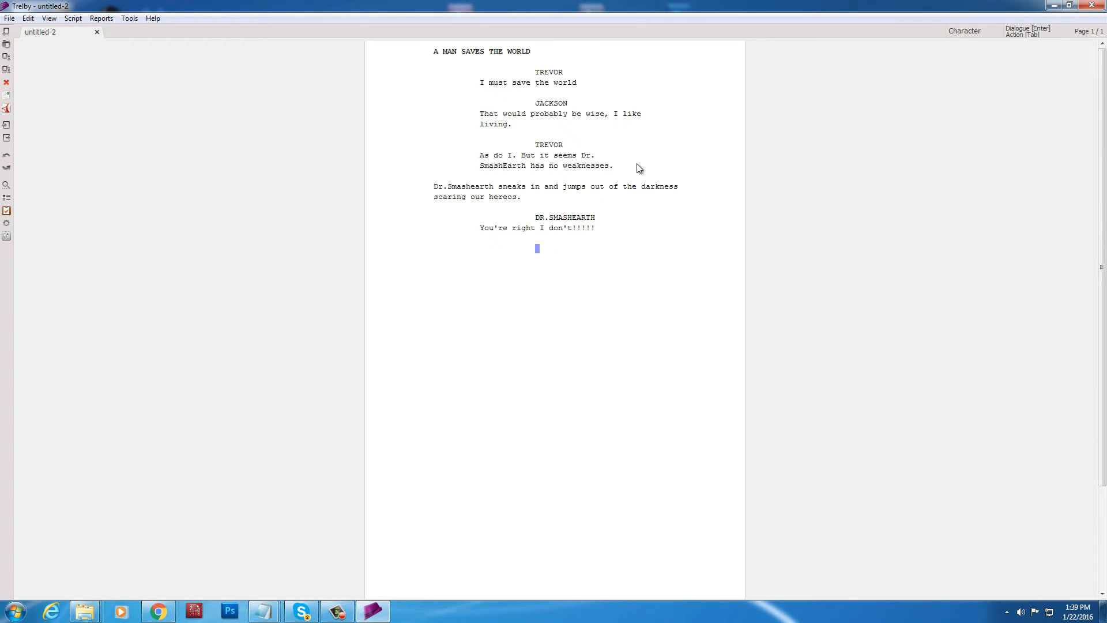
text(TREVOR)
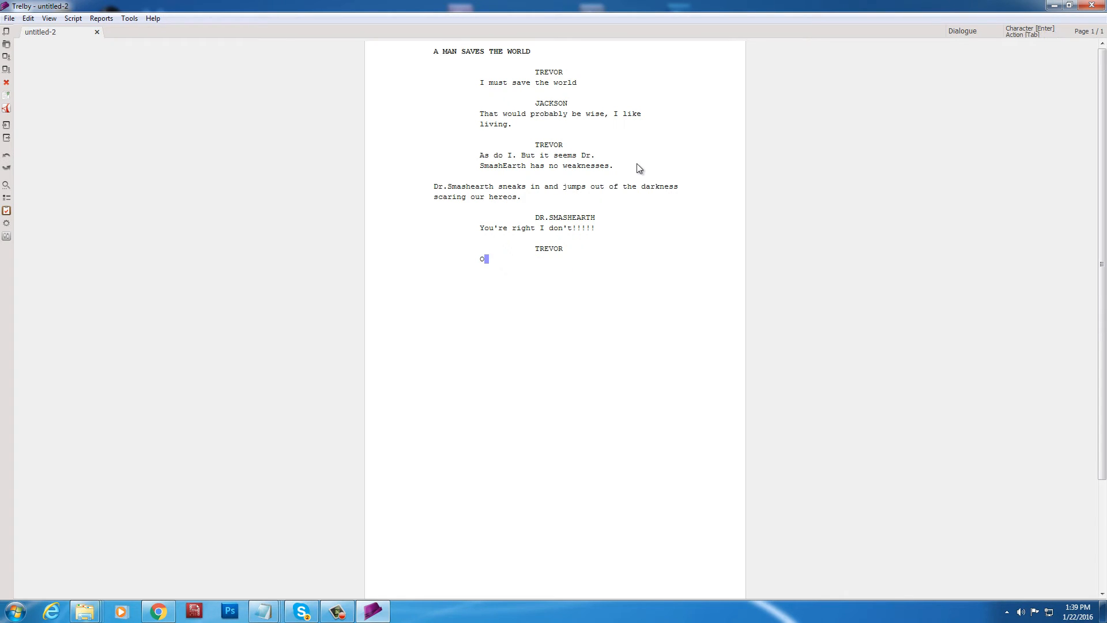
text(h my)
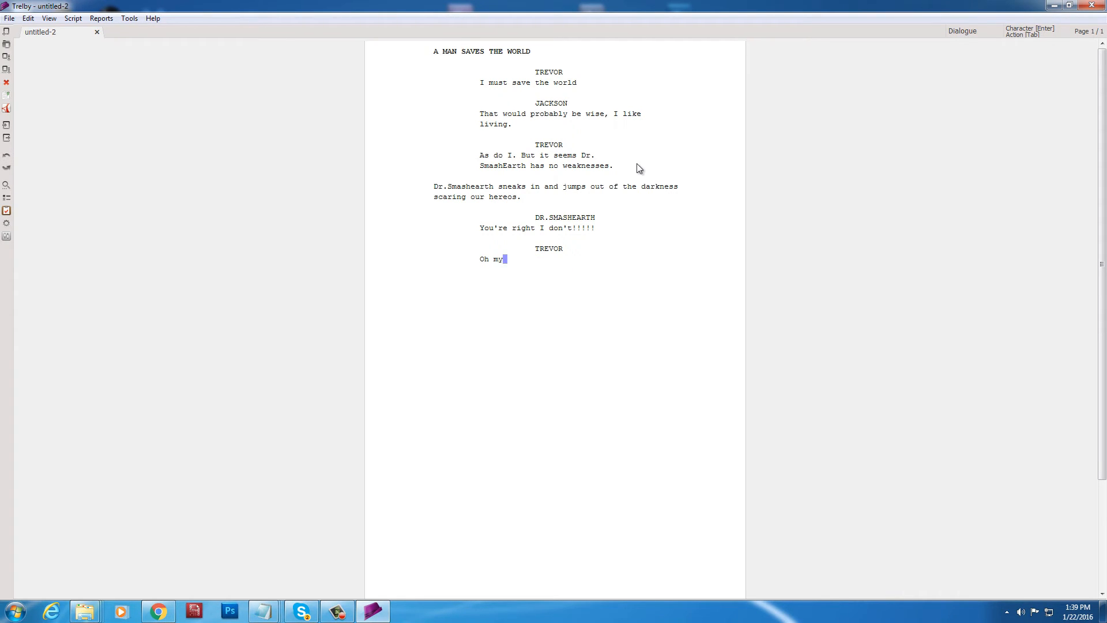
text(! D)
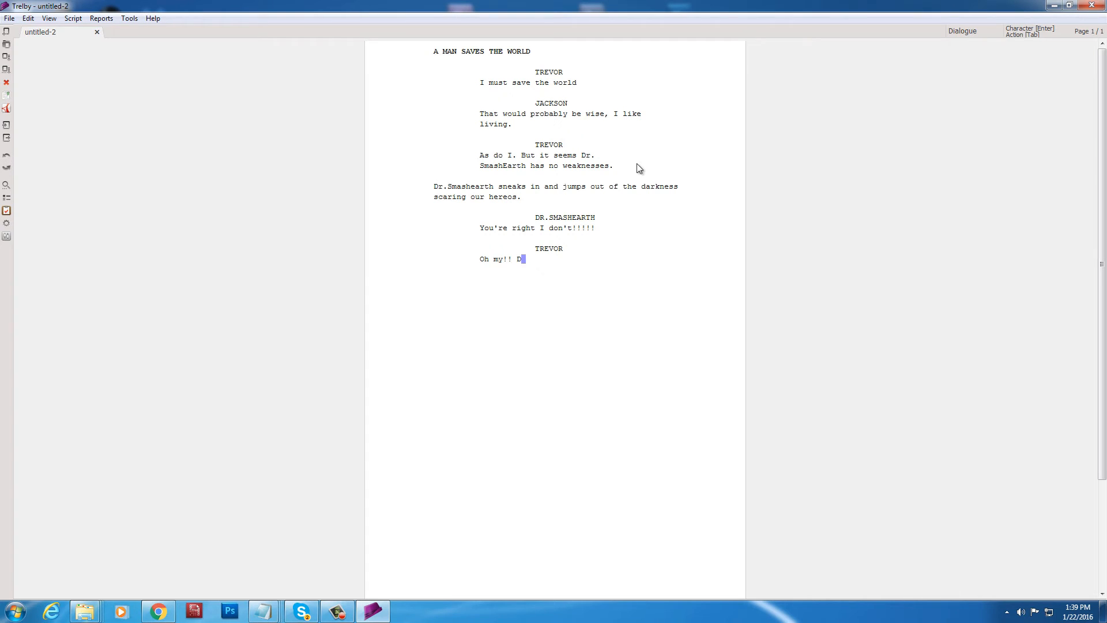
text(.S)
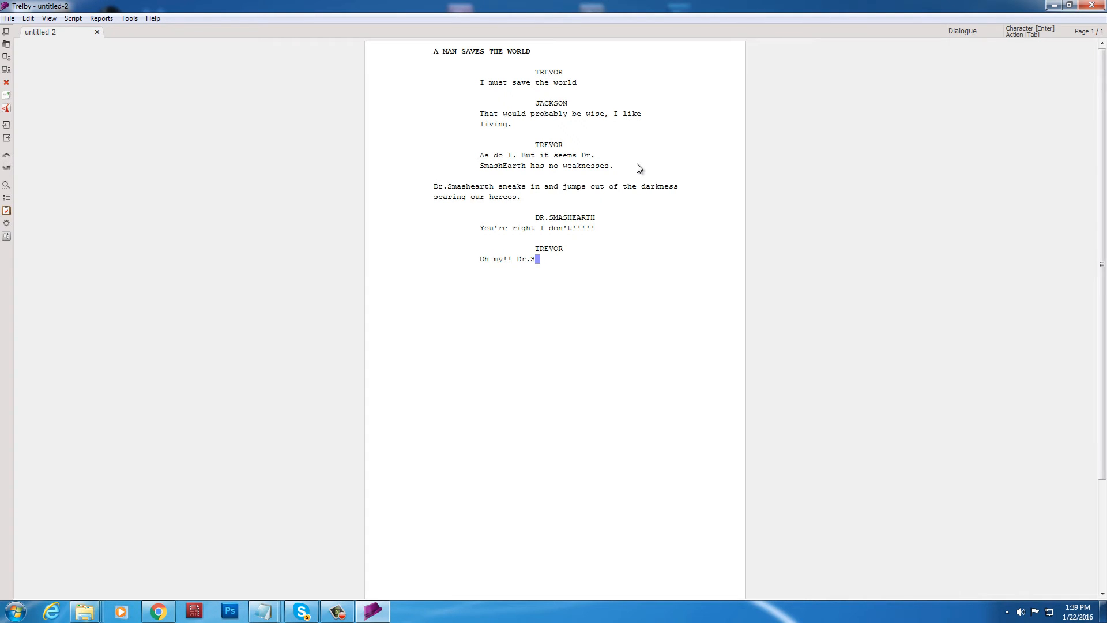
text(ash)
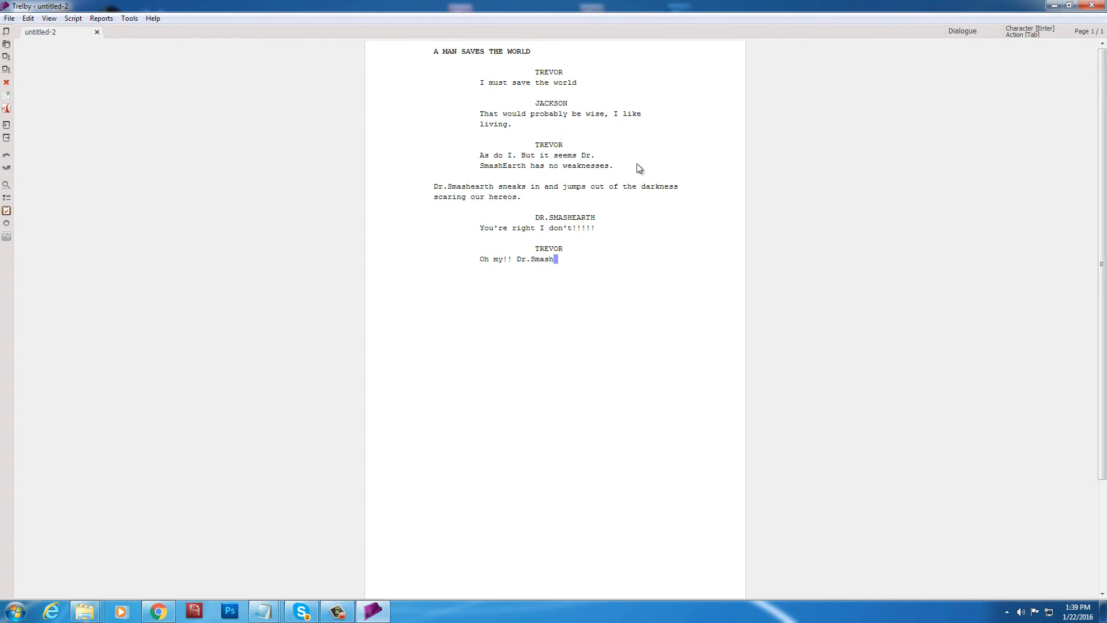
text(earth)
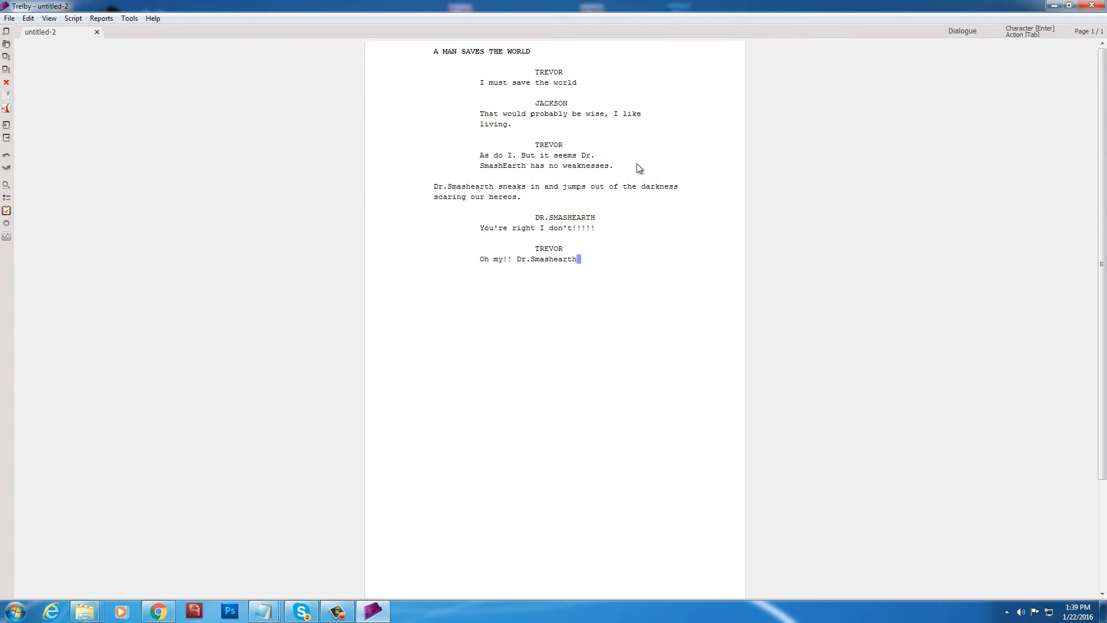
text(!)
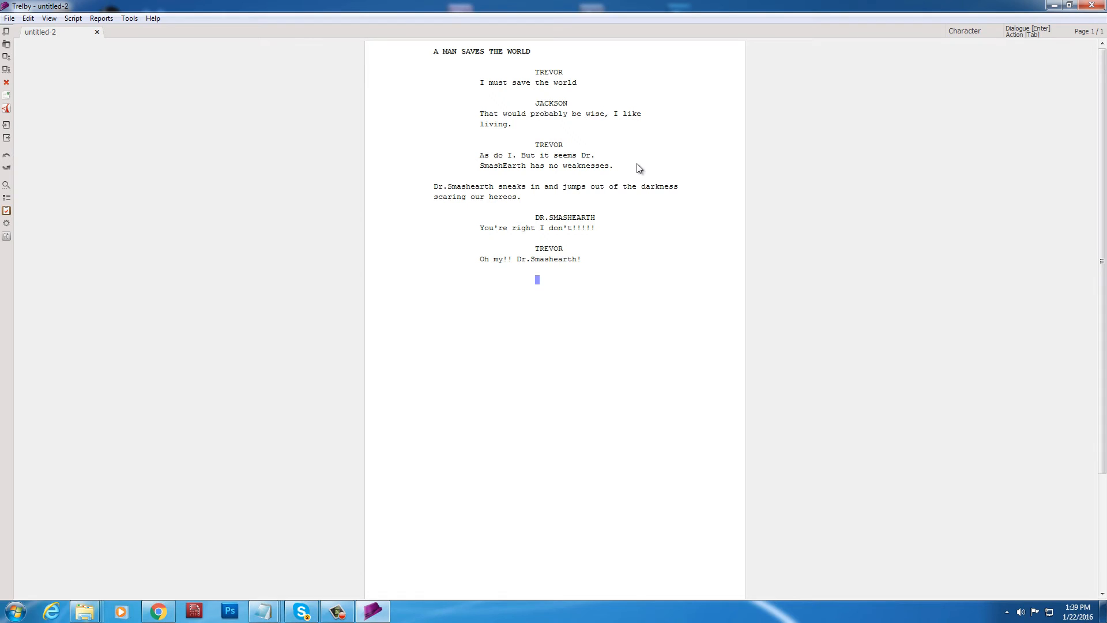
Step: Give JACKSON the reply 'Speak of the devil!' and close the script with THE END
text(JACKSON)
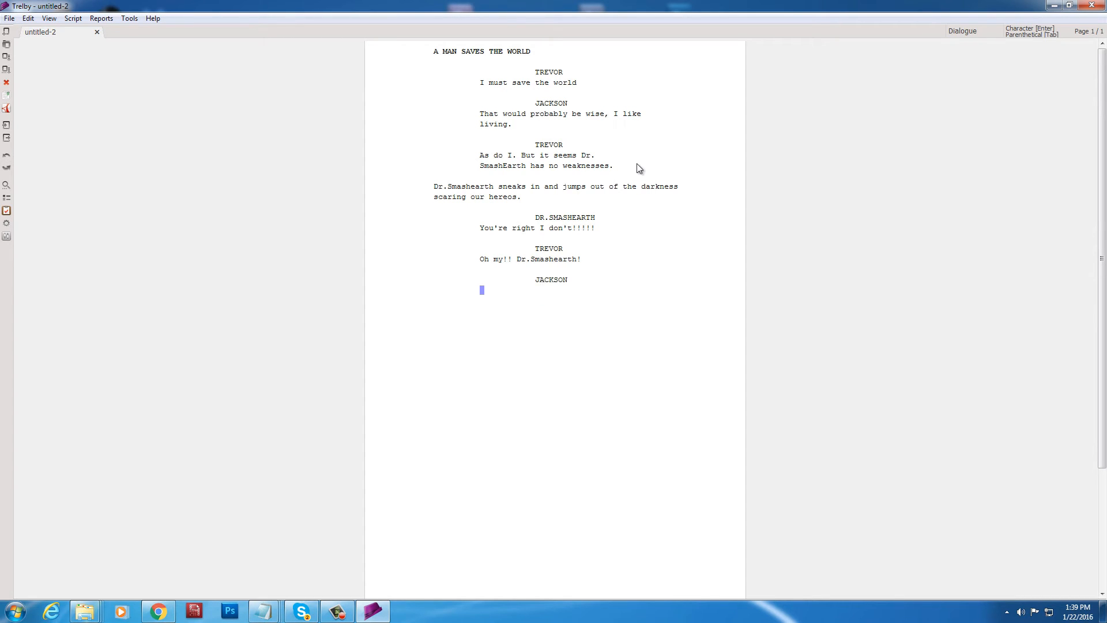
text(In the)
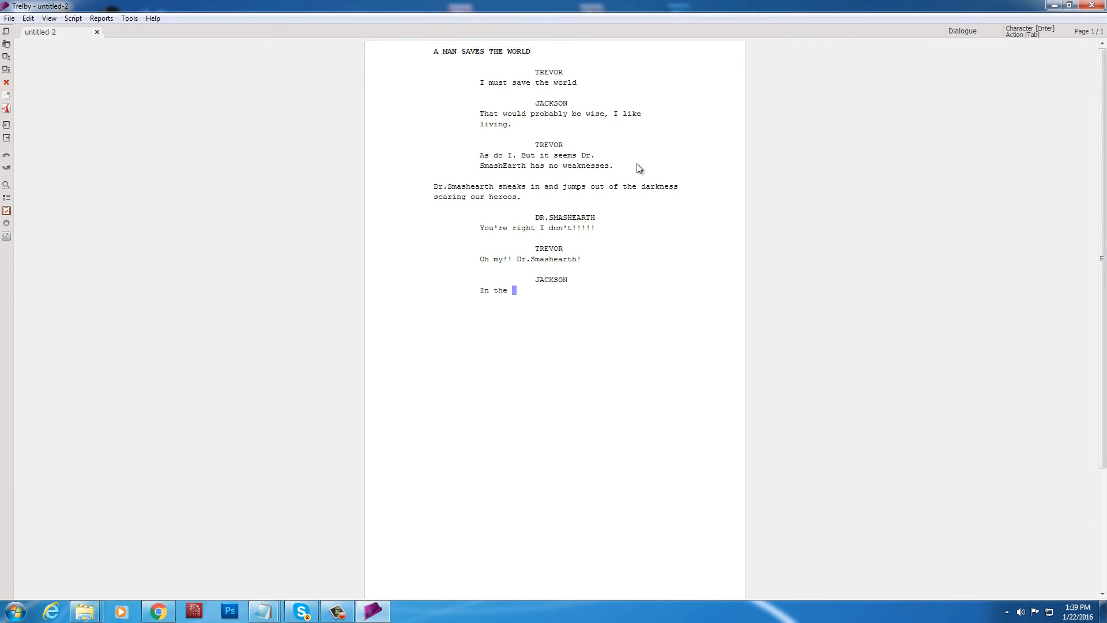
text(fles)
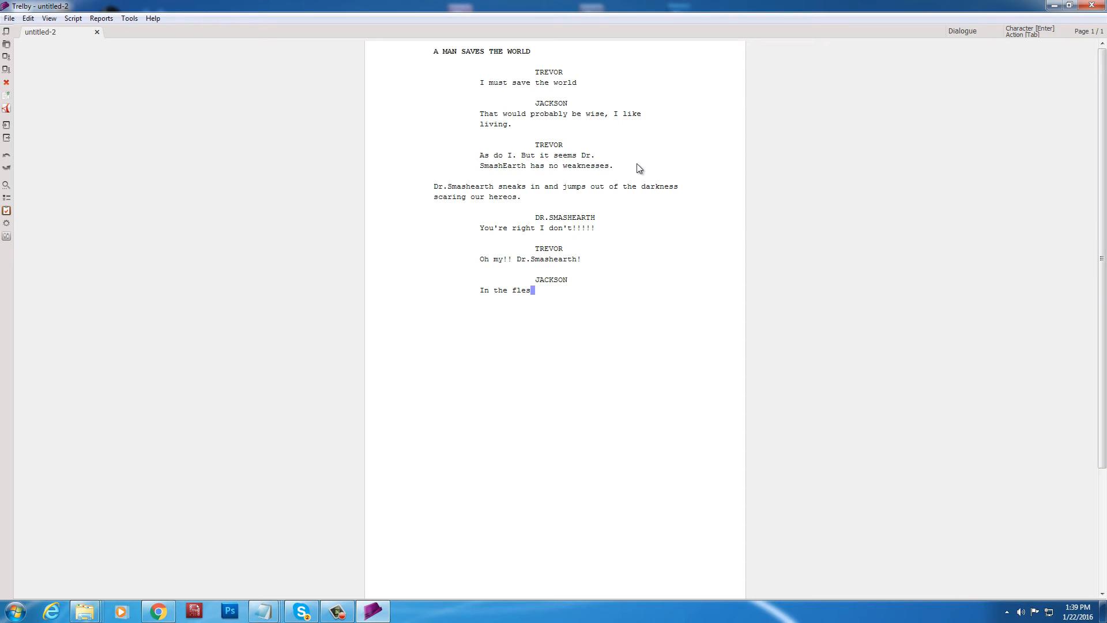
text(h)
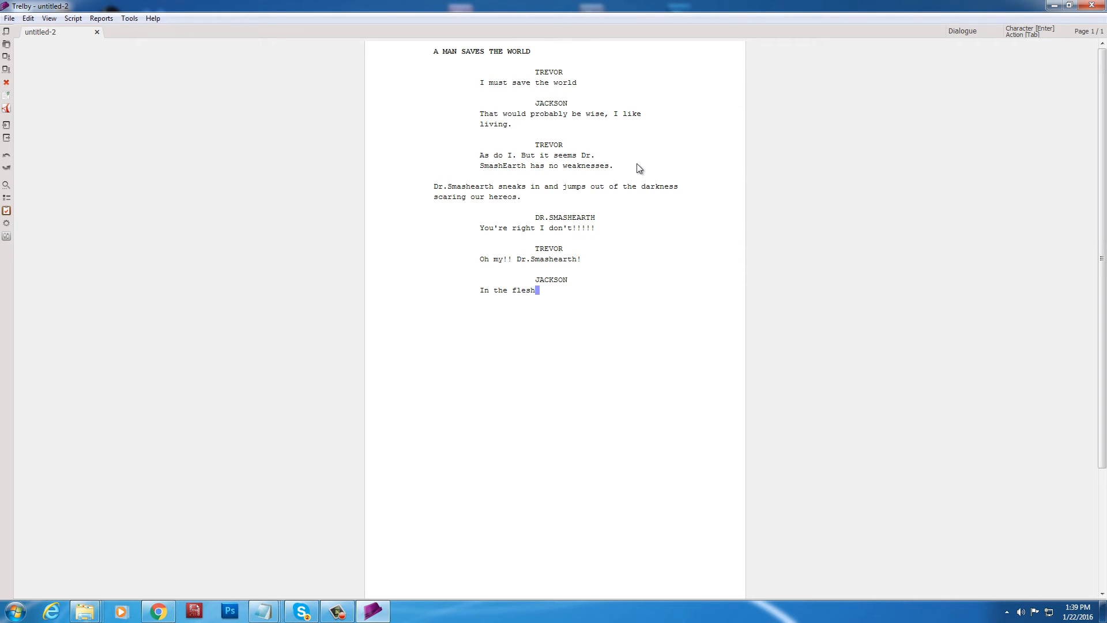
text(!!)
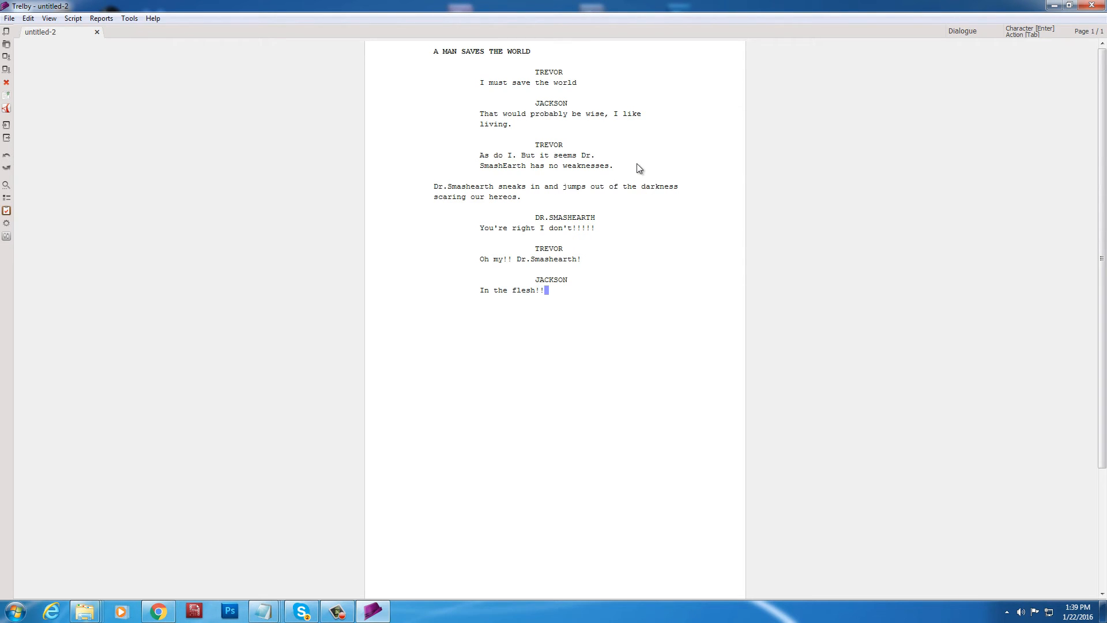
key(BackSpace)
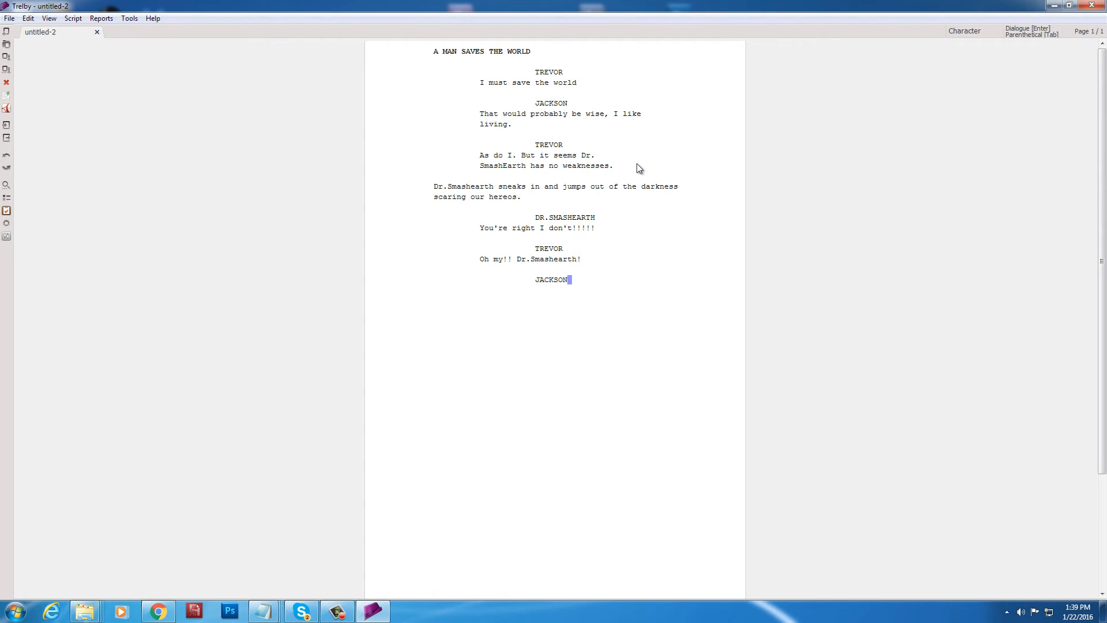
text(Spe)
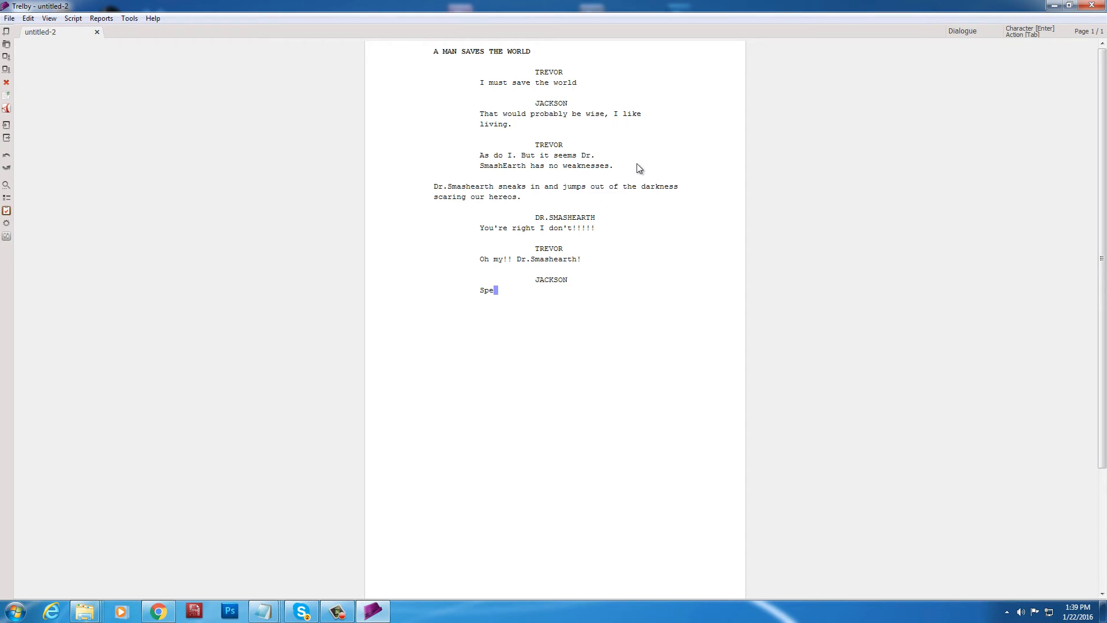
text(ak of the dev)
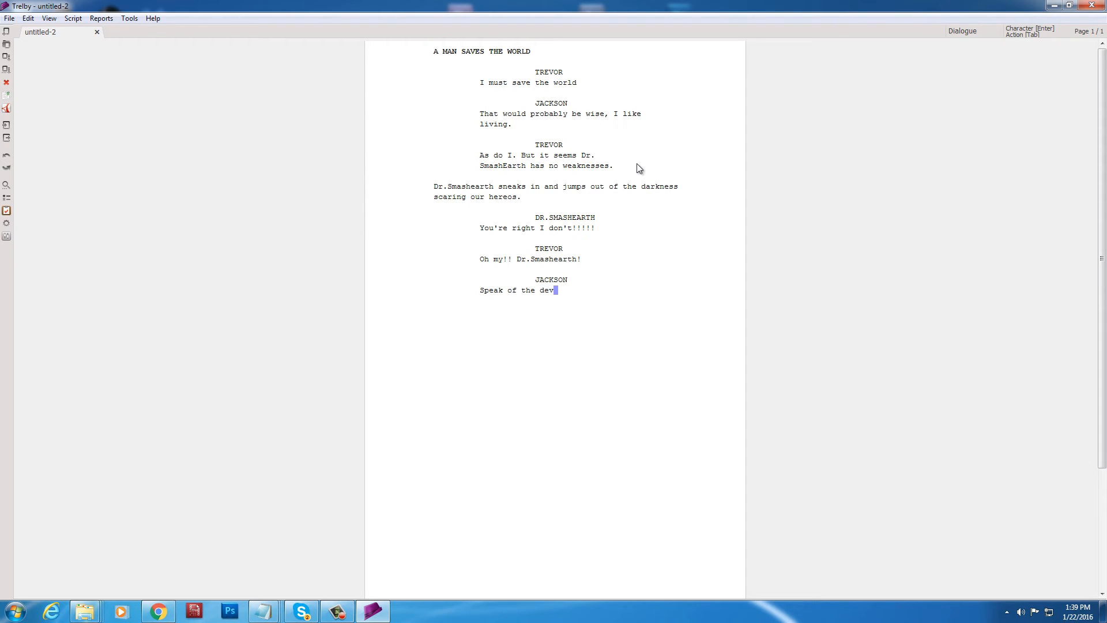
key(Return)
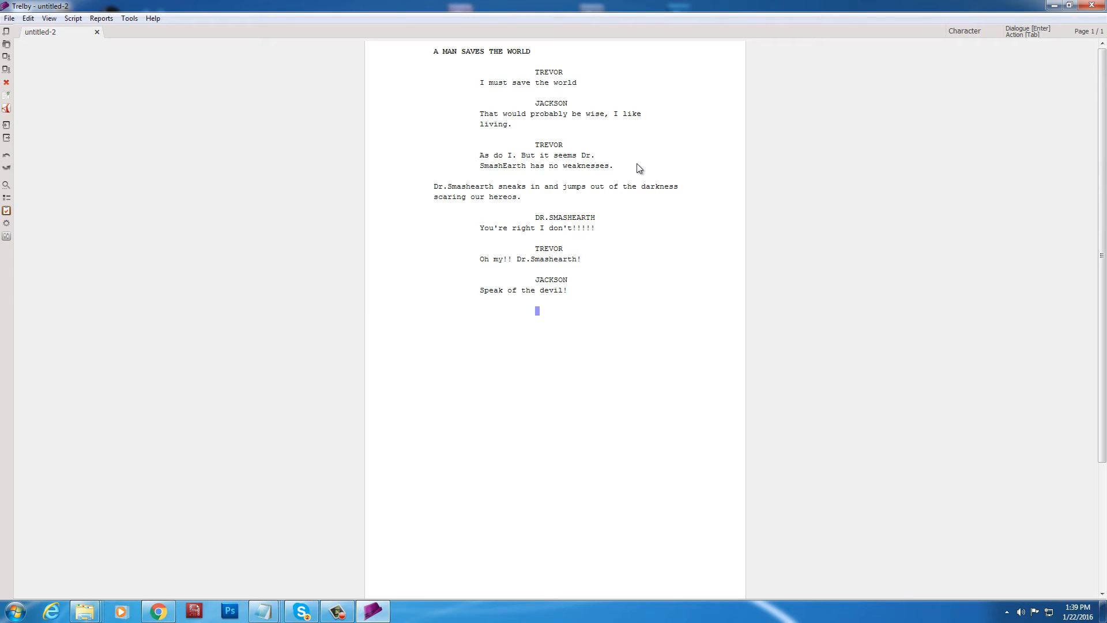
text(T)
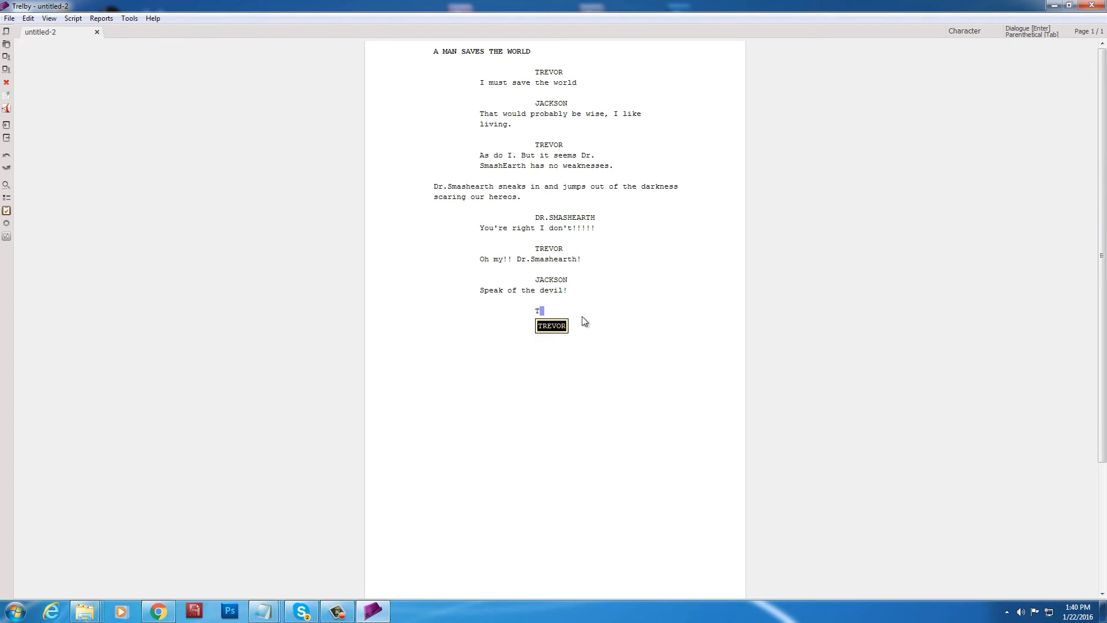
text(THE END)
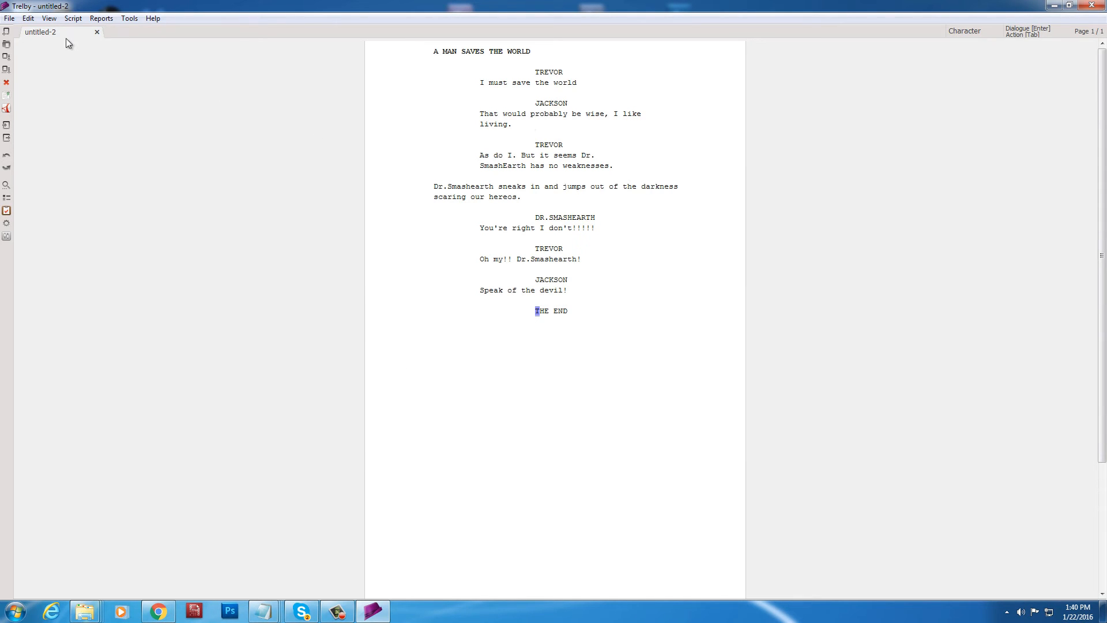
Step: Save the screenplay as 'the man who saved the earth.trelby' in the user's RED folder
click(9, 18)
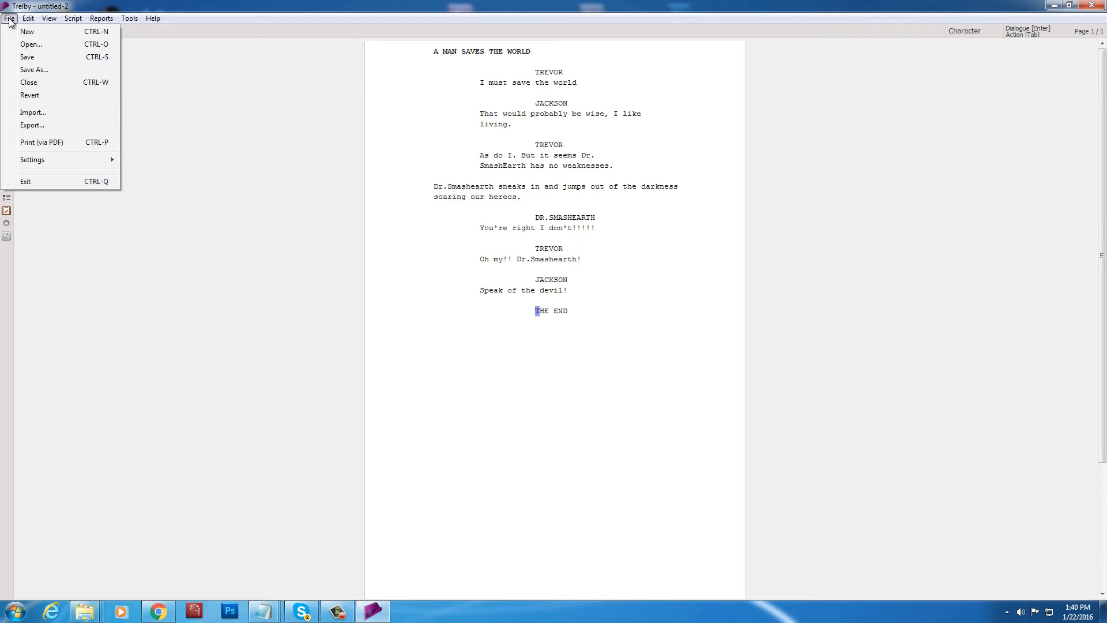
click(34, 69)
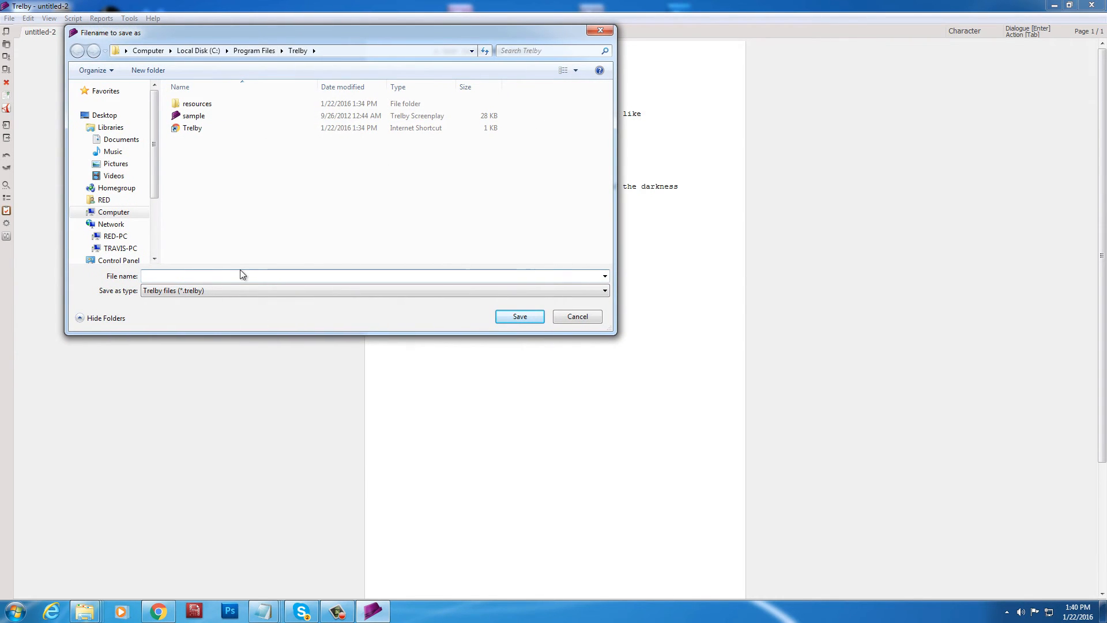
text(the)
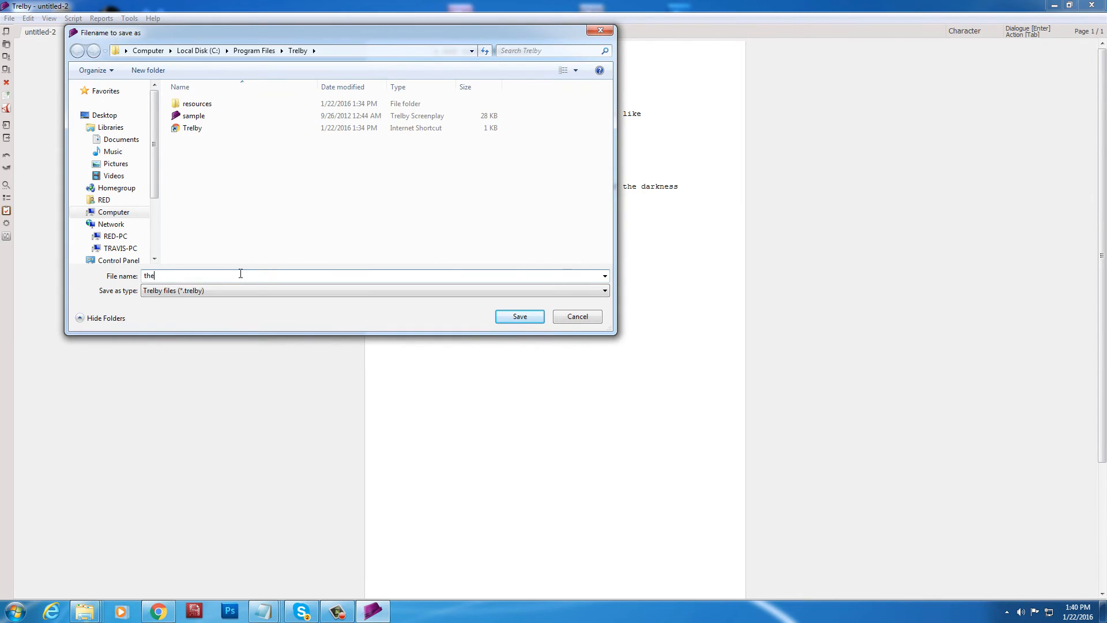
text(man)
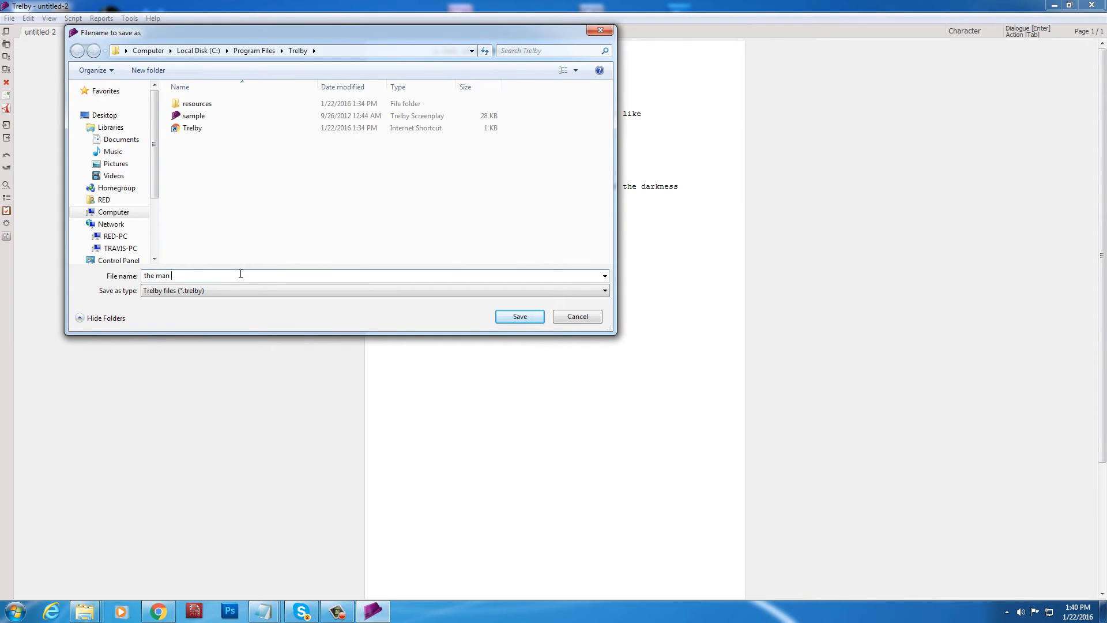
text(who saved t)
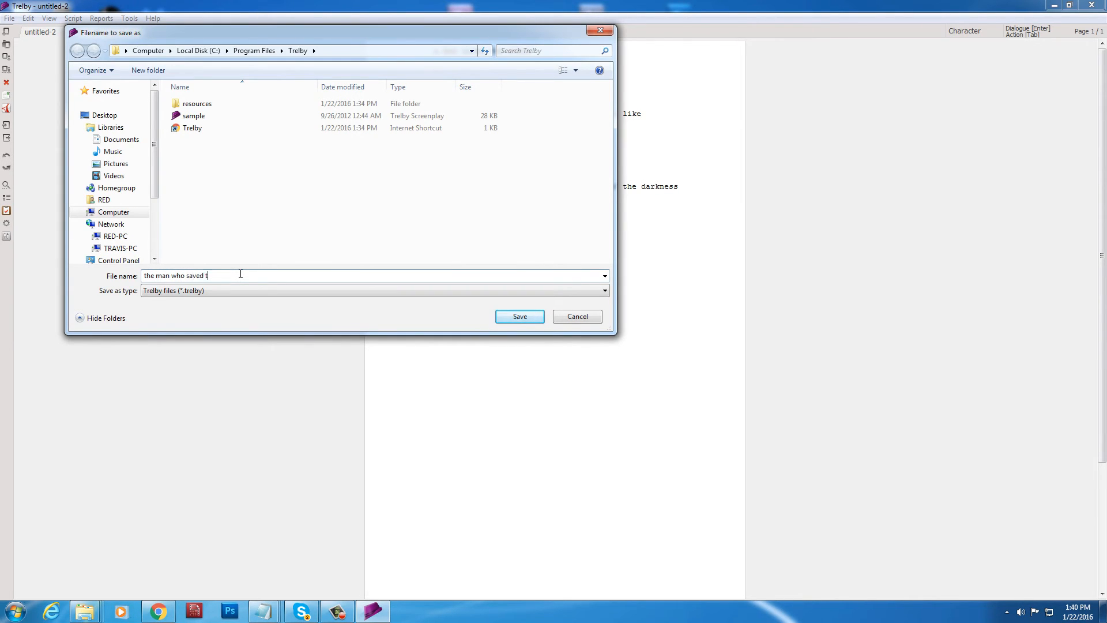
text(he earth)
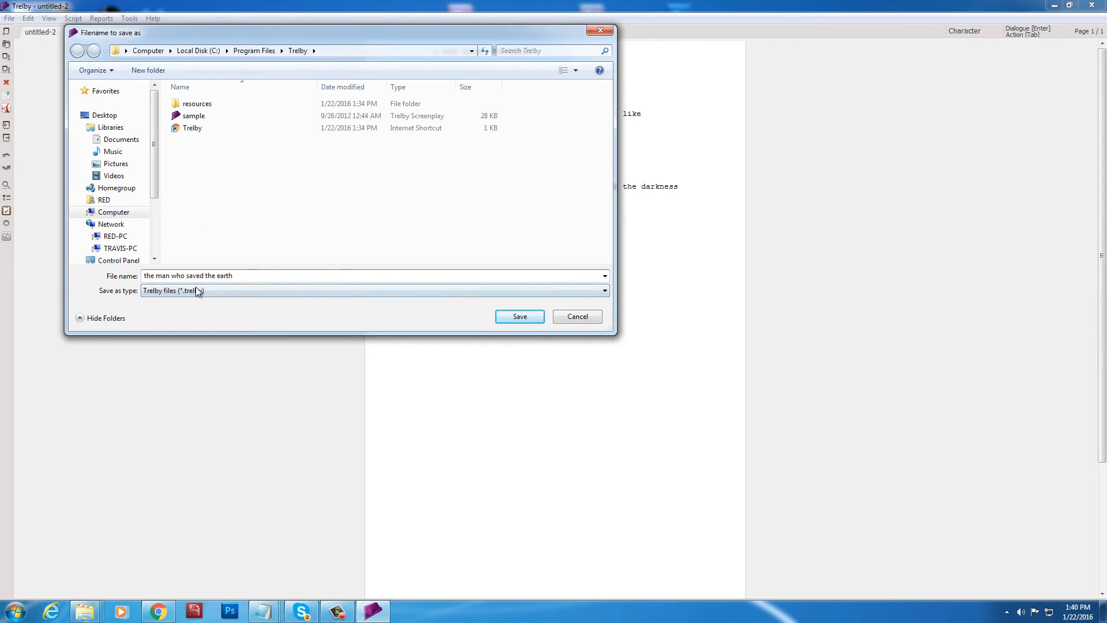
click(519, 317)
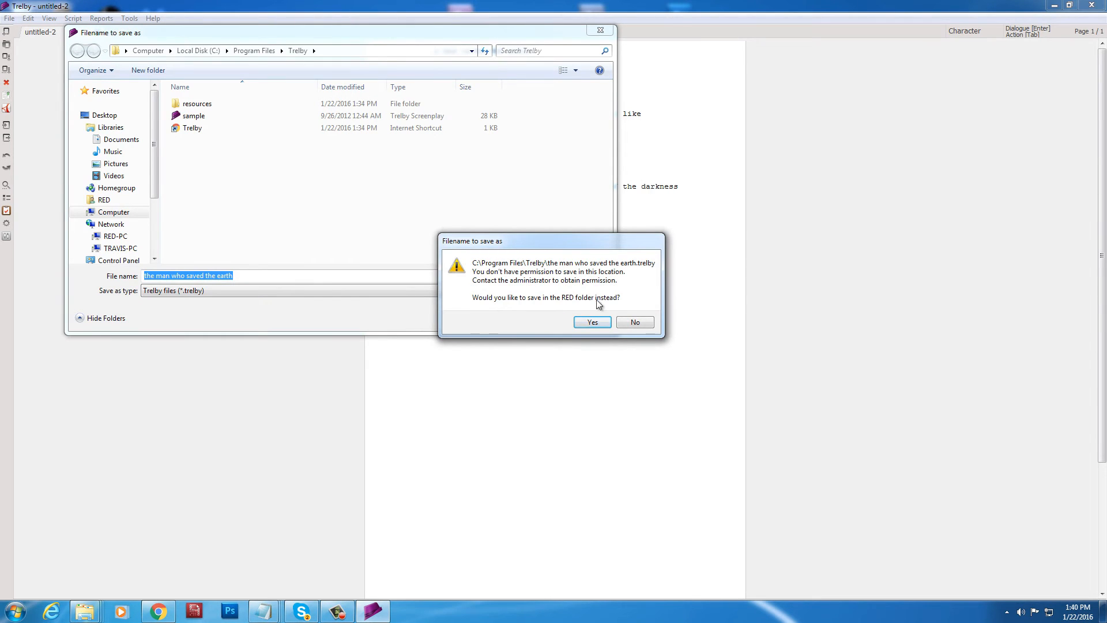
click(592, 322)
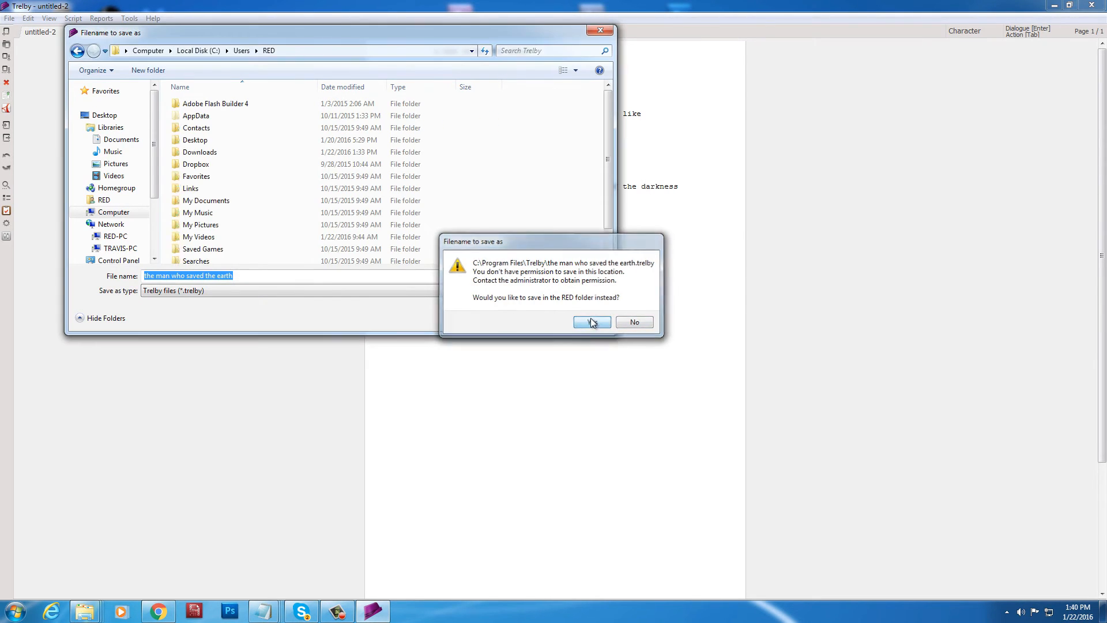
click(592, 322)
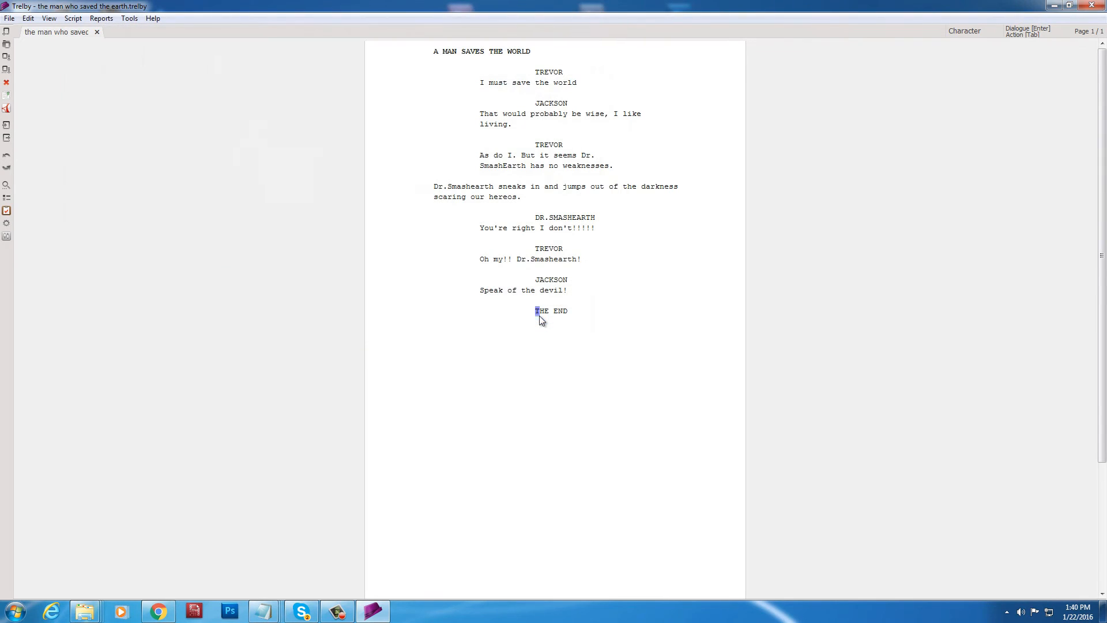
Step: Export the screenplay as PDF 'the man who saved the earth' and request a PDF preview
click(10, 18)
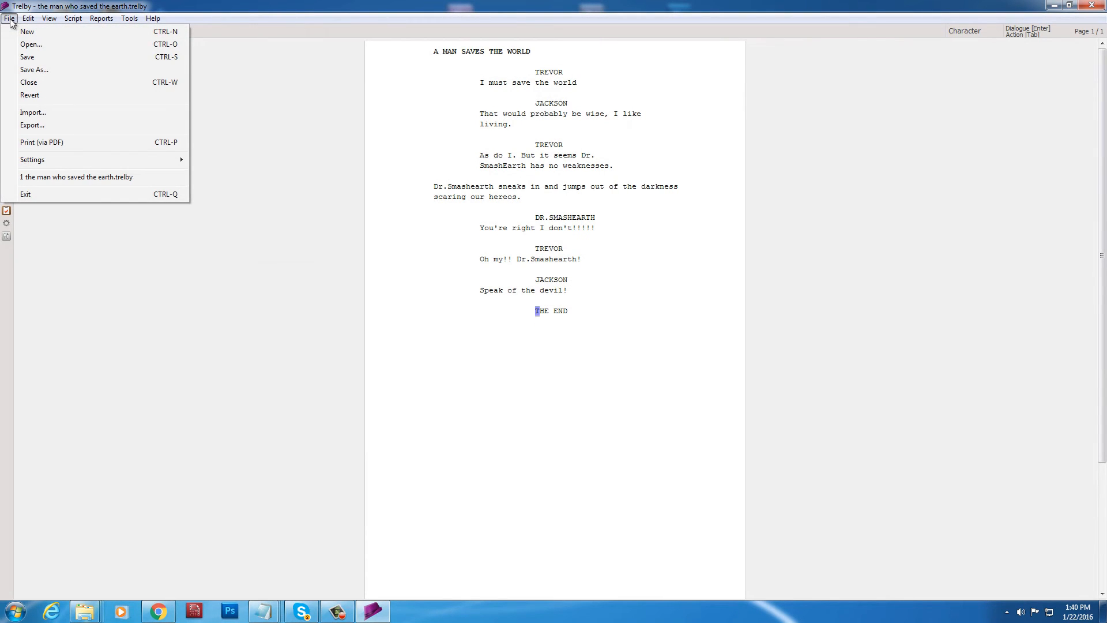
mouse_move(32, 125)
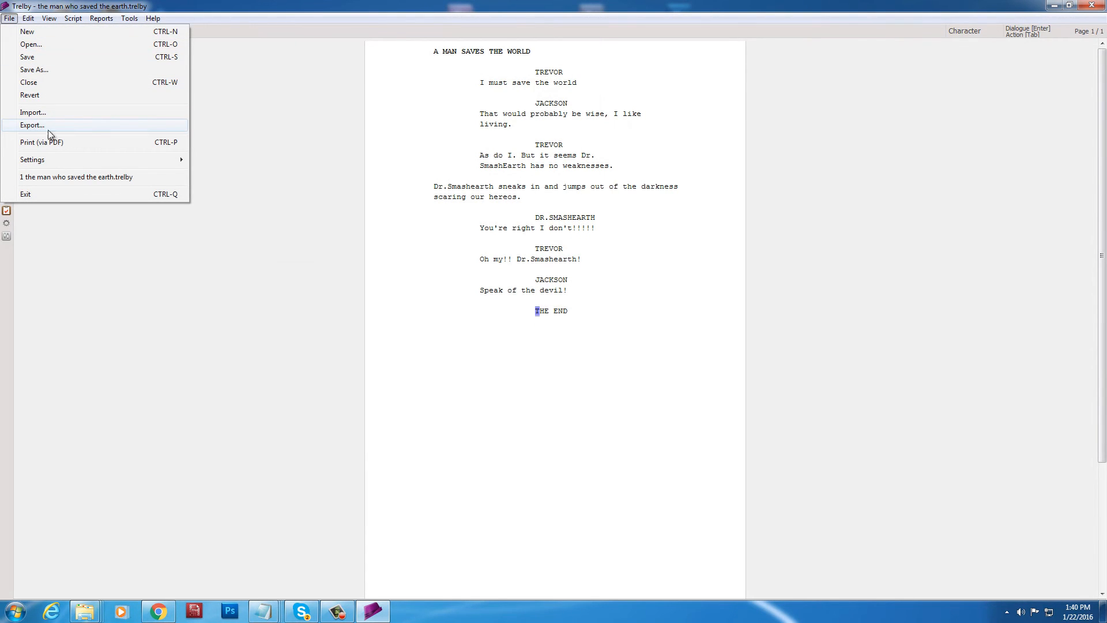
click(32, 125)
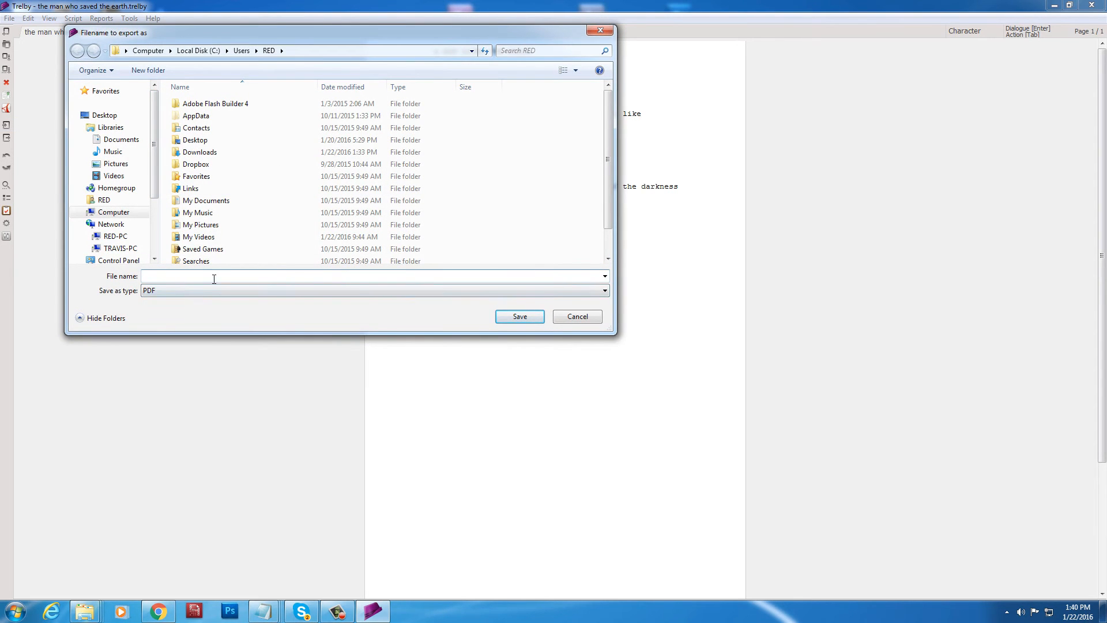
text(the man)
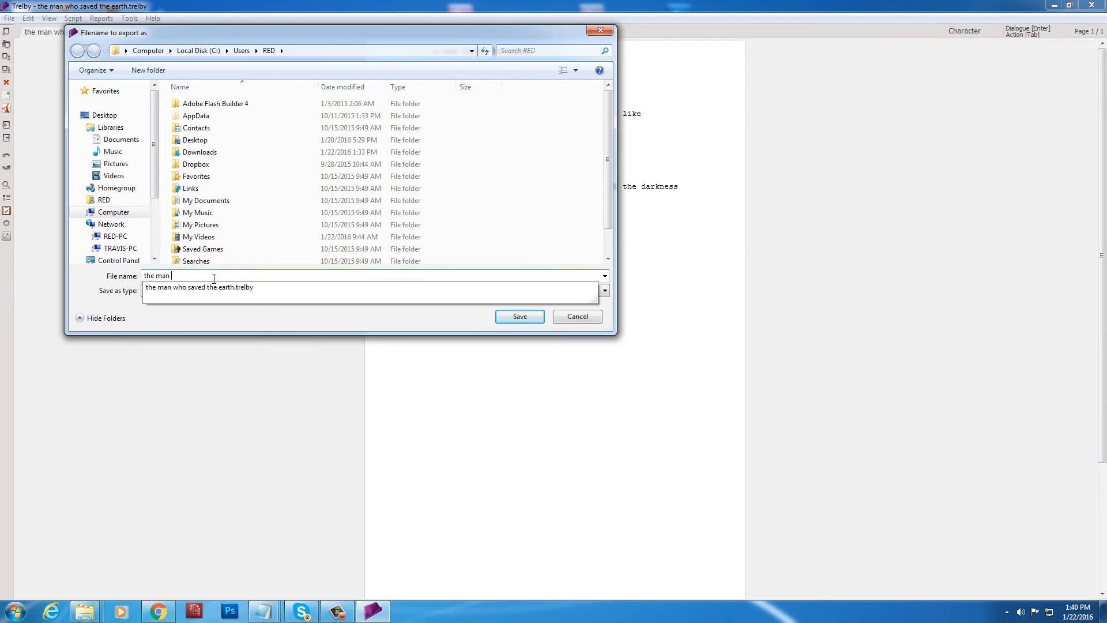
text(who saved the)
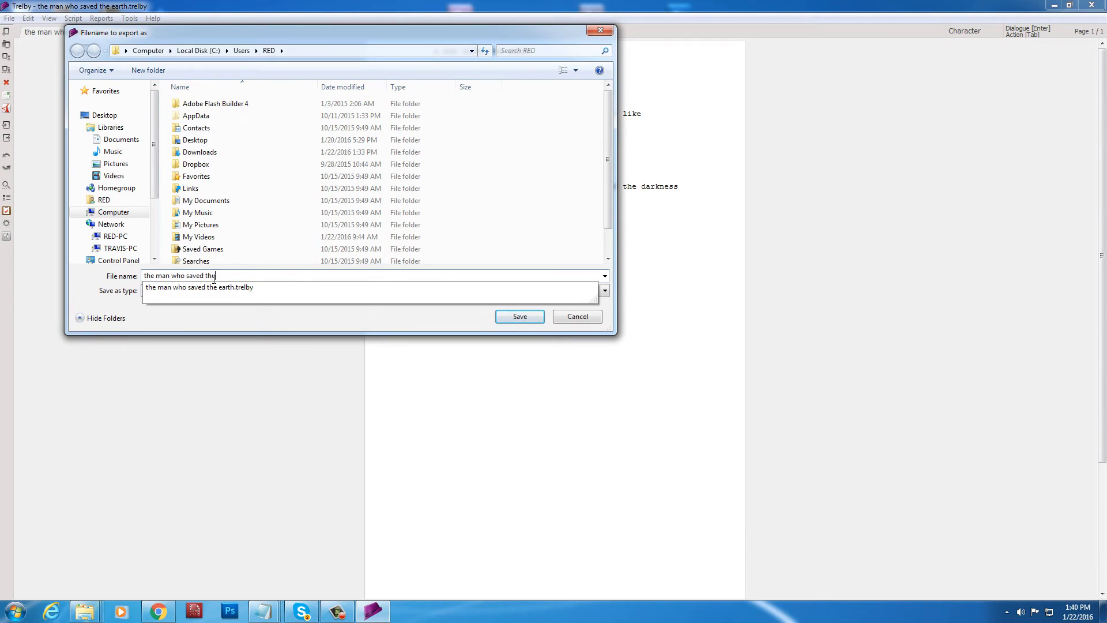
text(earth)
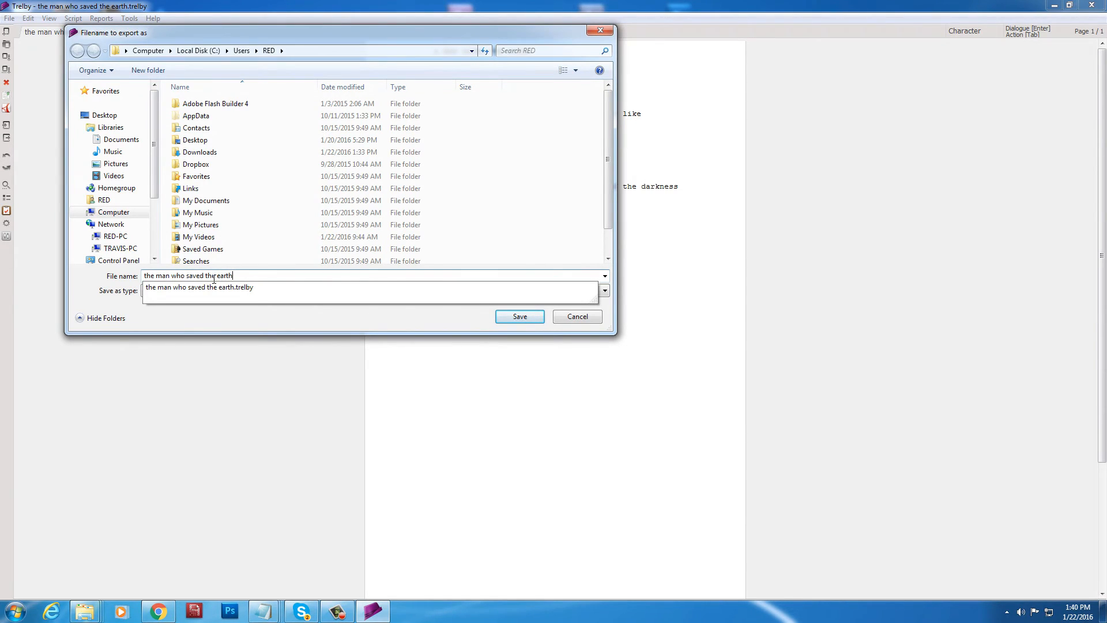
click(519, 317)
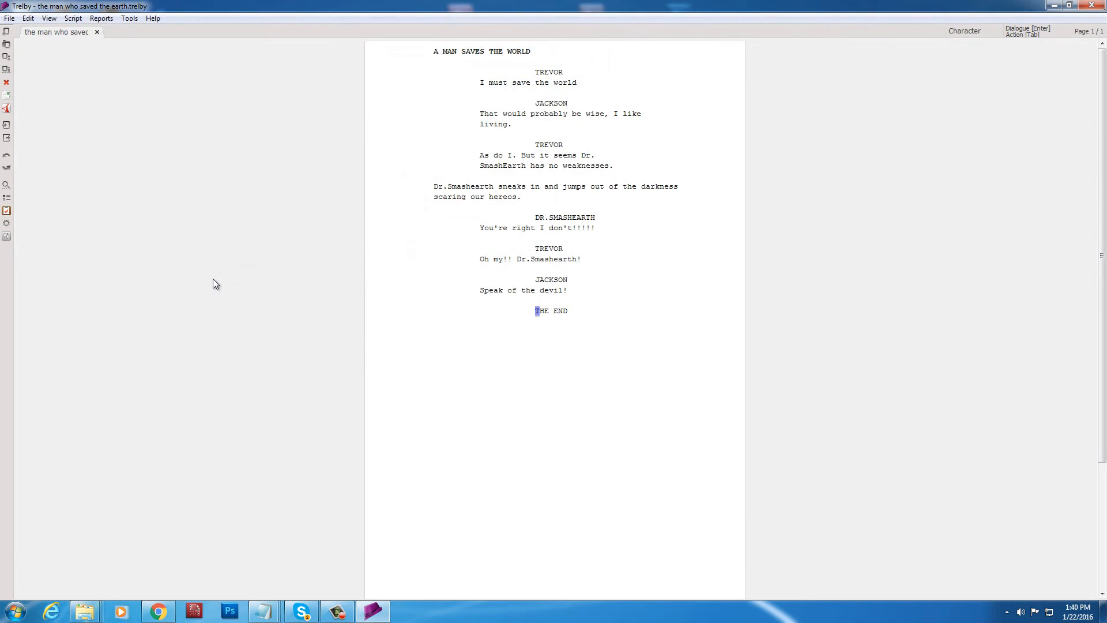
click(9, 18)
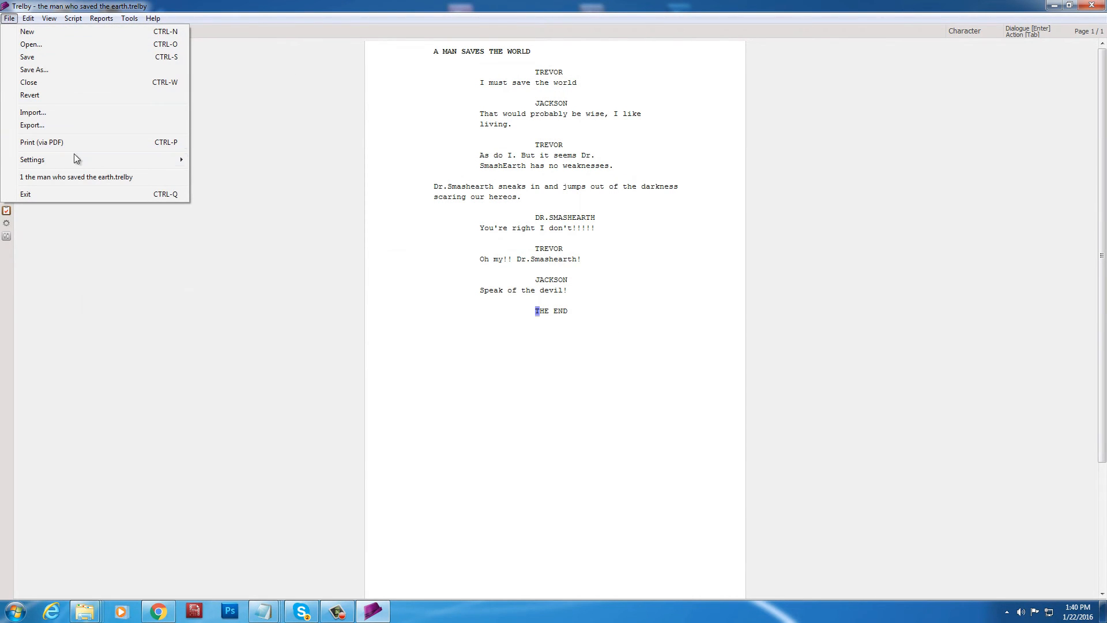
click(41, 142)
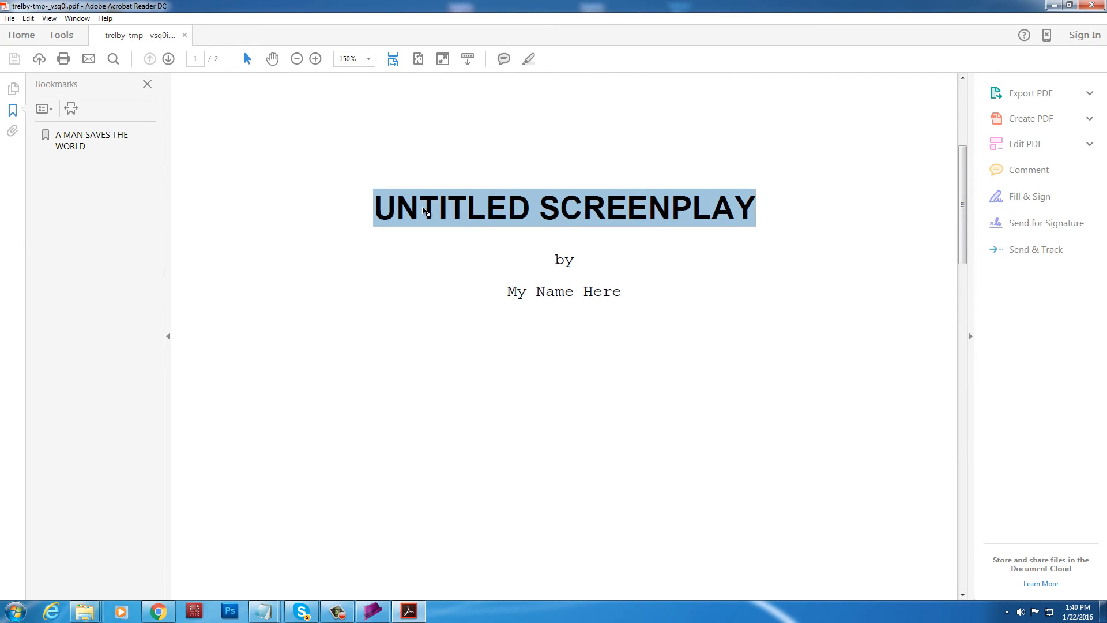
mouse_move(463, 219)
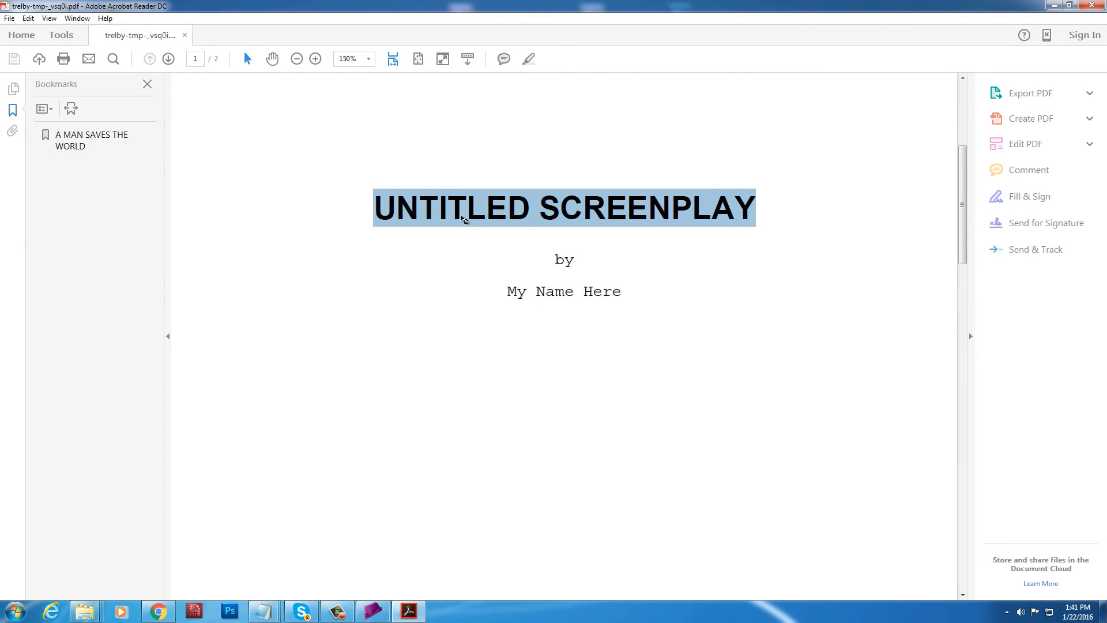
Step: Browse Acrobat Reader's Tools and Home pages, then return to the Trelby screenplay
click(61, 35)
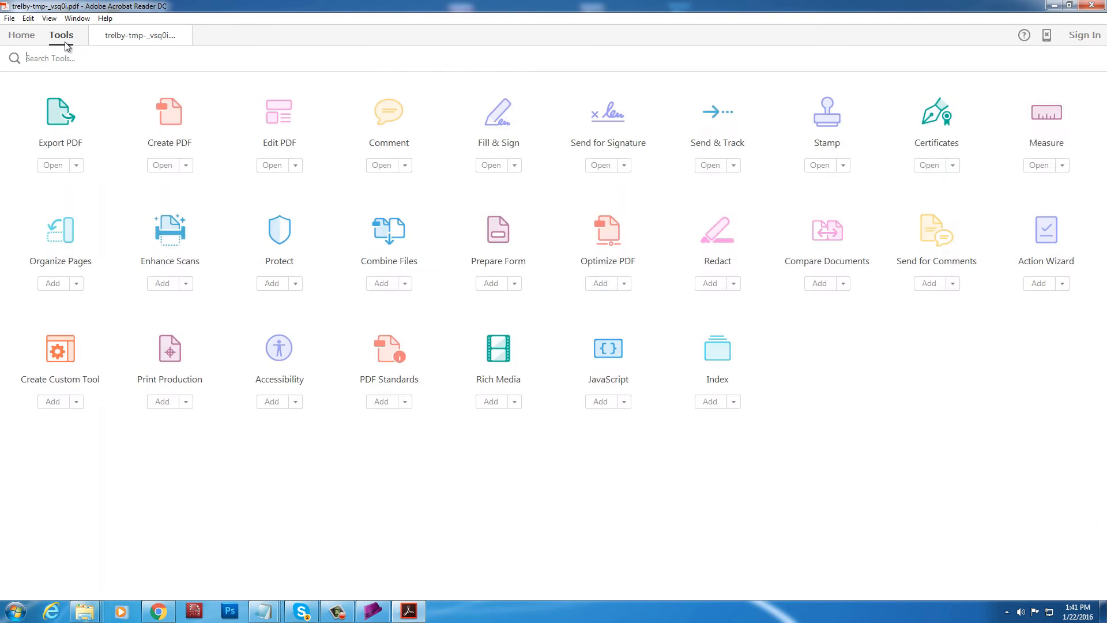
mouse_move(271, 126)
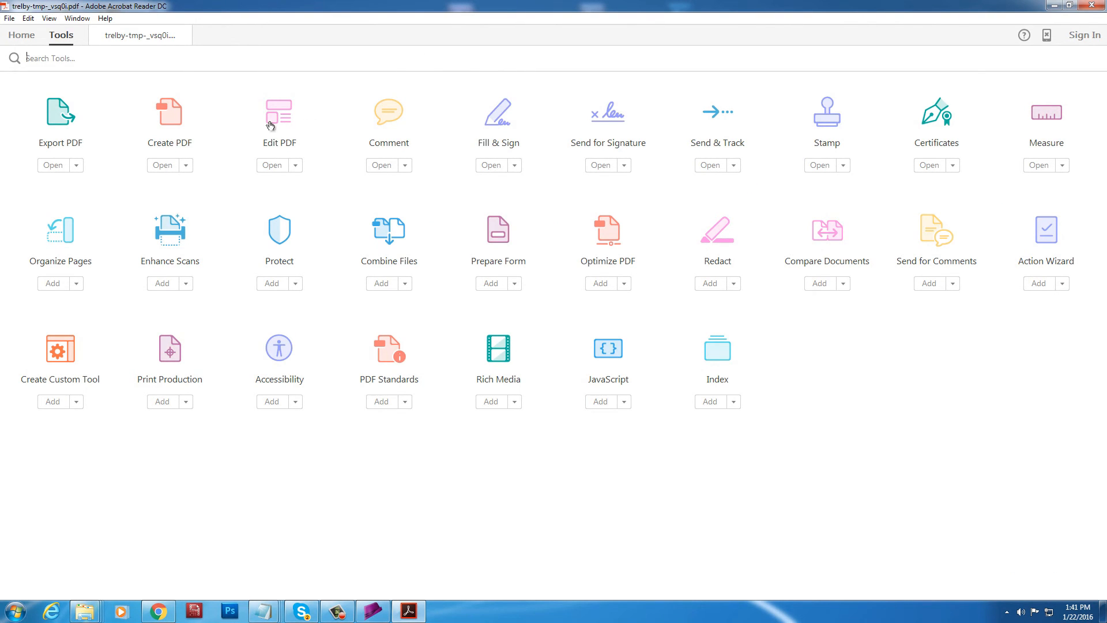
click(9, 18)
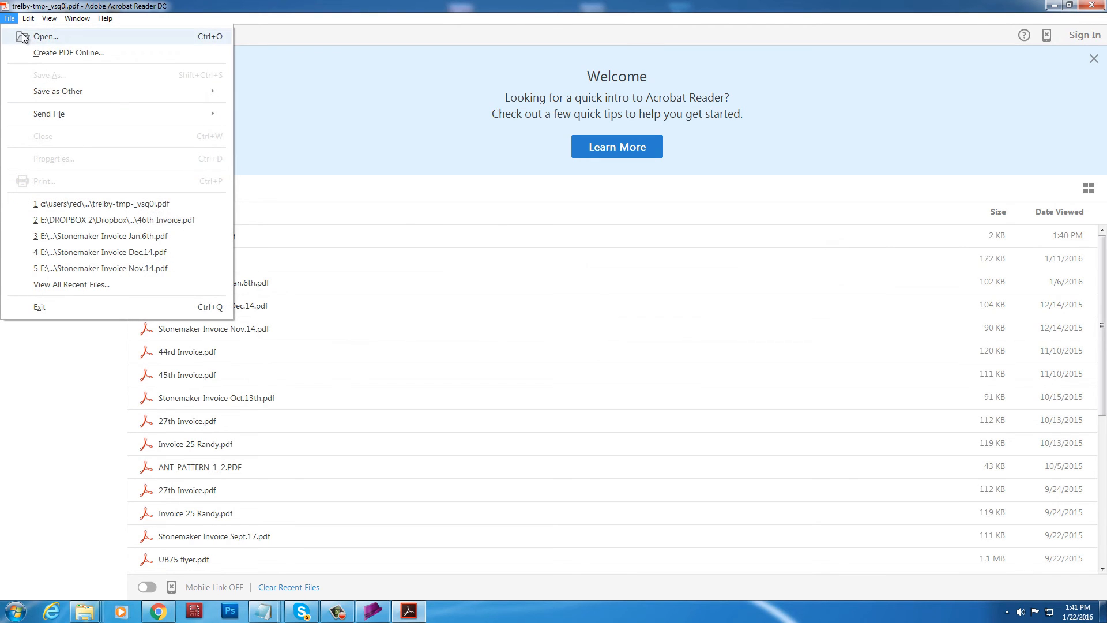
click(98, 204)
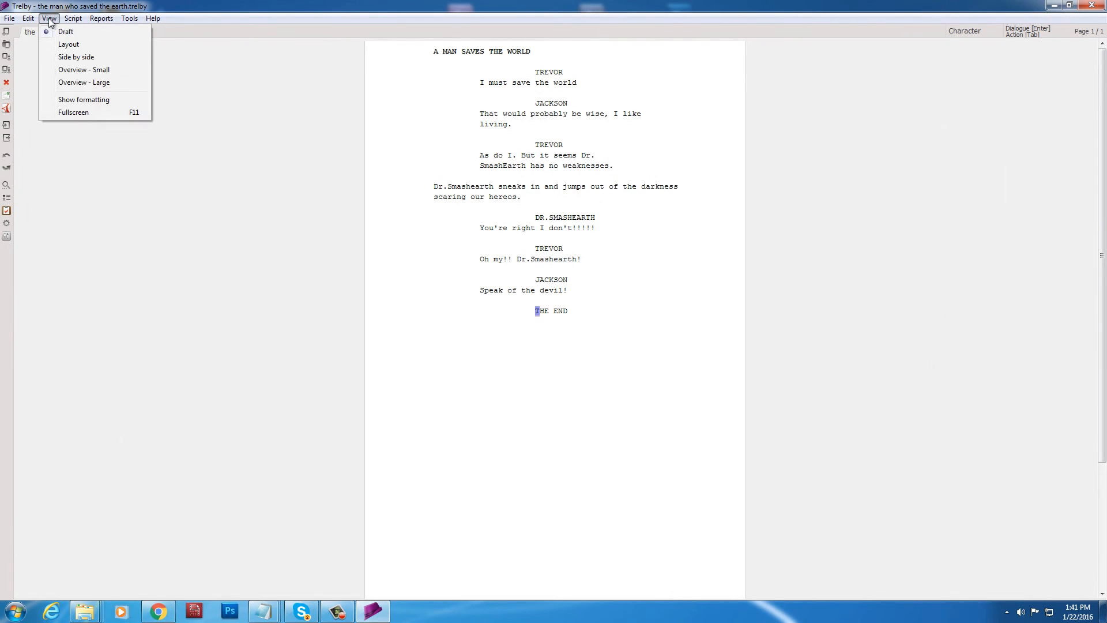
Step: Look through Trelby's Edit, Script, Reports, Tools, Help and View menus
click(28, 18)
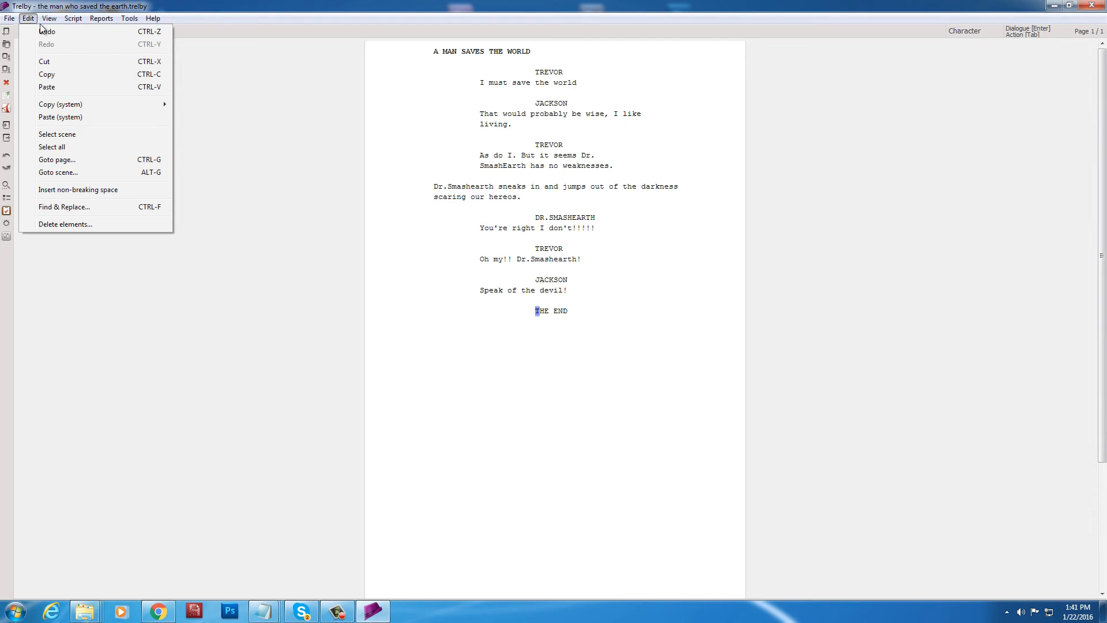
click(72, 18)
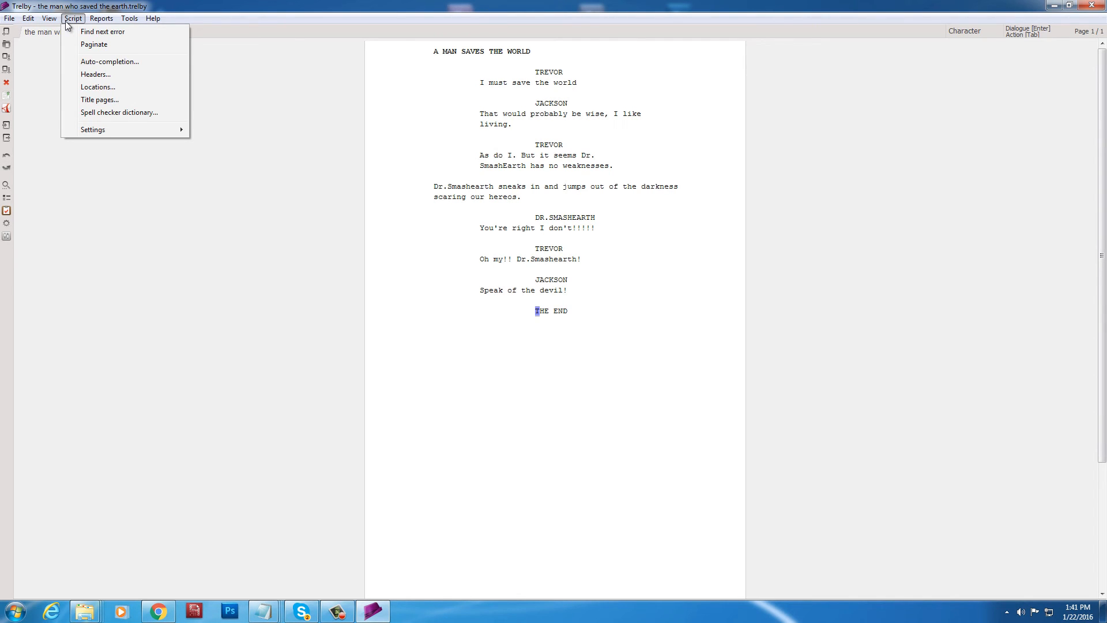
click(101, 18)
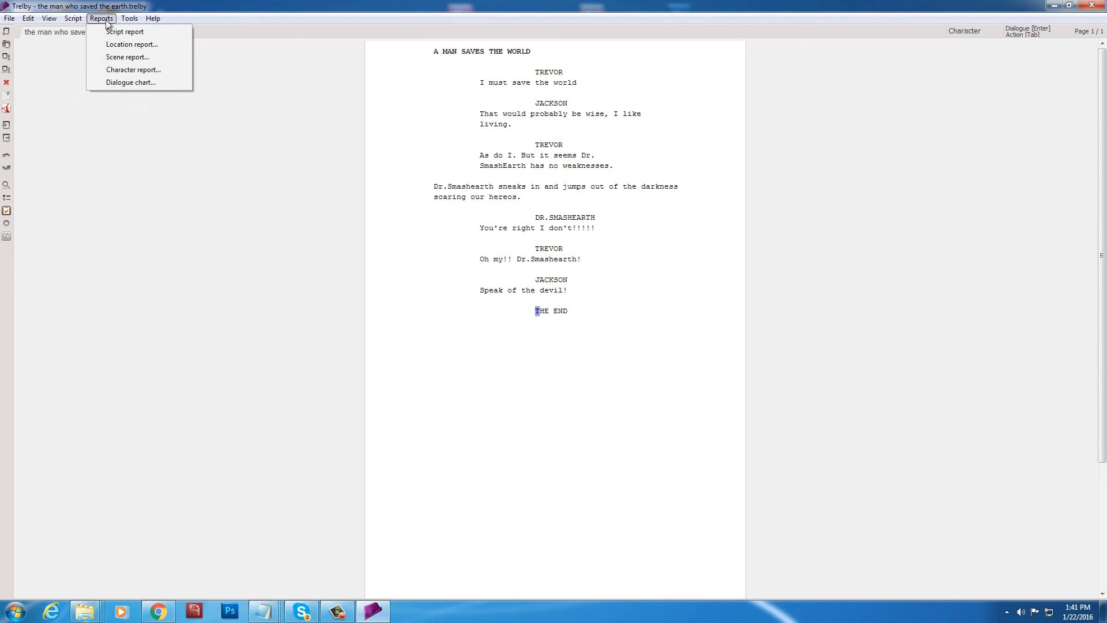
click(129, 18)
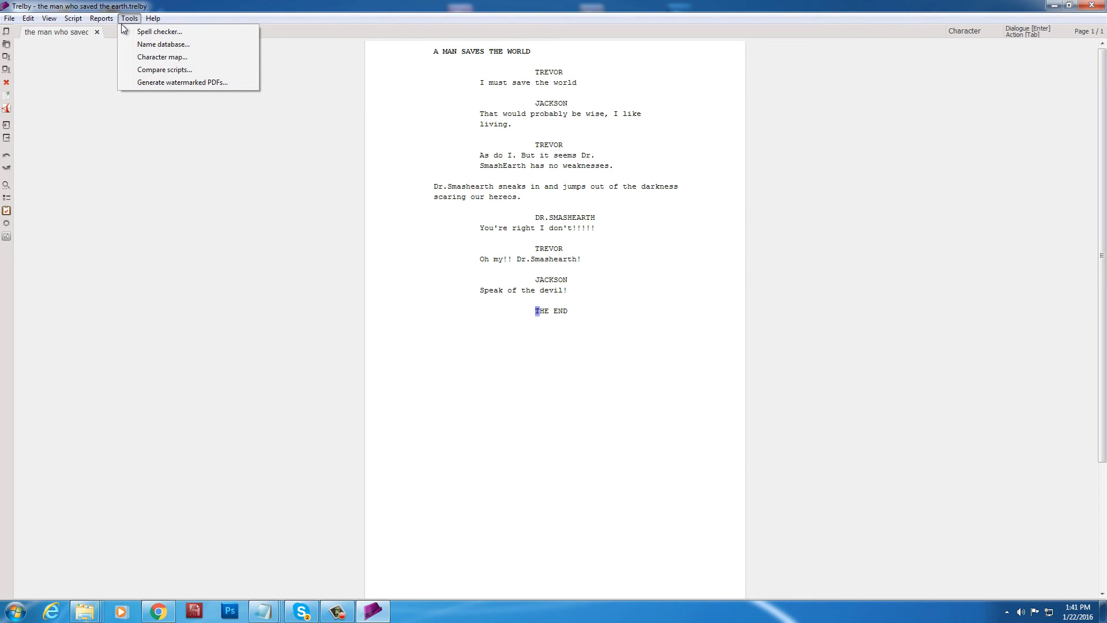
click(152, 18)
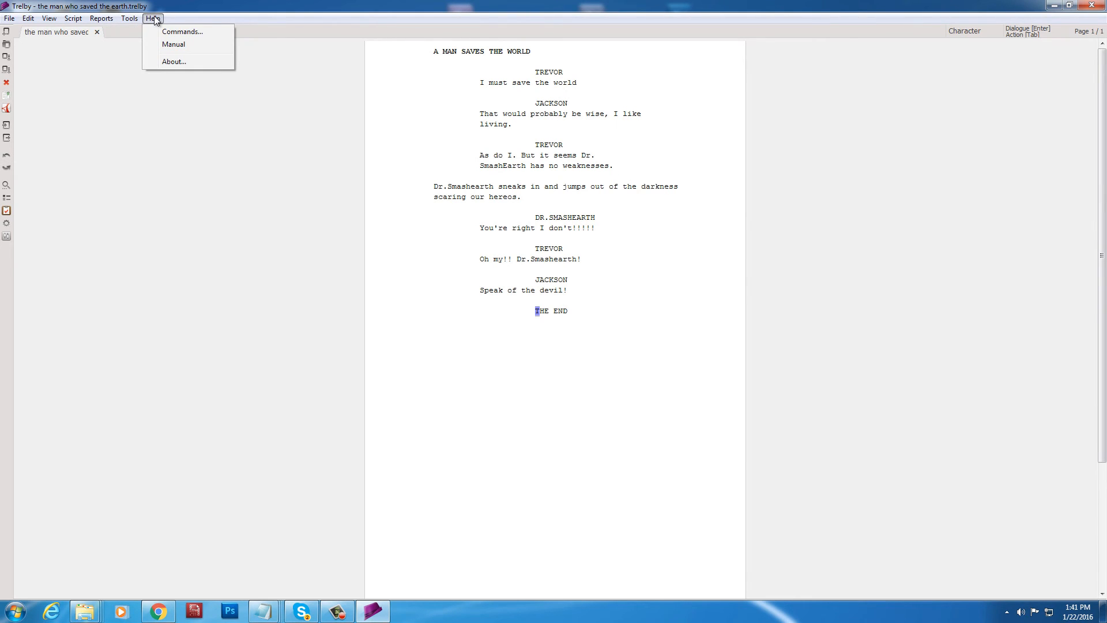
click(49, 17)
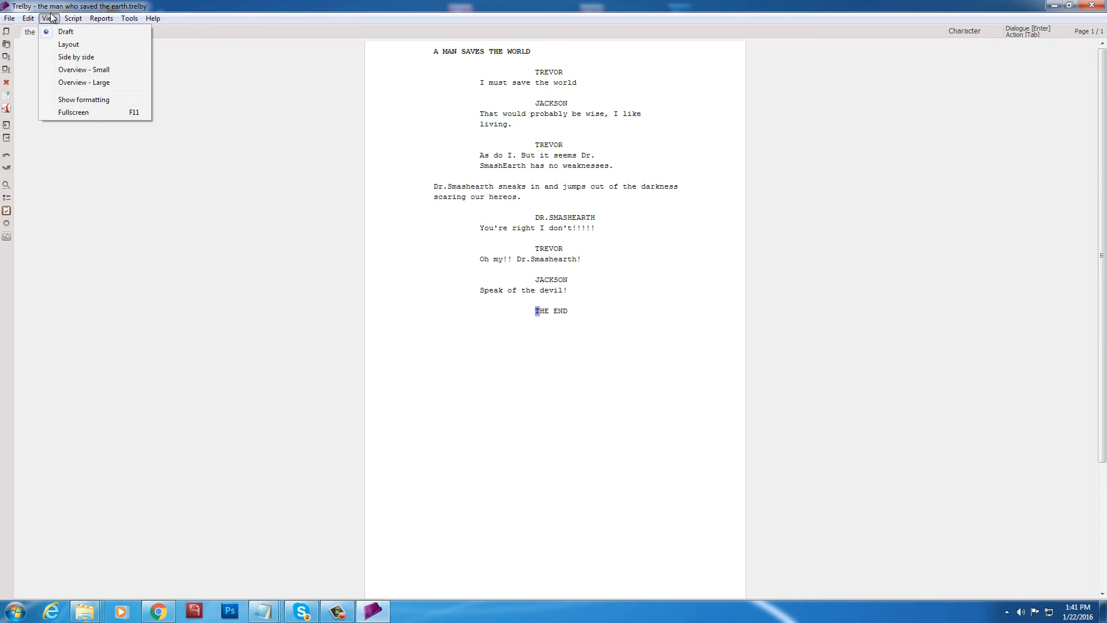
click(28, 18)
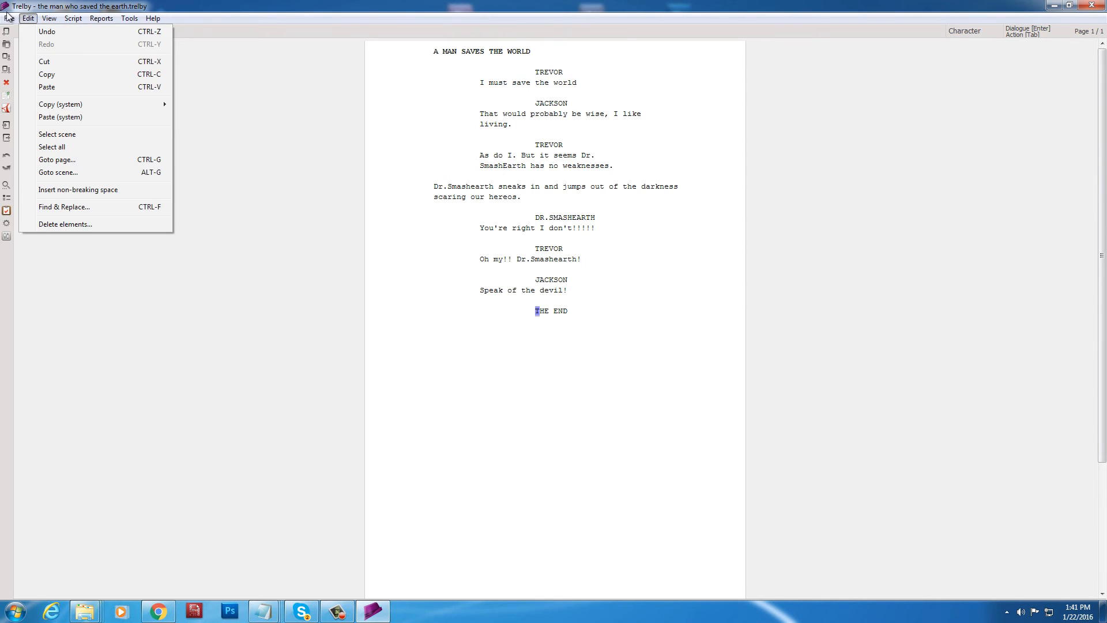
click(10, 18)
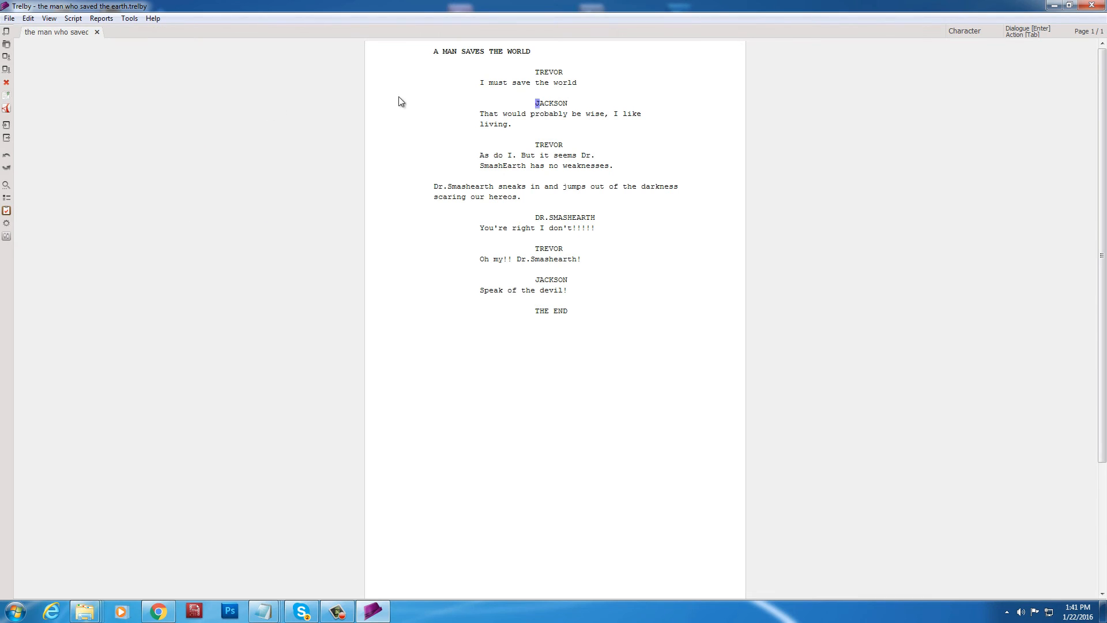
mouse_move(9, 69)
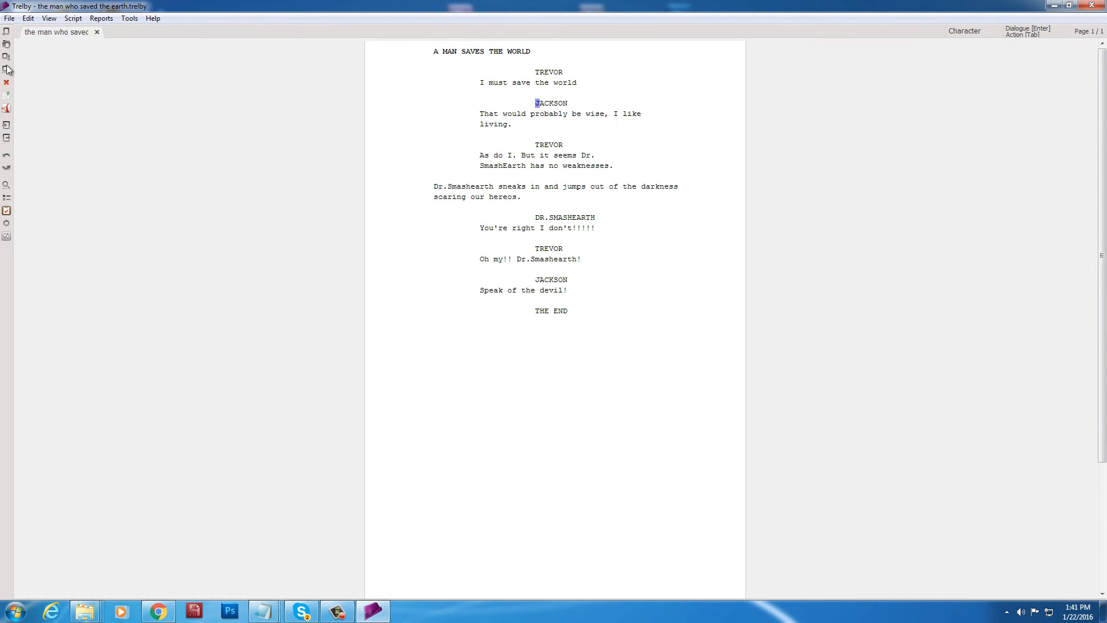
Step: Open the exported 'the man who saved the earth' PDF in Acrobat Reader DC
click(9, 18)
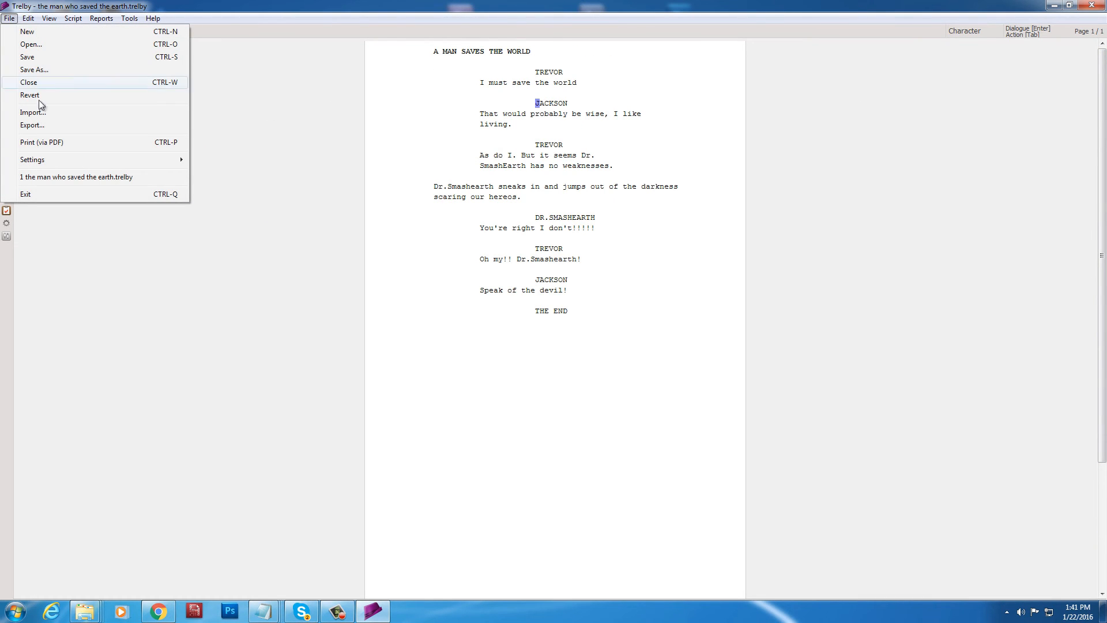
click(32, 125)
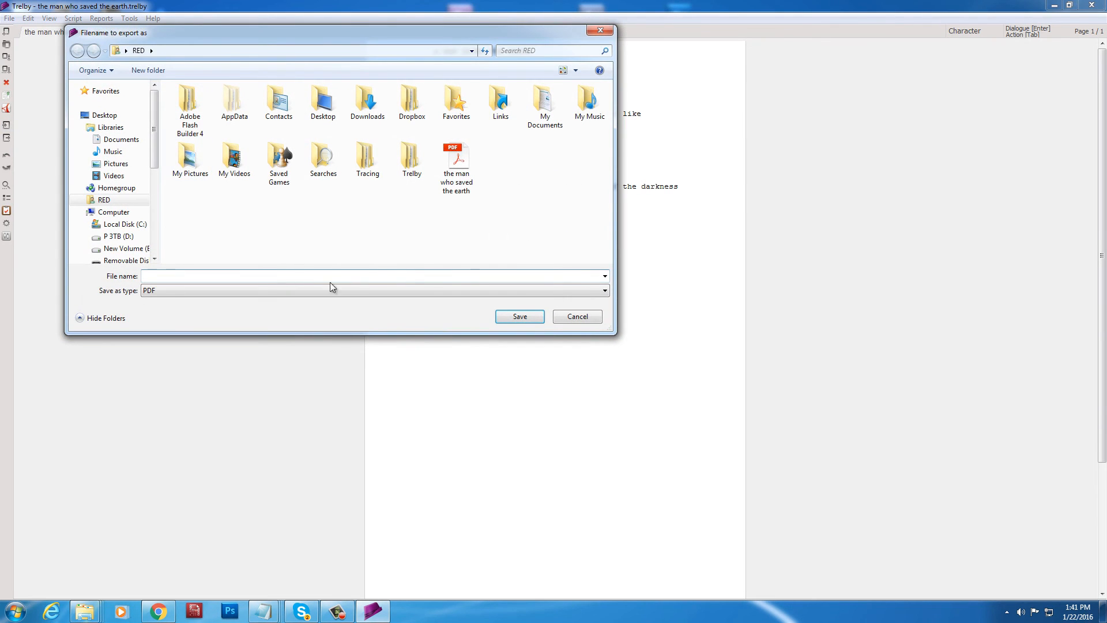
mouse_move(456, 159)
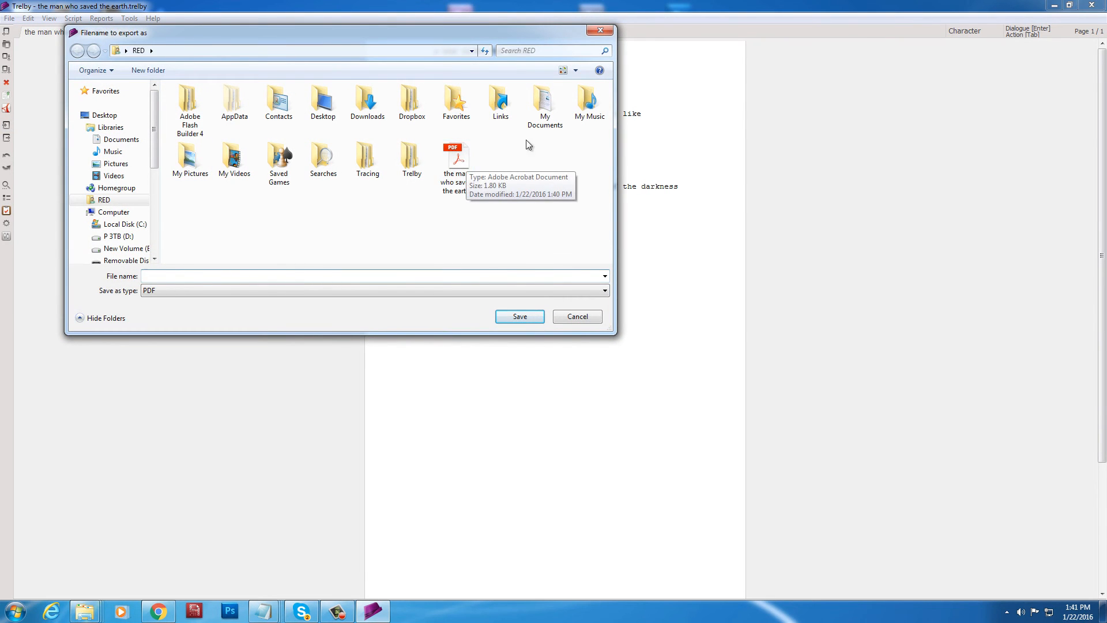
right_click(456, 159)
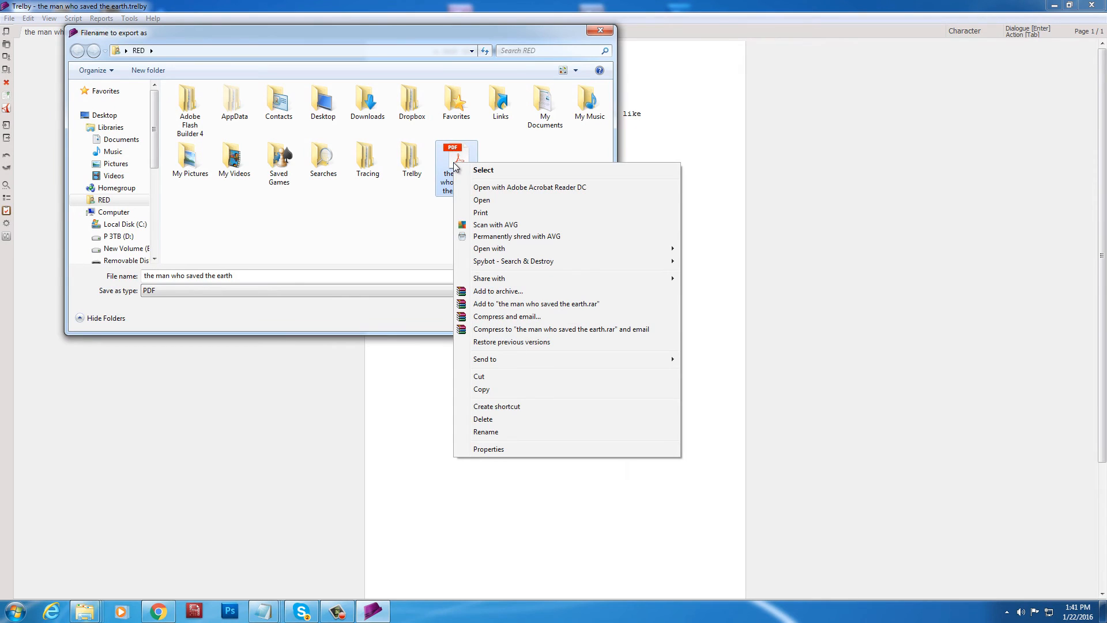
click(529, 187)
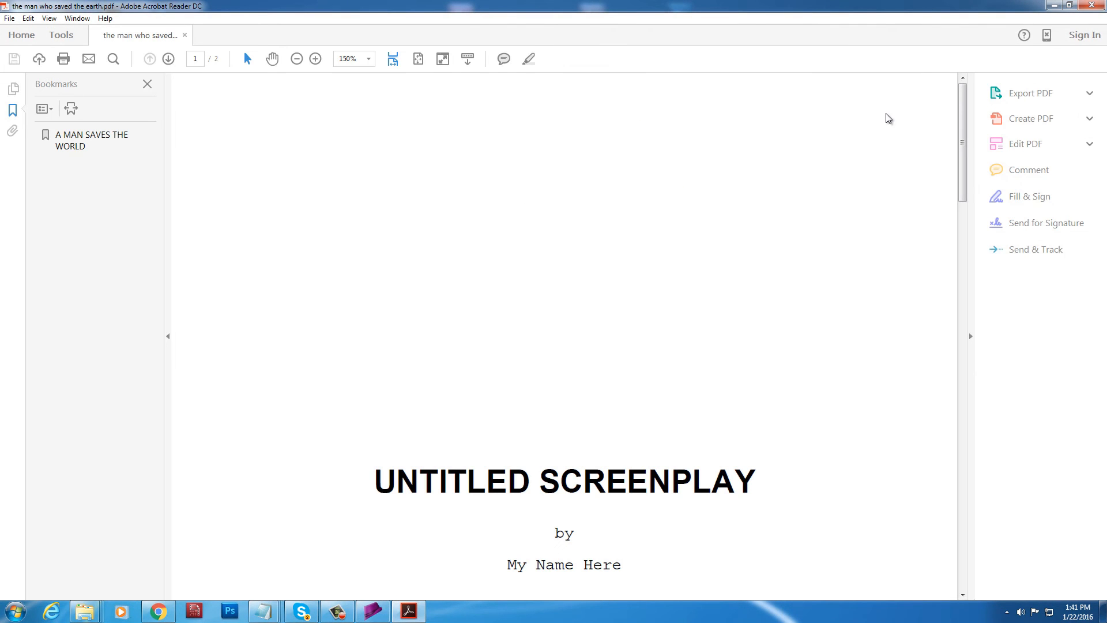
Step: Scroll through the PDF from the UNTITLED SCREENPLAY title page to THE END
scroll(down, 3)
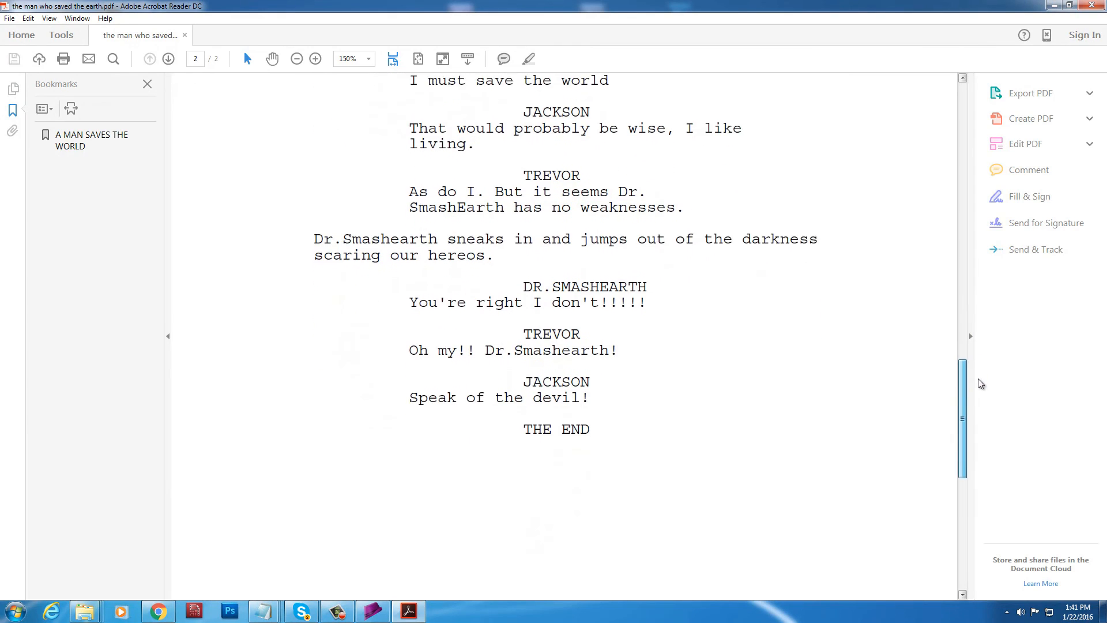
scroll(down, 3)
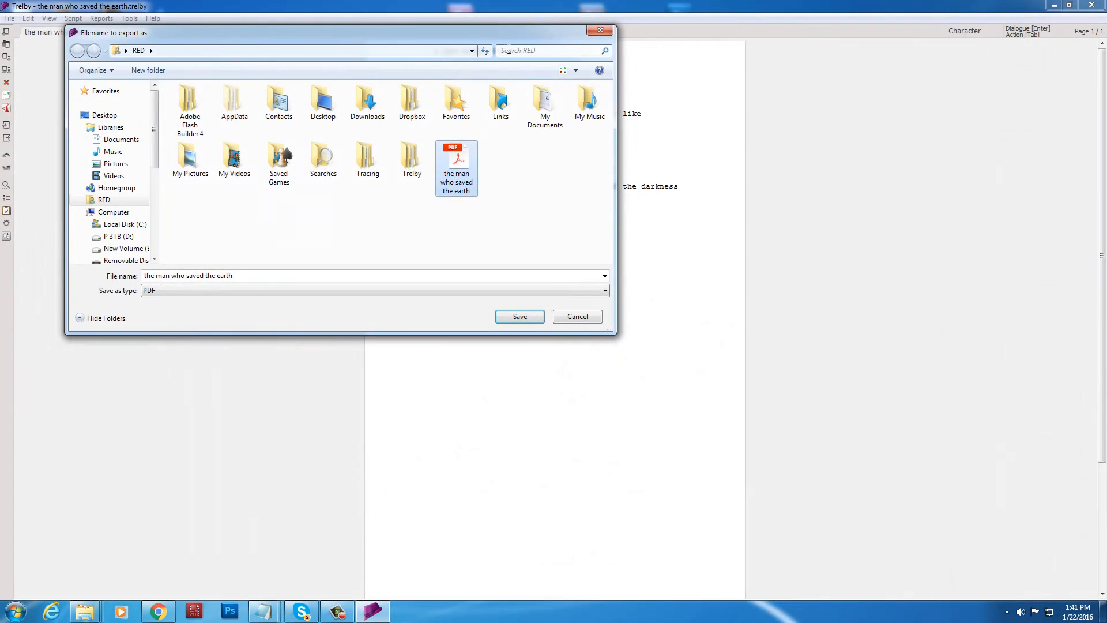
Step: Dismiss the export dialog and bring the script window back into focus
click(520, 317)
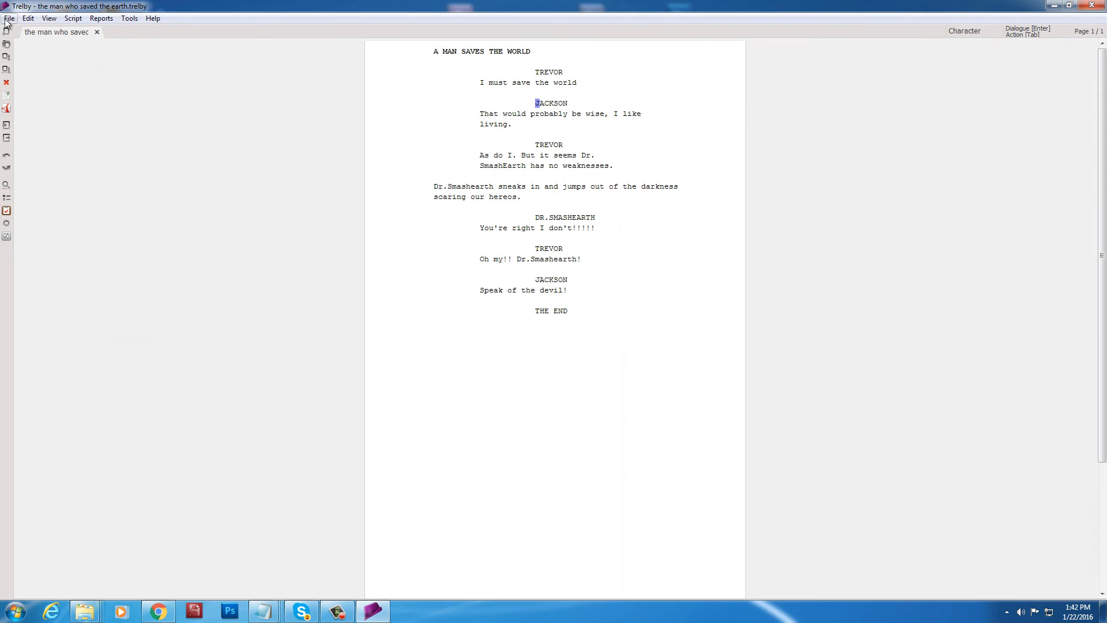
click(10, 17)
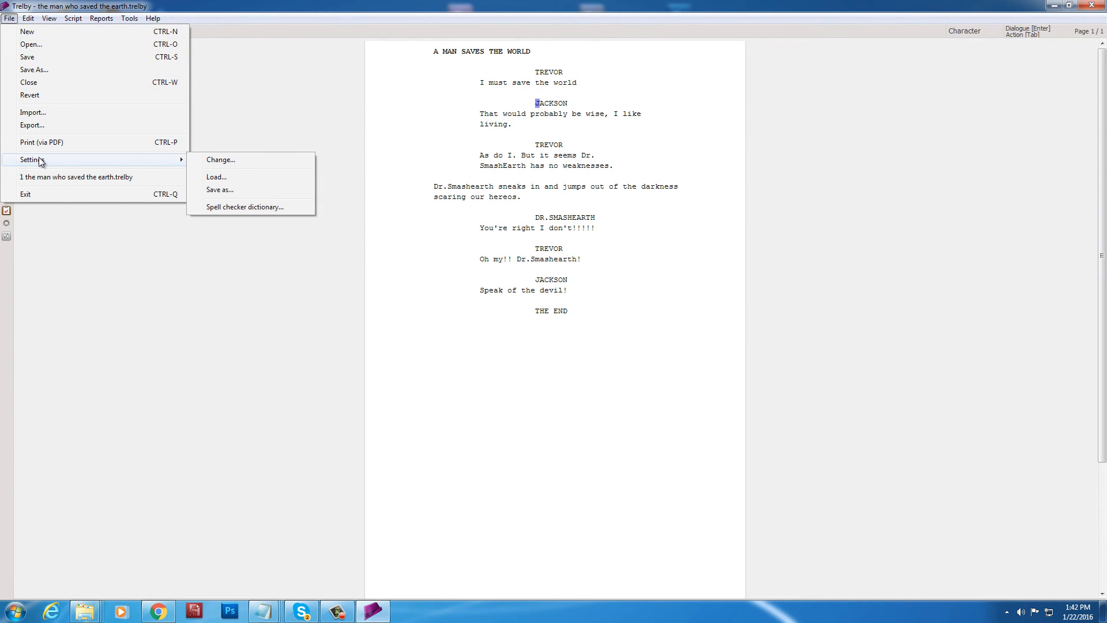
click(27, 18)
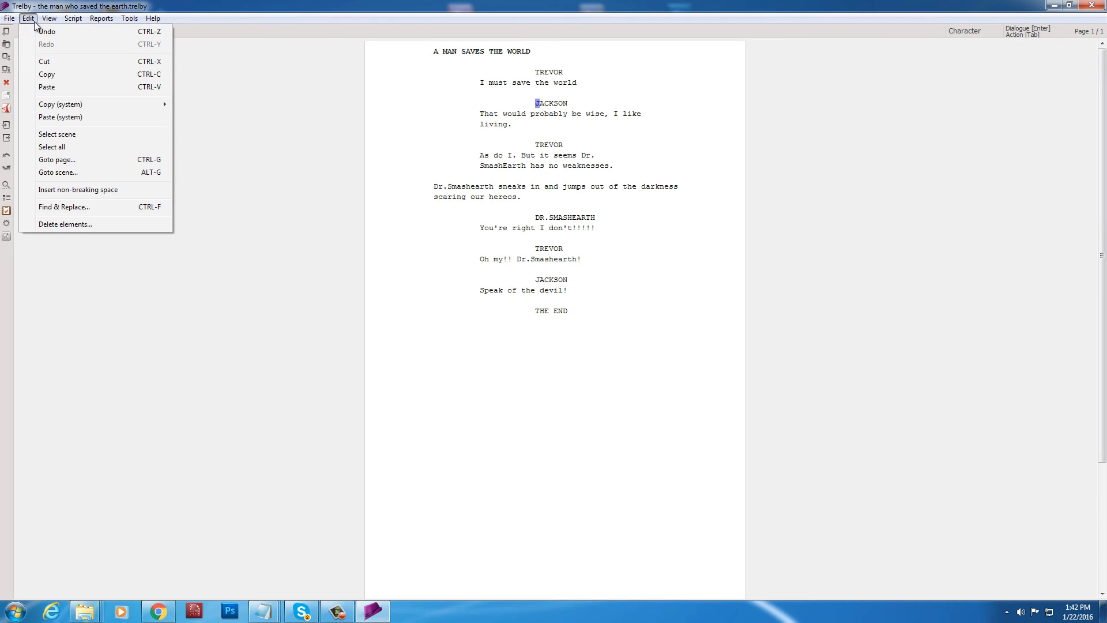
mouse_move(52, 147)
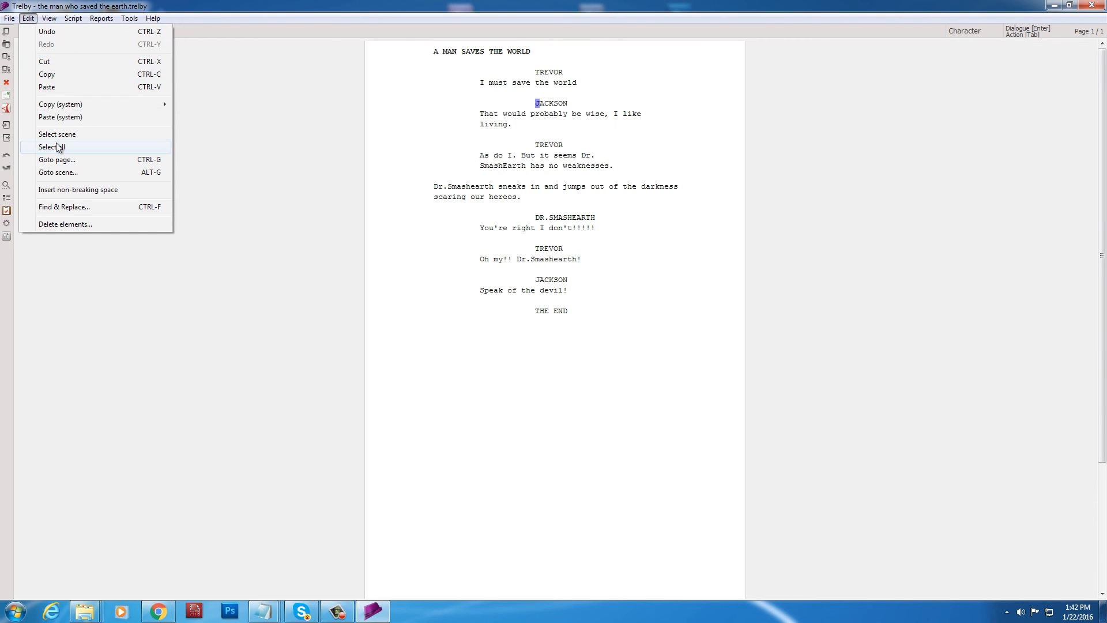
click(51, 147)
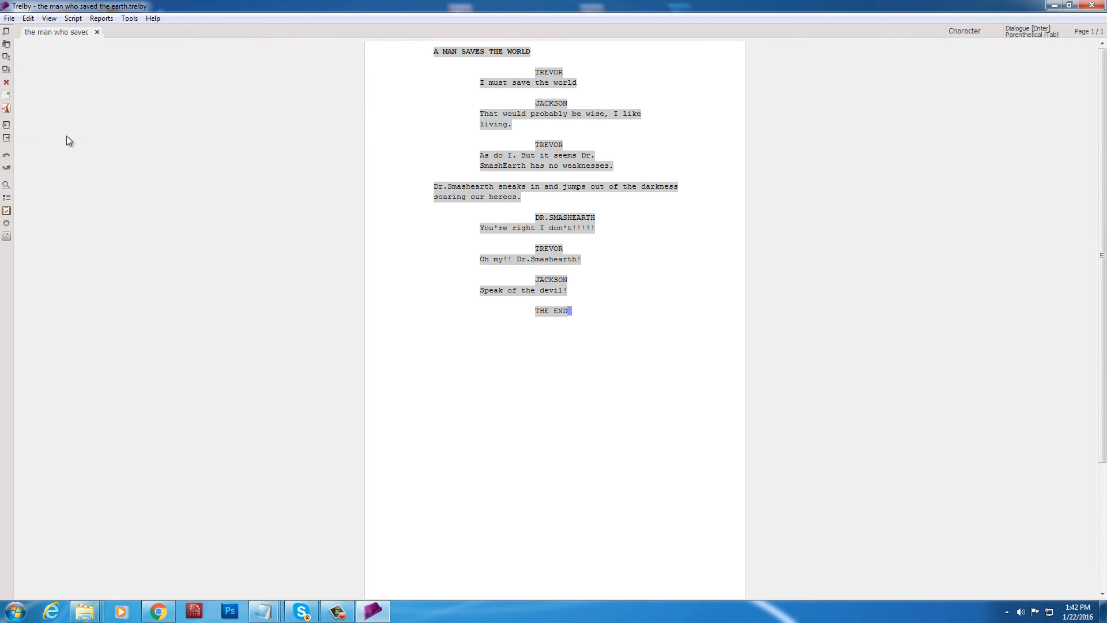
Step: Switch the script to page layout view and open the Title pages settings
click(29, 17)
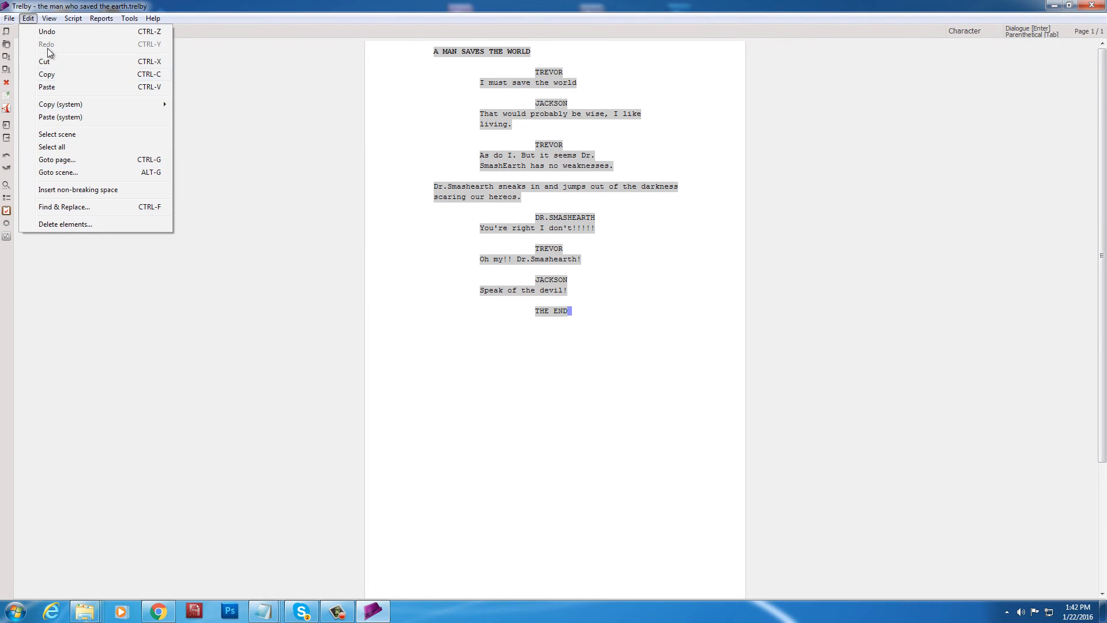
click(49, 18)
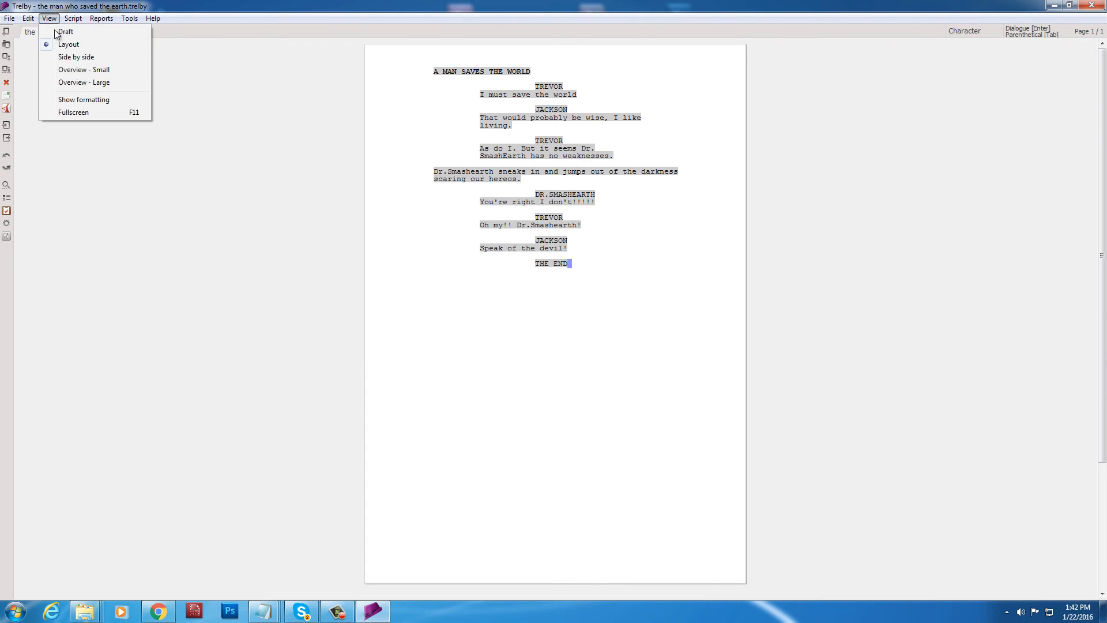
mouse_move(83, 82)
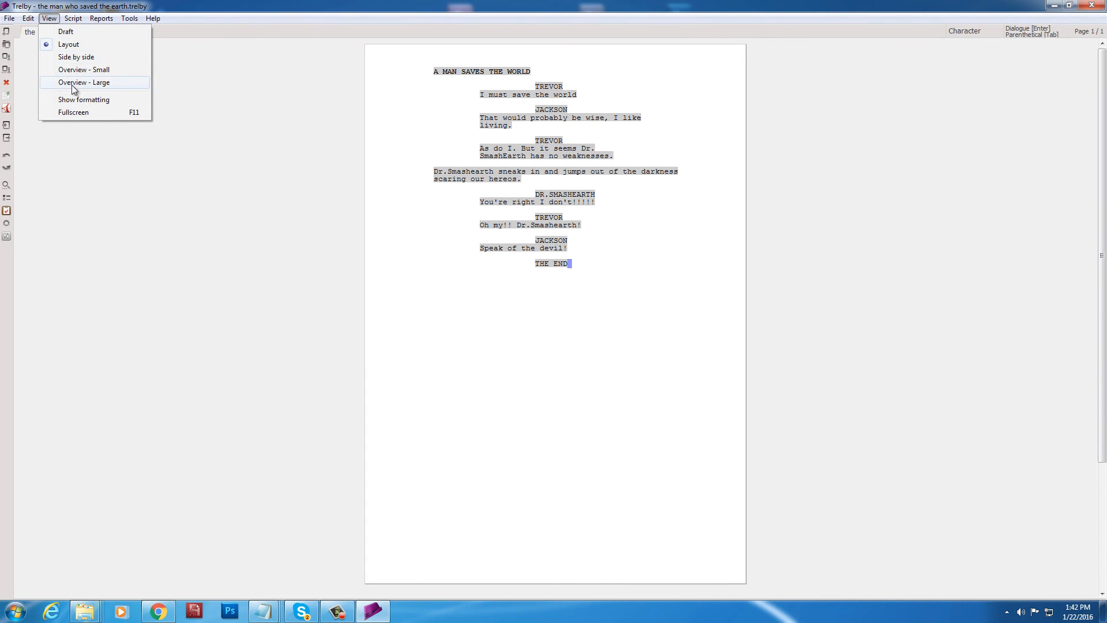
click(72, 18)
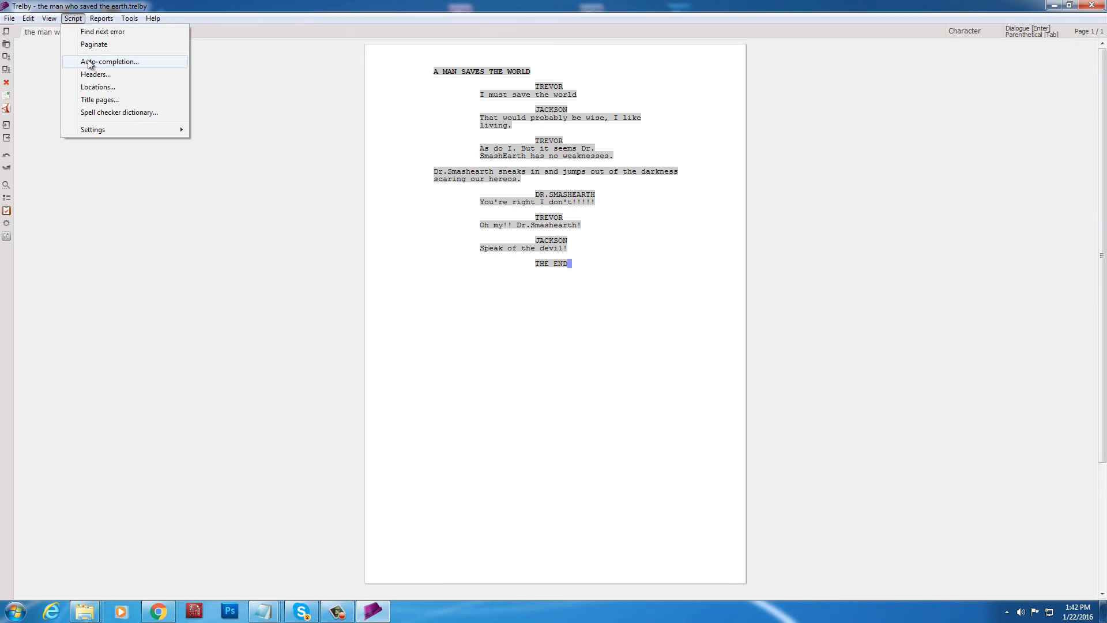
click(95, 74)
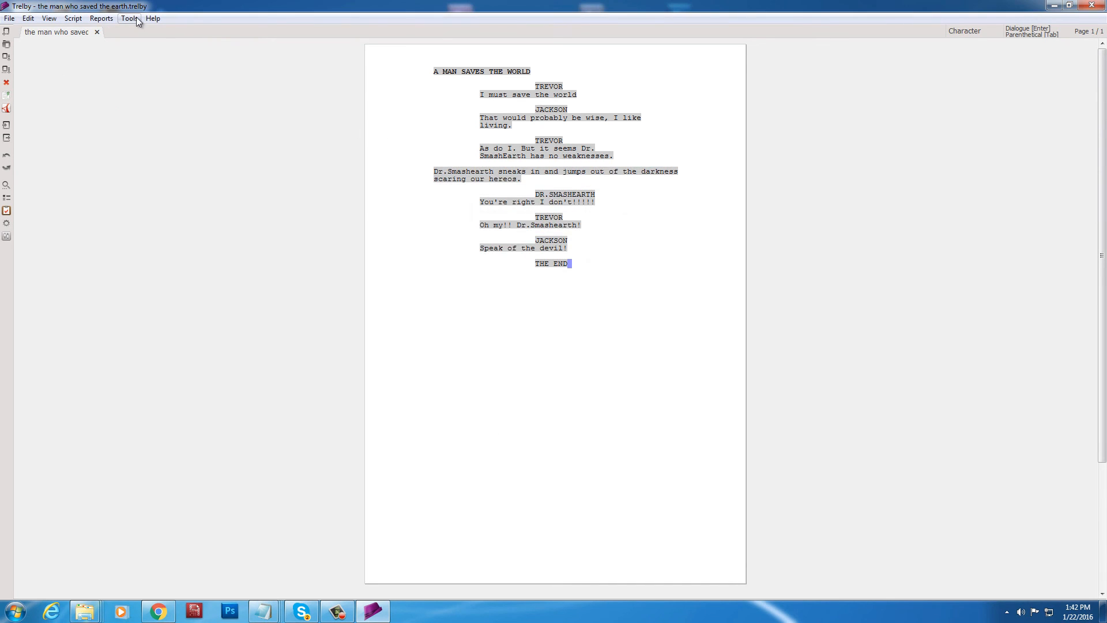
click(73, 18)
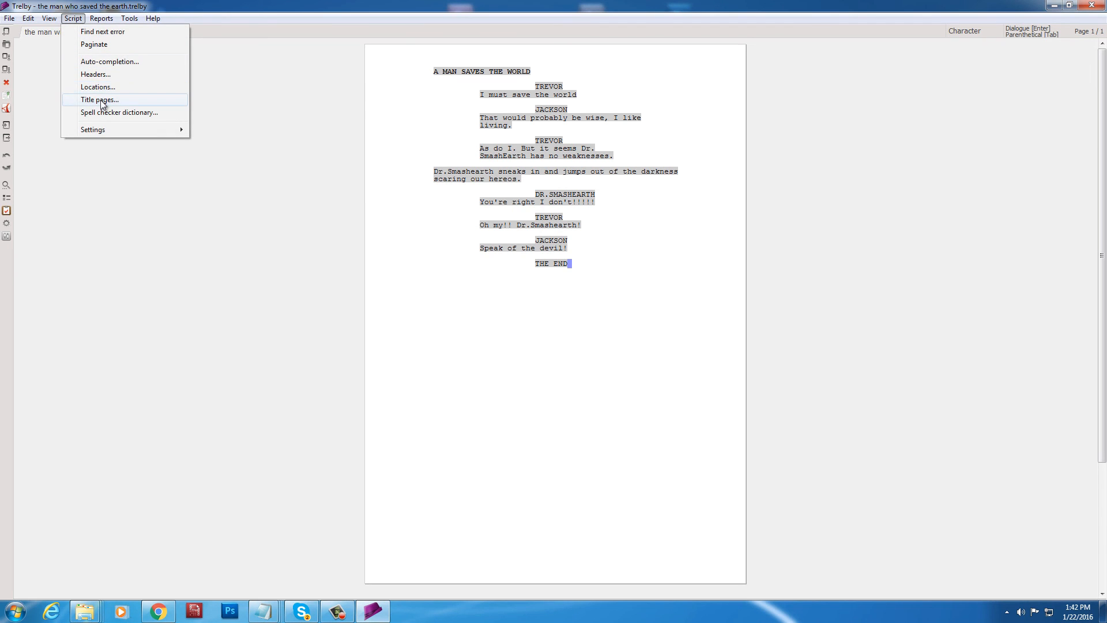
click(99, 100)
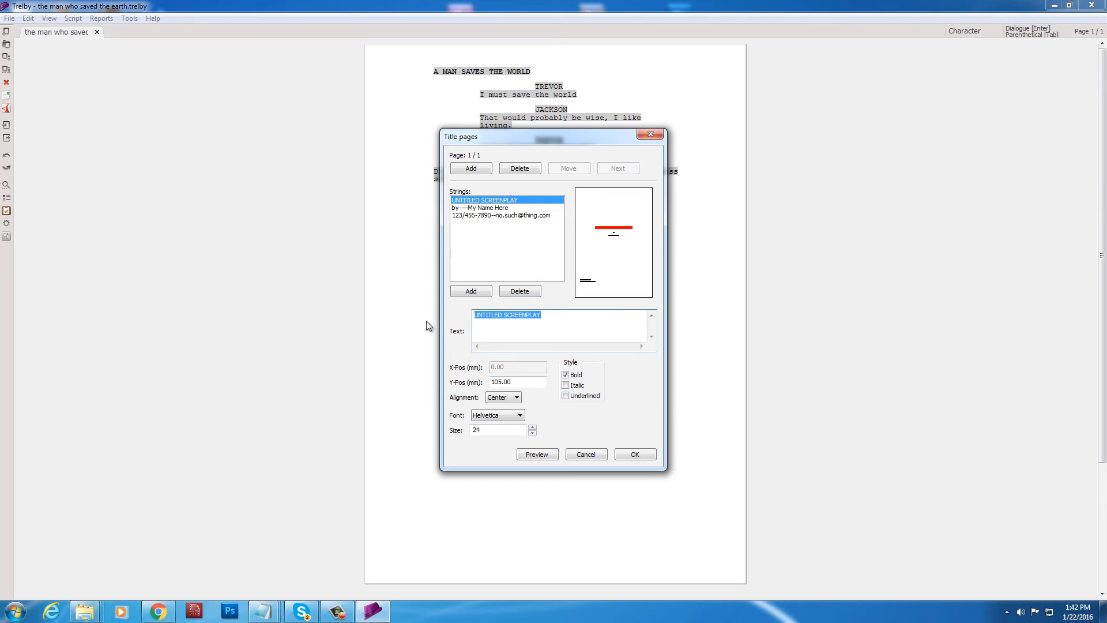
Step: Set the title to 'The Man who saved the Earth' with author Travis Gordon
text(The Man w)
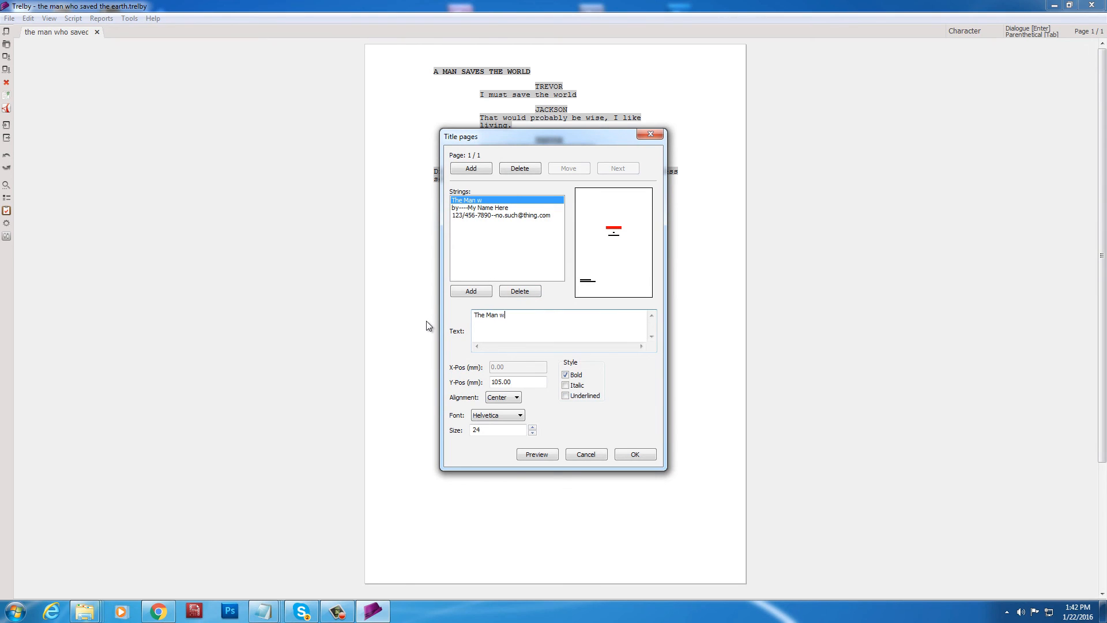
text(ho saved the)
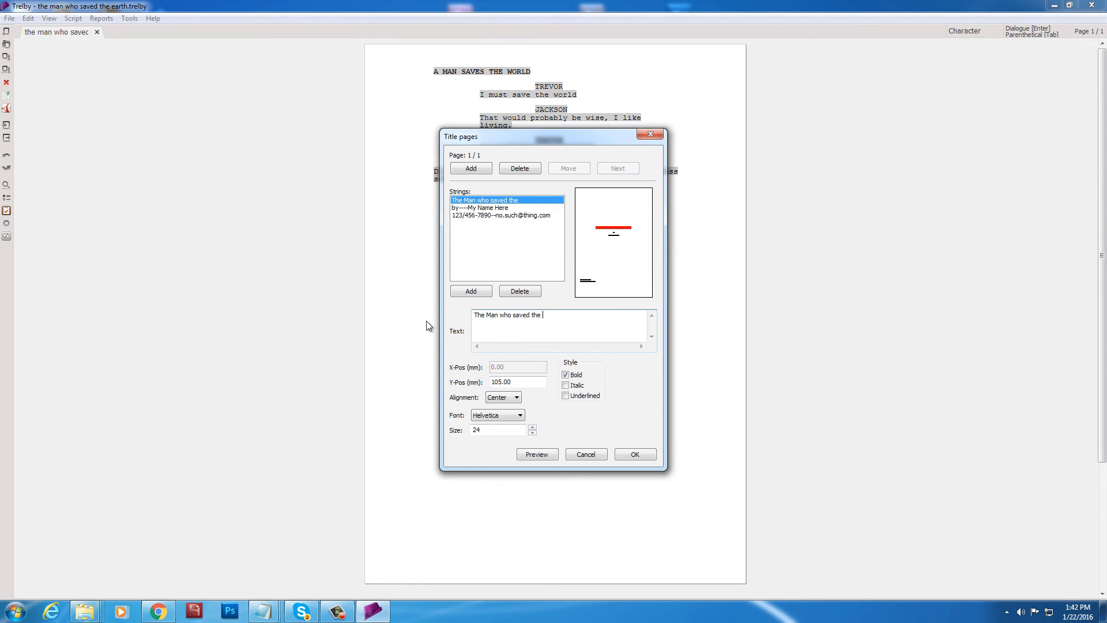
text(Earth)
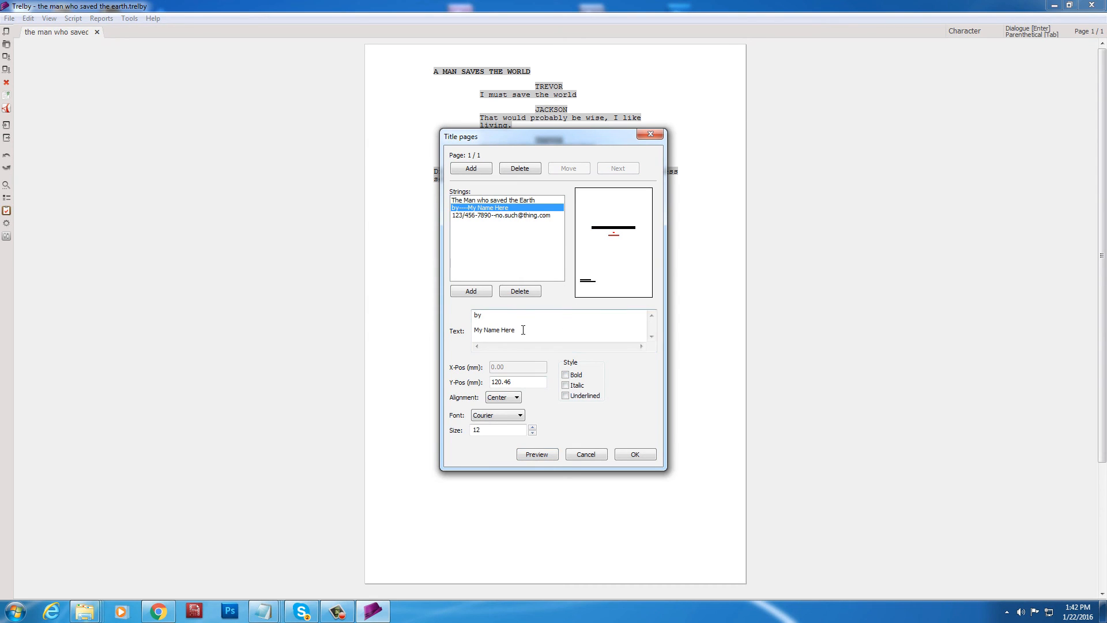
text(Travis Gordon)
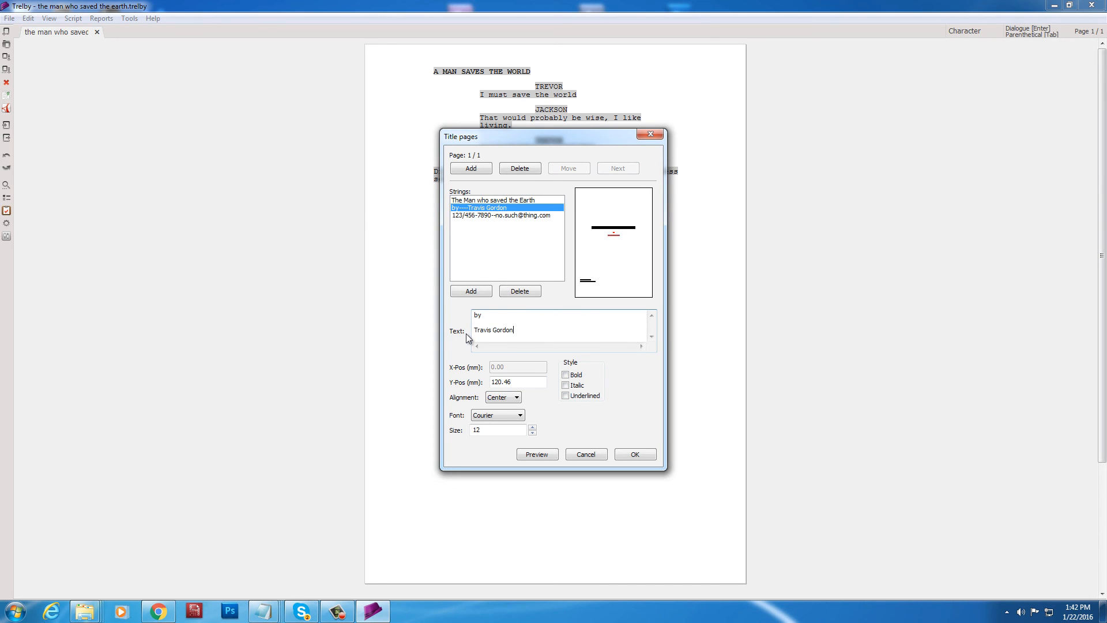
click(502, 215)
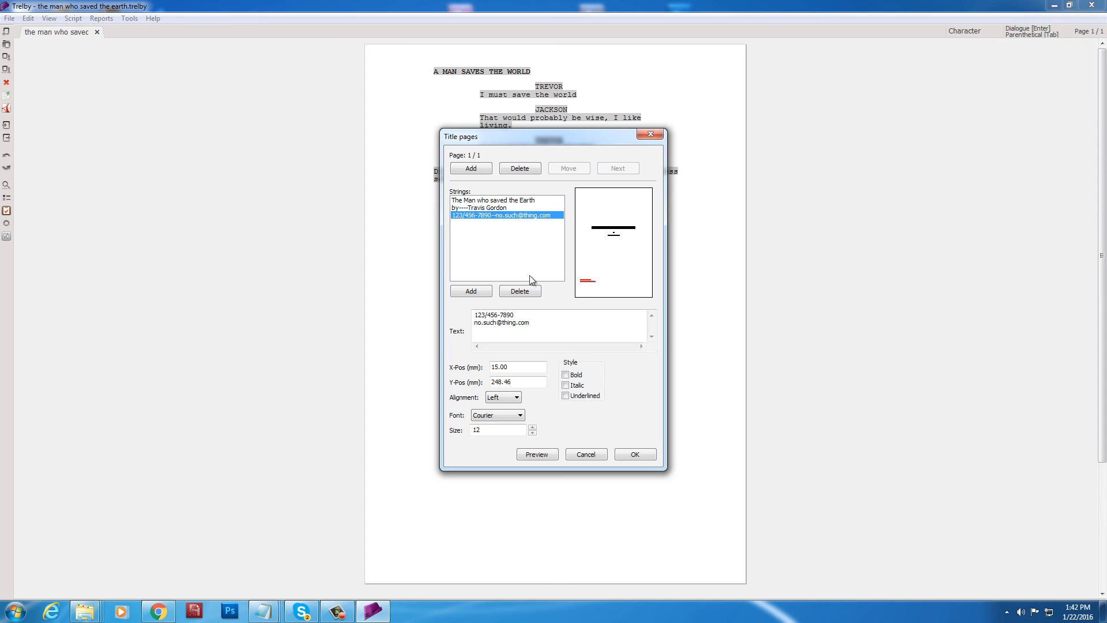
double_click(500, 323)
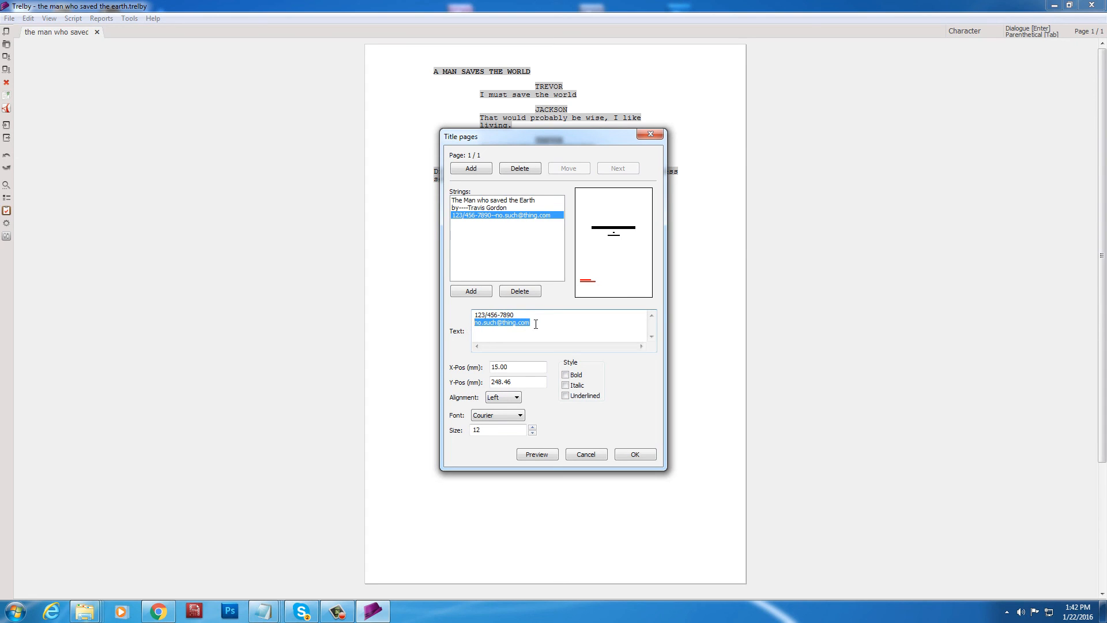
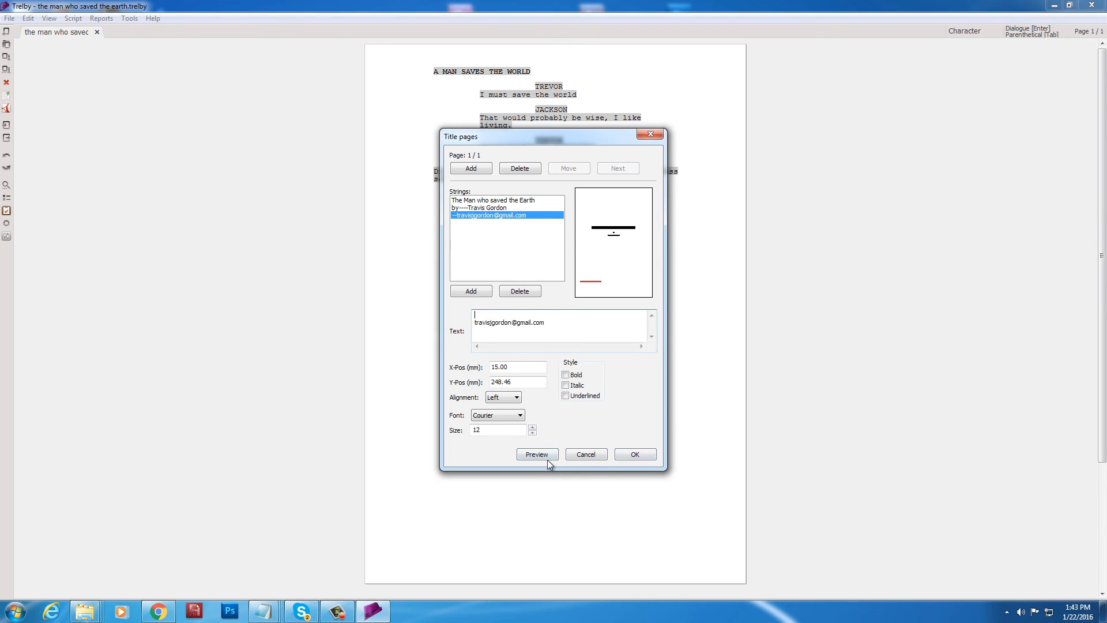
click(537, 454)
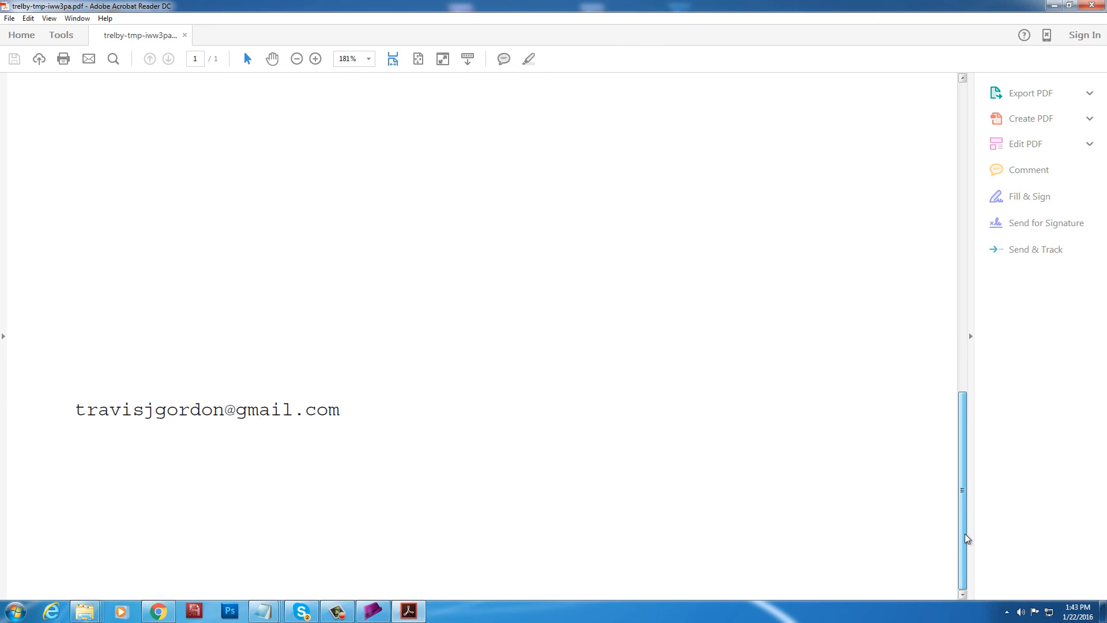
Step: Scroll the title page preview down to check the contact email line
scroll(down, 3)
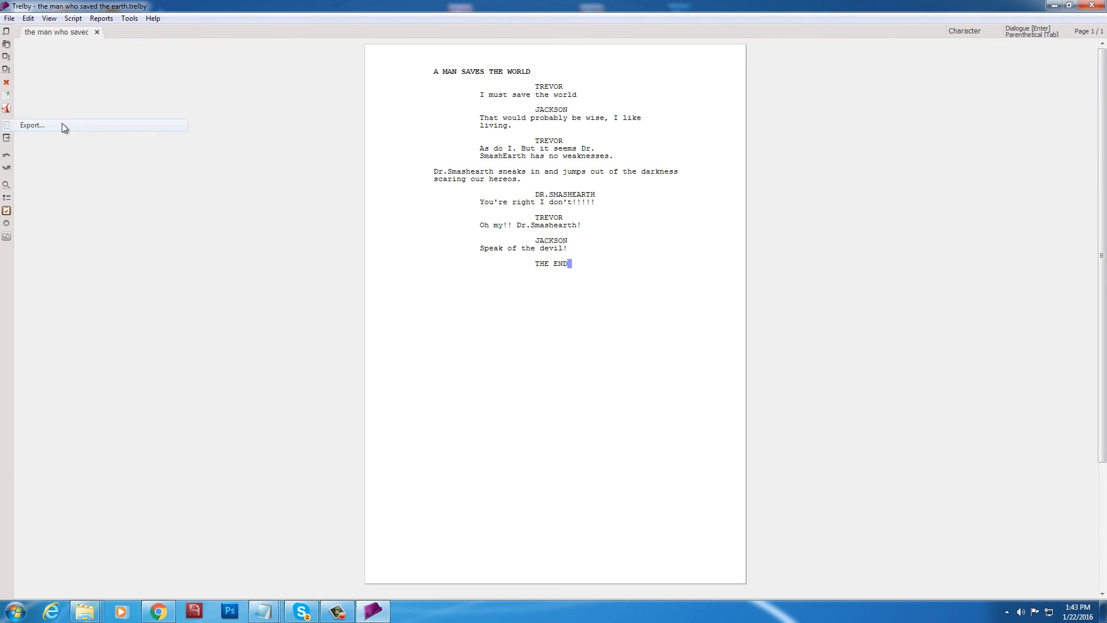
Step: Export the screenplay as 'the man who saved the earth' PDF and open the v.2 file in Acrobat Reader
click(32, 125)
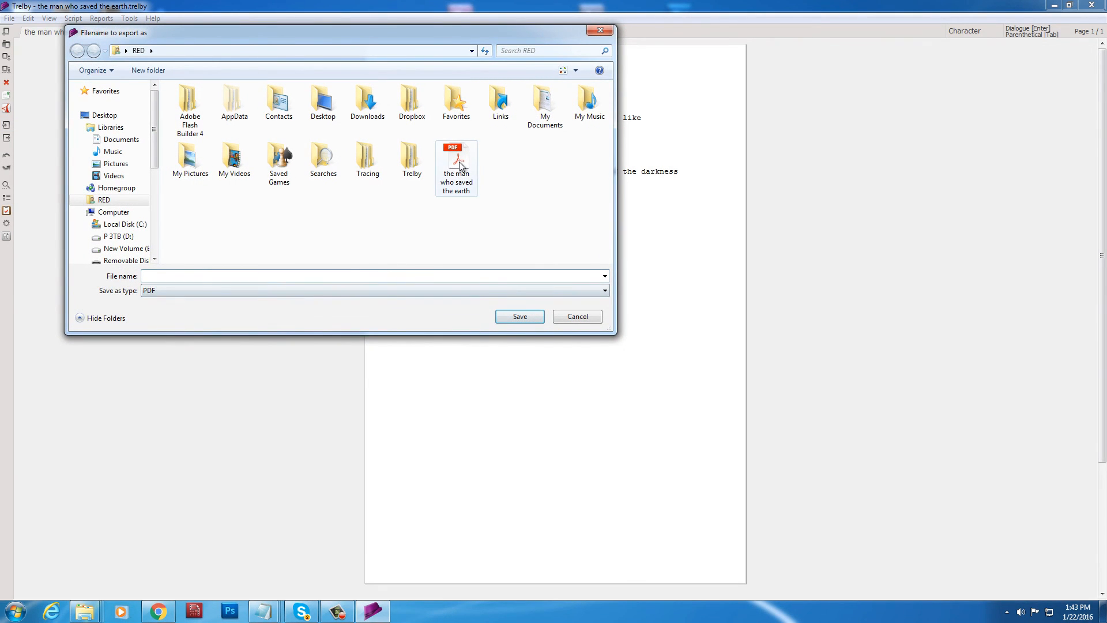
text(the man who saved the earth)
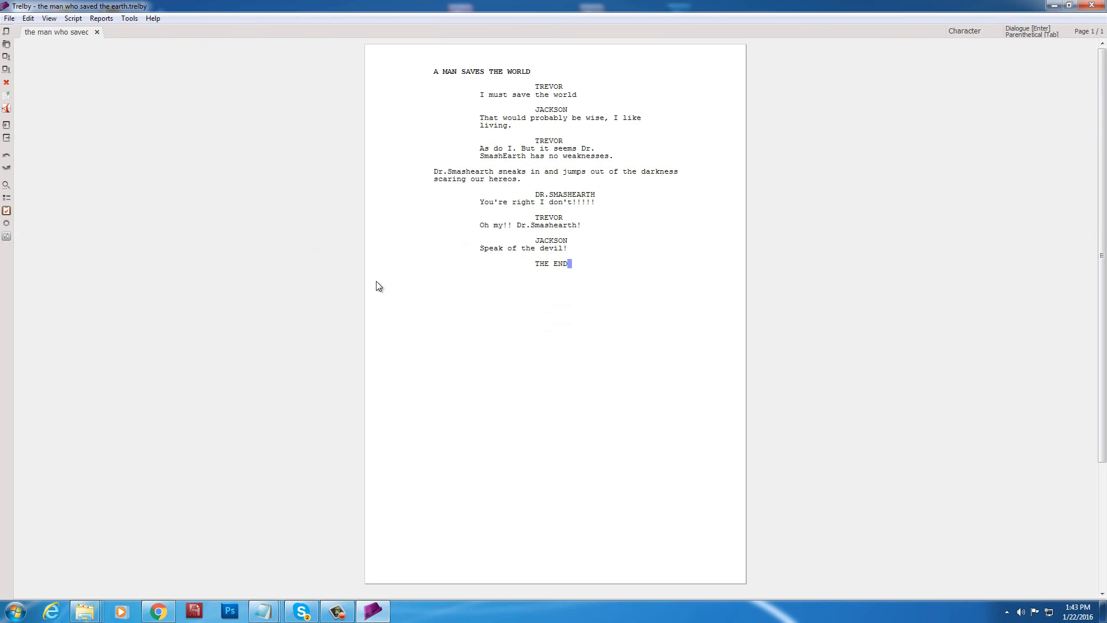
click(9, 18)
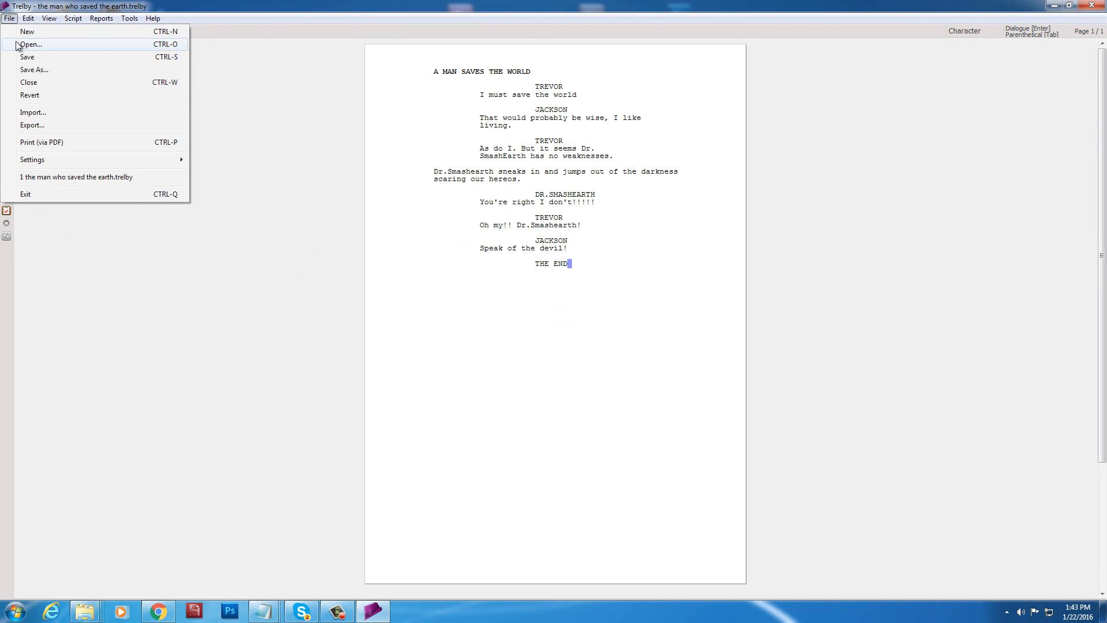
click(30, 44)
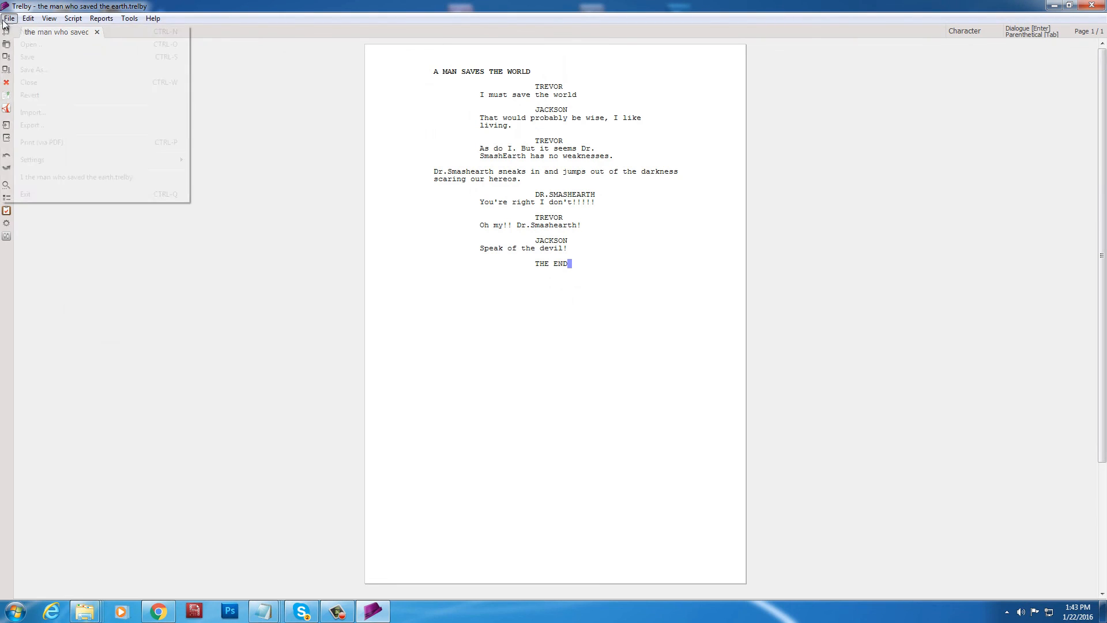
click(31, 126)
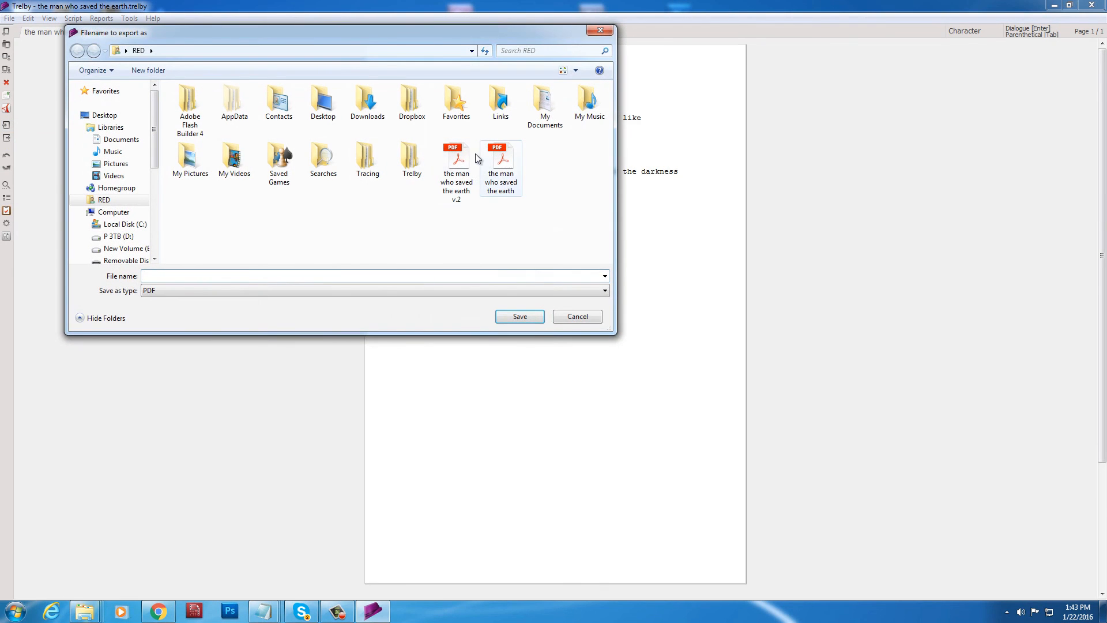
right_click(456, 170)
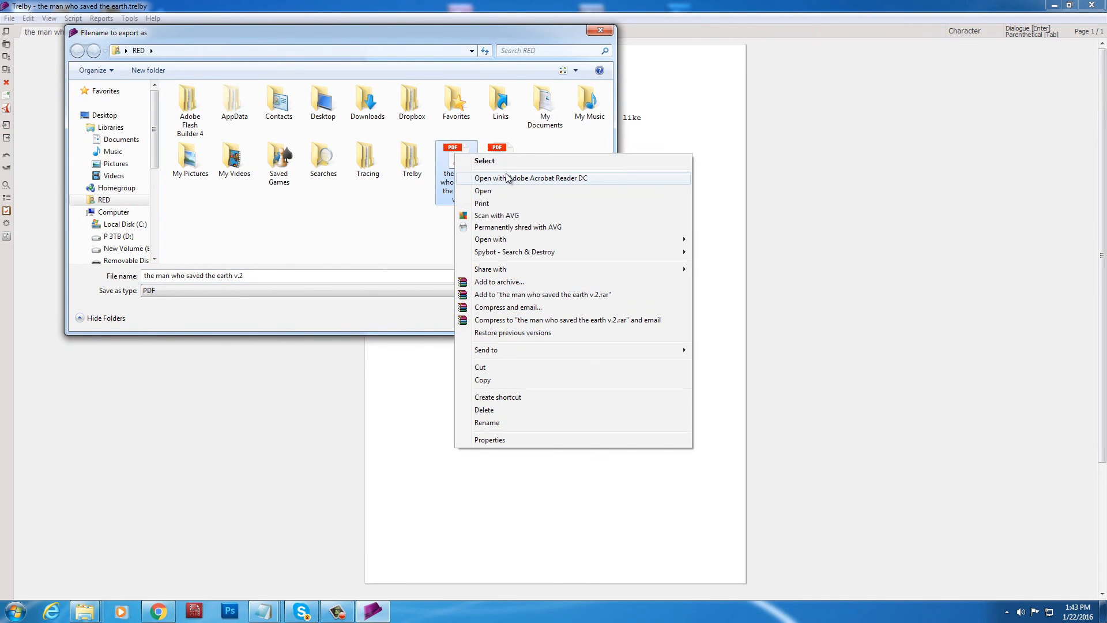
click(530, 178)
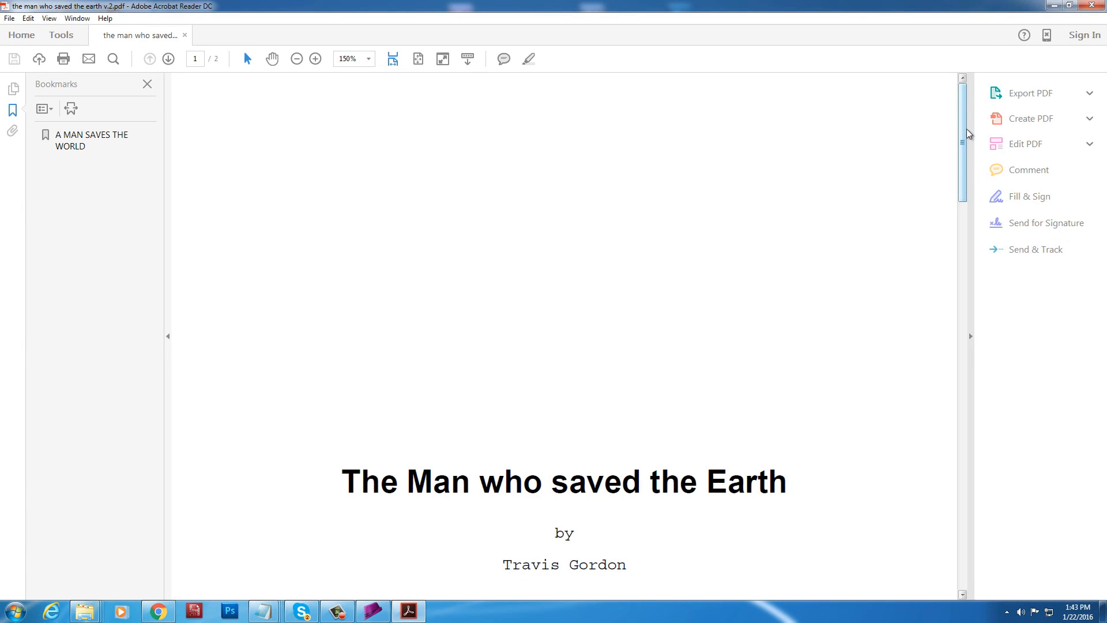
Step: Scroll through the v.2 PDF's title page and script, then quit Trelby
scroll(down, 3)
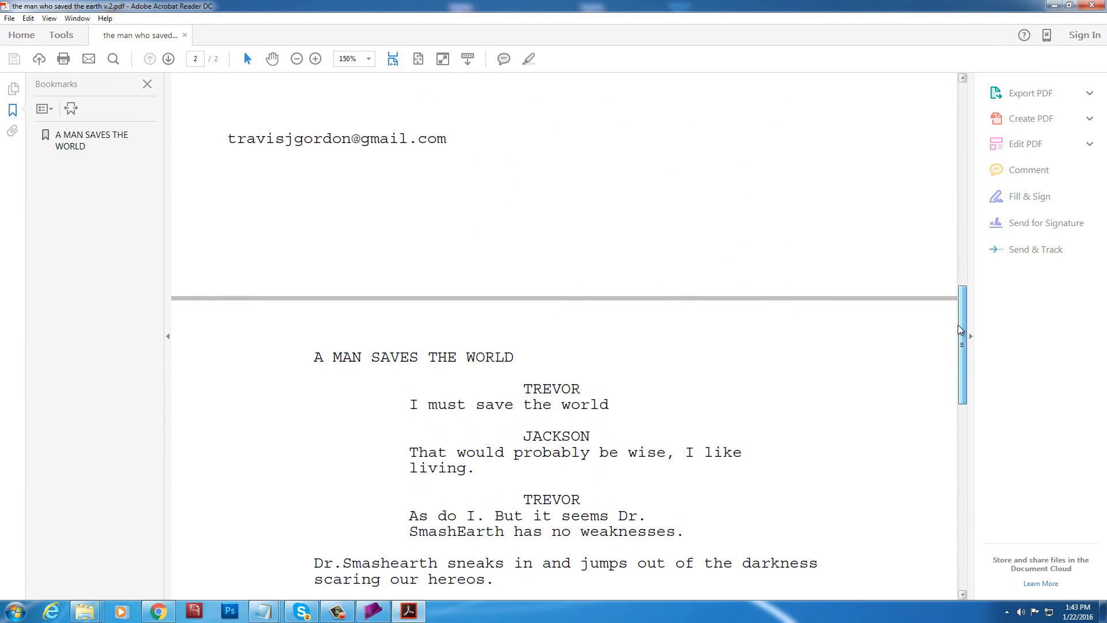
scroll(down, 3)
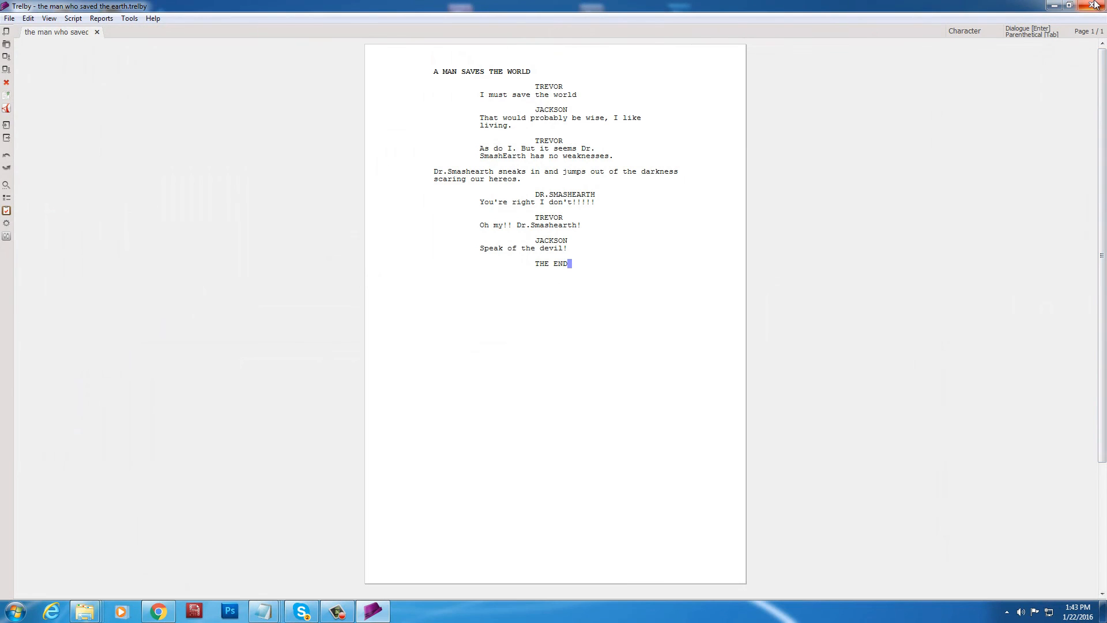
click(1095, 6)
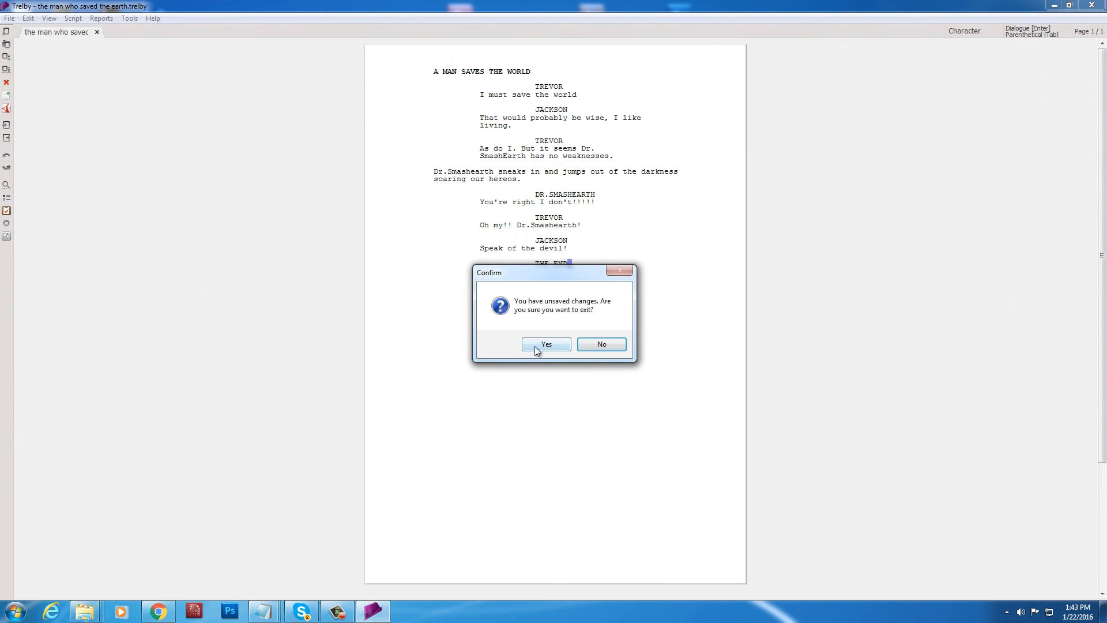